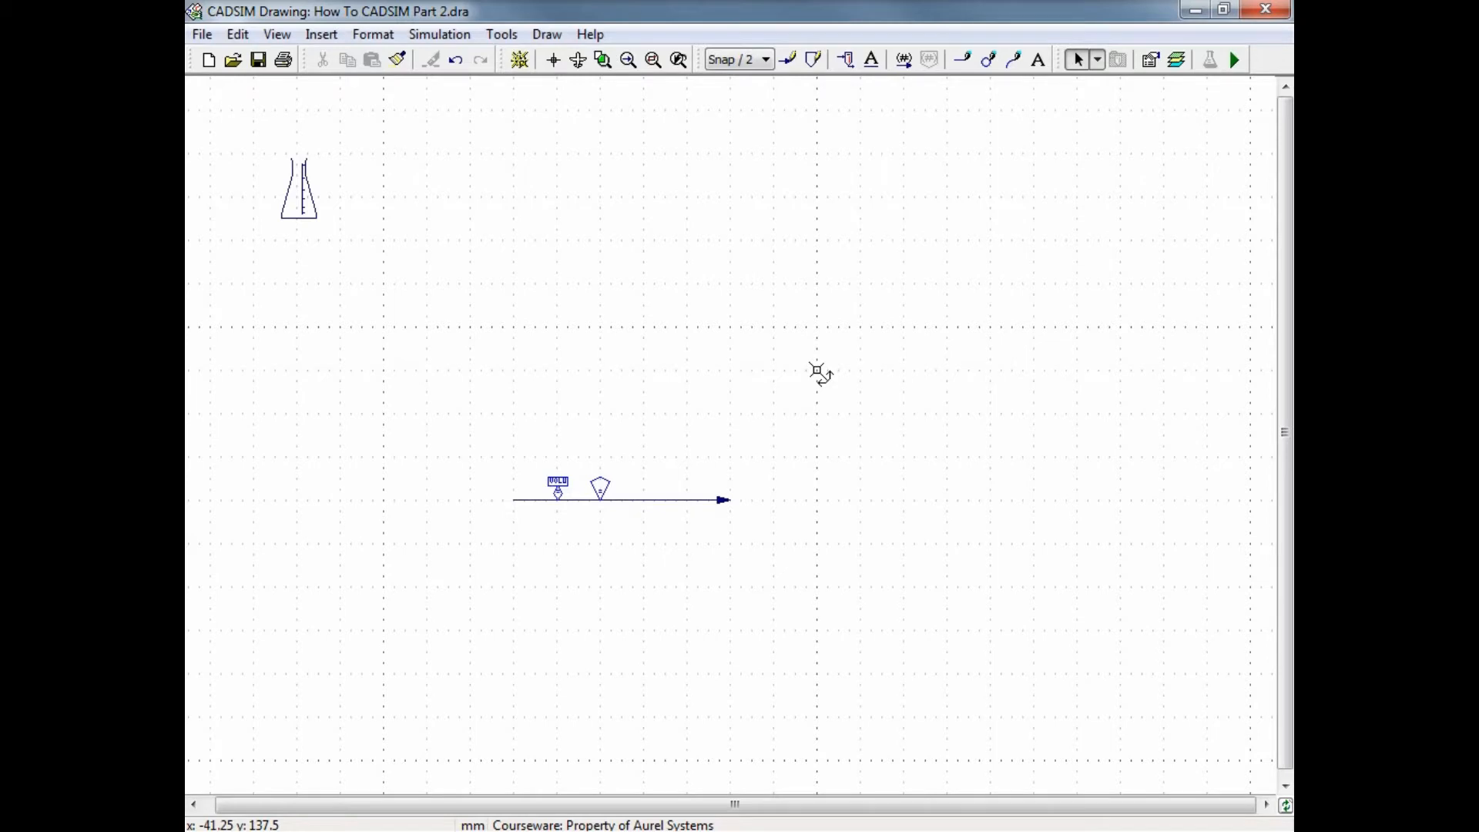
{"action": "mouse_move", "coordinate": [737, 464]}
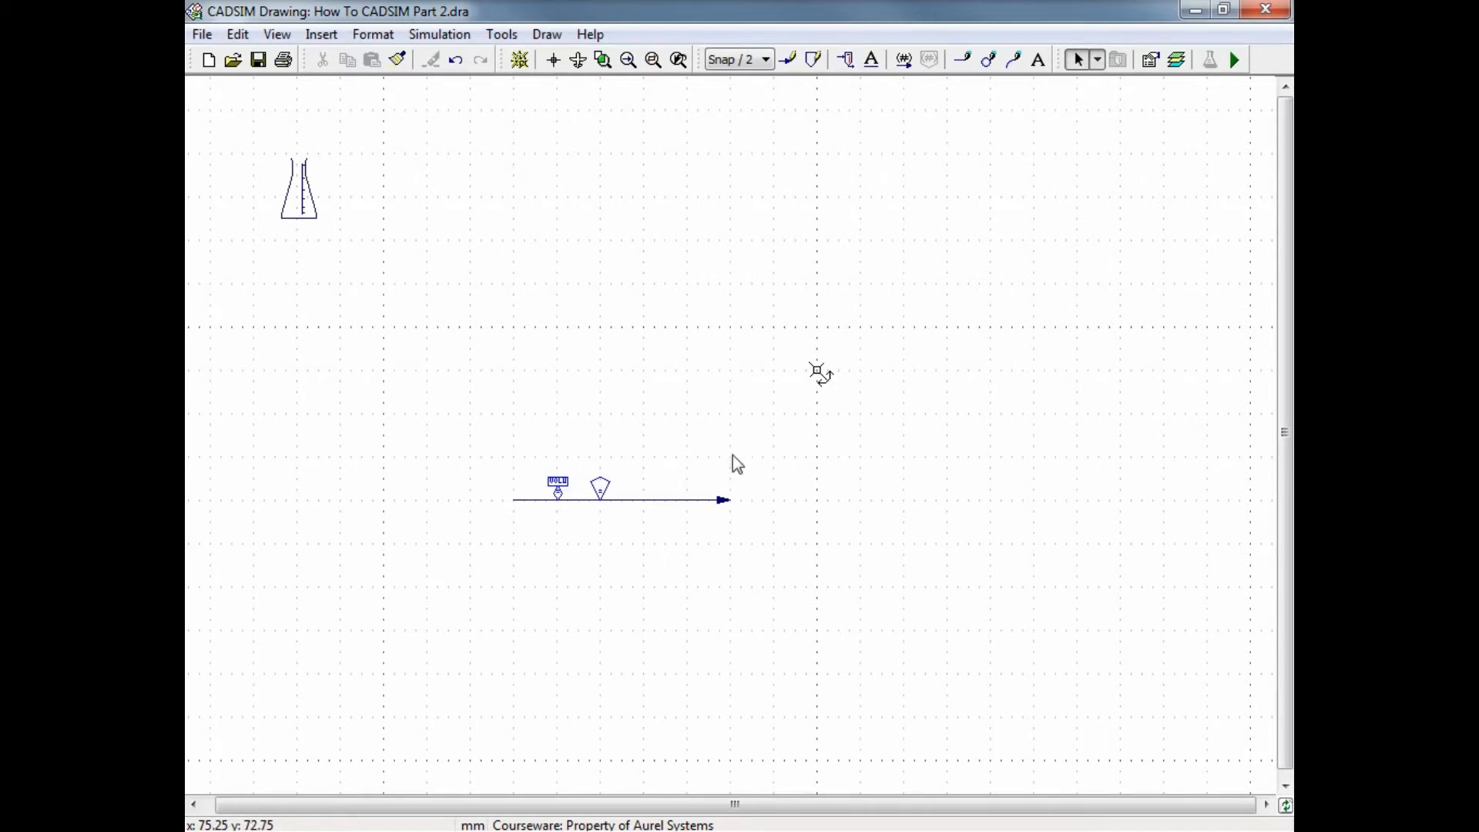
{"action": "mouse_move", "coordinate": [816, 450]}
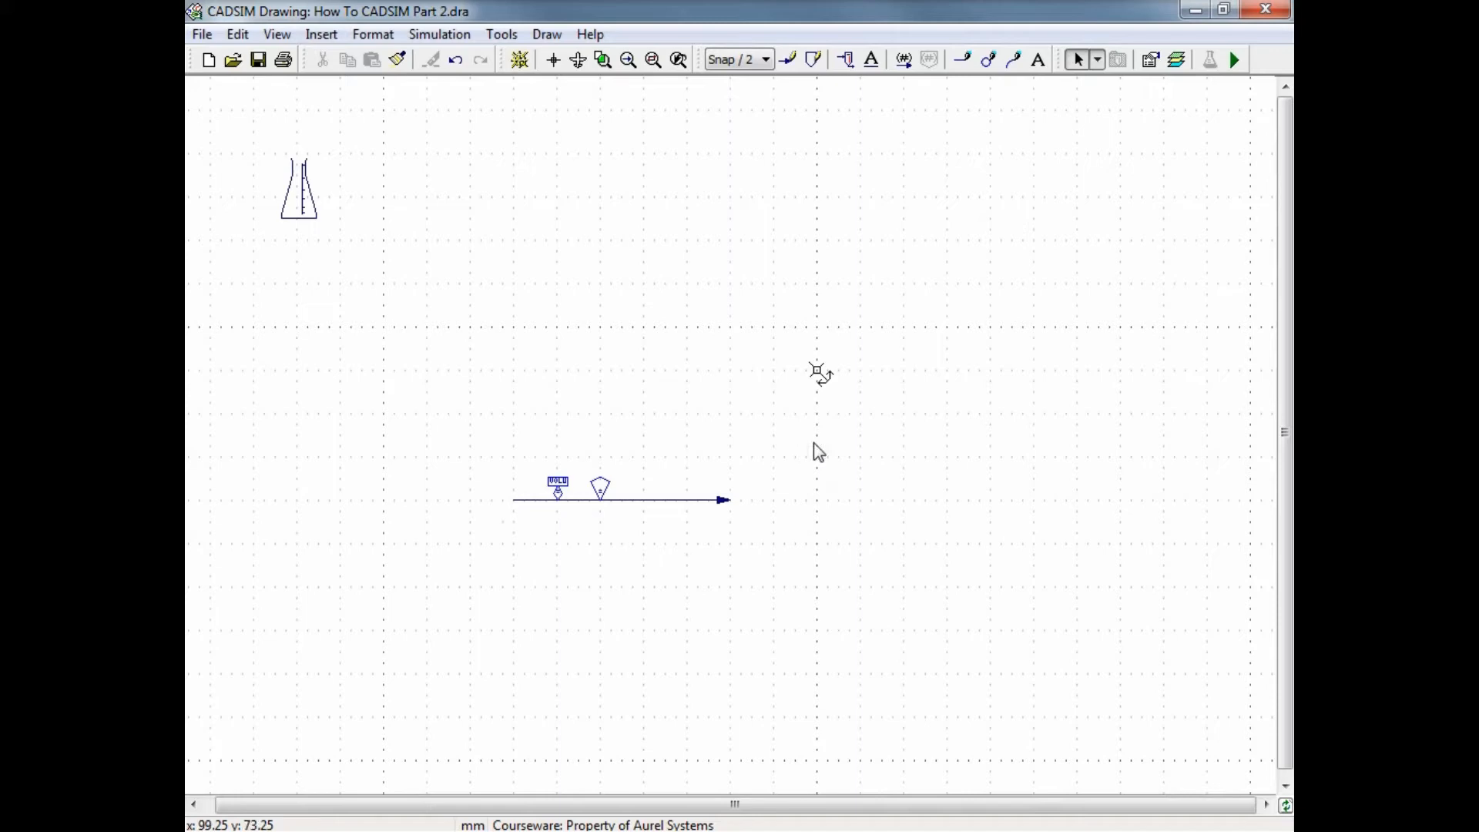
{"action": "mouse_move", "coordinate": [773, 452]}
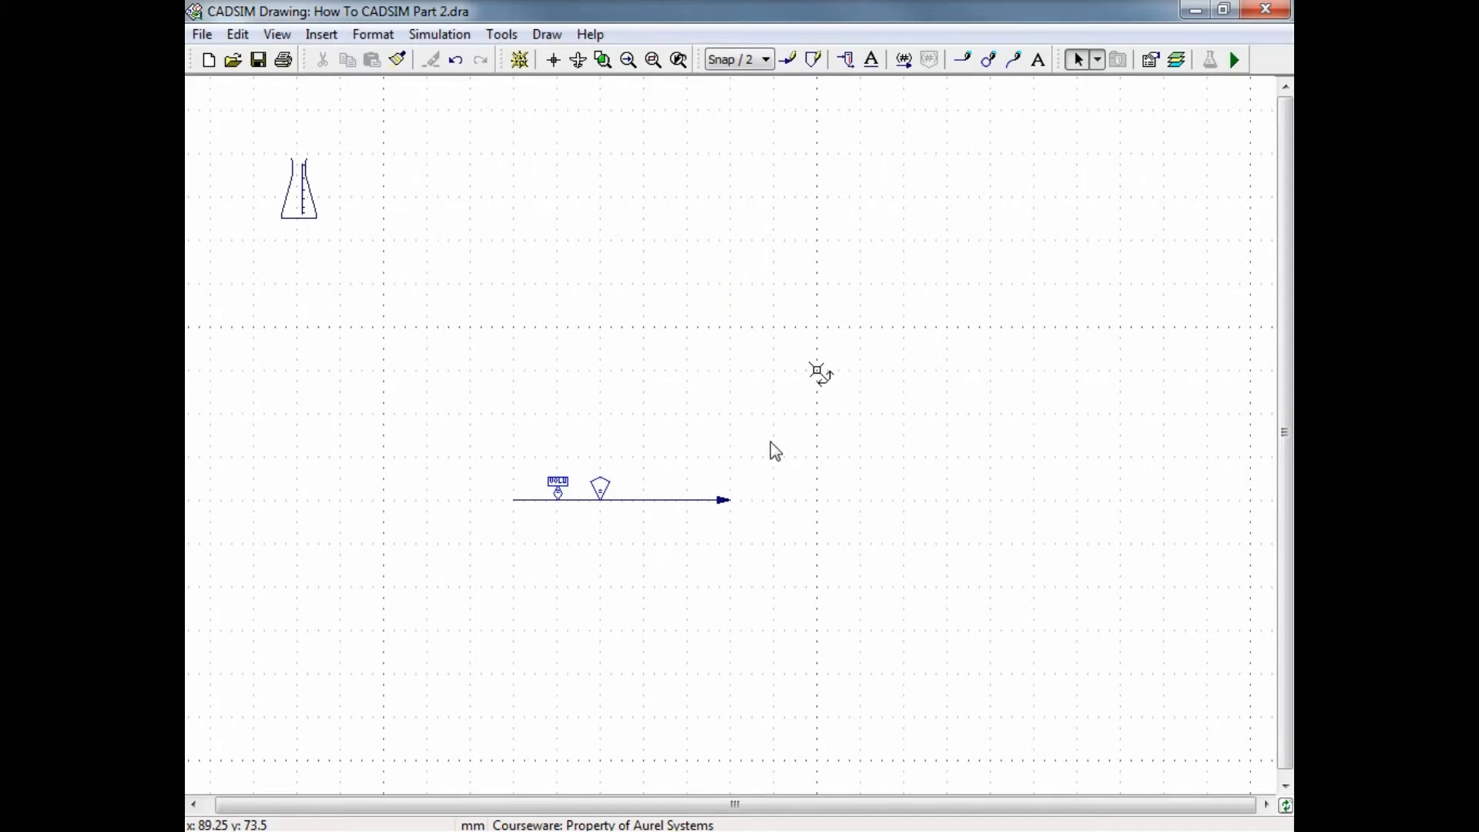
{"action": "mouse_move", "coordinate": [774, 397]}
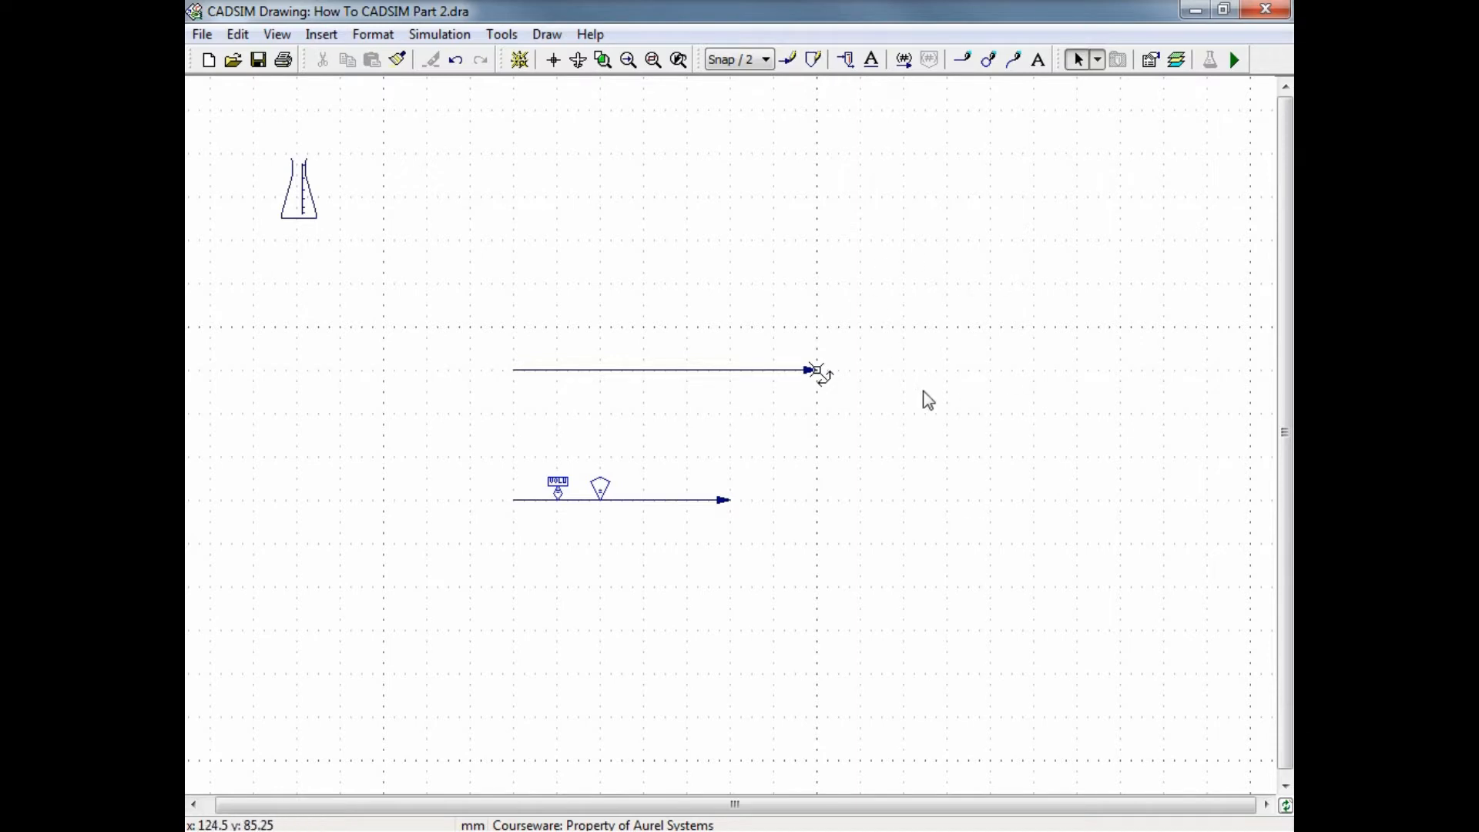
{"action": "mouse_move", "coordinate": [825, 401]}
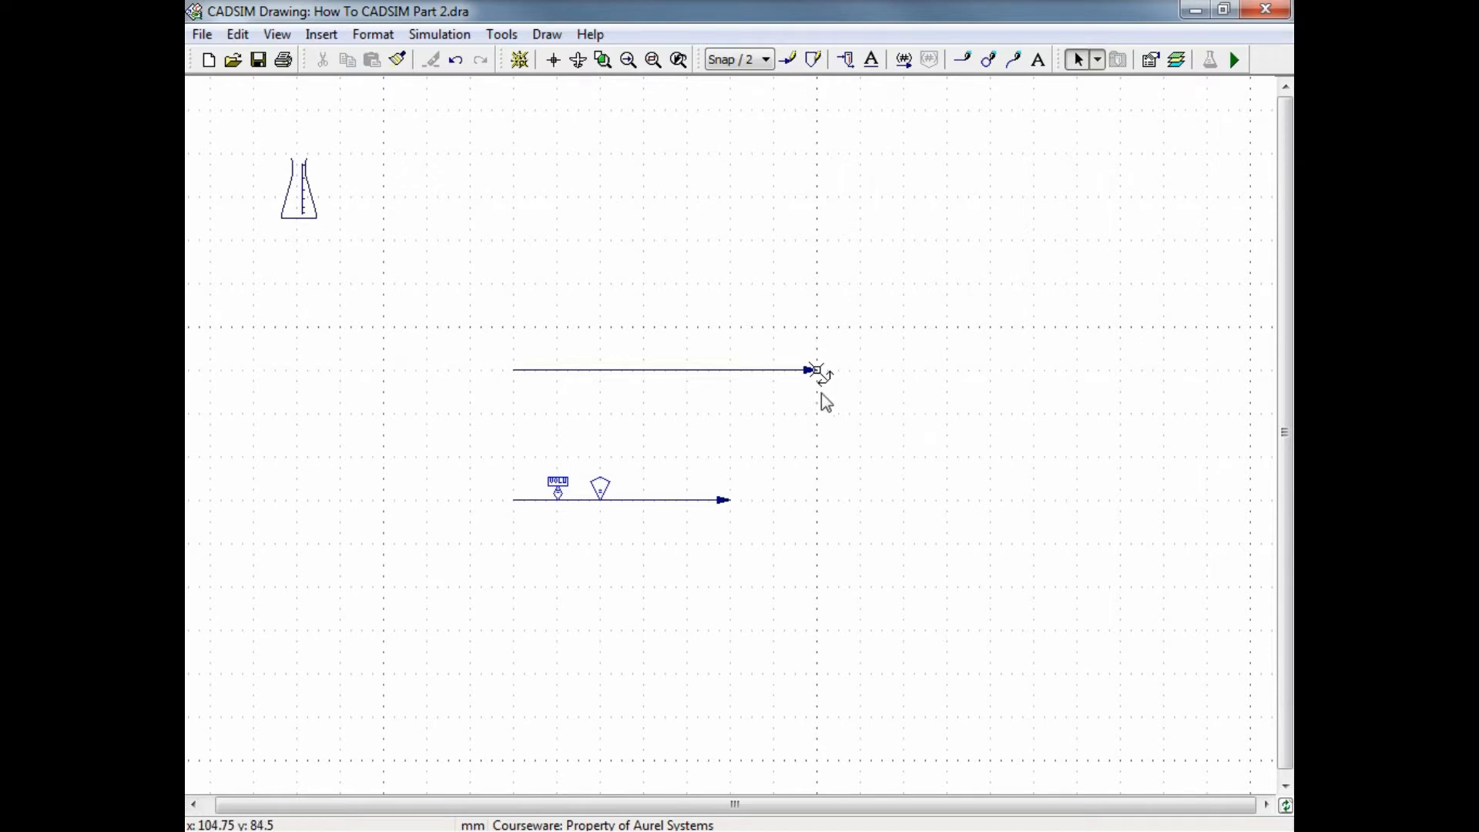
{"action": "mouse_move", "coordinate": [604, 398]}
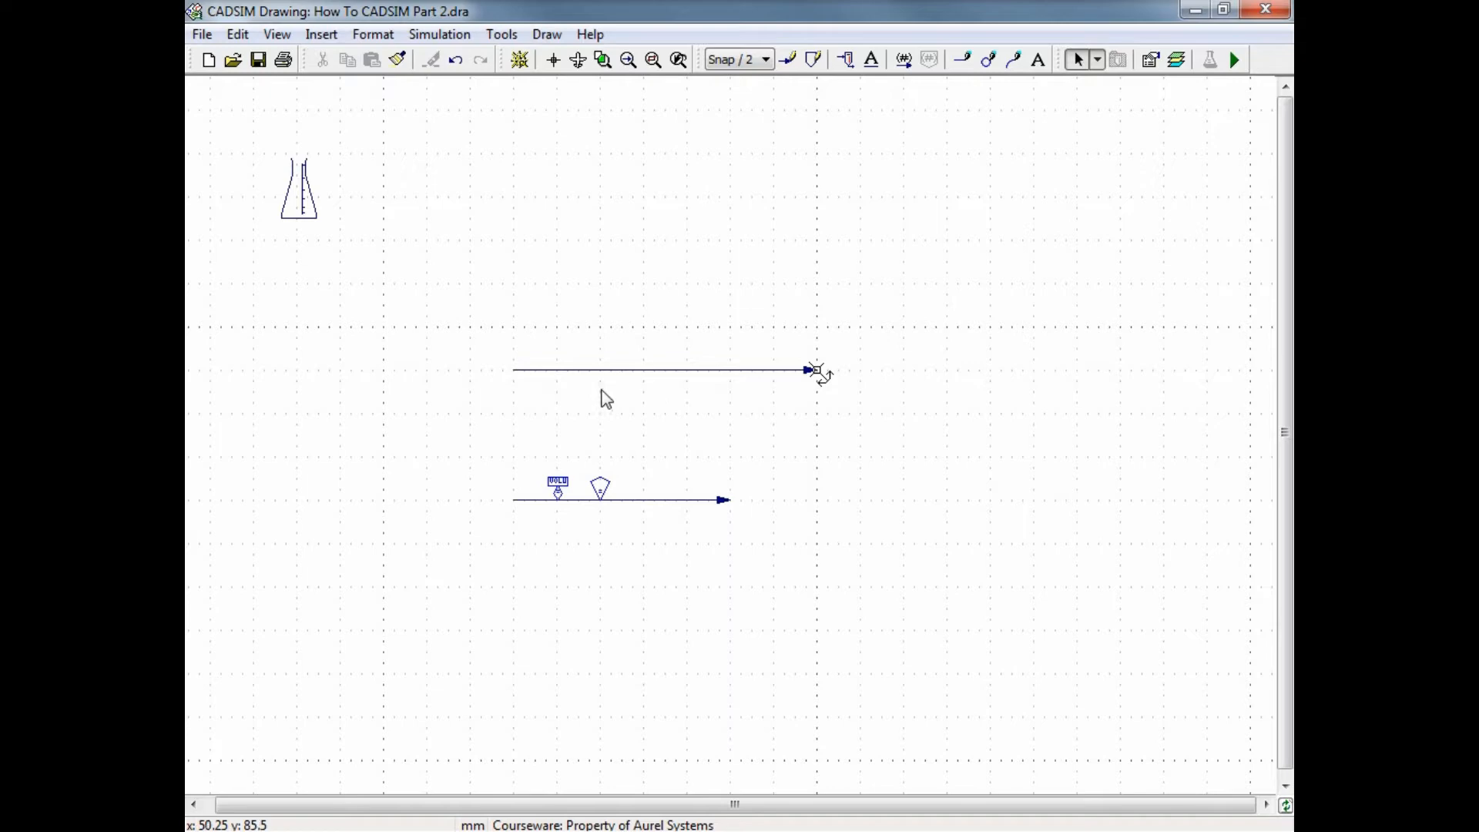
{"action": "mouse_move", "coordinate": [665, 497]}
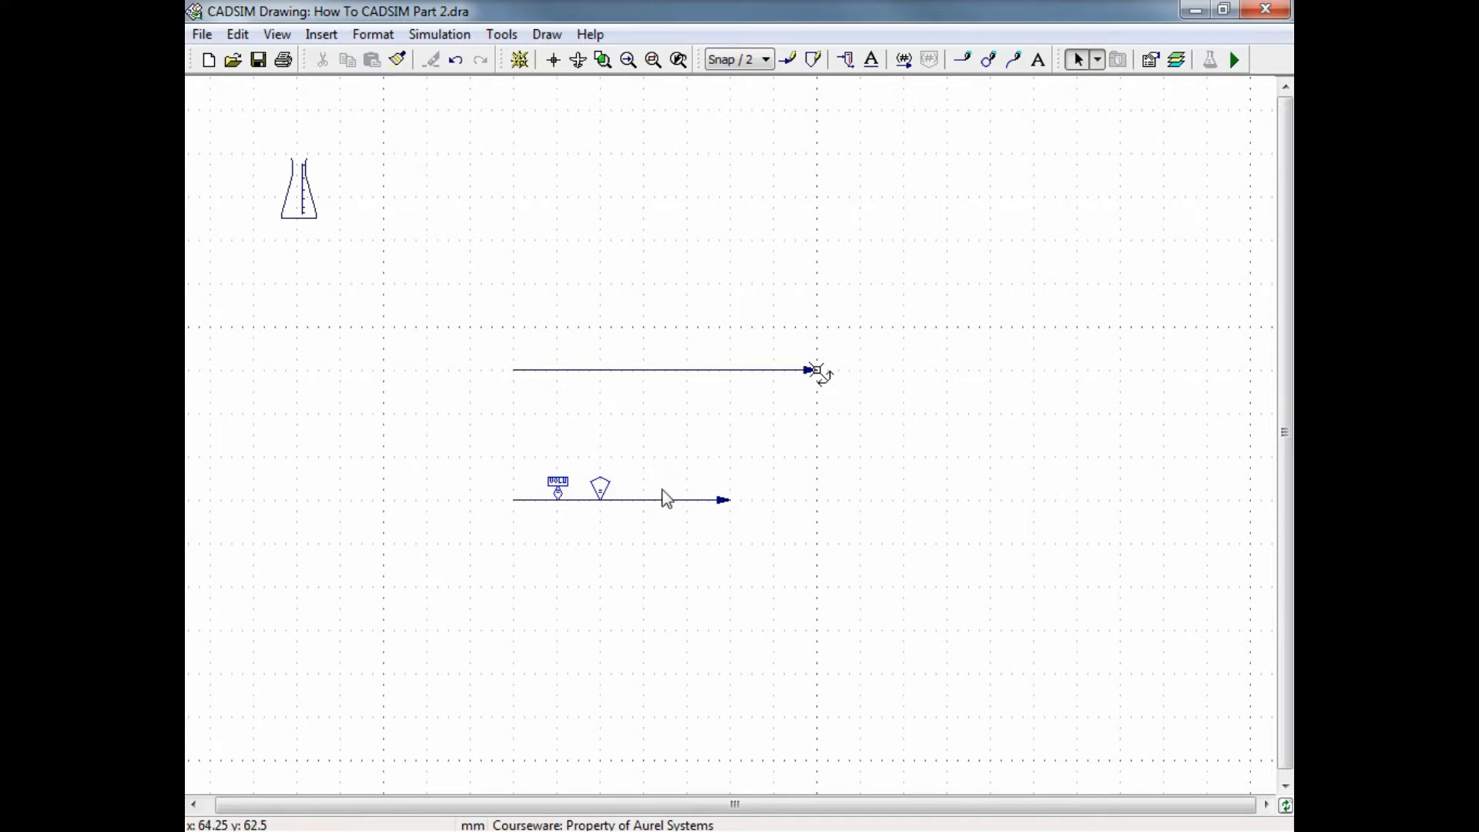
{"action": "mouse_move", "coordinate": [671, 478]}
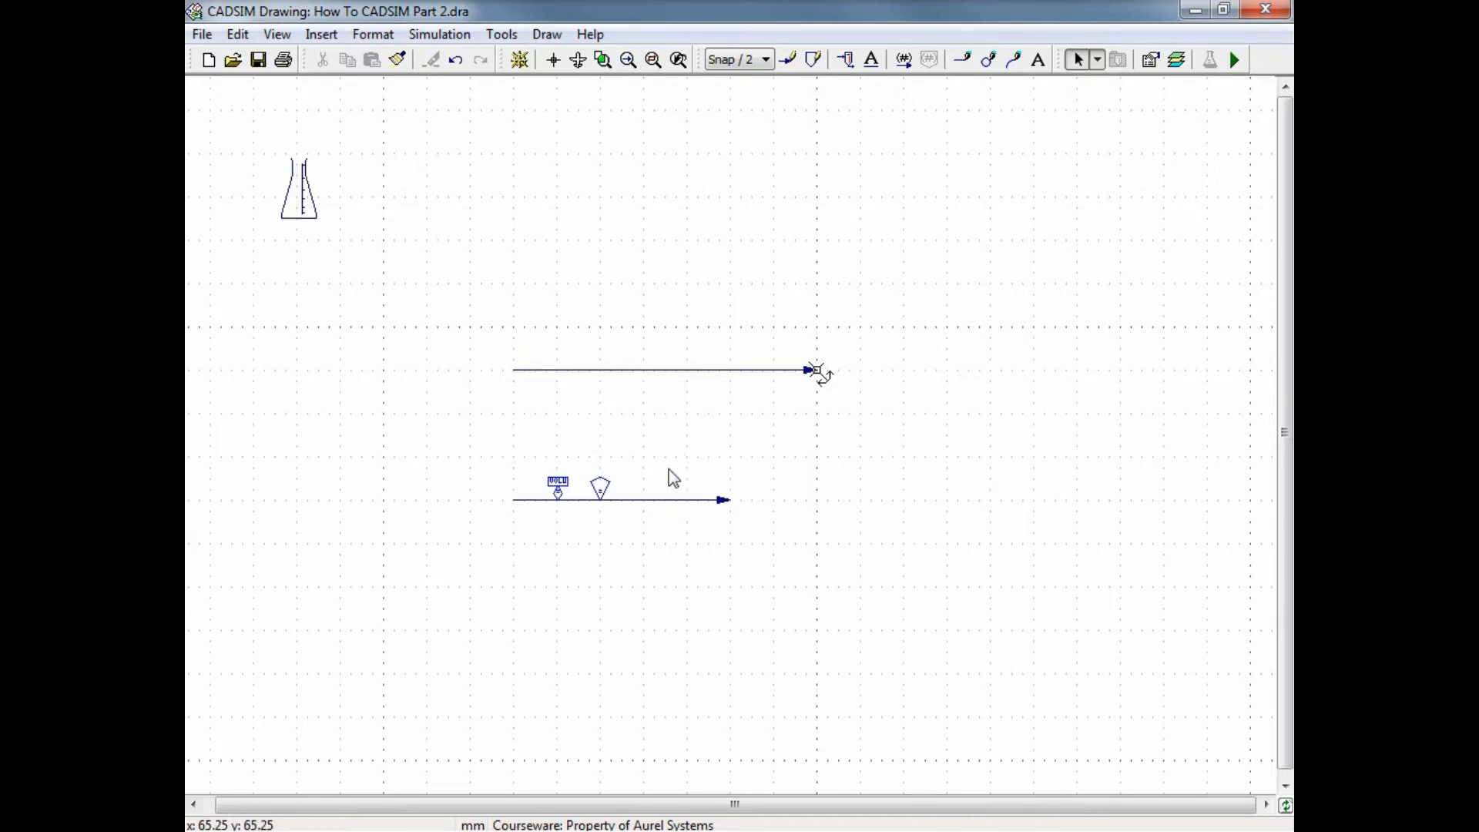
{"action": "double_click", "coordinate": [666, 368]}
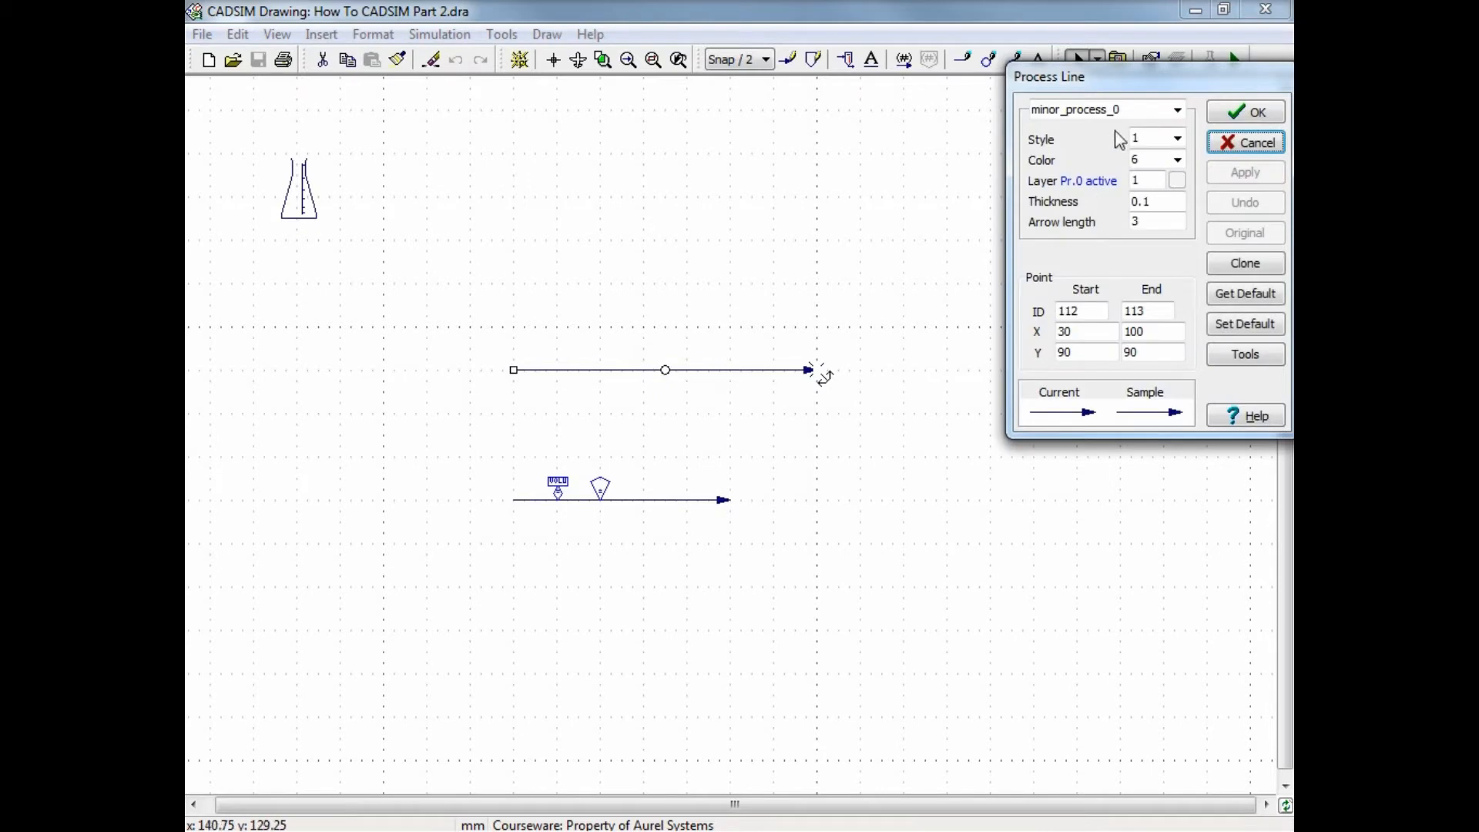
{"action": "left_click", "coordinate": [1178, 109]}
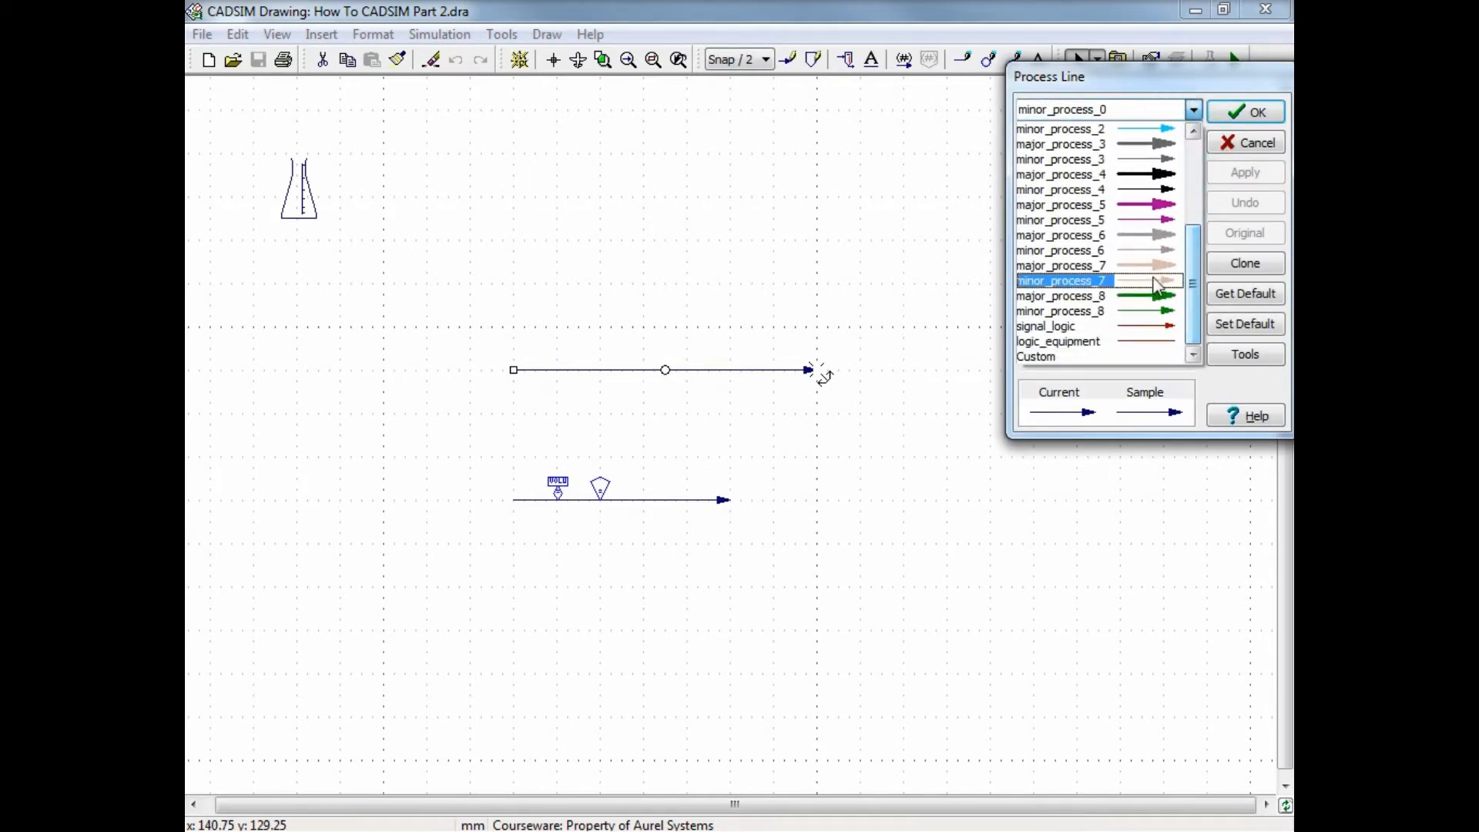
{"action": "scroll", "scroll_direction": "up", "scroll_amount": 3}
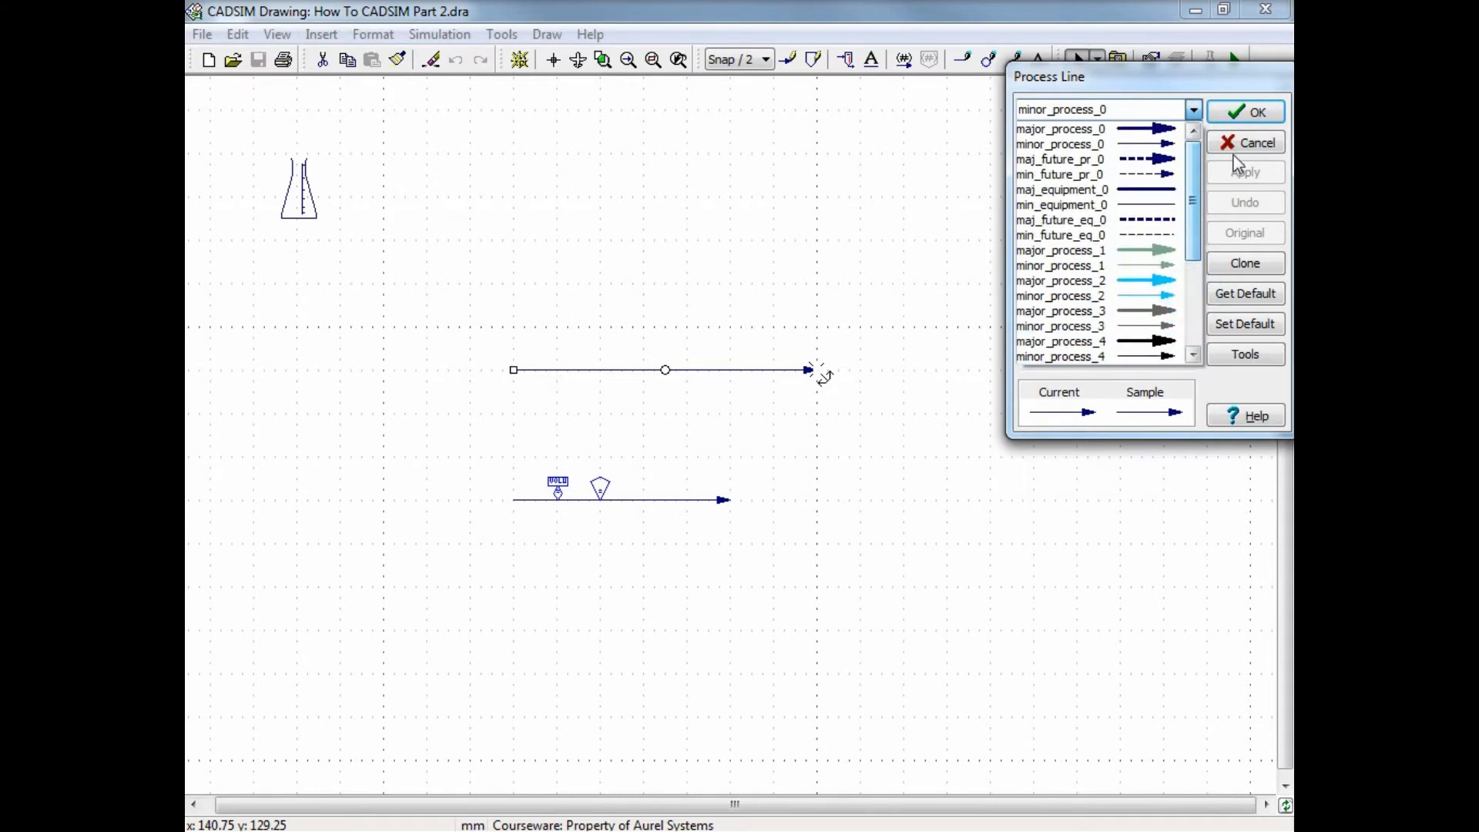
{"action": "left_click", "coordinate": [1244, 141]}
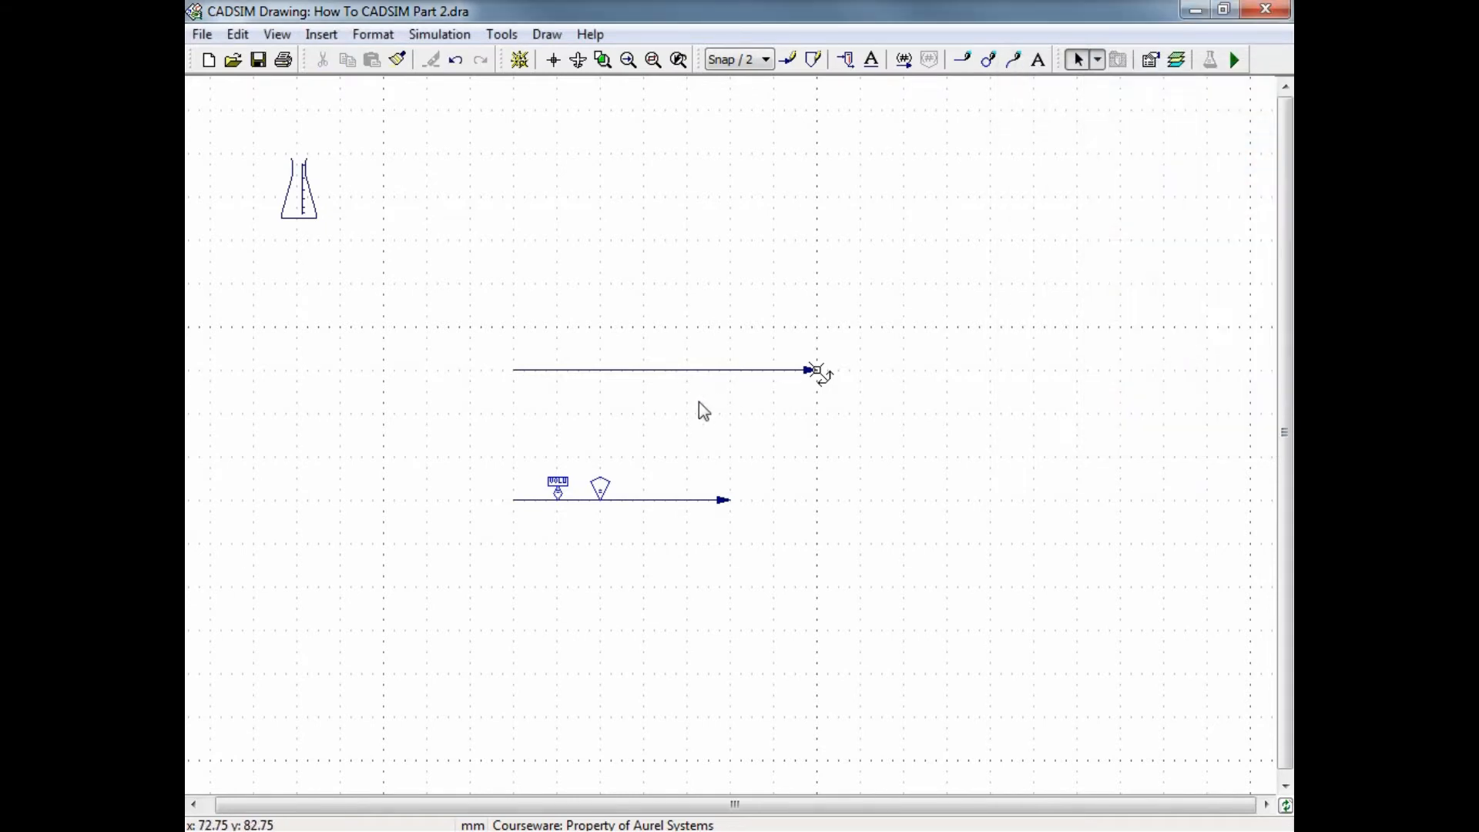
{"action": "mouse_move", "coordinate": [687, 407]}
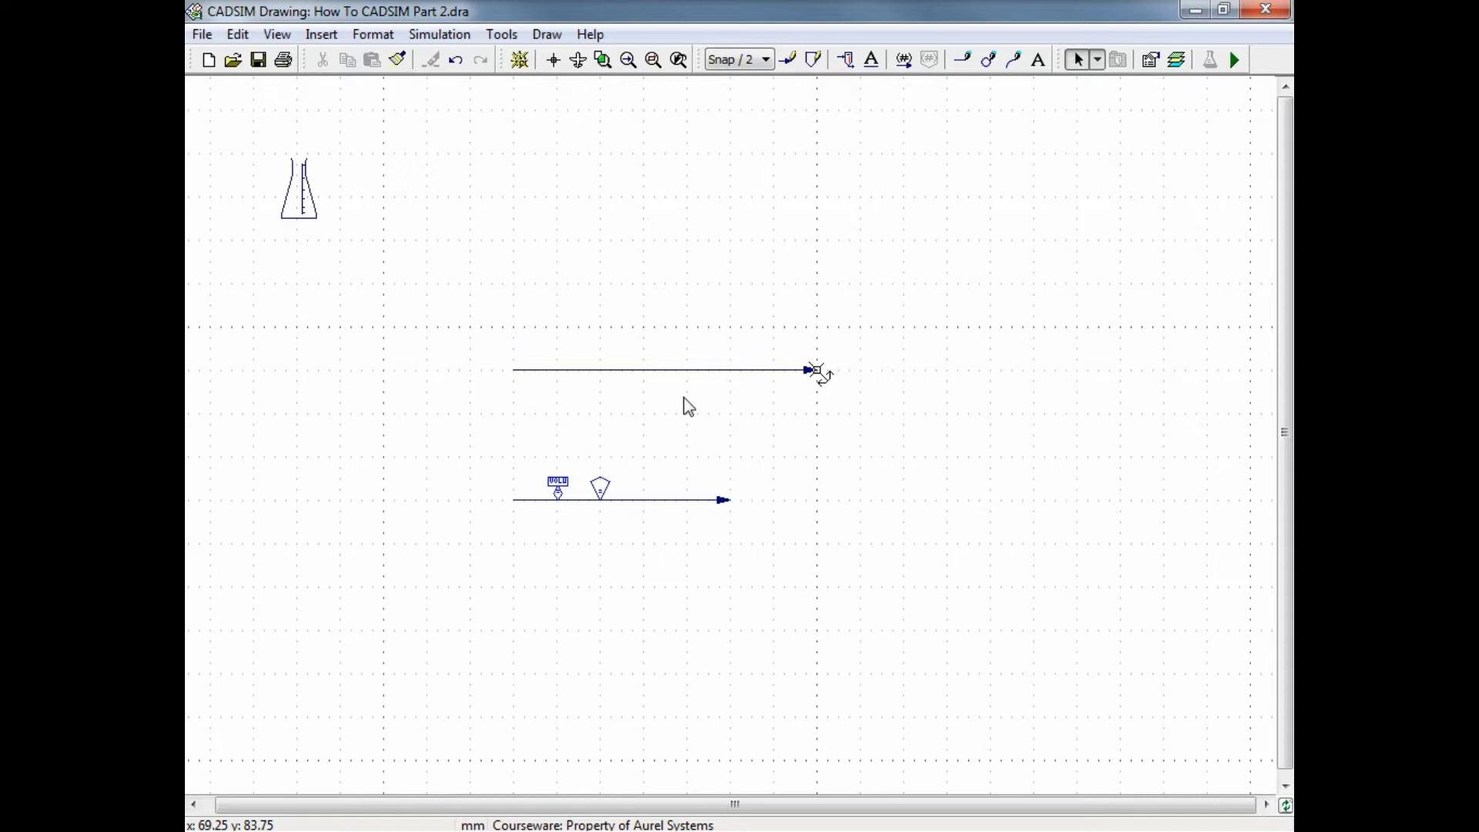
{"action": "mouse_move", "coordinate": [640, 407]}
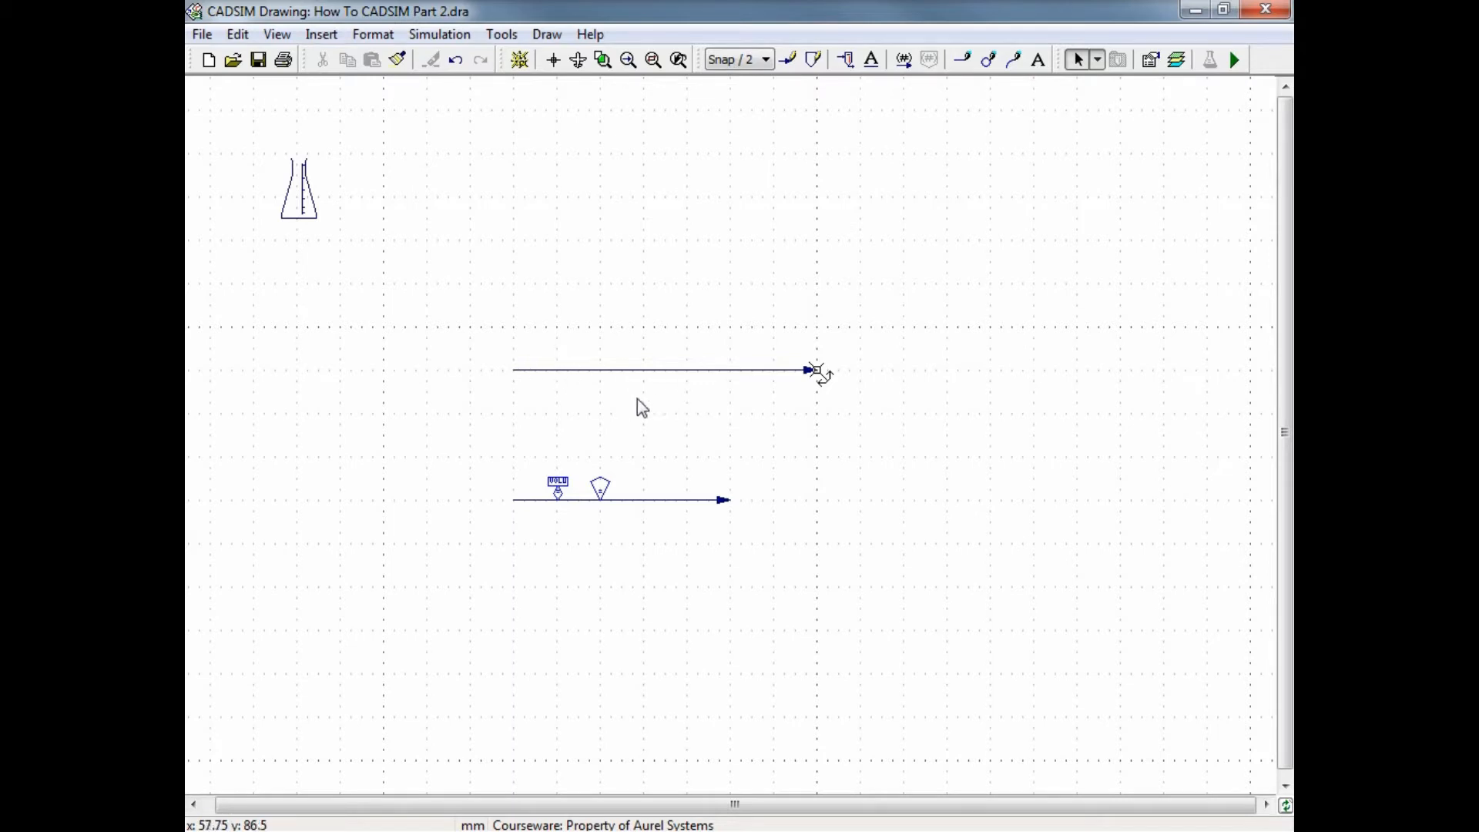
{"action": "mouse_move", "coordinate": [667, 518]}
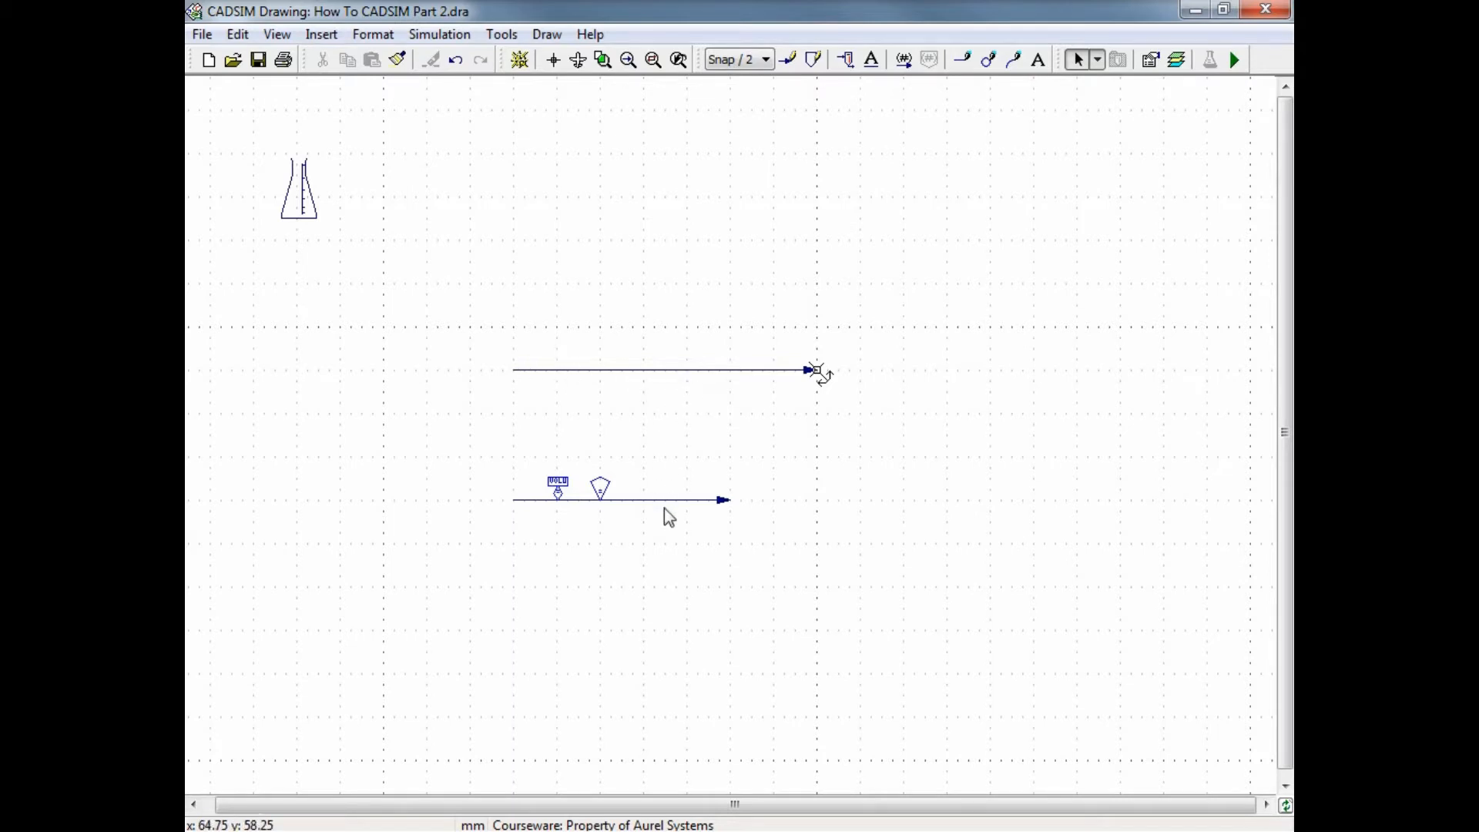
{"action": "mouse_move", "coordinate": [621, 377]}
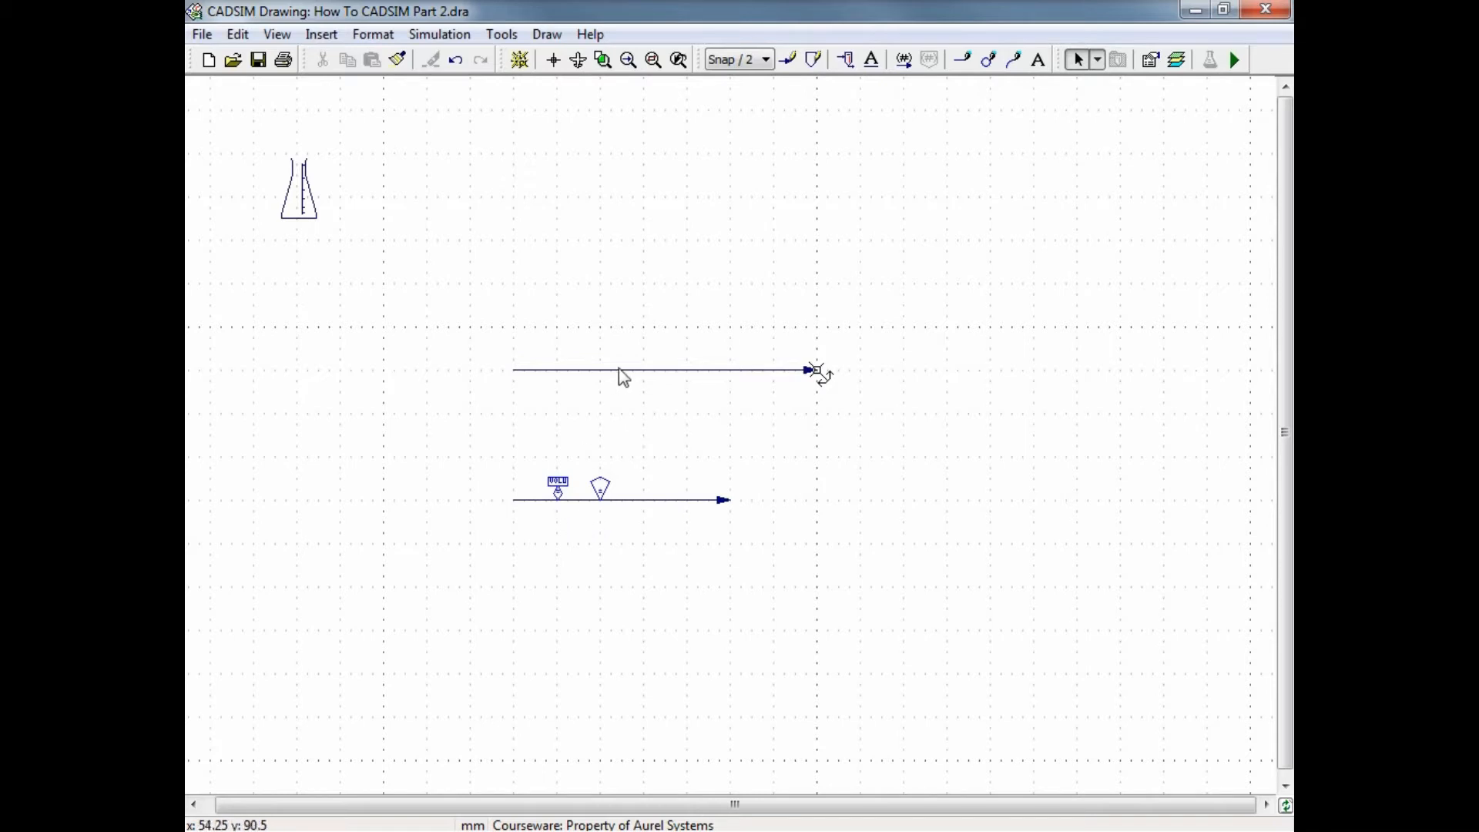
{"action": "mouse_move", "coordinate": [755, 473]}
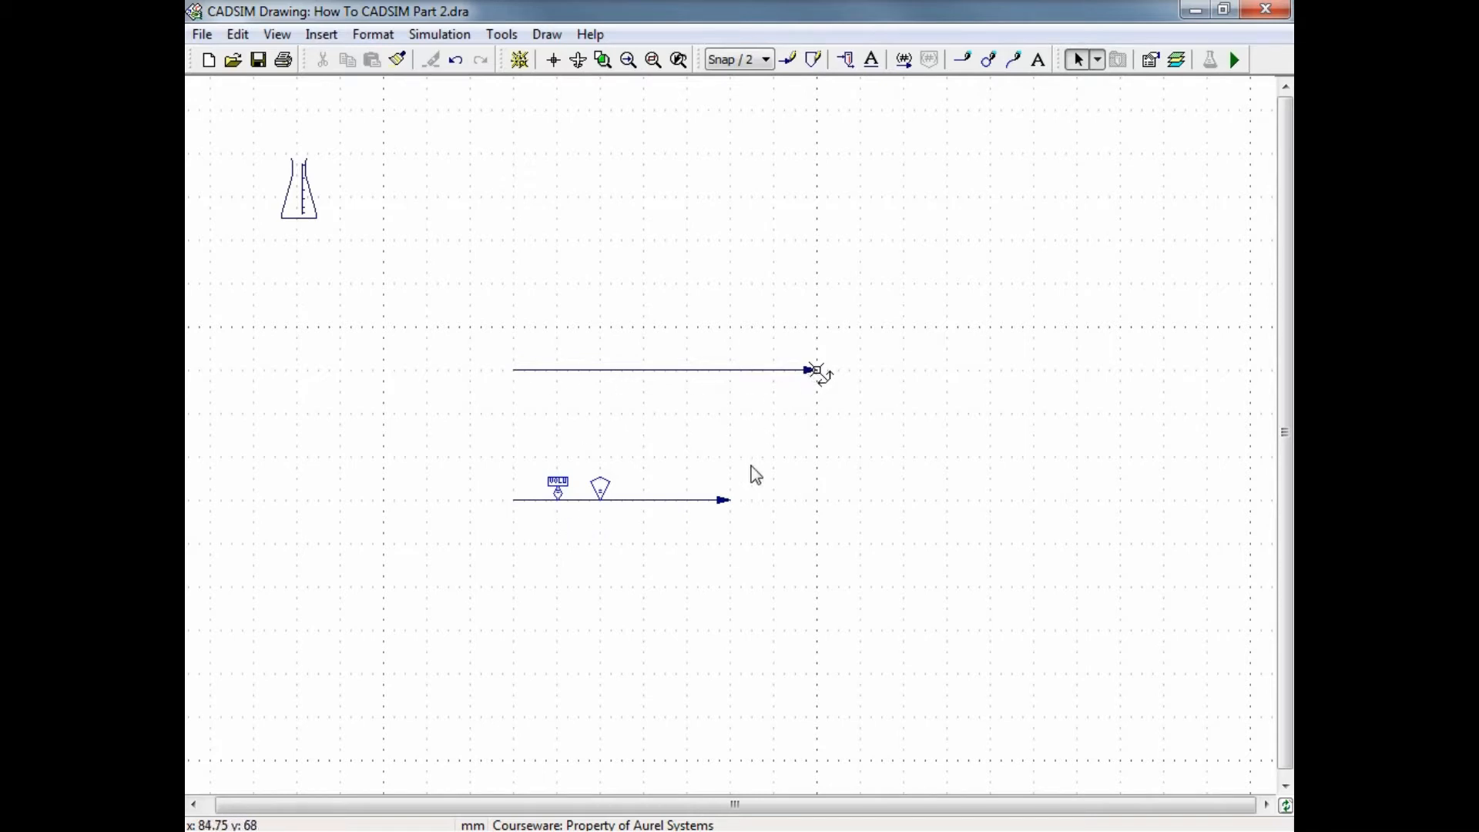
{"action": "mouse_move", "coordinate": [746, 414]}
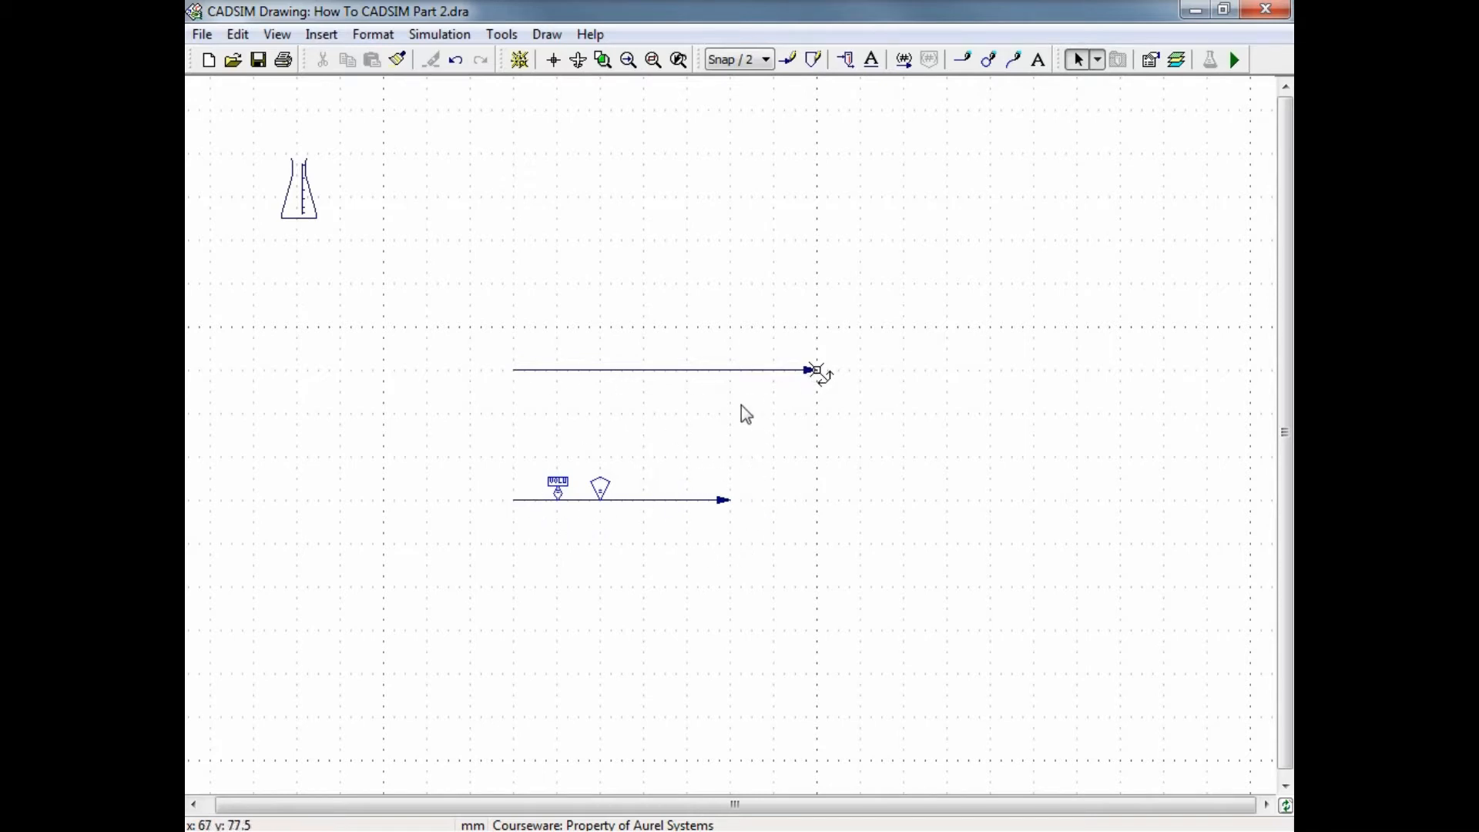
{"action": "mouse_move", "coordinate": [587, 368]}
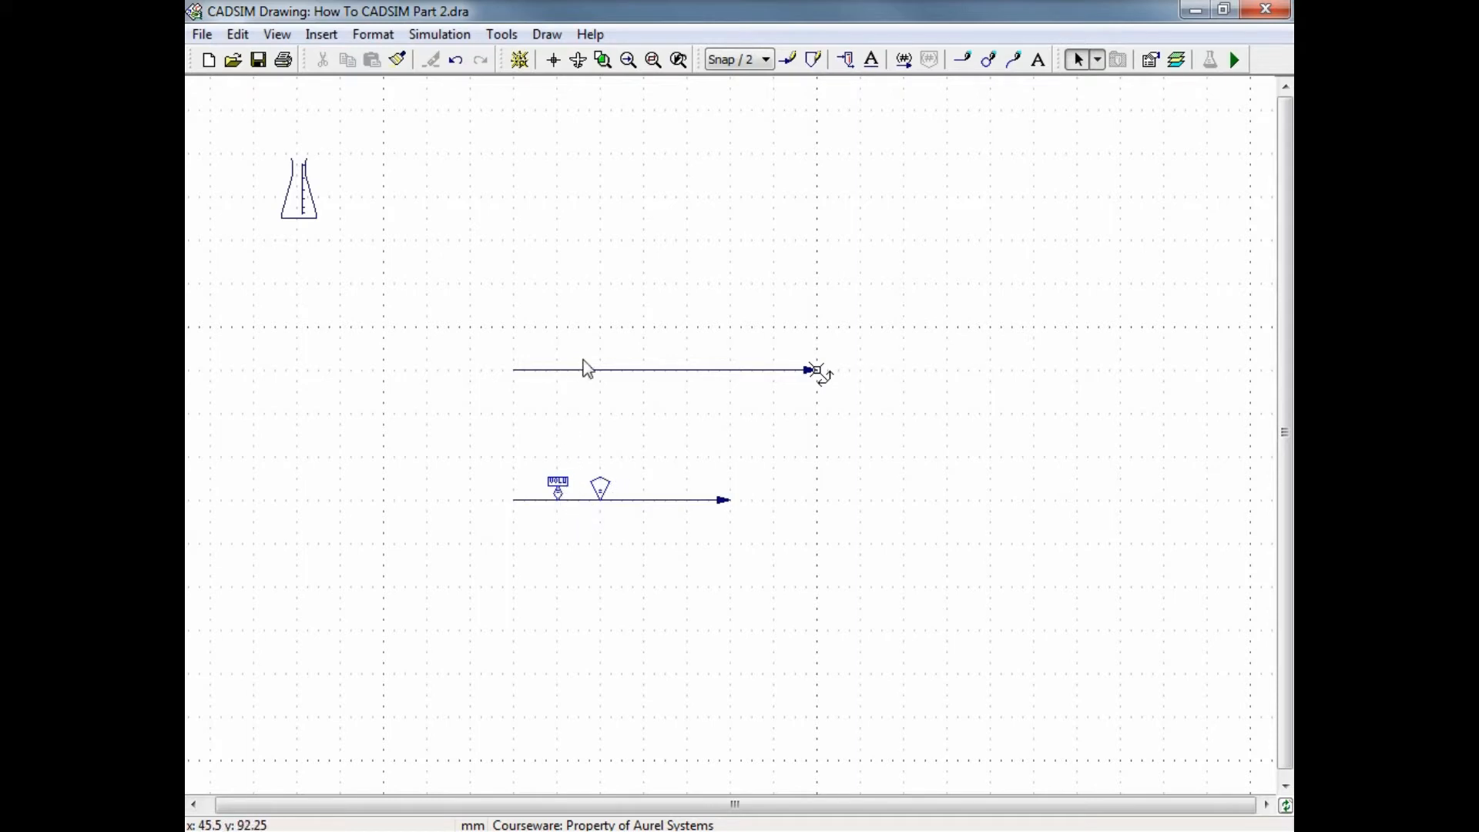
{"action": "mouse_move", "coordinate": [808, 393]}
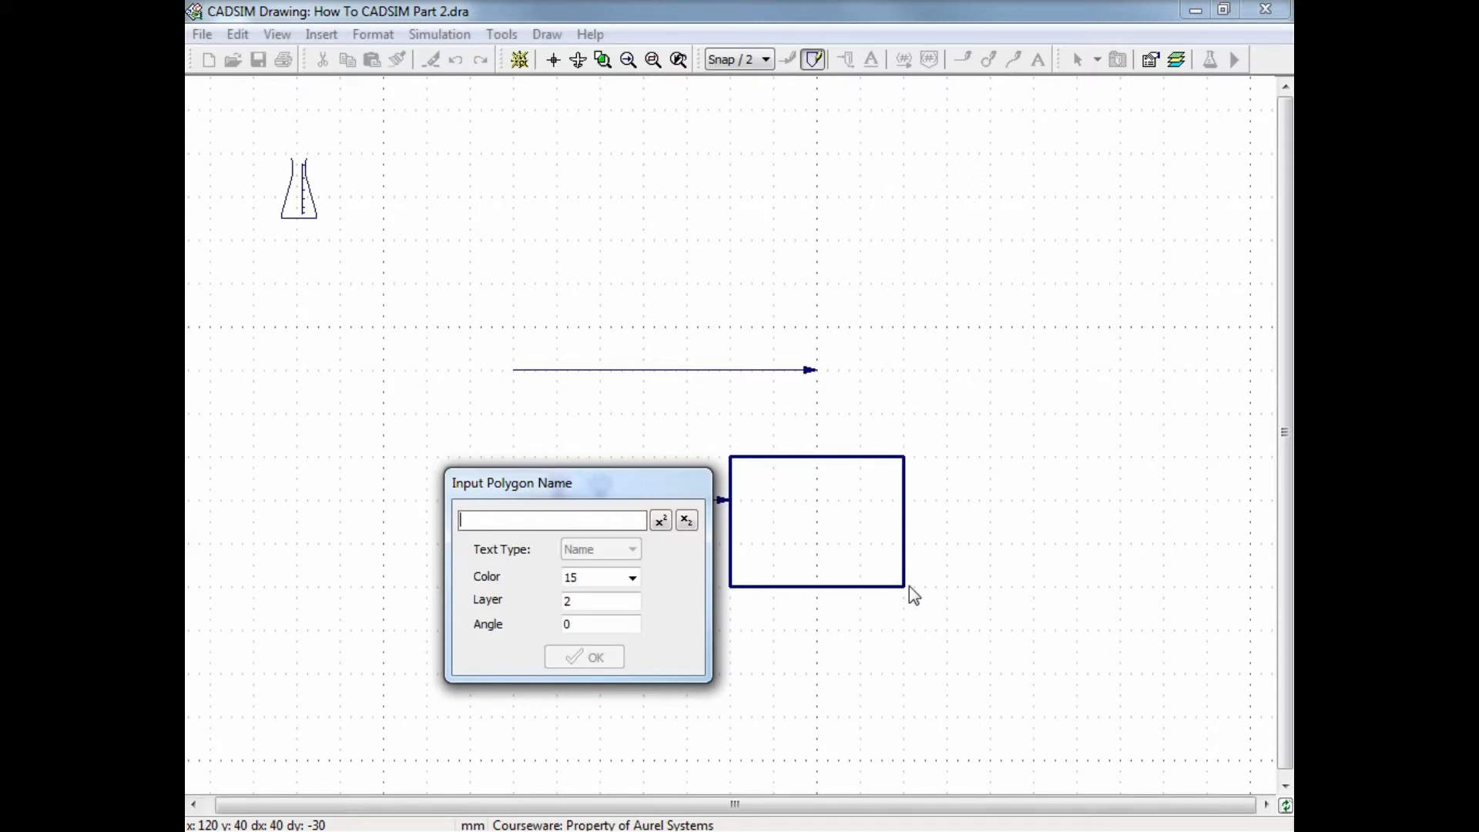
Name the unit MIXER and draw an outlet stream from its right side
{"action": "type", "text": "M"}
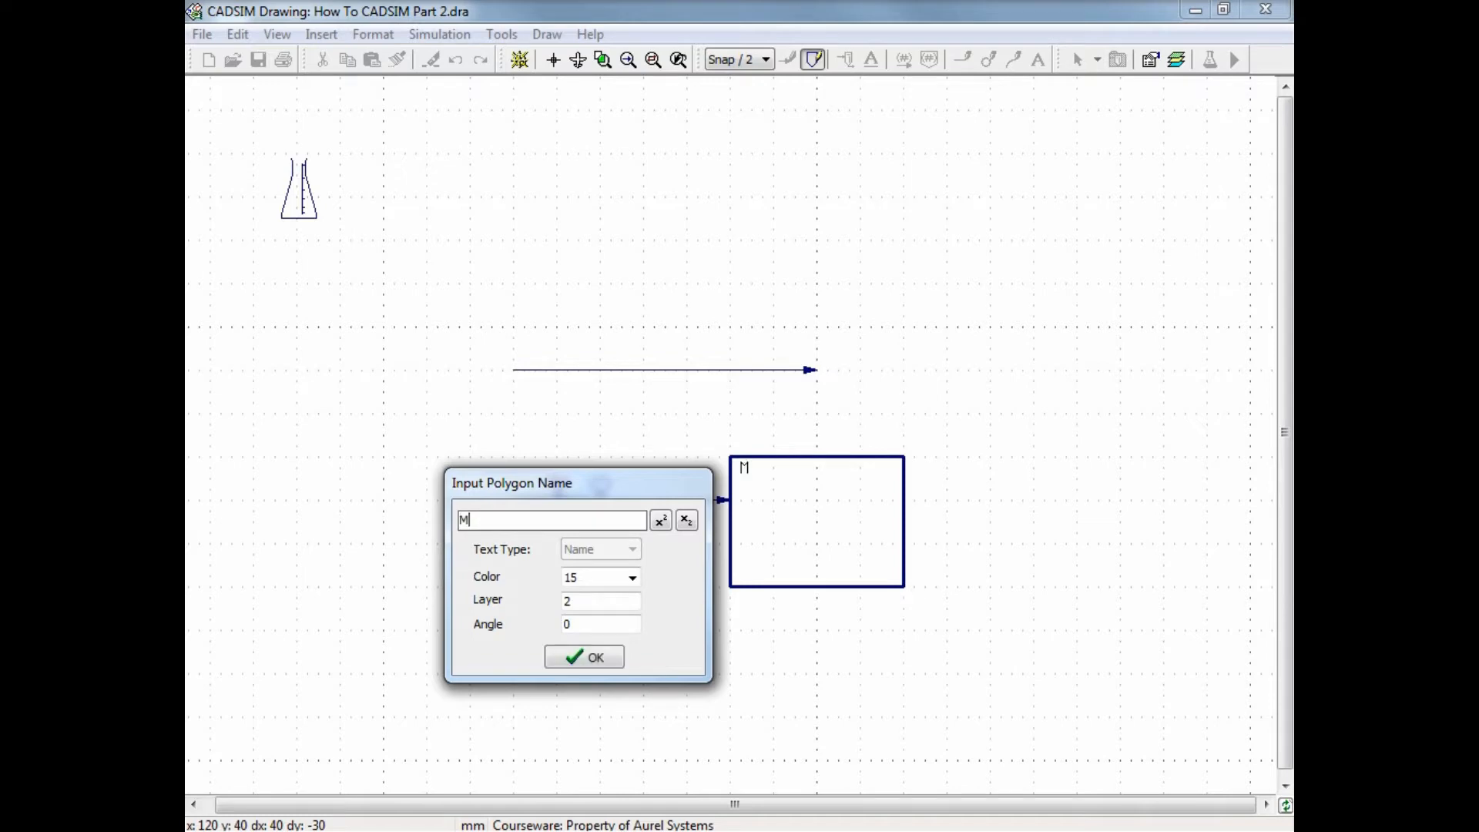
{"action": "type", "text": "IXER"}
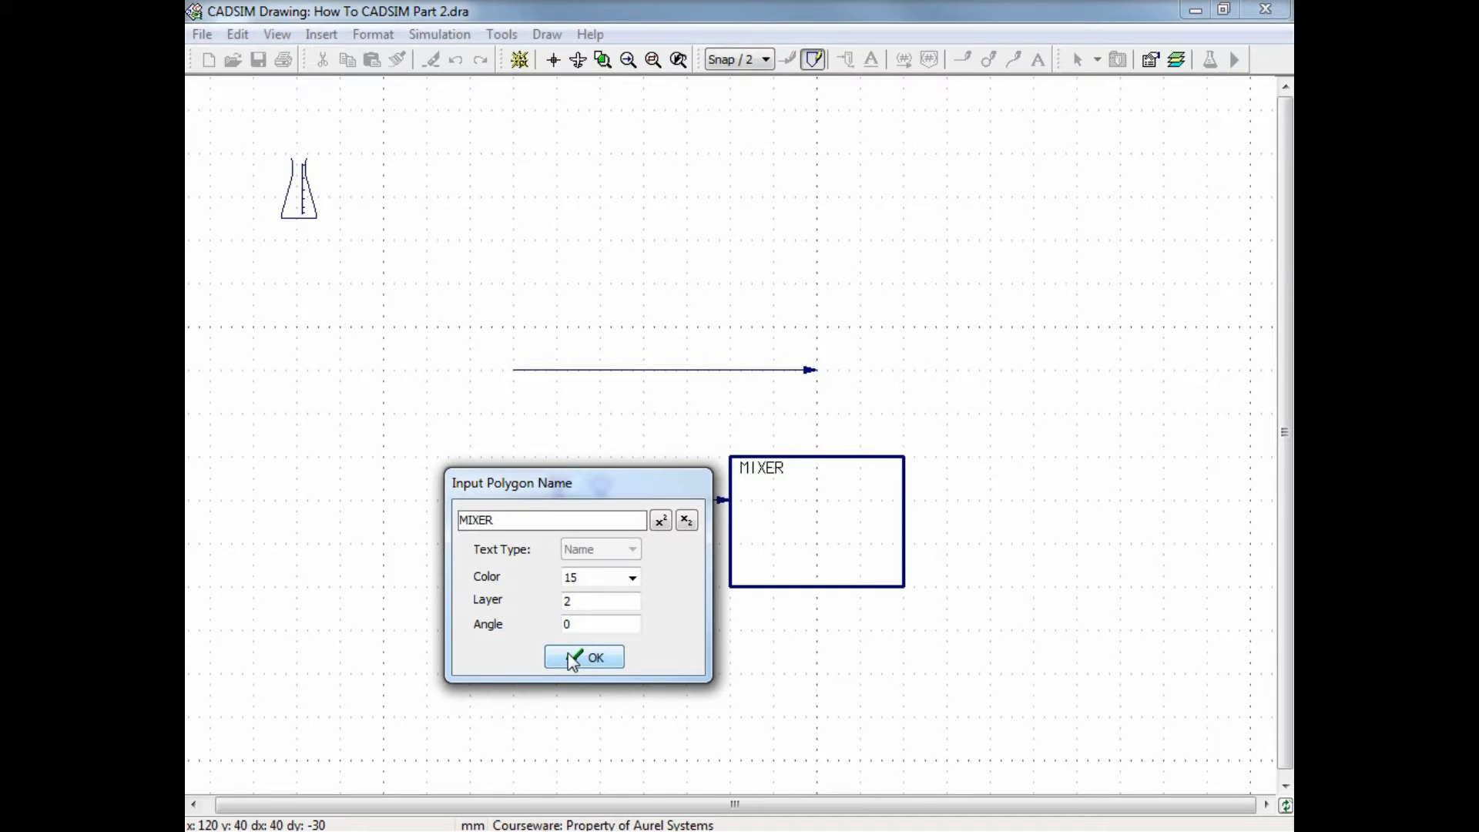
{"action": "left_click", "coordinate": [582, 657]}
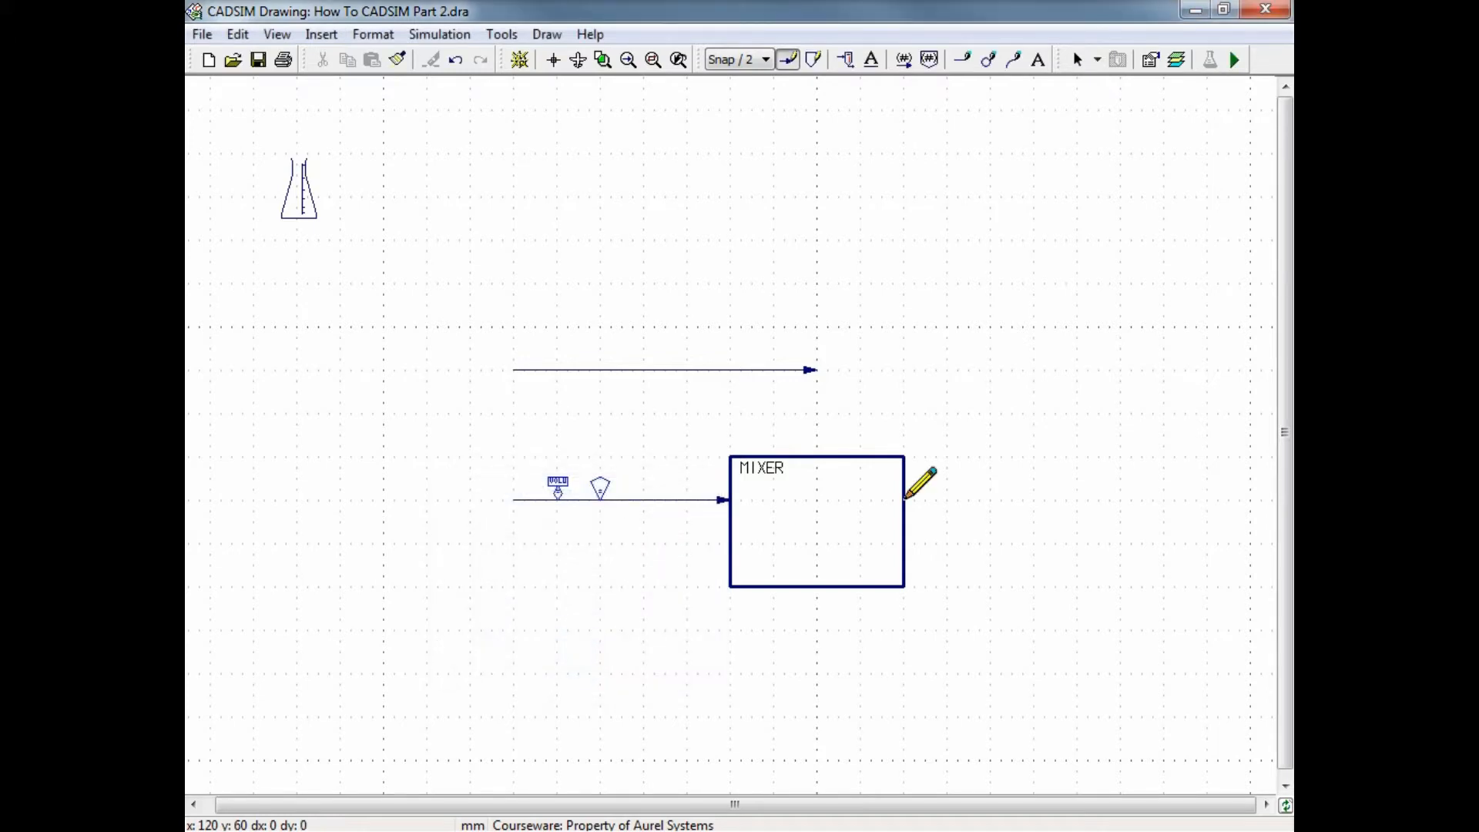
{"action": "mouse_move", "coordinate": [939, 499]}
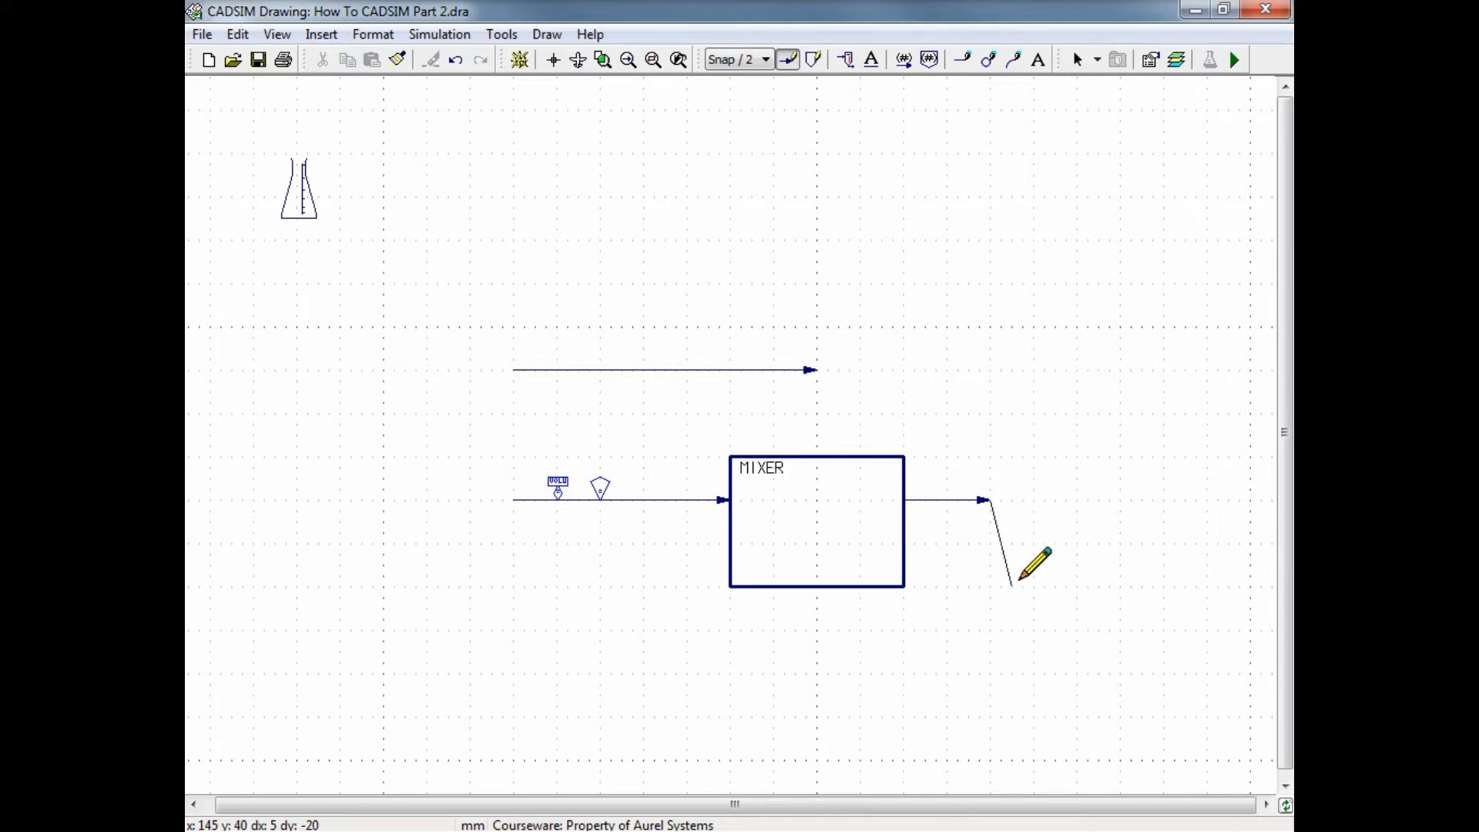
{"action": "left_click", "coordinate": [1079, 60]}
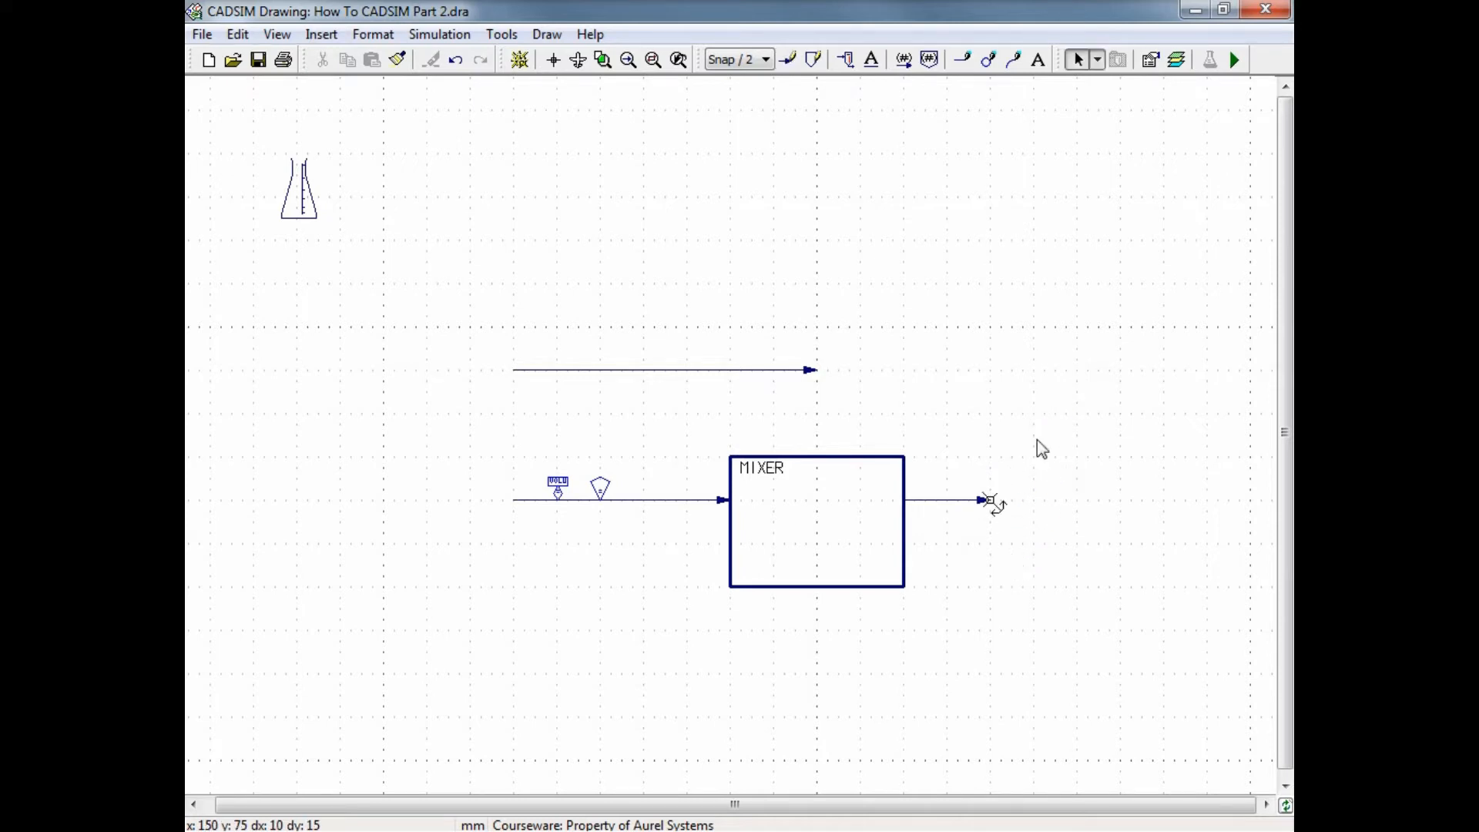
{"action": "mouse_move", "coordinate": [999, 510]}
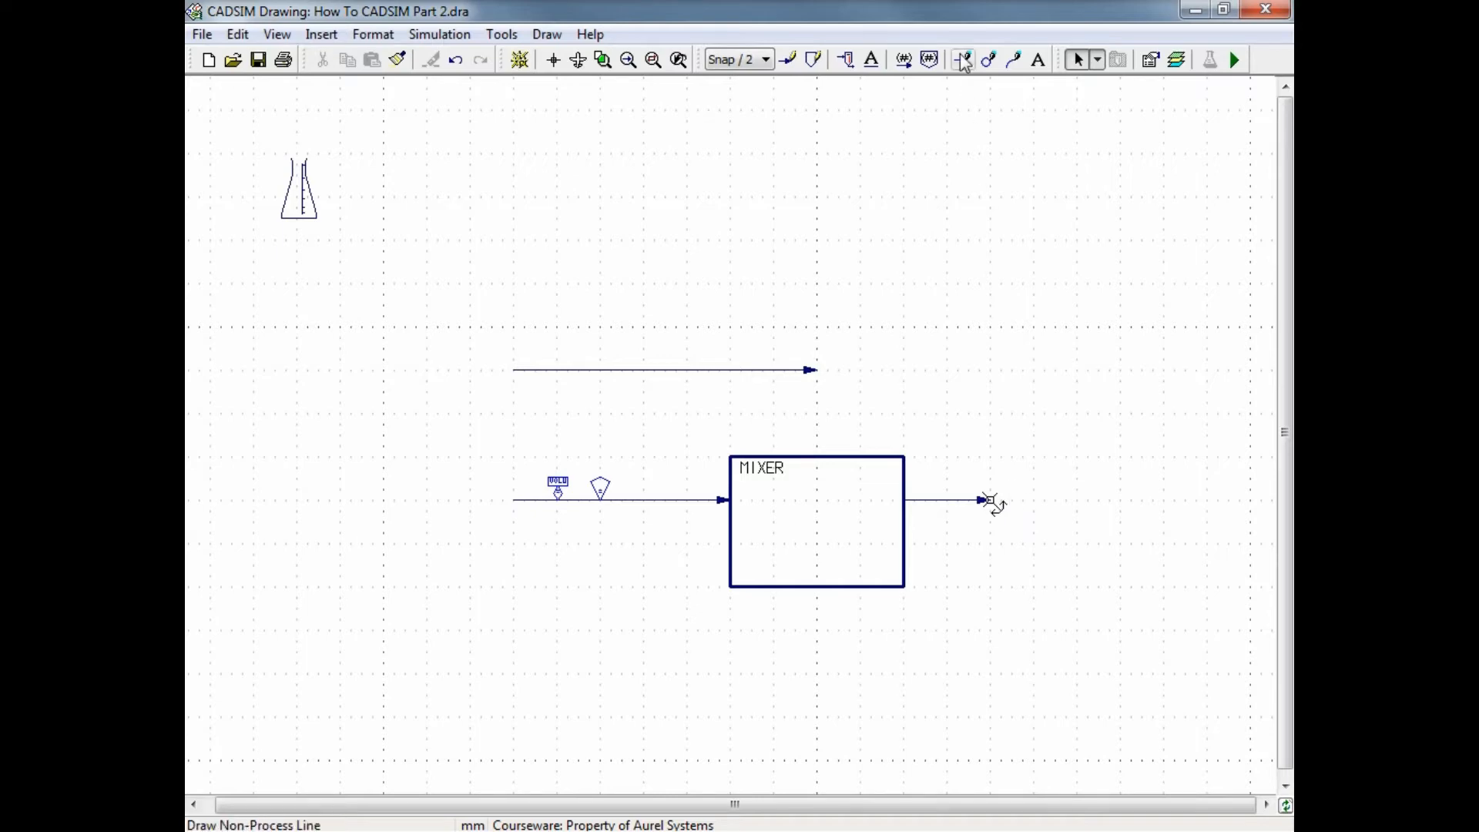
Bend the upper feed stream downward into the top of MIXER
{"action": "left_click", "coordinate": [787, 60]}
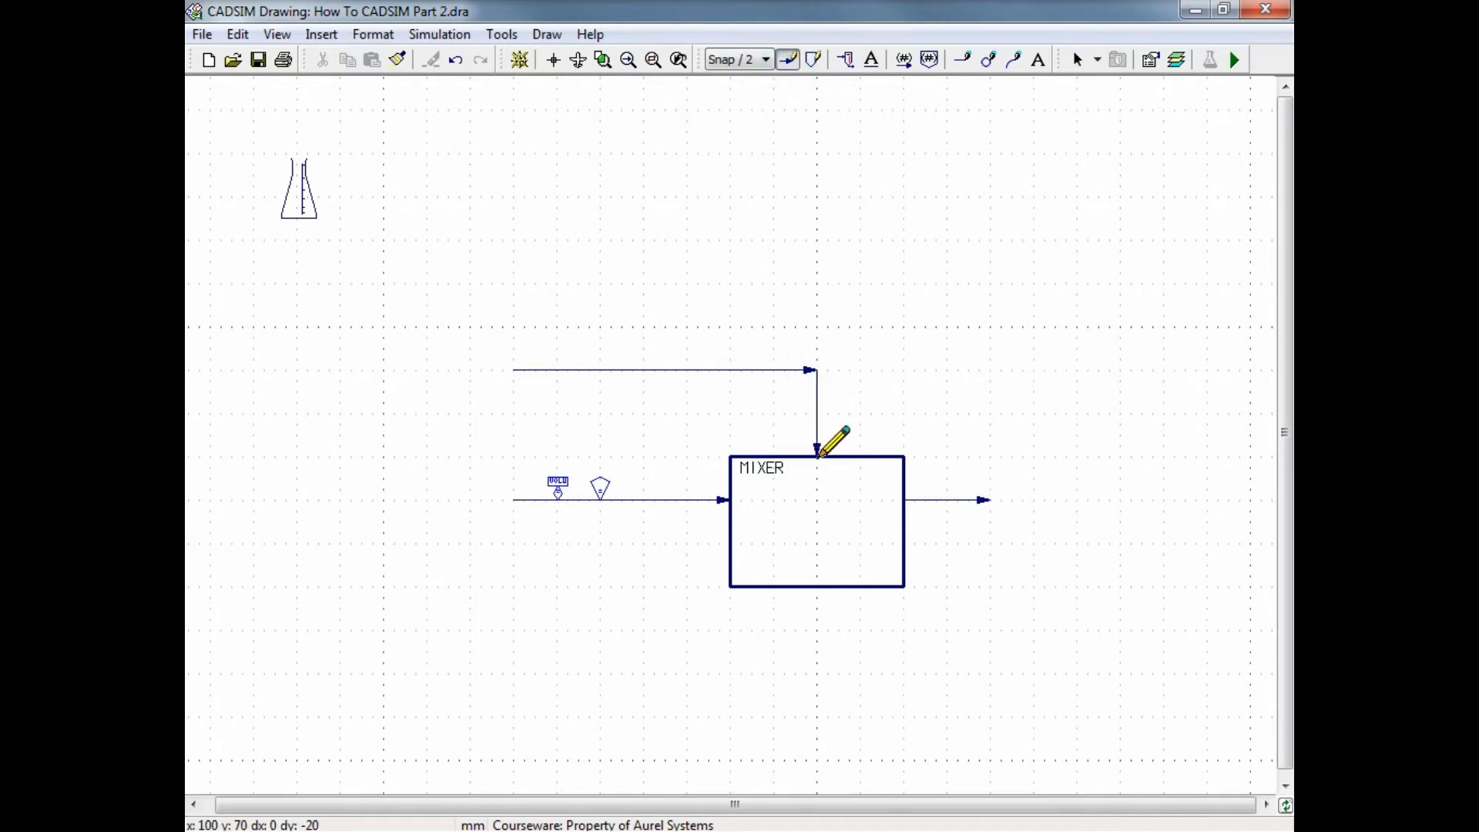
{"action": "mouse_move", "coordinate": [844, 485]}
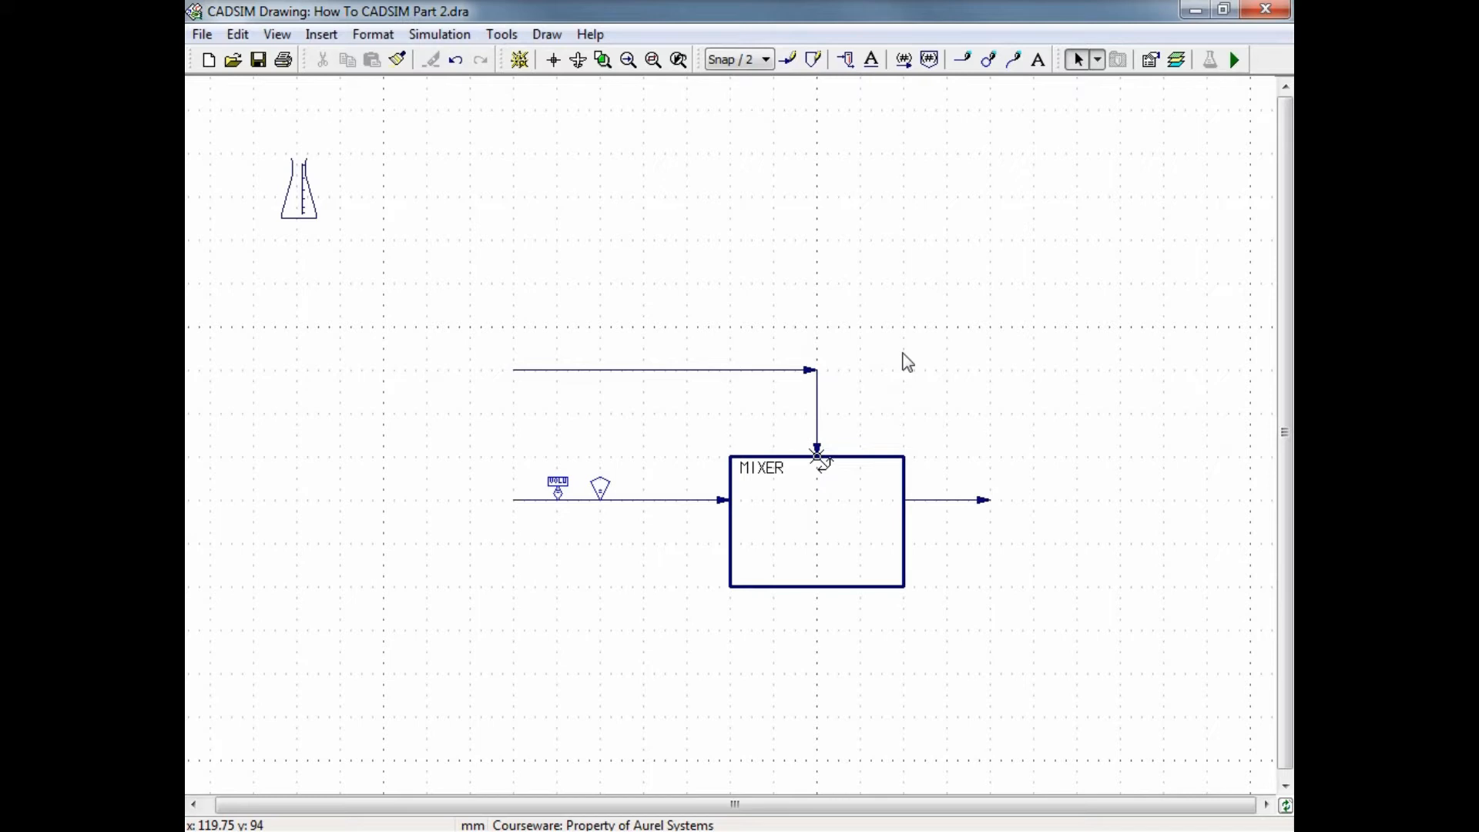
{"action": "mouse_move", "coordinate": [905, 363]}
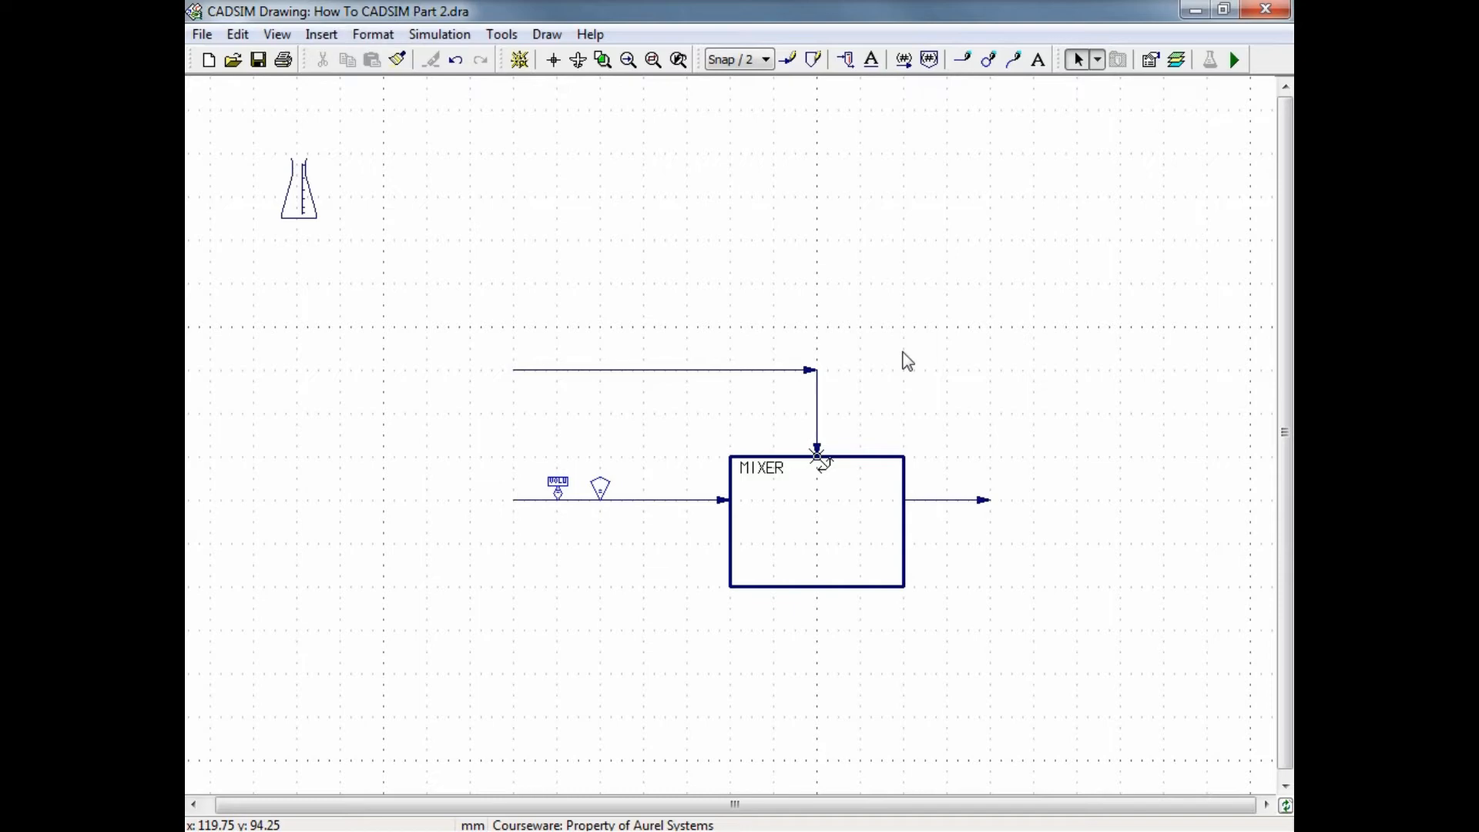
{"action": "mouse_move", "coordinate": [1234, 59]}
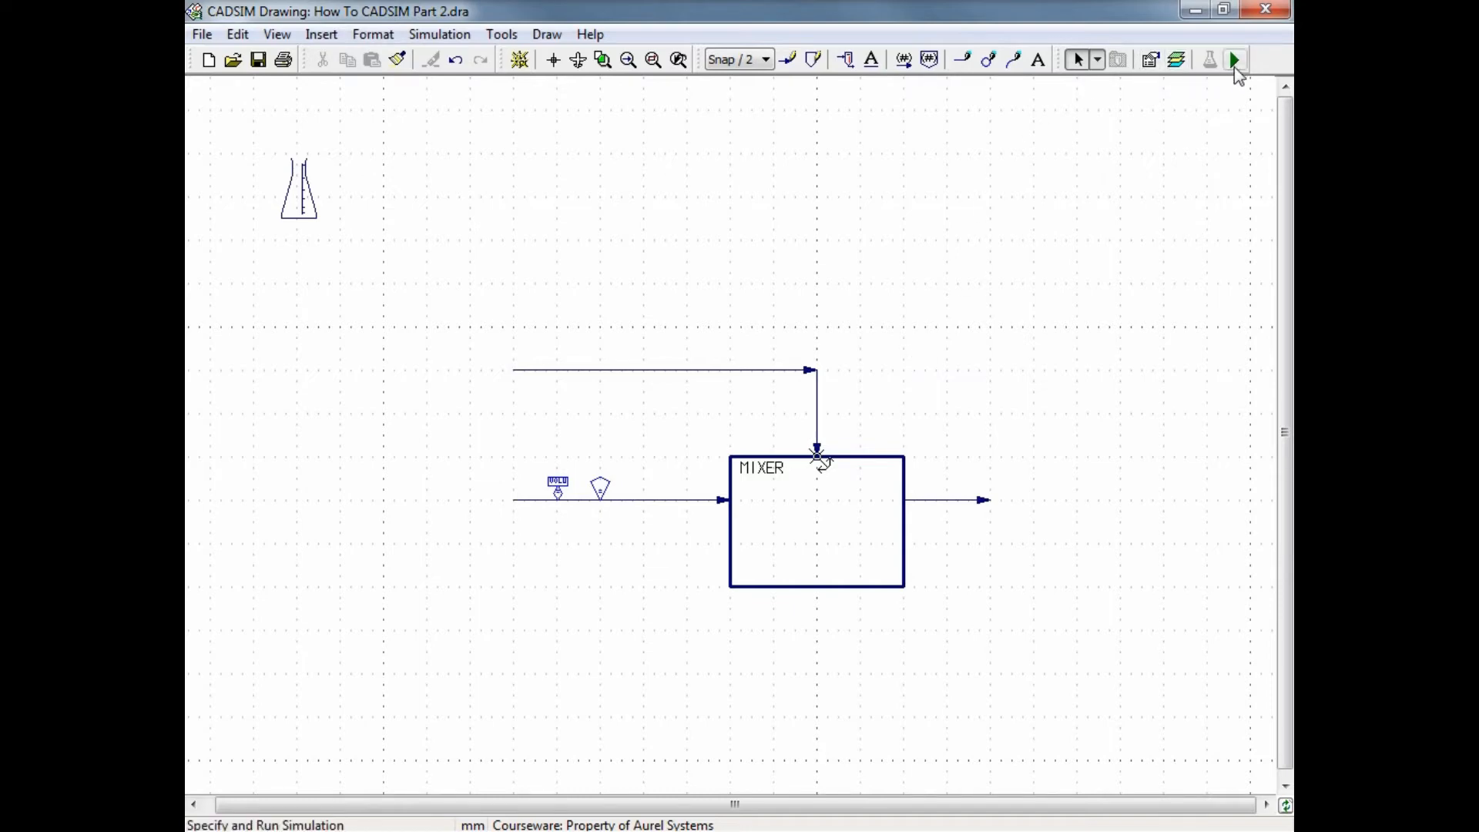
{"action": "mouse_move", "coordinate": [1235, 61]}
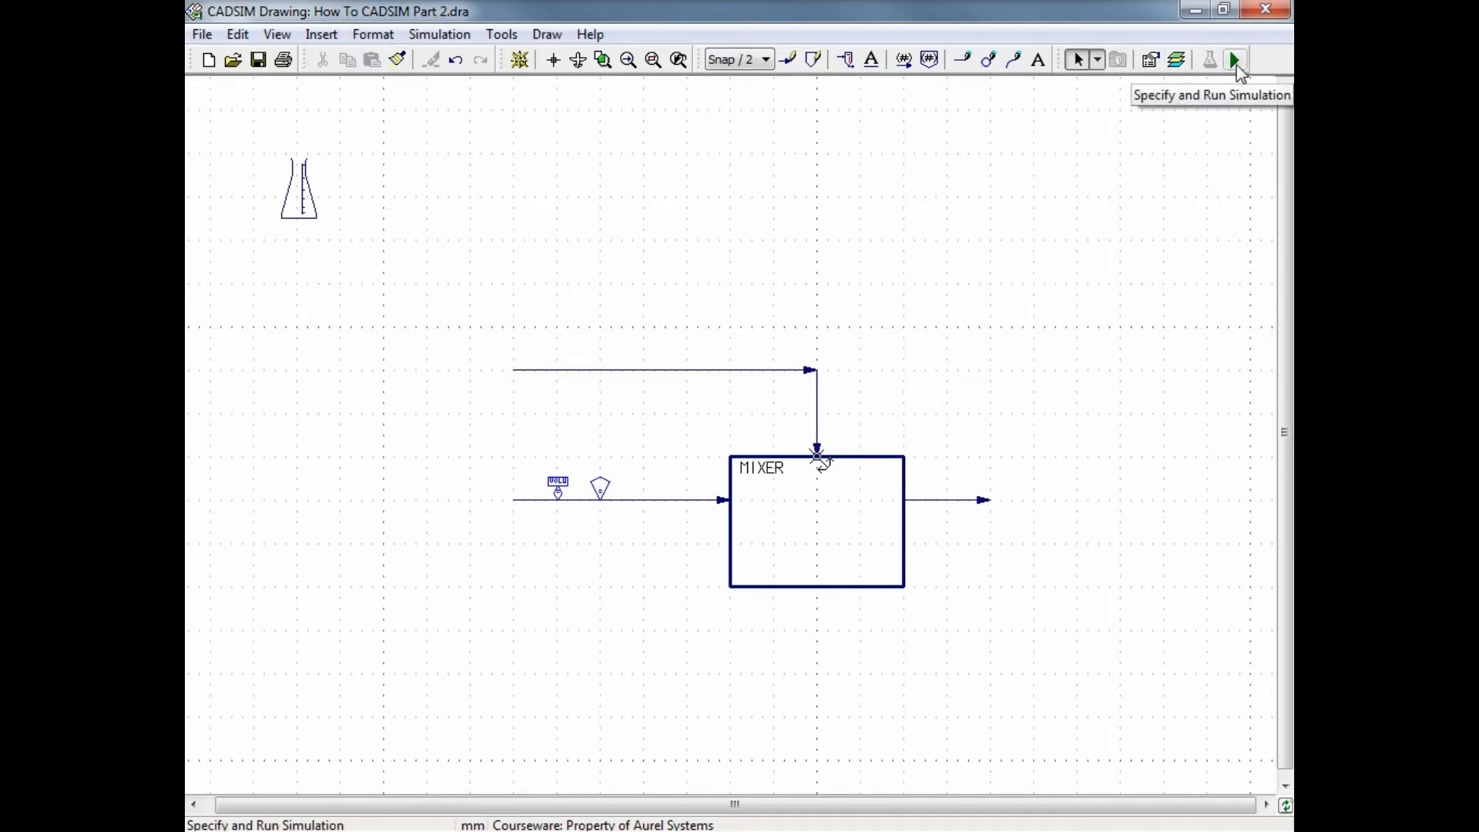
Enter Specify and Run Simulation, saving the modified drawing first
{"action": "left_click", "coordinate": [1234, 60]}
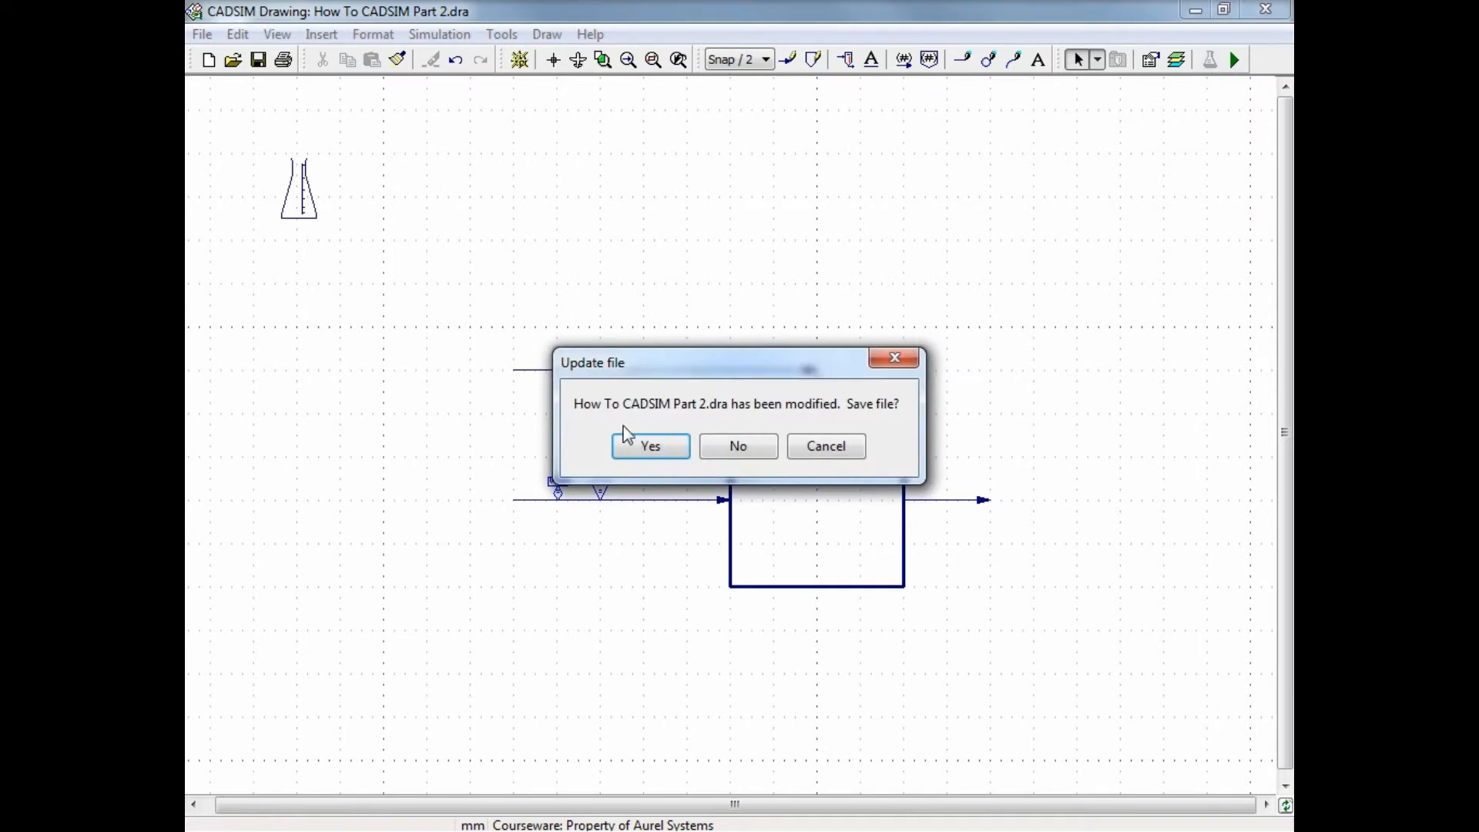
{"action": "mouse_move", "coordinate": [653, 443]}
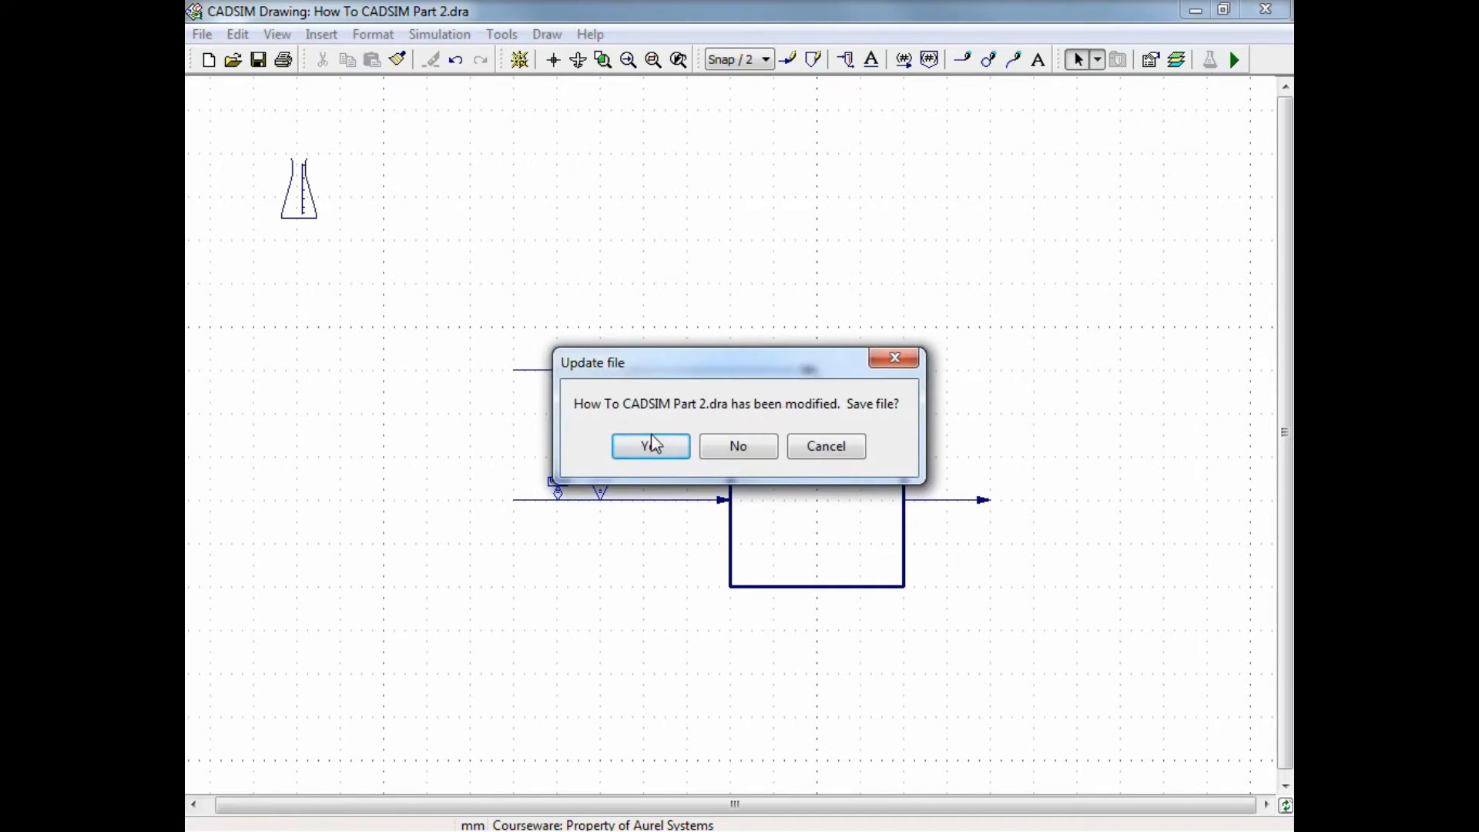
{"action": "left_click", "coordinate": [650, 445]}
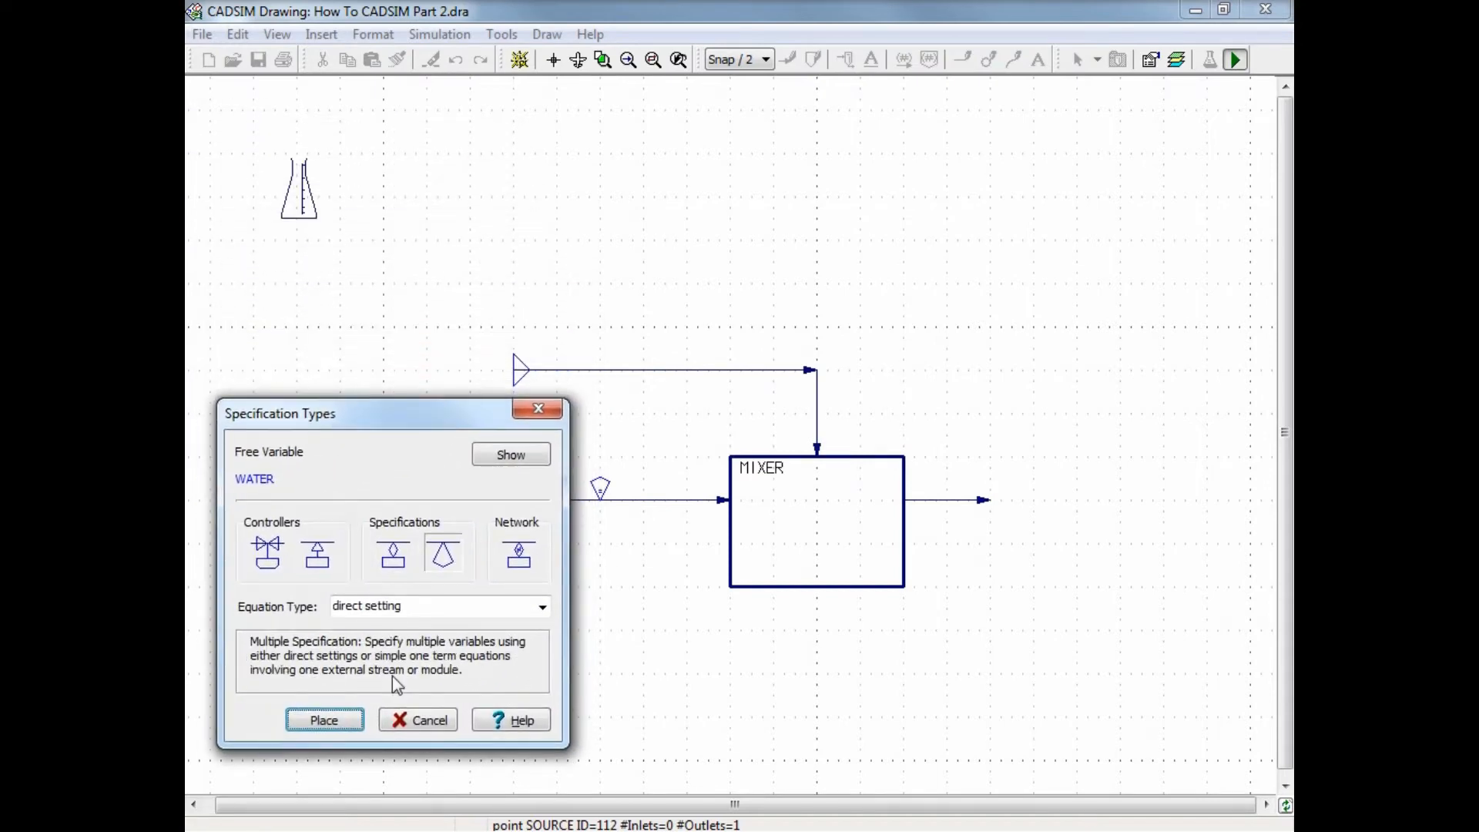
{"action": "mouse_move", "coordinate": [391, 678]}
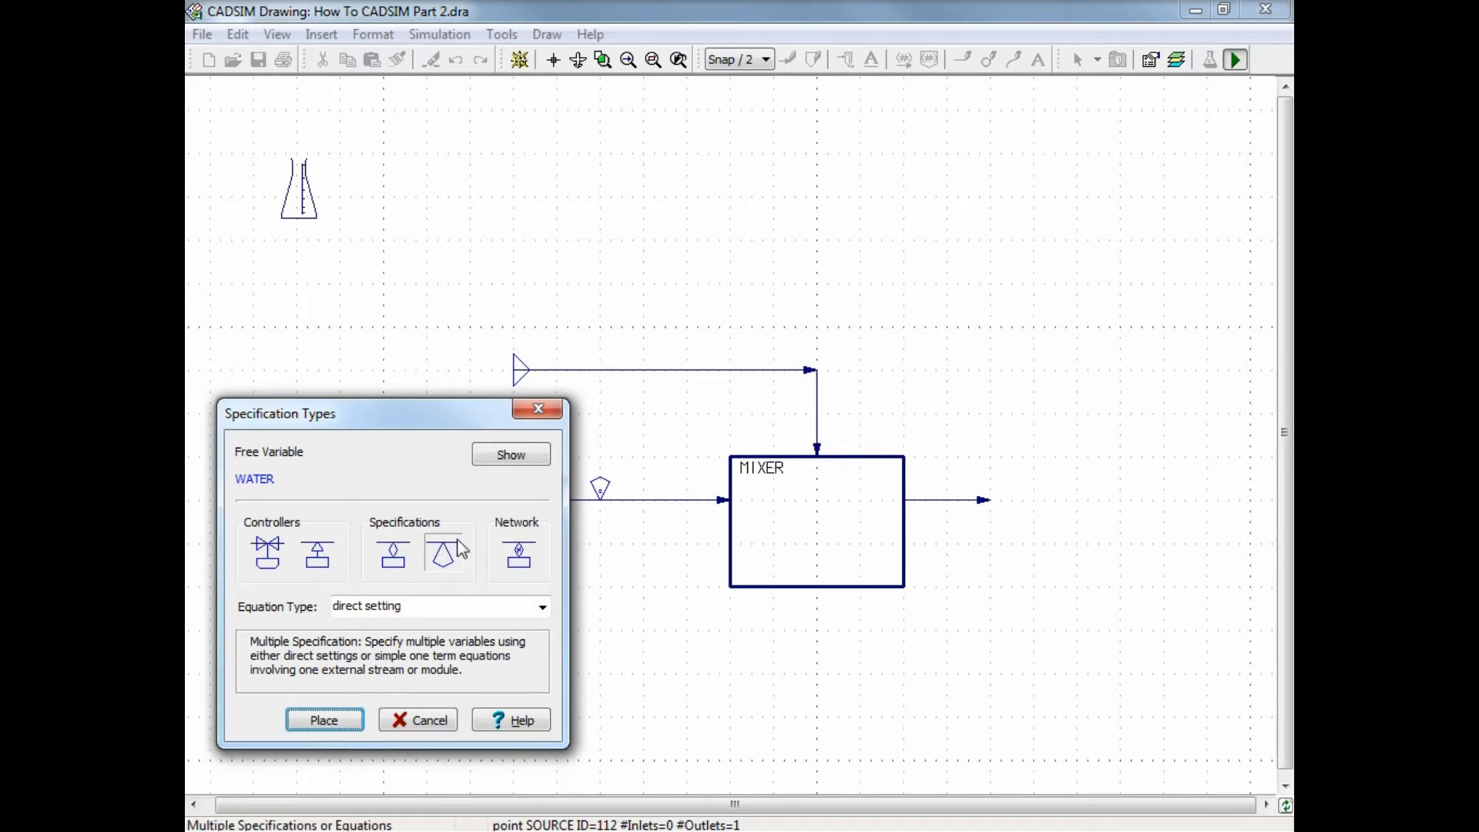
Specify feed water, gypsum and FeCl3 flows and a feed temperature of 50 °C
{"action": "left_click", "coordinate": [323, 719]}
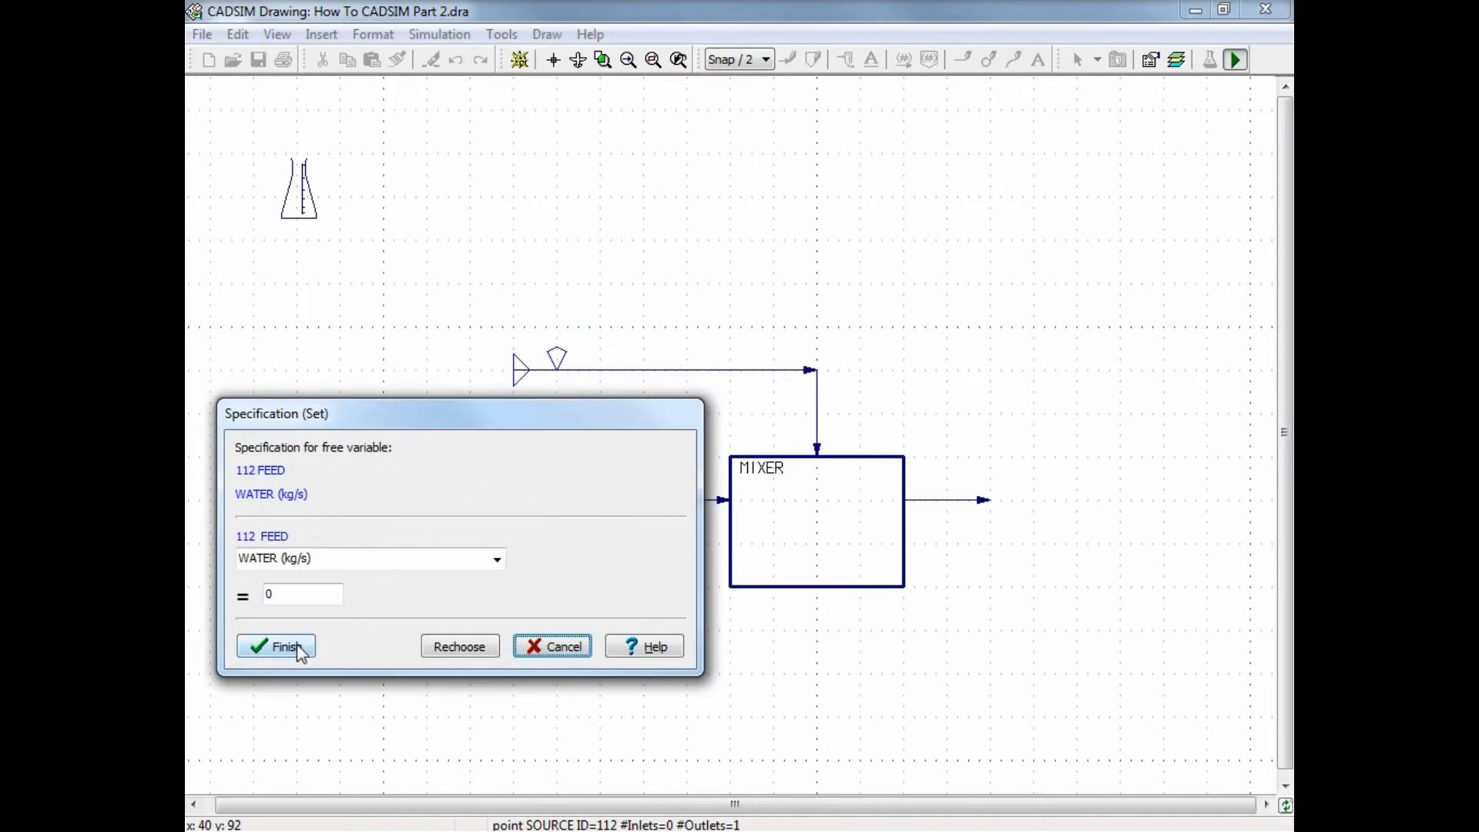
{"action": "left_click", "coordinate": [276, 646]}
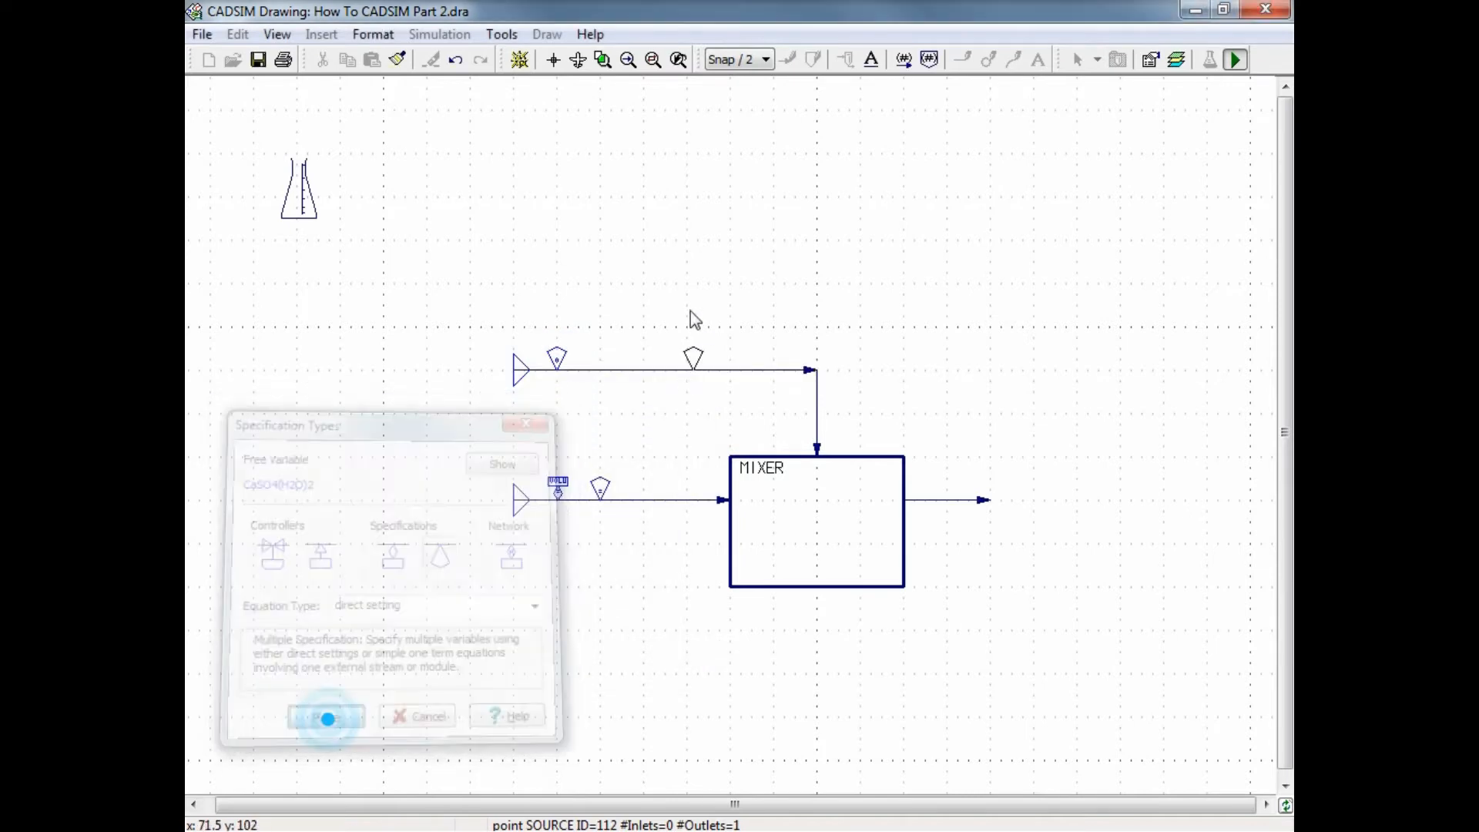
{"action": "left_click", "coordinate": [326, 716]}
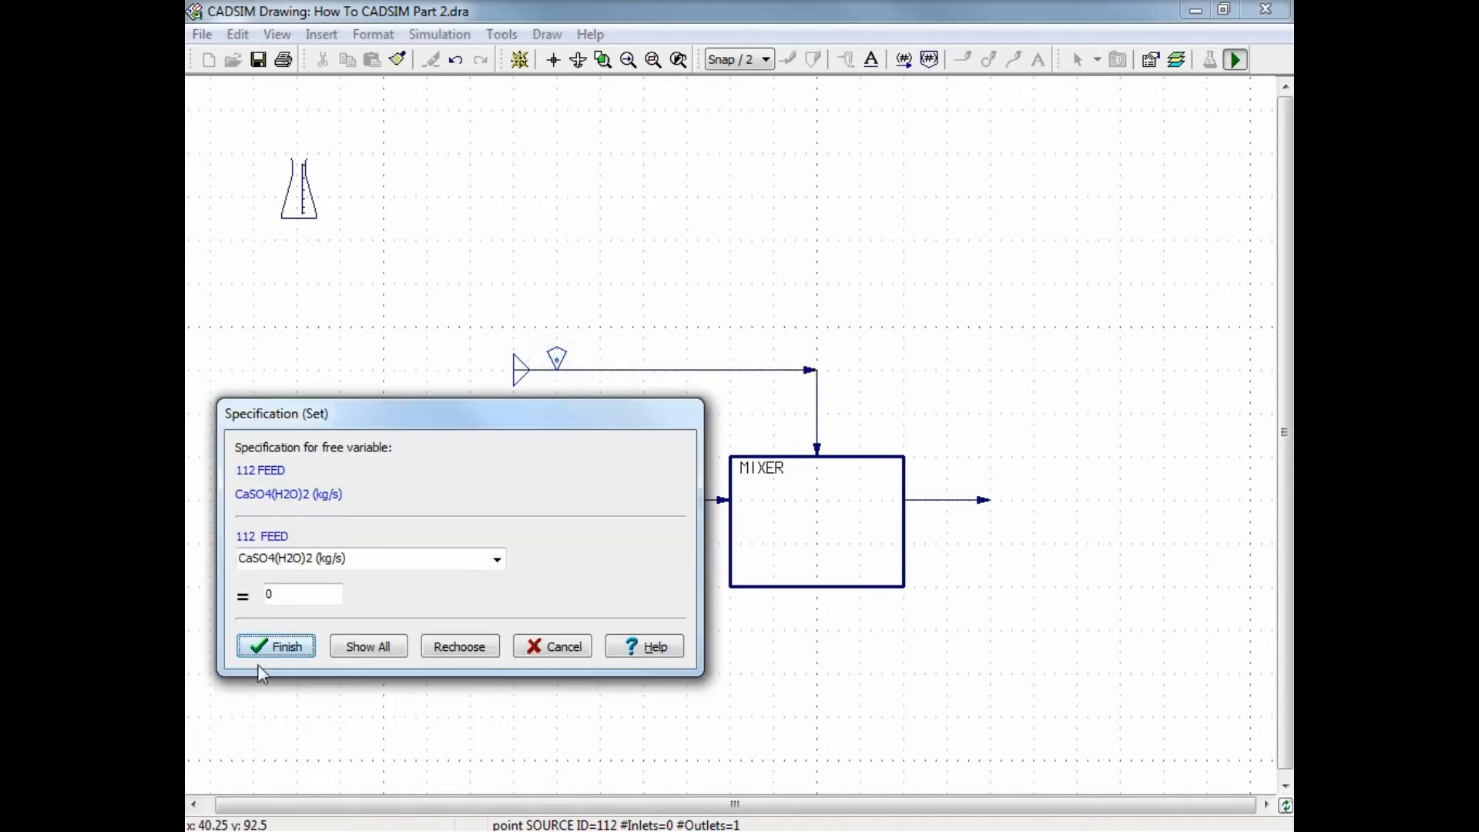
{"action": "left_click", "coordinate": [275, 645]}
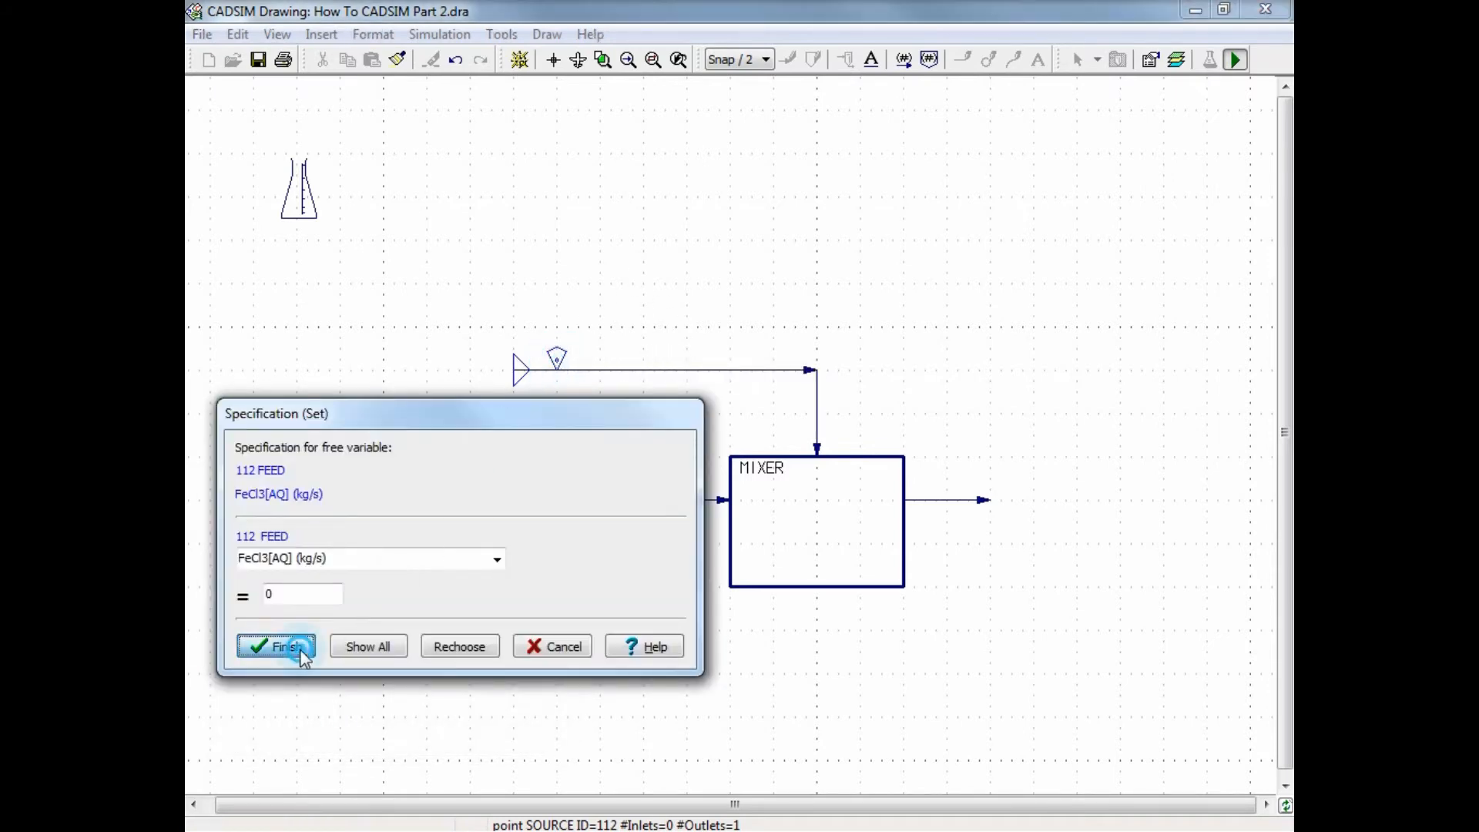
{"action": "left_click", "coordinate": [275, 646]}
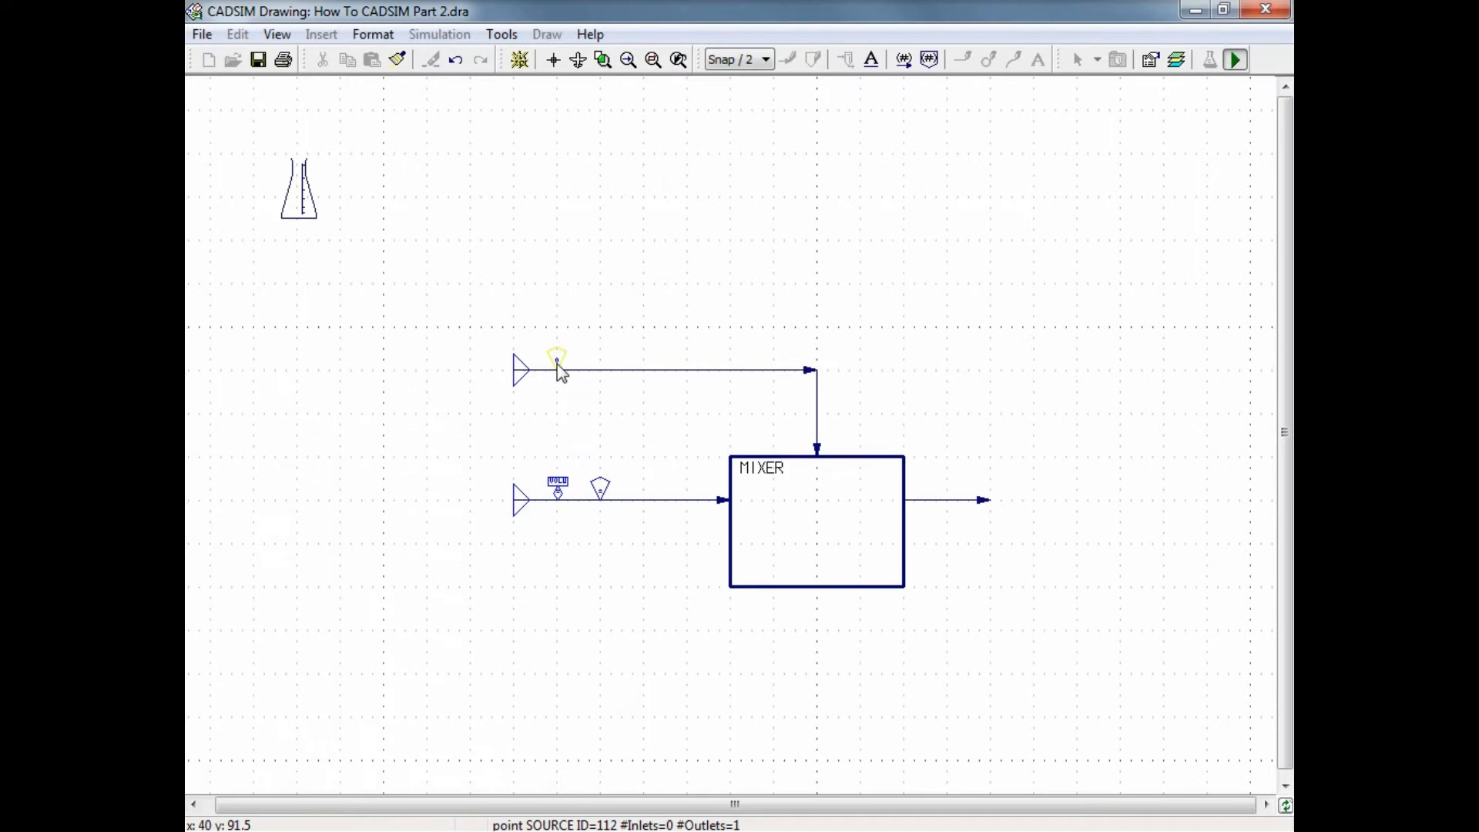
{"action": "double_click", "coordinate": [524, 368]}
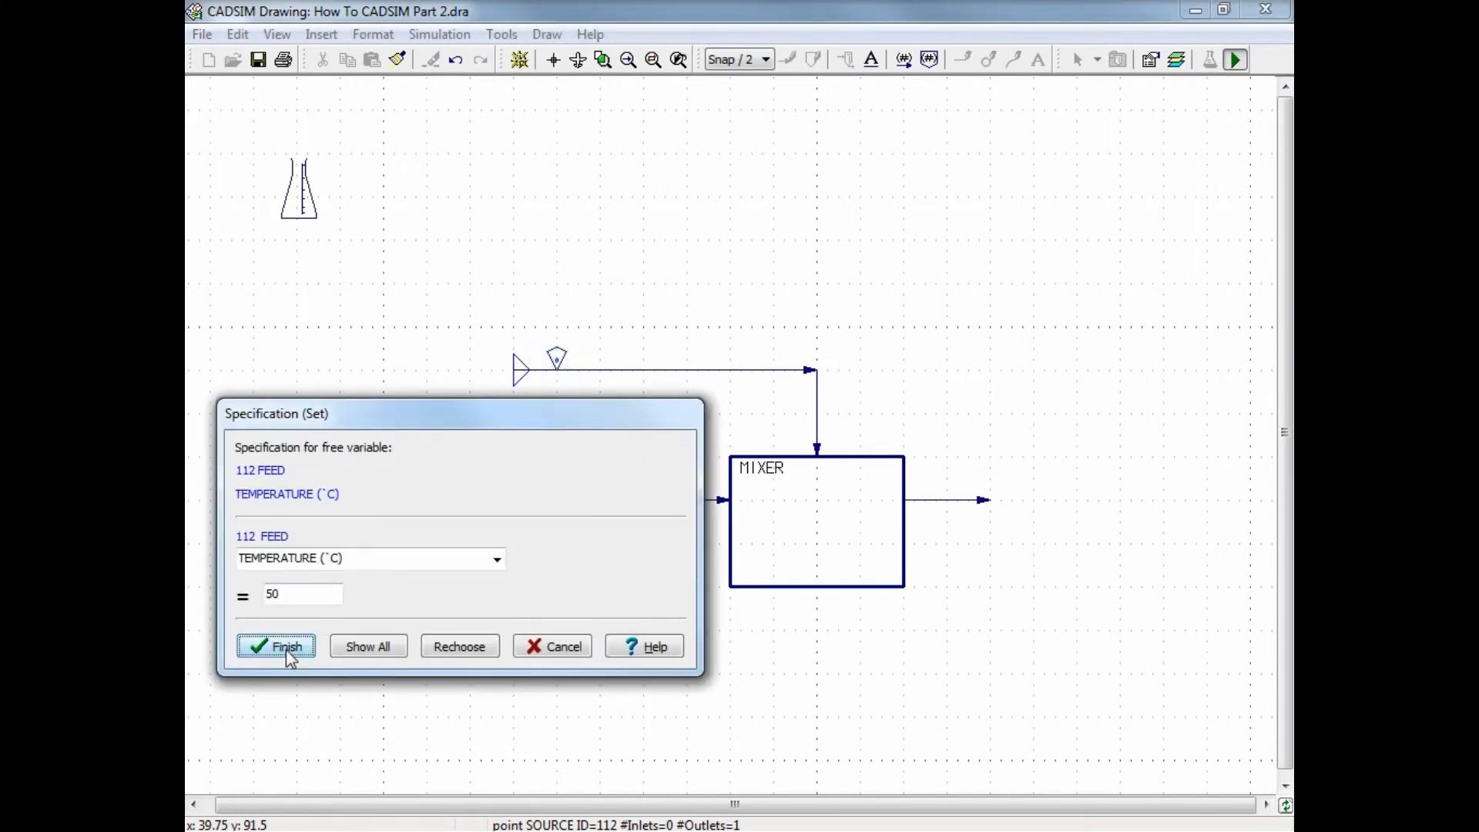
{"action": "left_click", "coordinate": [275, 645]}
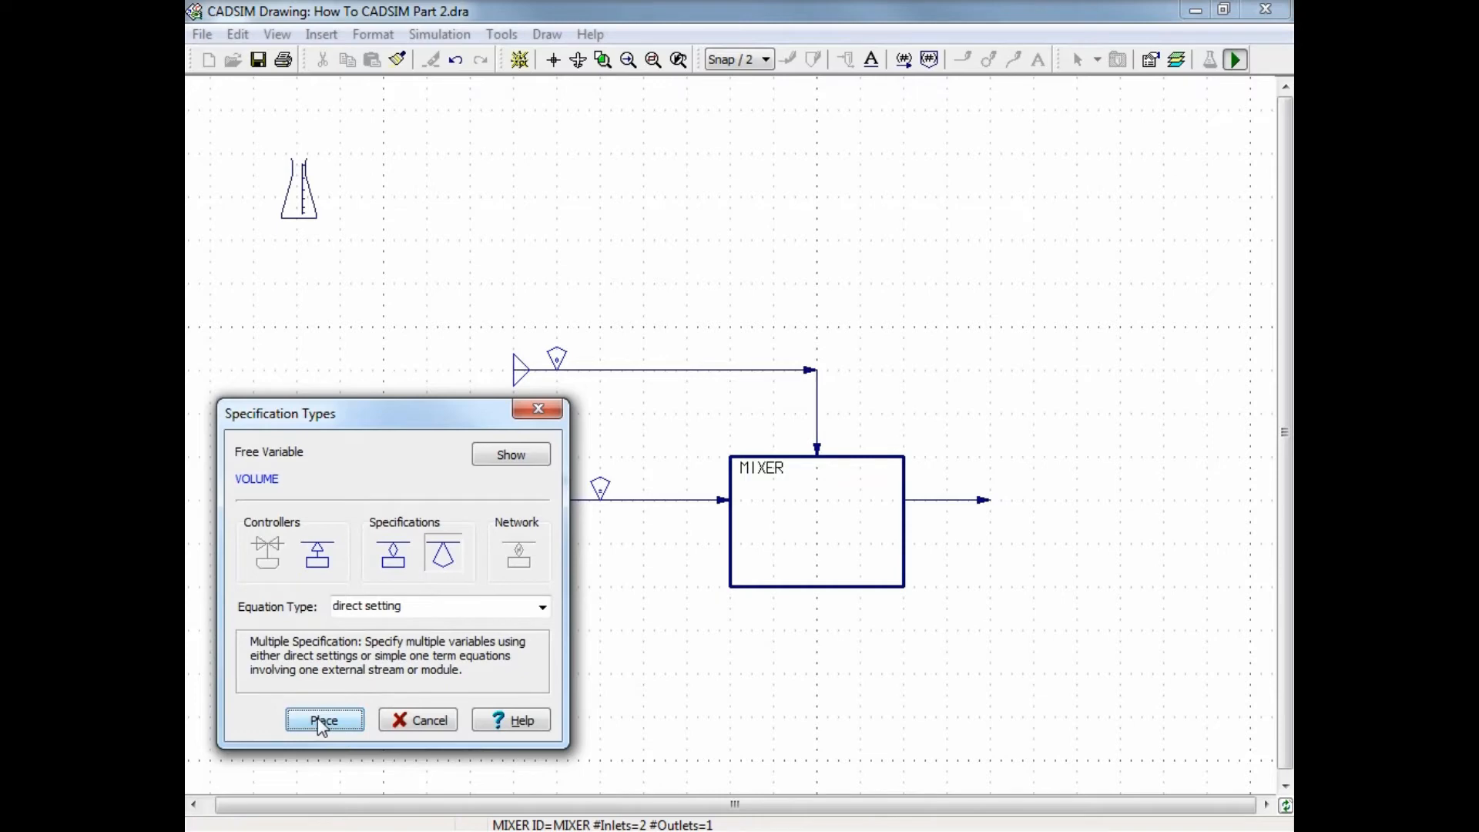
Specify MIXER volume 100 m³, finish and save to enter simulation
{"action": "left_click", "coordinate": [323, 719]}
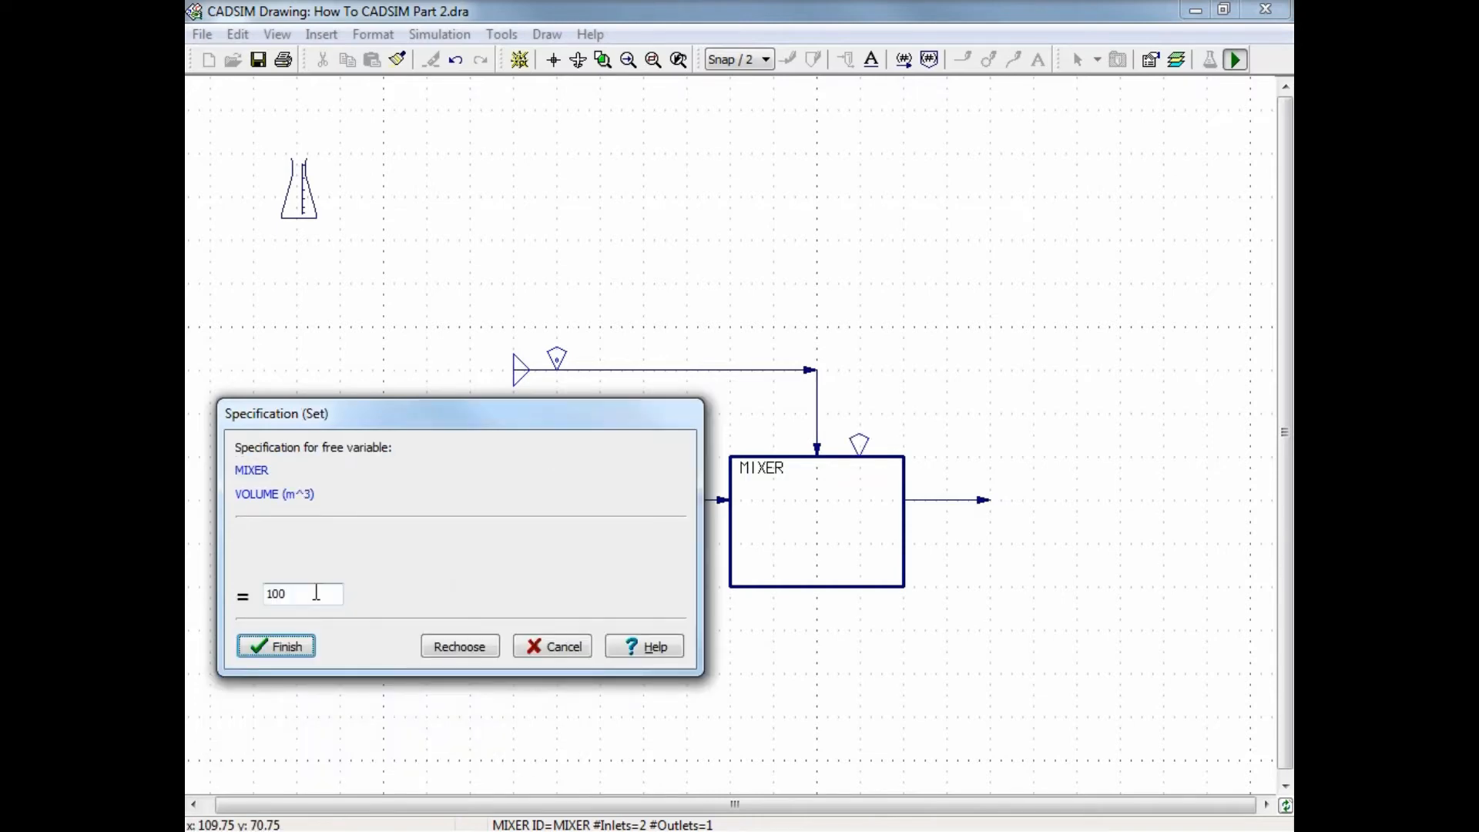
{"action": "left_click", "coordinate": [276, 646]}
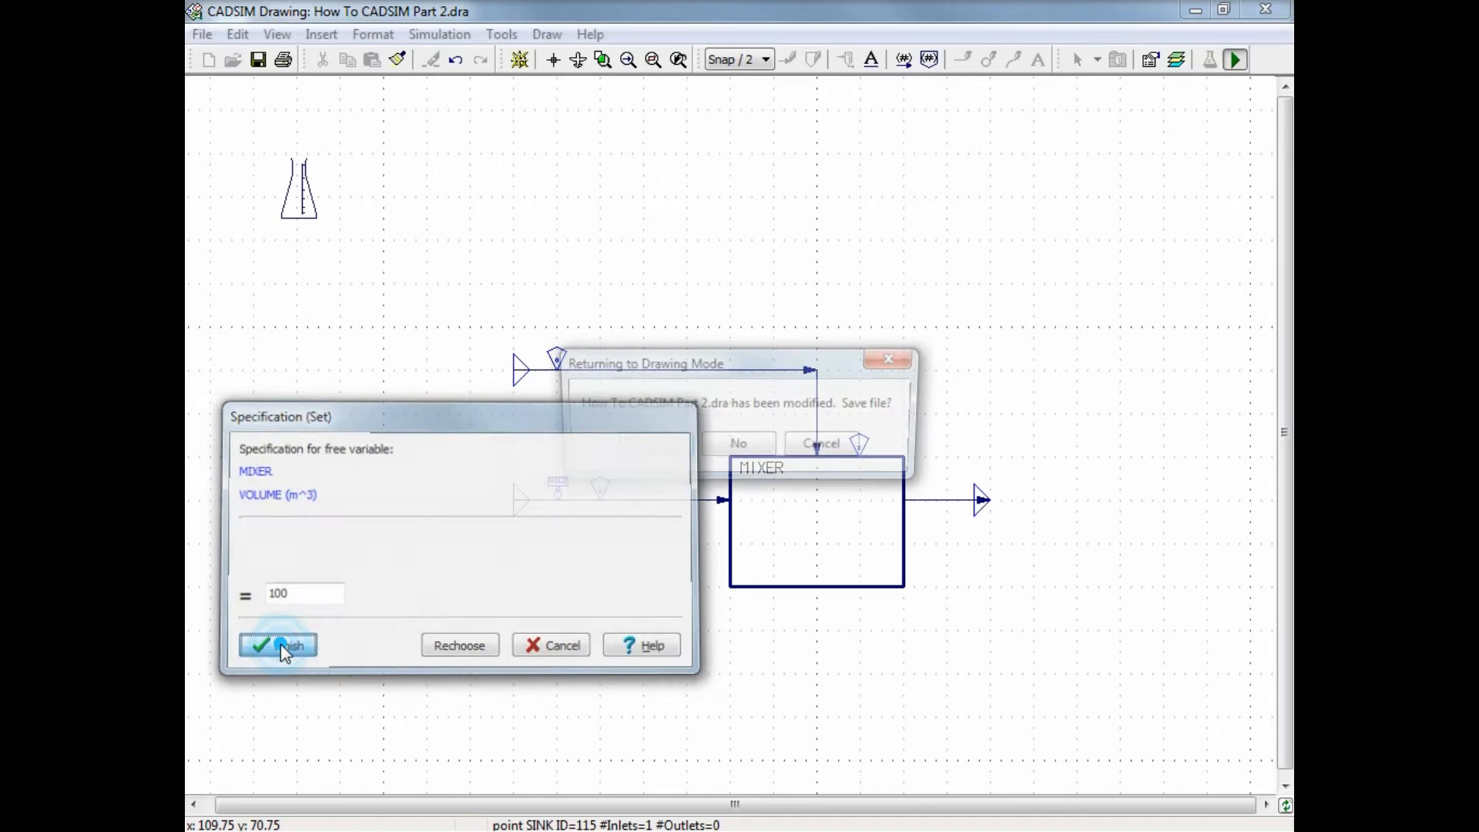
{"action": "left_click", "coordinate": [277, 646]}
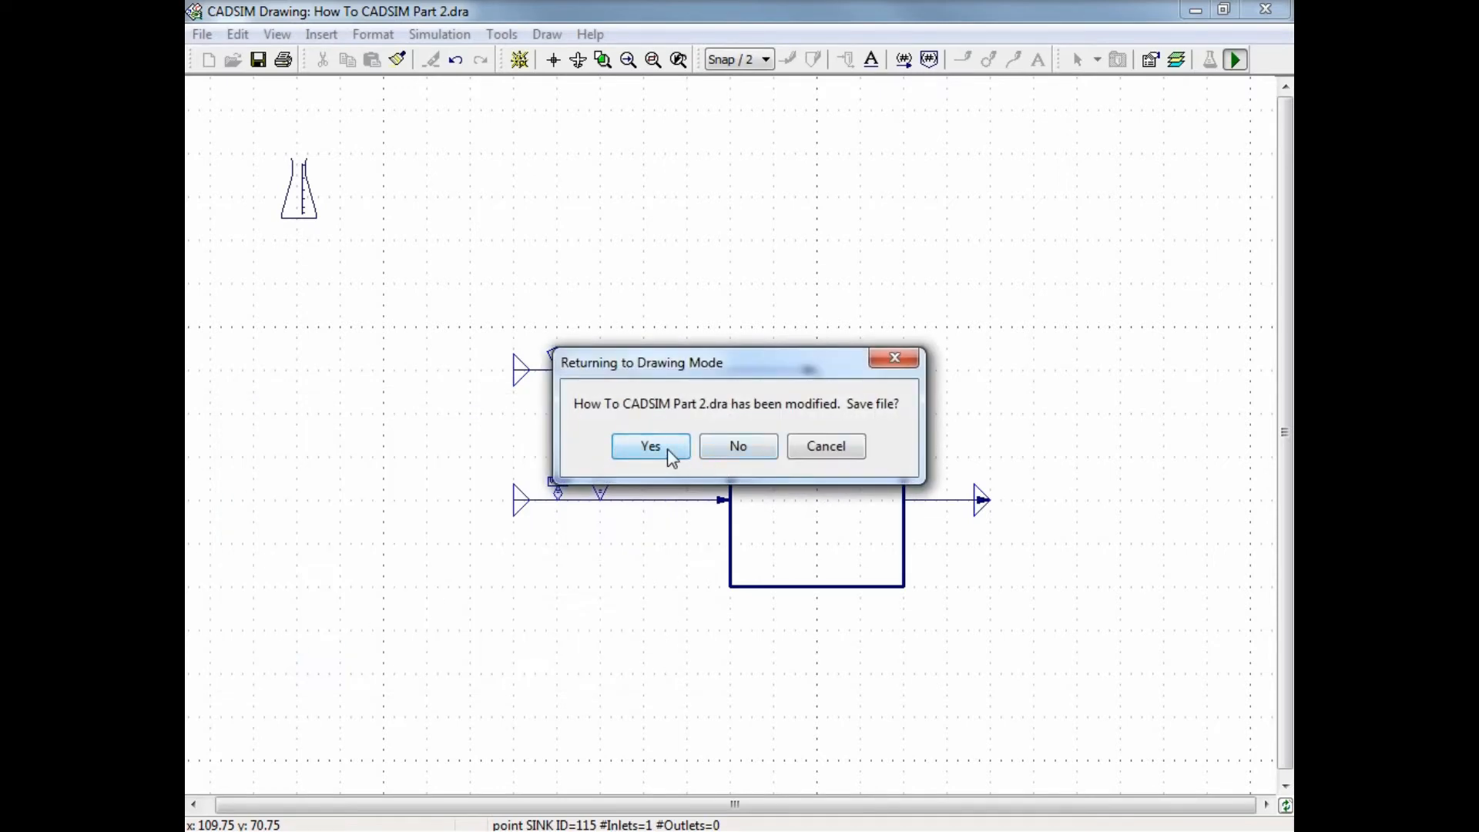
{"action": "left_click", "coordinate": [650, 445]}
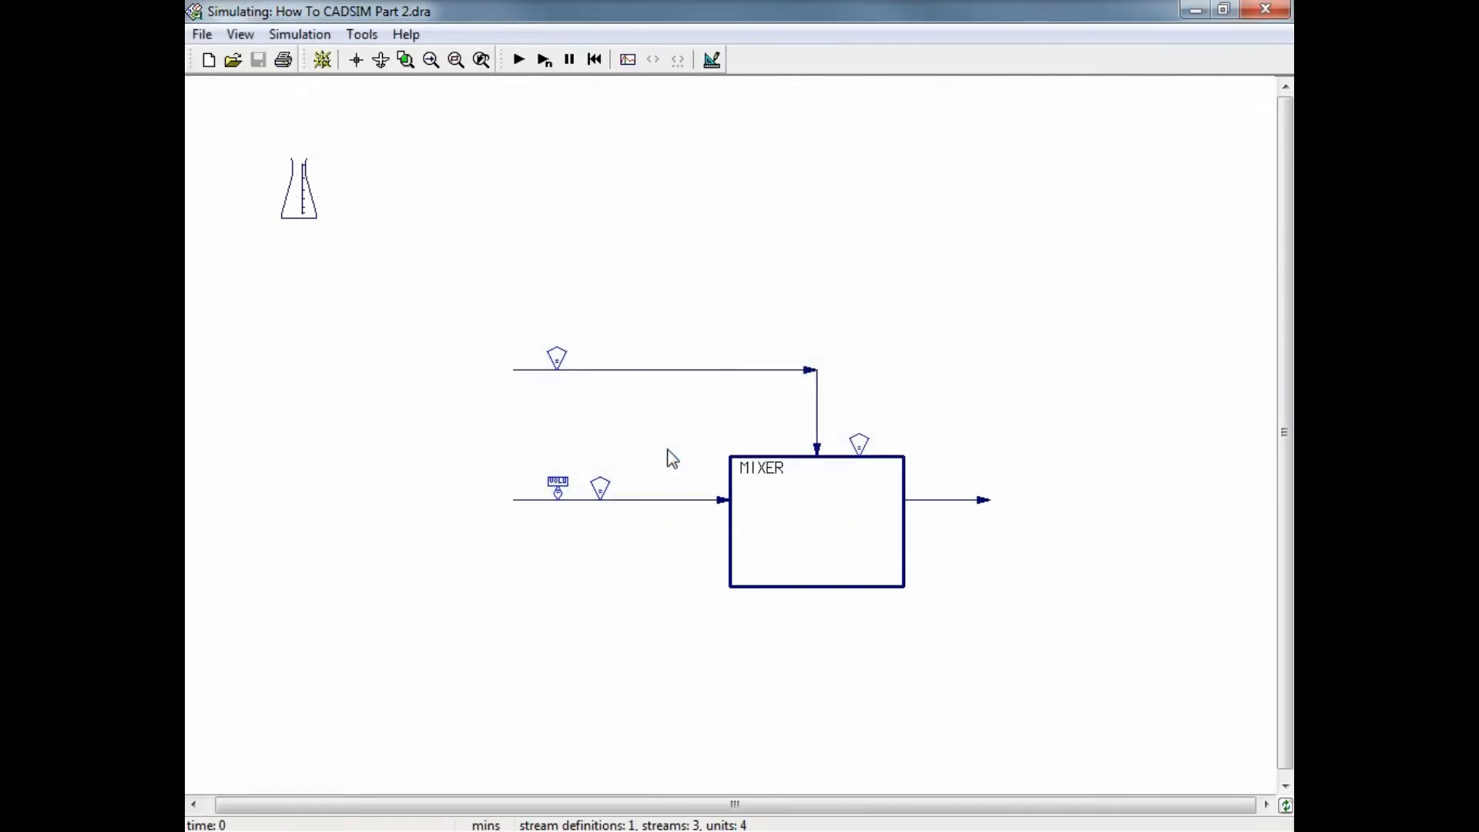
{"action": "mouse_move", "coordinate": [542, 83]}
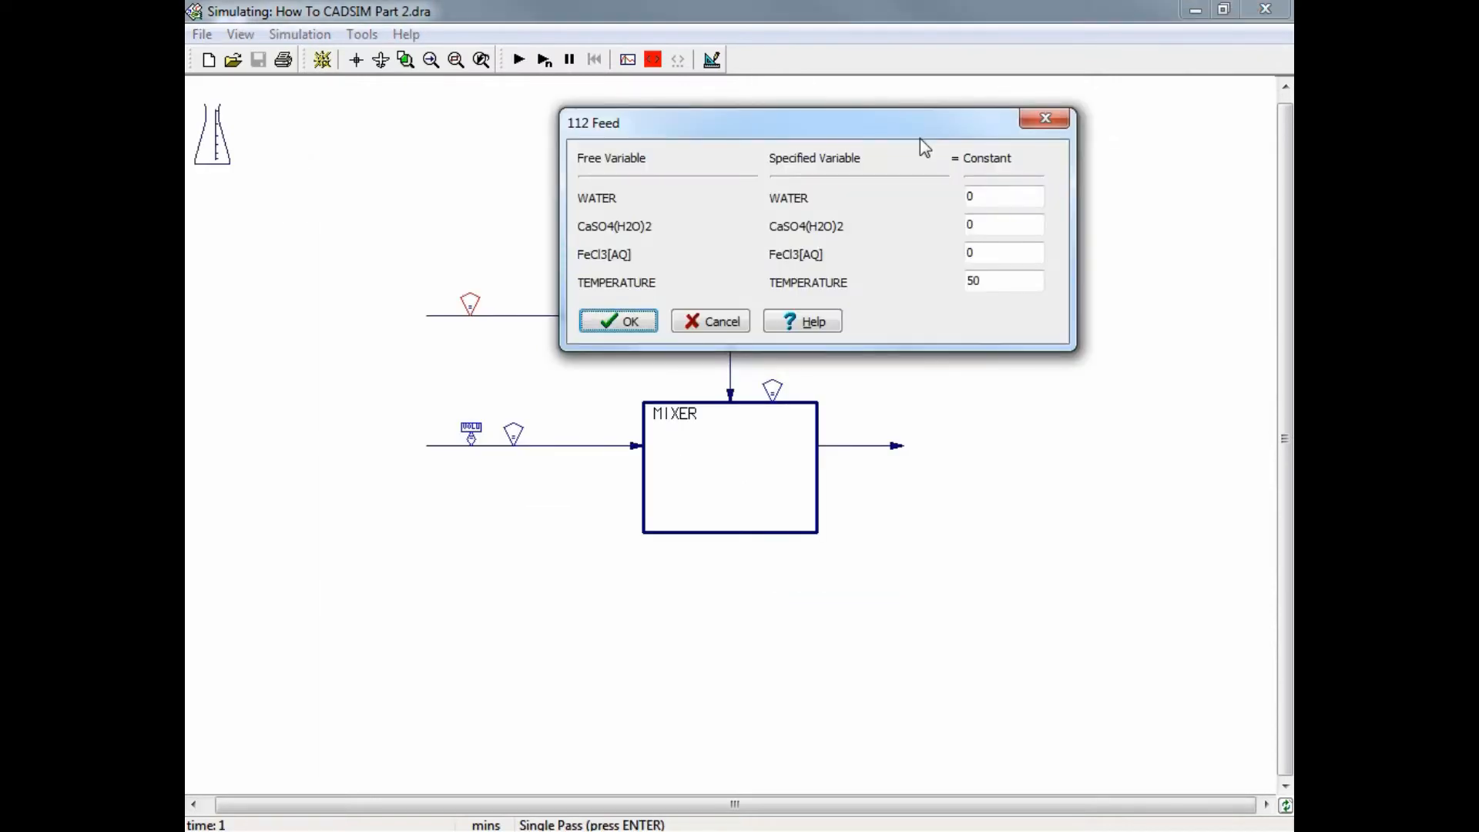
{"action": "mouse_move", "coordinate": [911, 142]}
{"action": "type", "text": "1"}
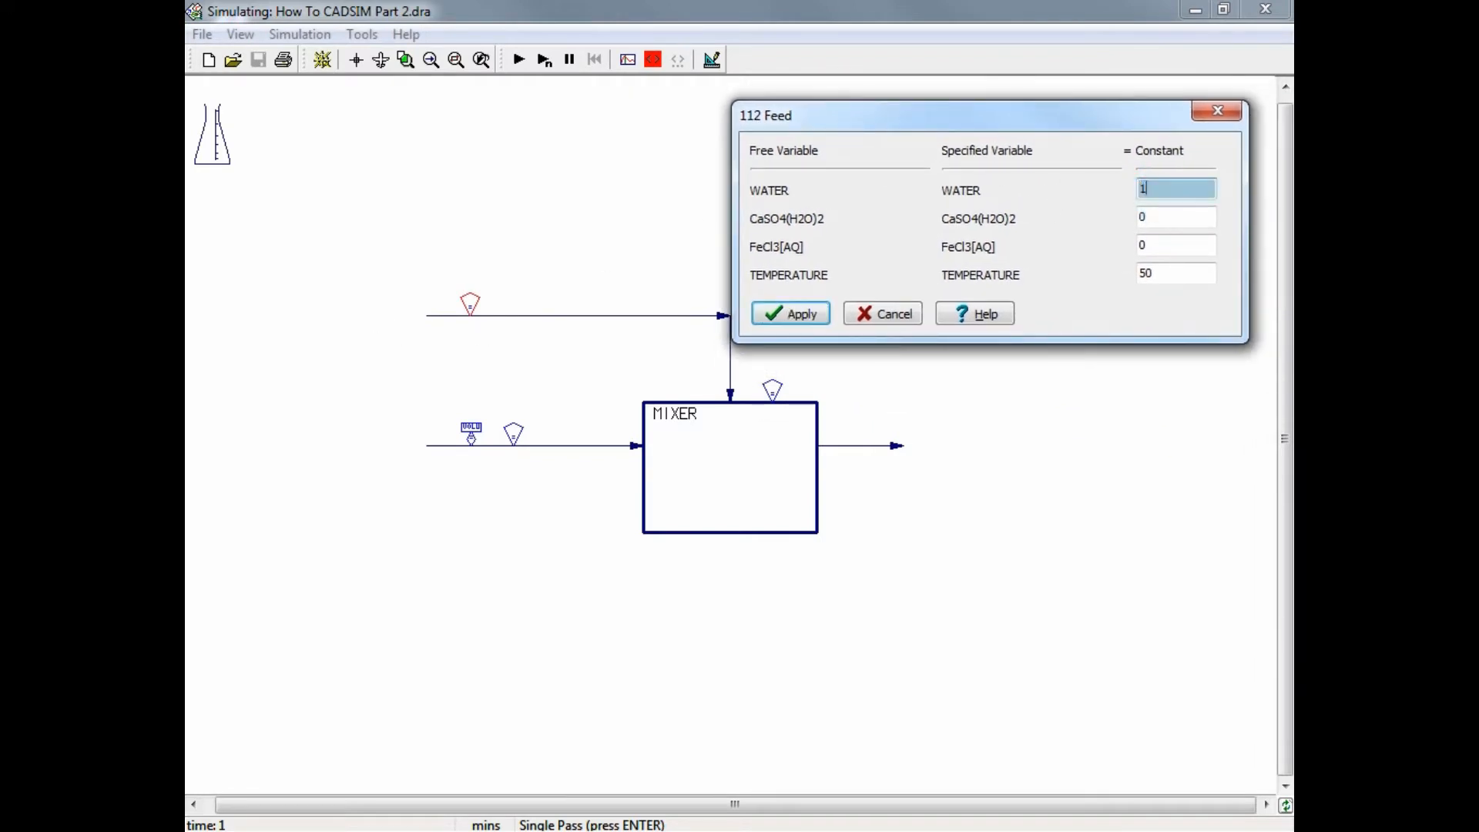
Set 112 Feed water to 1 kg/s, run, and review feed and MIXER outlet results (~28.9 °C)
{"action": "left_click", "coordinate": [790, 313]}
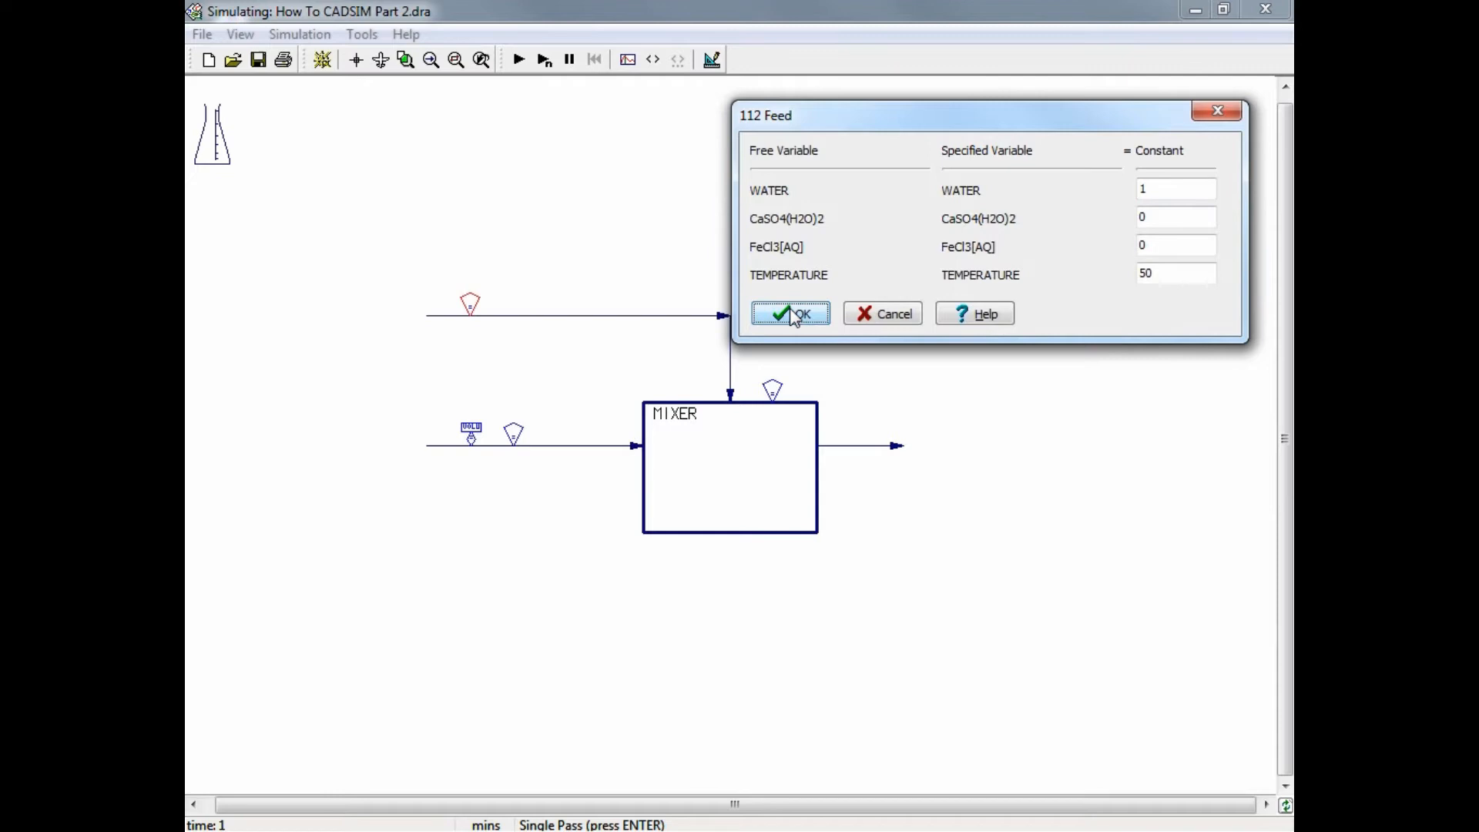
{"action": "left_click", "coordinate": [789, 313]}
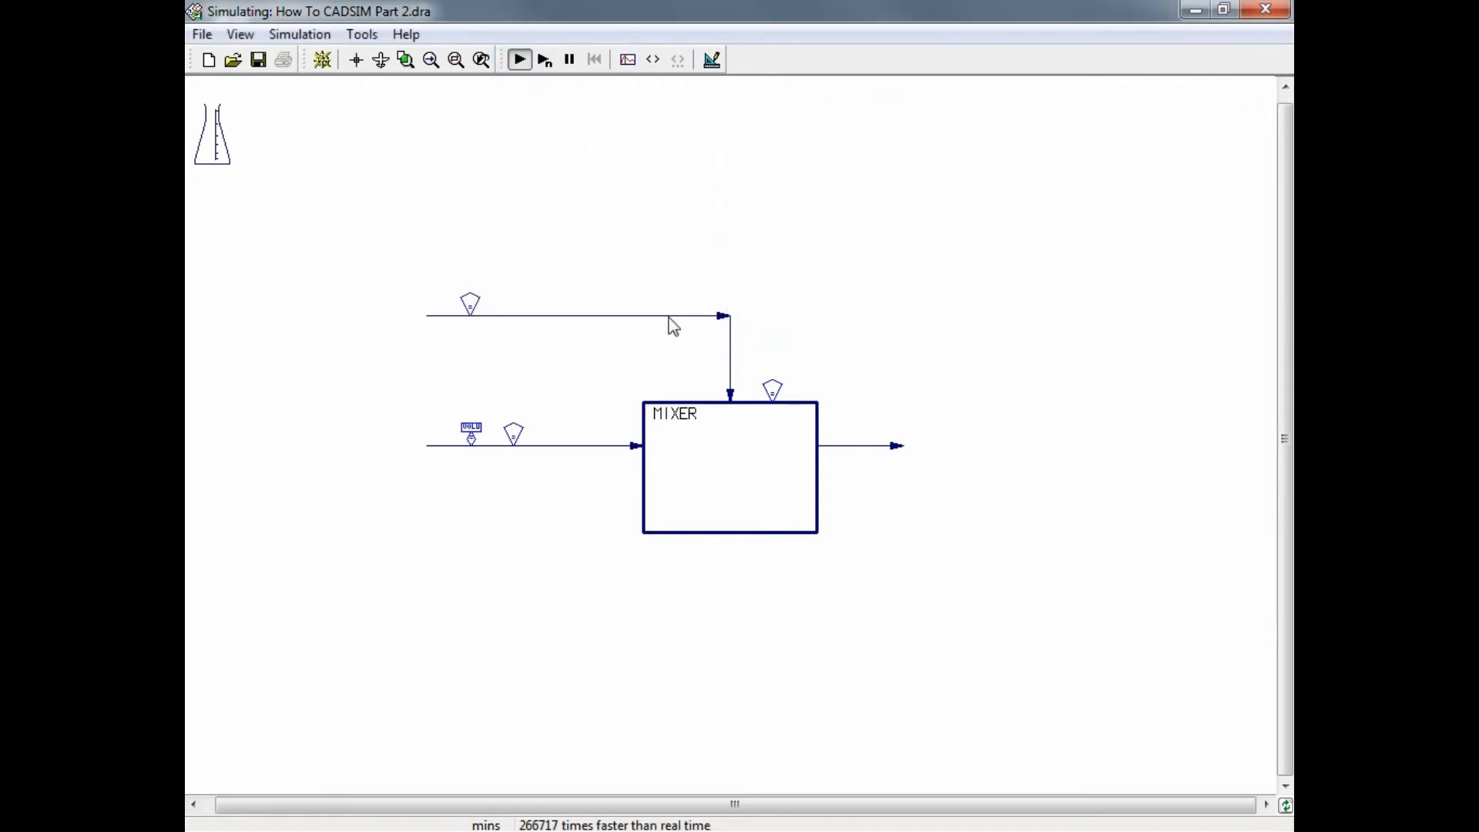
{"action": "double_click", "coordinate": [469, 302]}
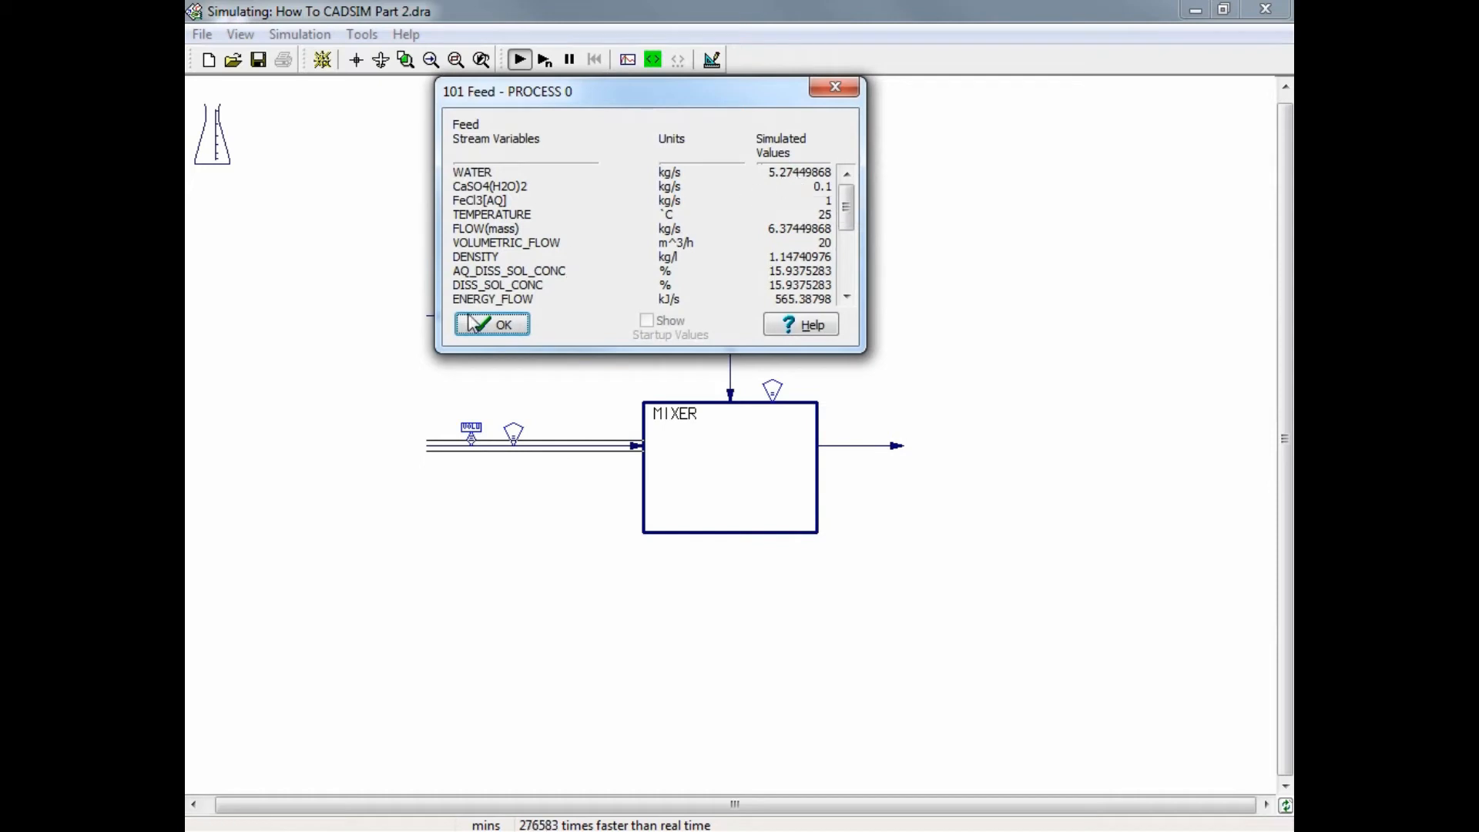
{"action": "left_click", "coordinate": [490, 325]}
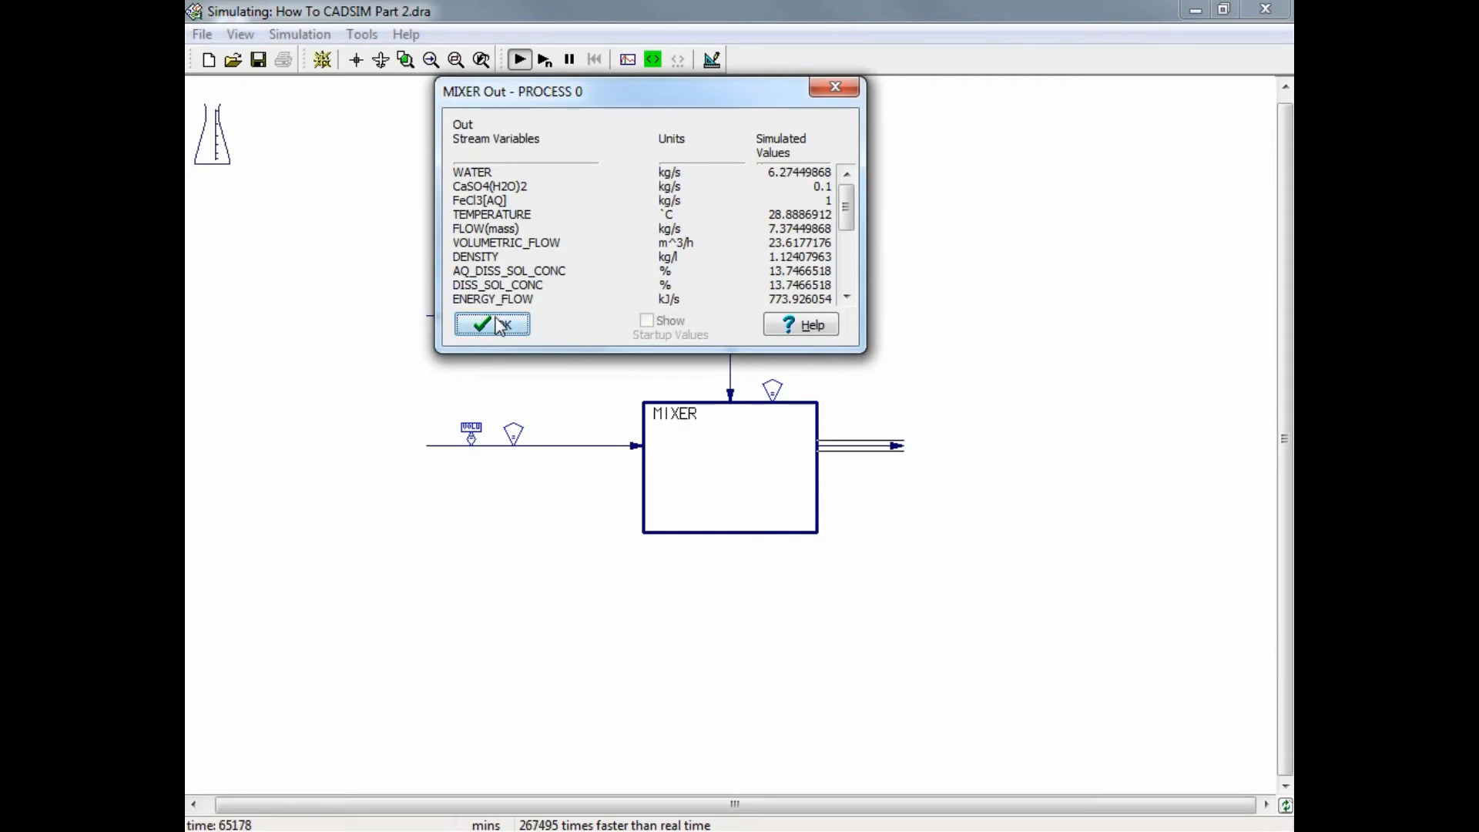
{"action": "left_click", "coordinate": [490, 323]}
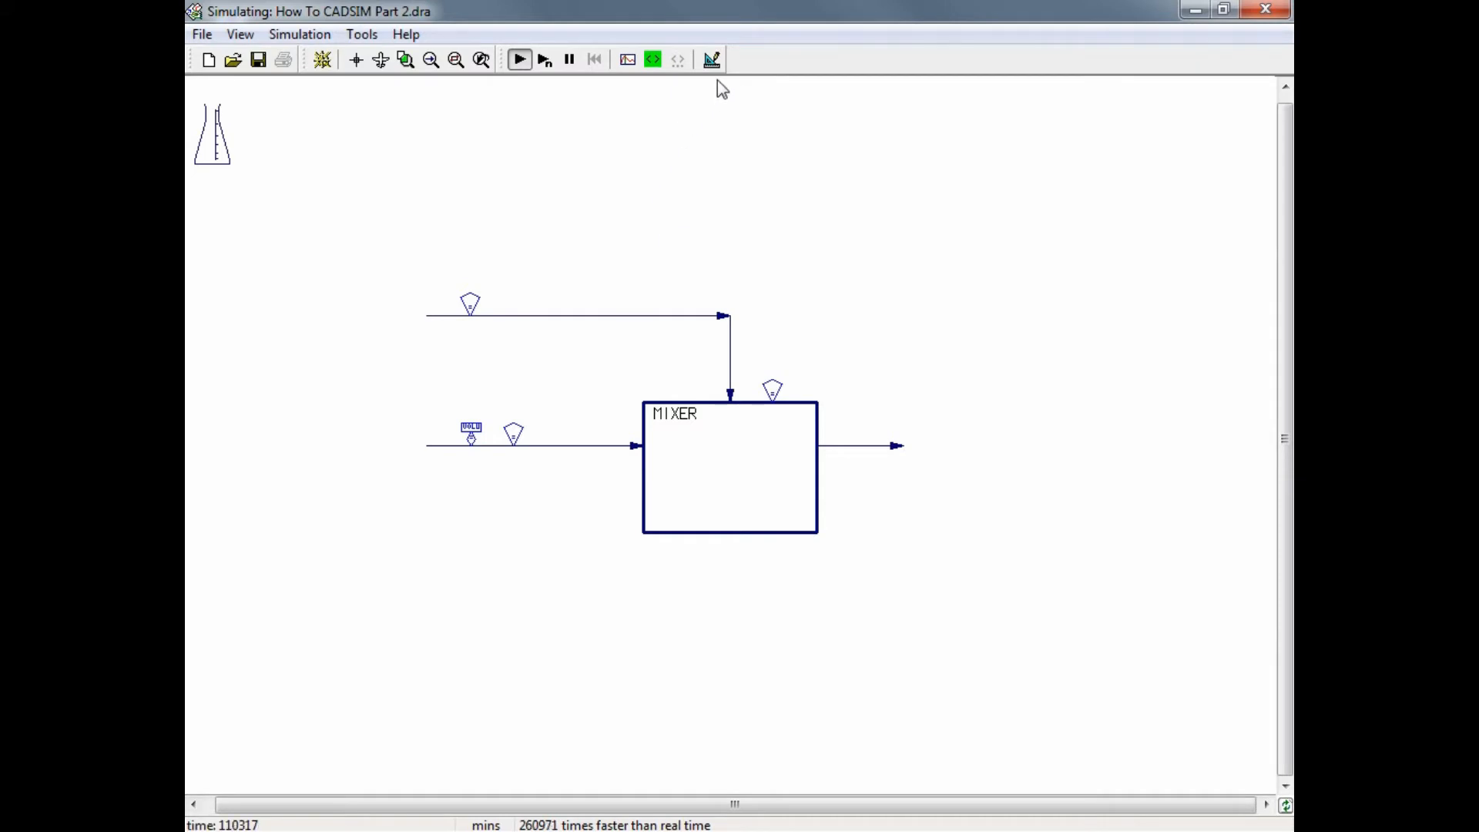
Back in drawing mode, draw a unit right of MIXER and name it GYPSUM SEPARATOR
{"action": "left_click", "coordinate": [712, 60]}
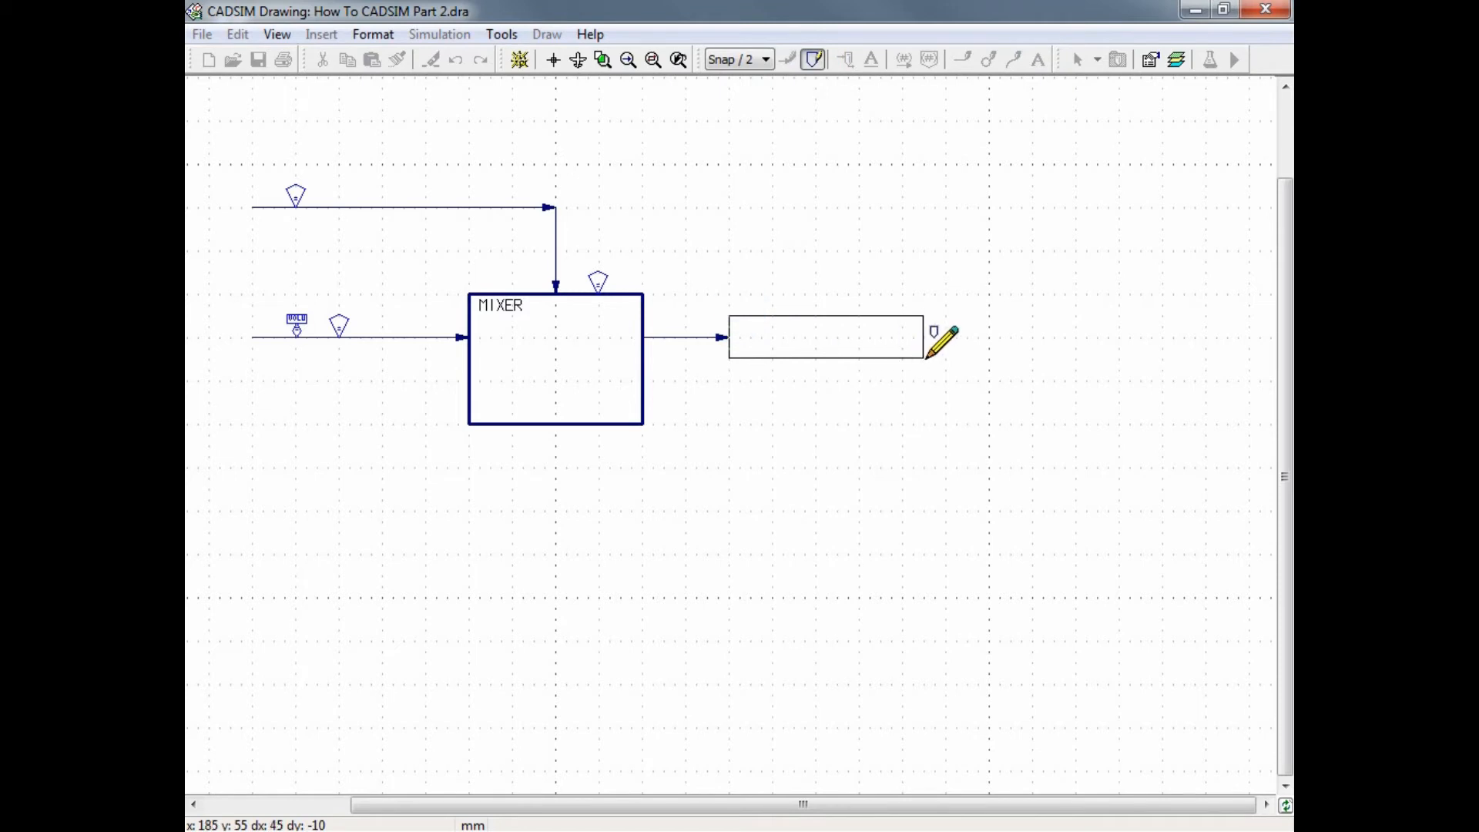
{"action": "double_click", "coordinate": [825, 338]}
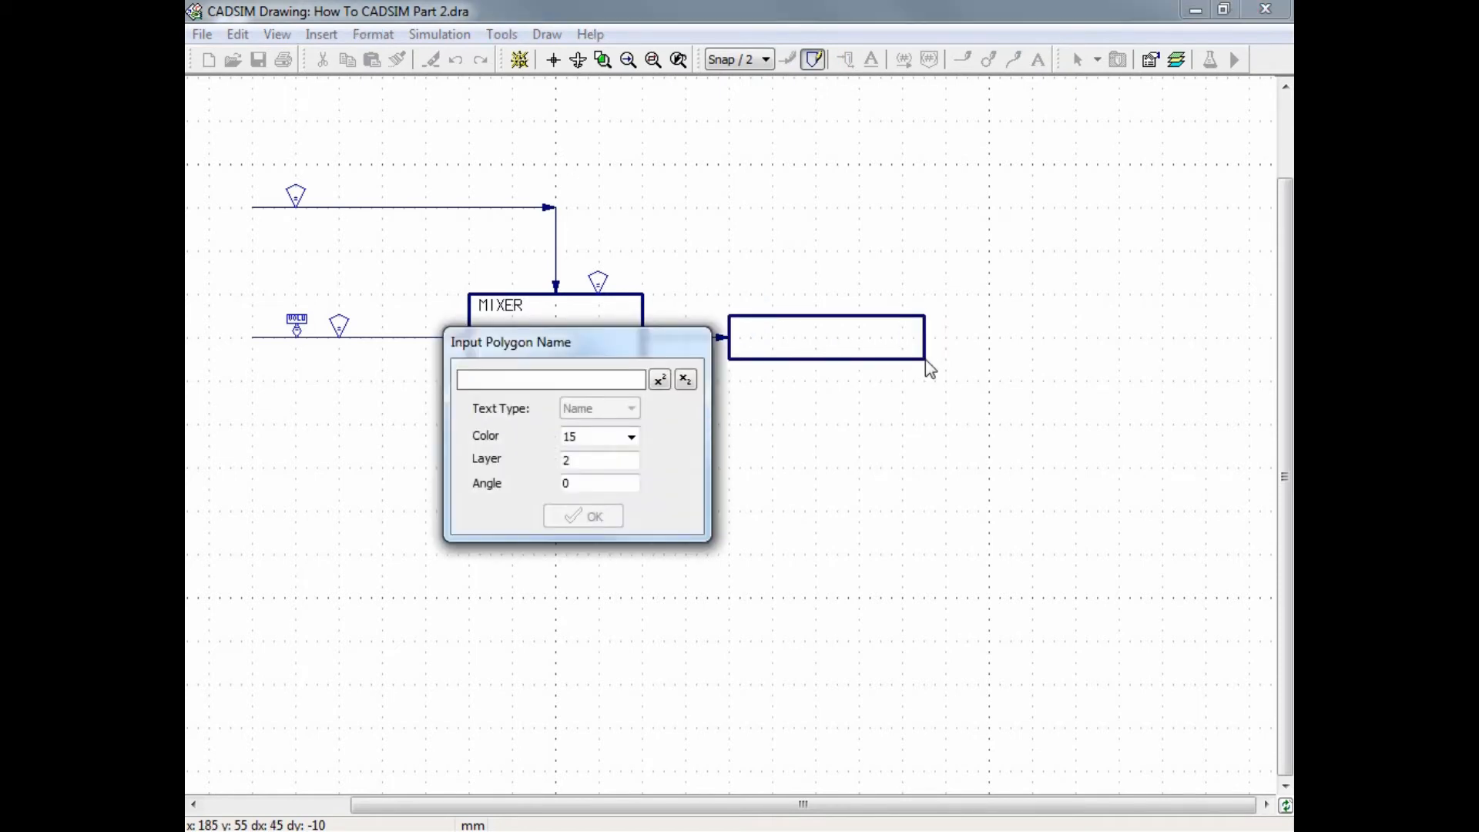
{"action": "type", "text": "GYPSUM SEP"}
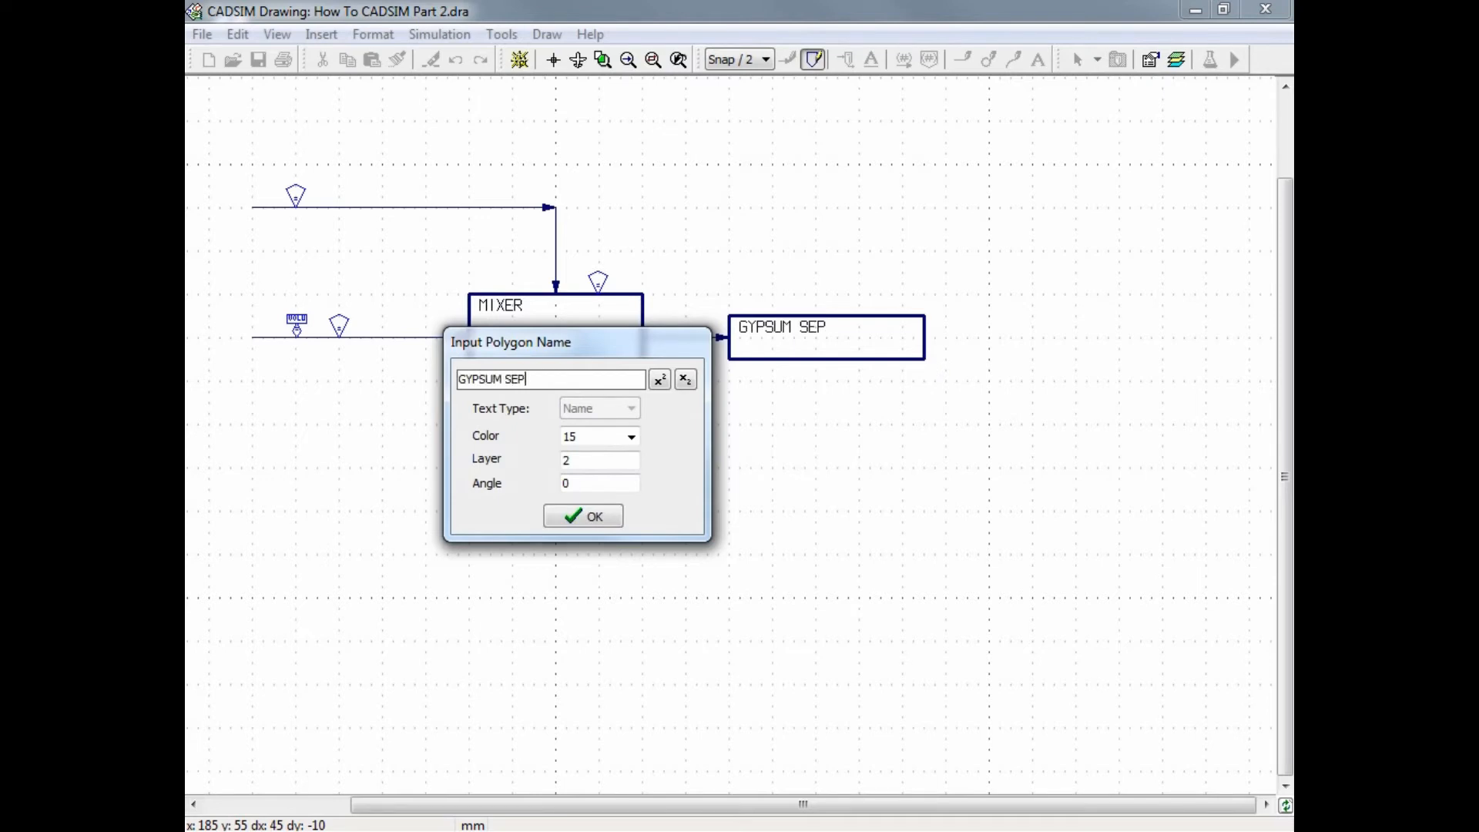
{"action": "type", "text": "ARATOR"}
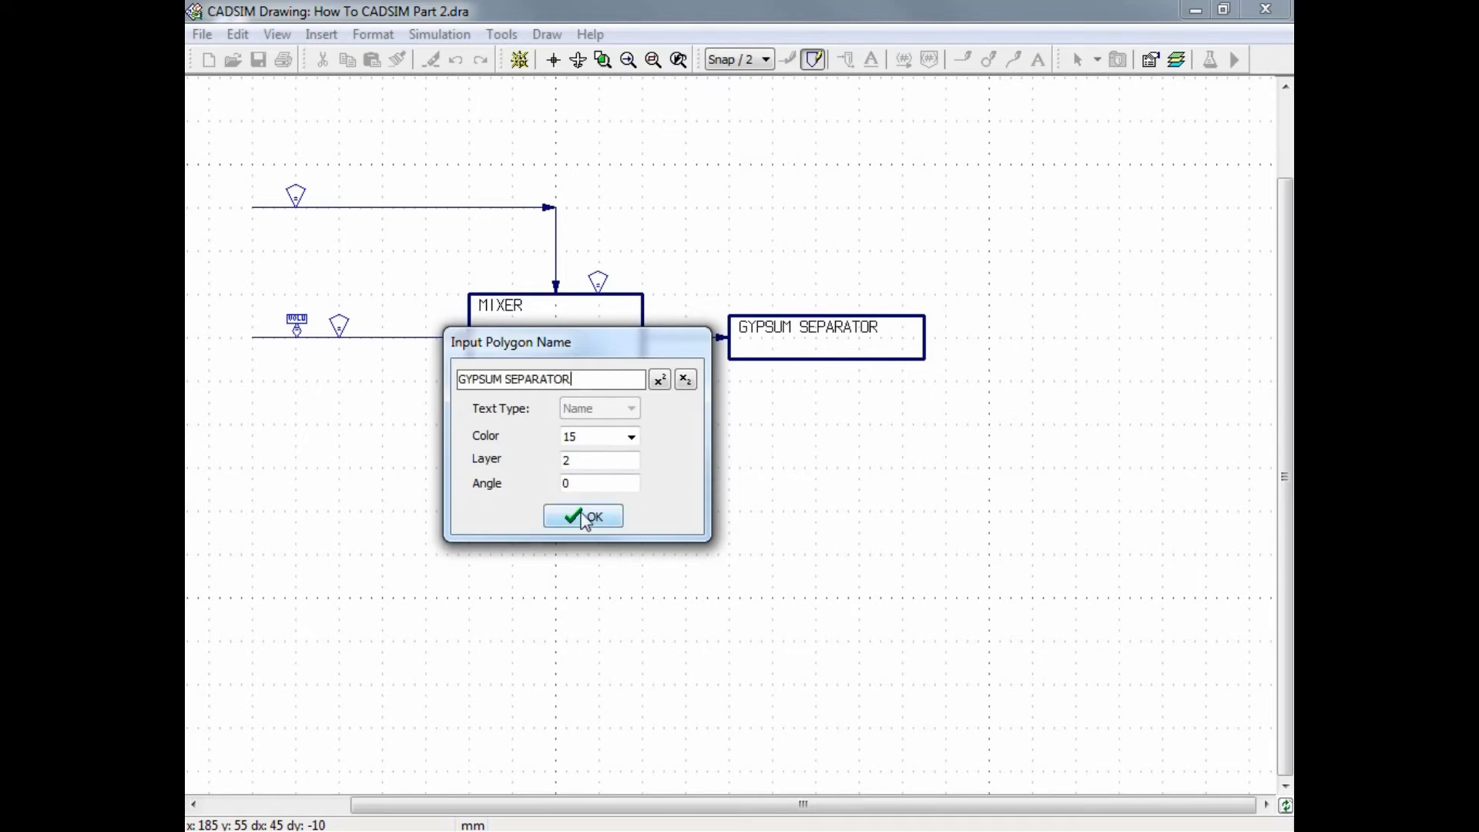
{"action": "left_click", "coordinate": [582, 516]}
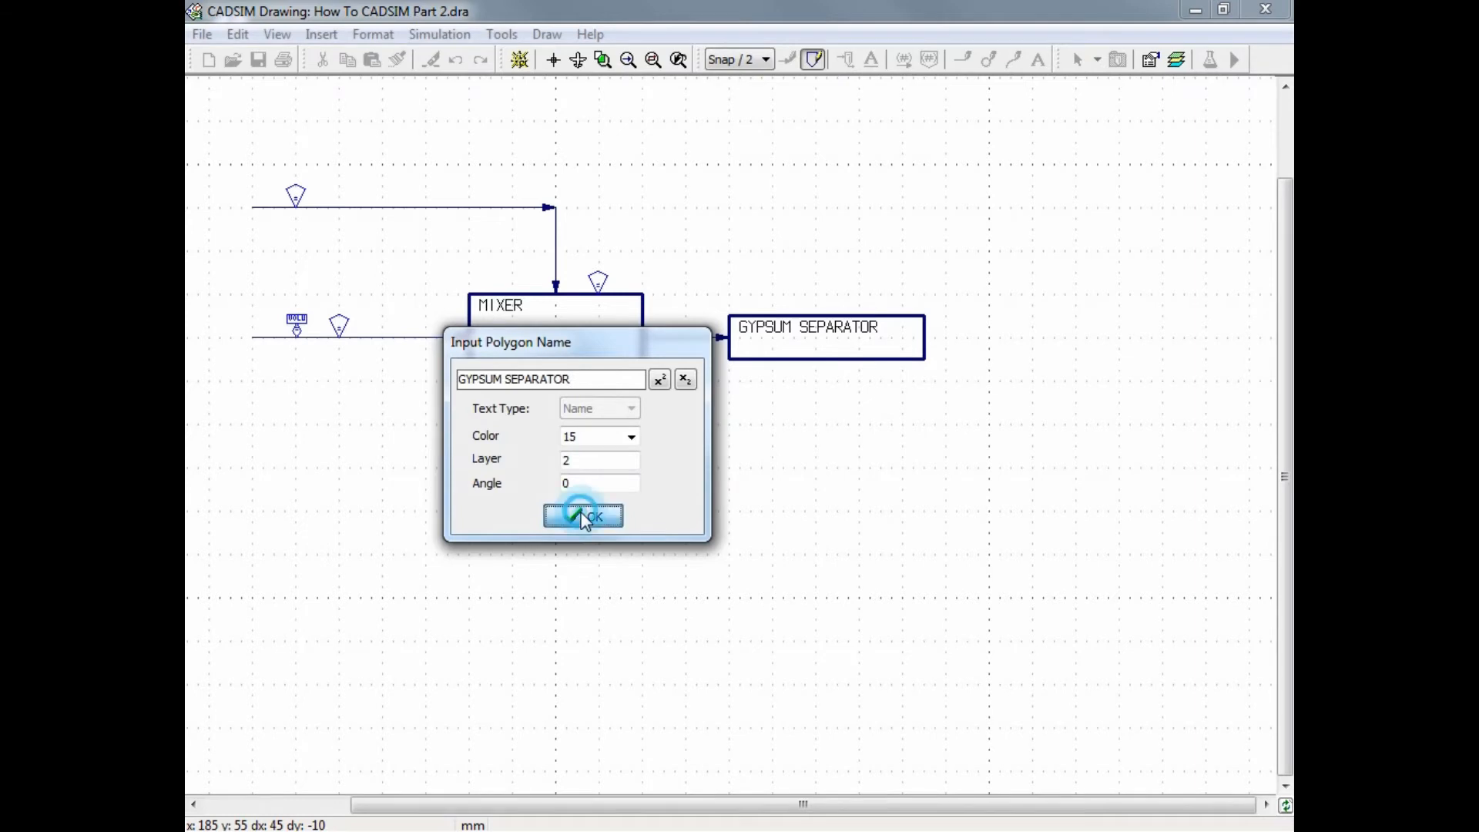
{"action": "left_click", "coordinate": [583, 516]}
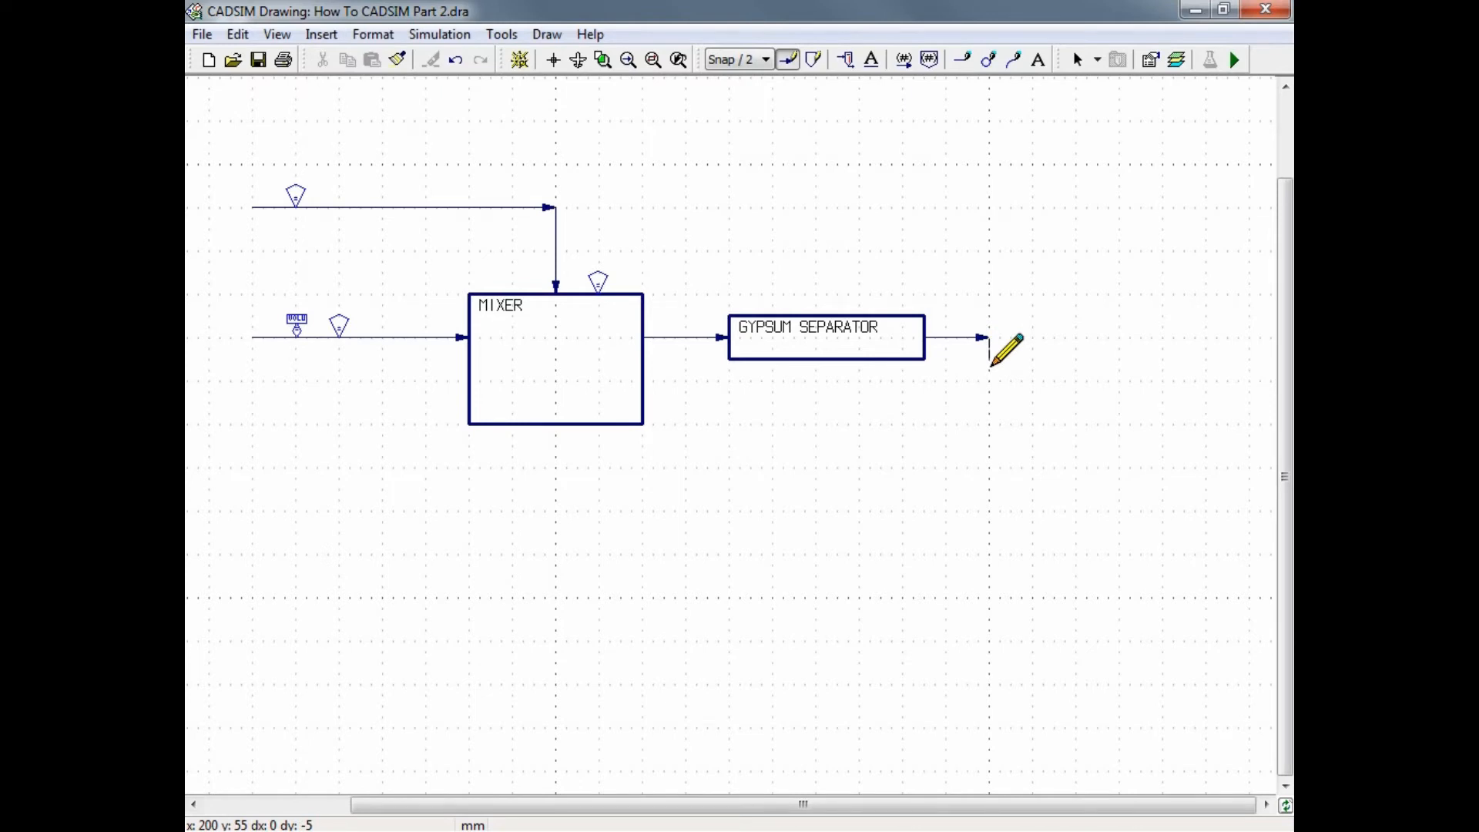
Finish the GYPSUM SEPARATOR's outlet stream to the right with its arrowhead
{"action": "left_click", "coordinate": [1078, 60]}
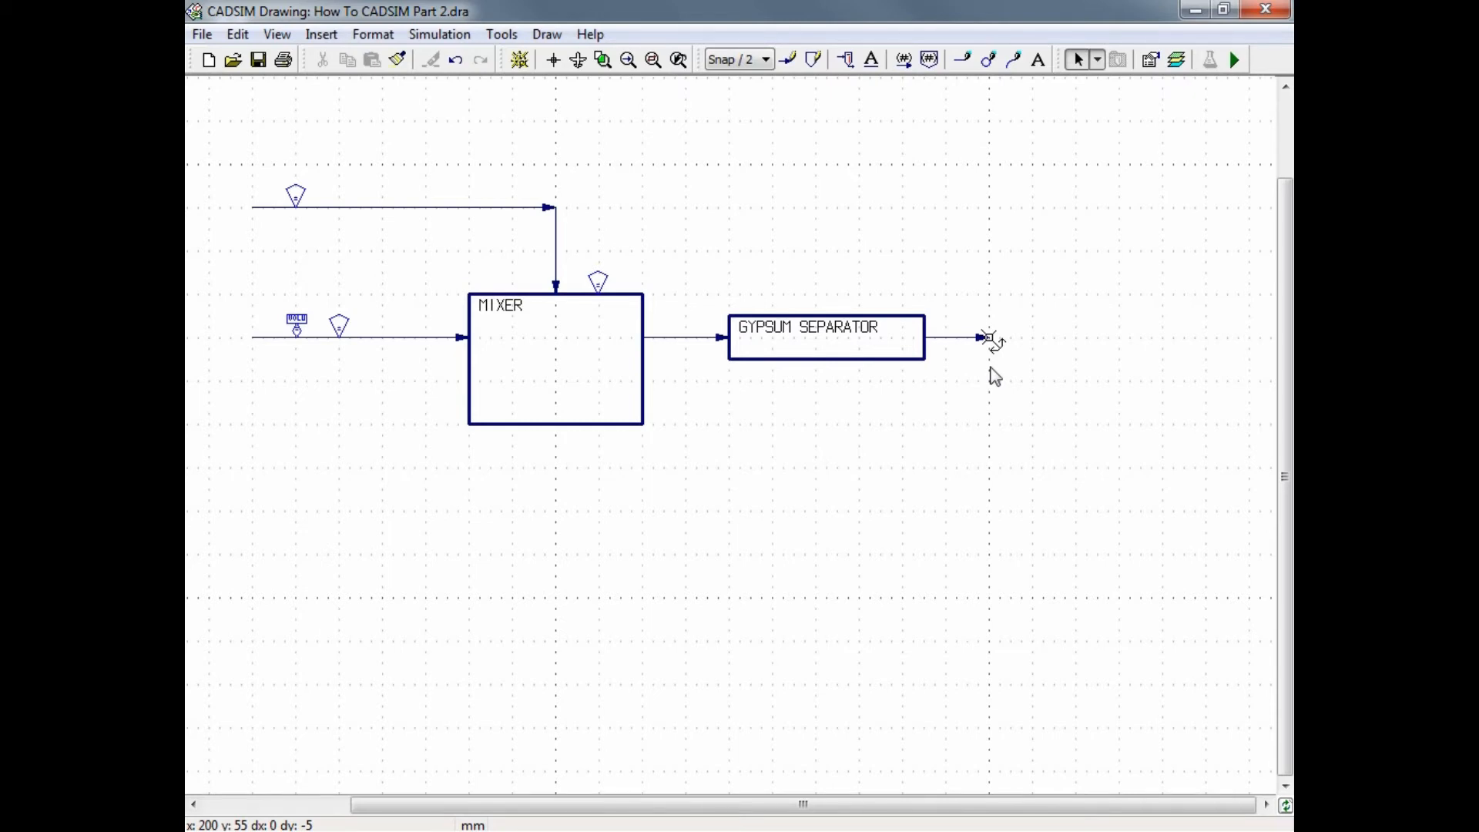
{"action": "mouse_move", "coordinate": [938, 365]}
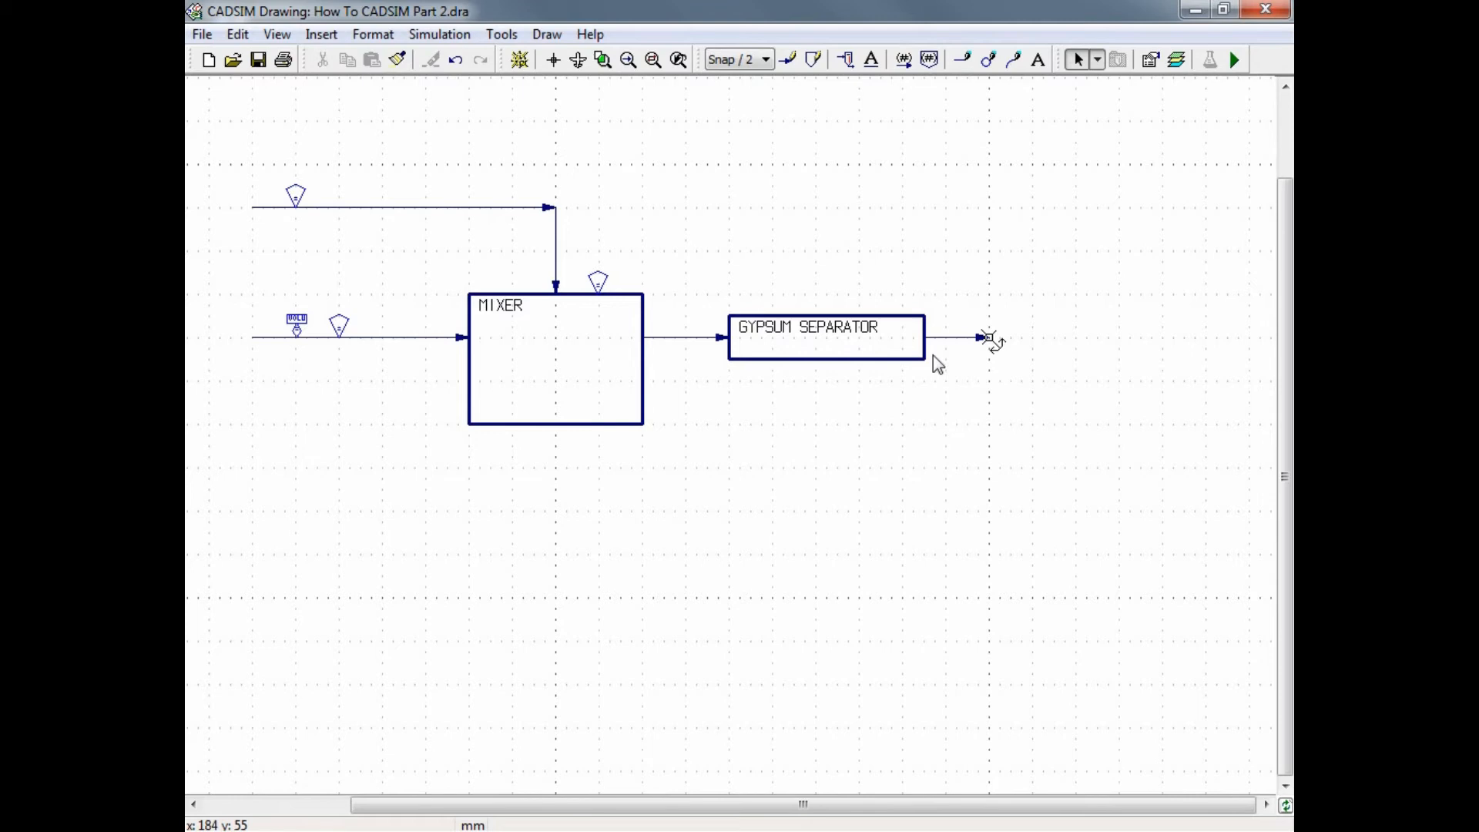
{"action": "mouse_move", "coordinate": [957, 338]}
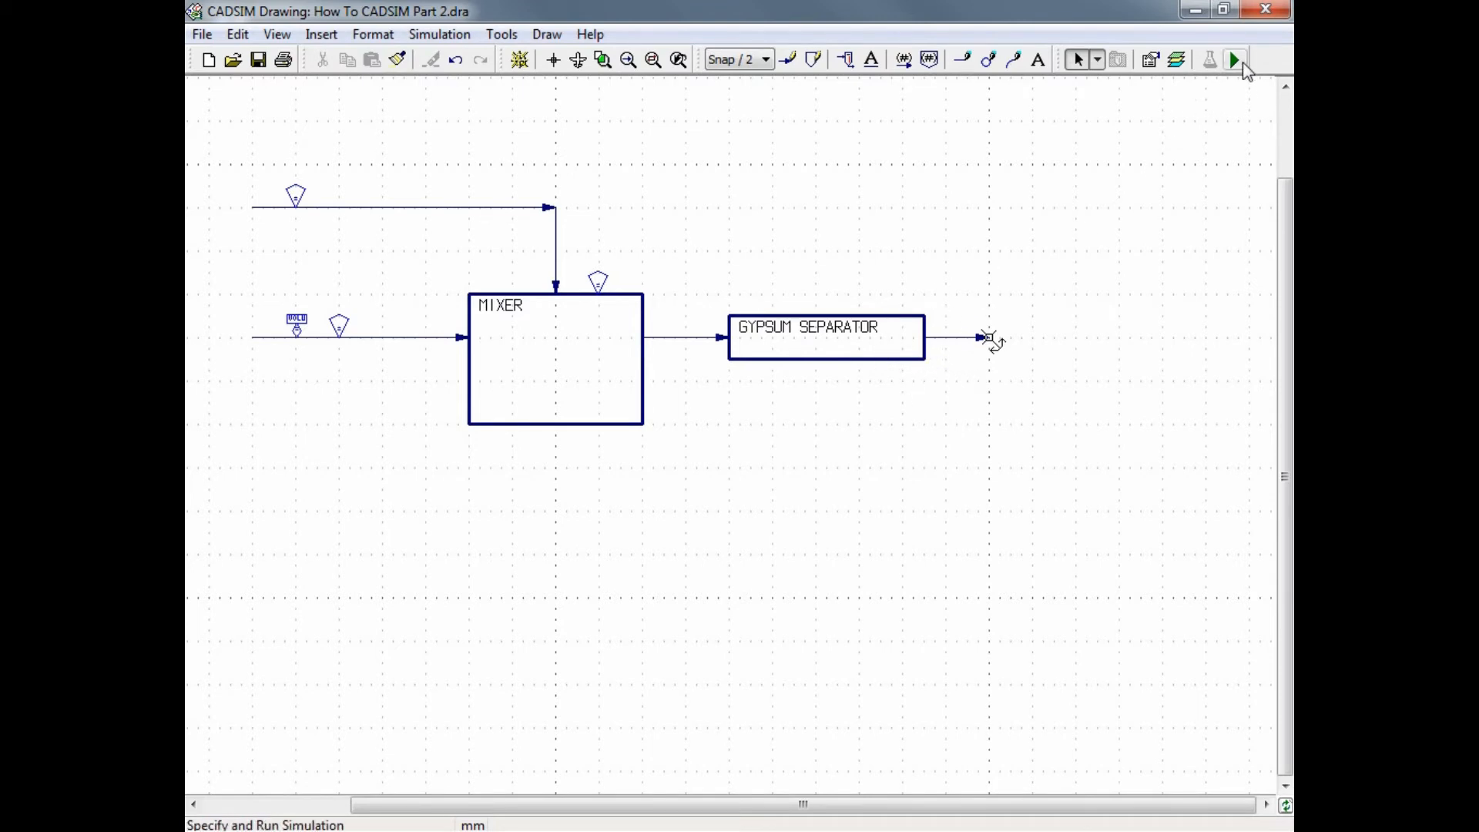
Save and start specifying, show the free DUTY variable, then cancel back to drawing
{"action": "left_click", "coordinate": [1234, 60]}
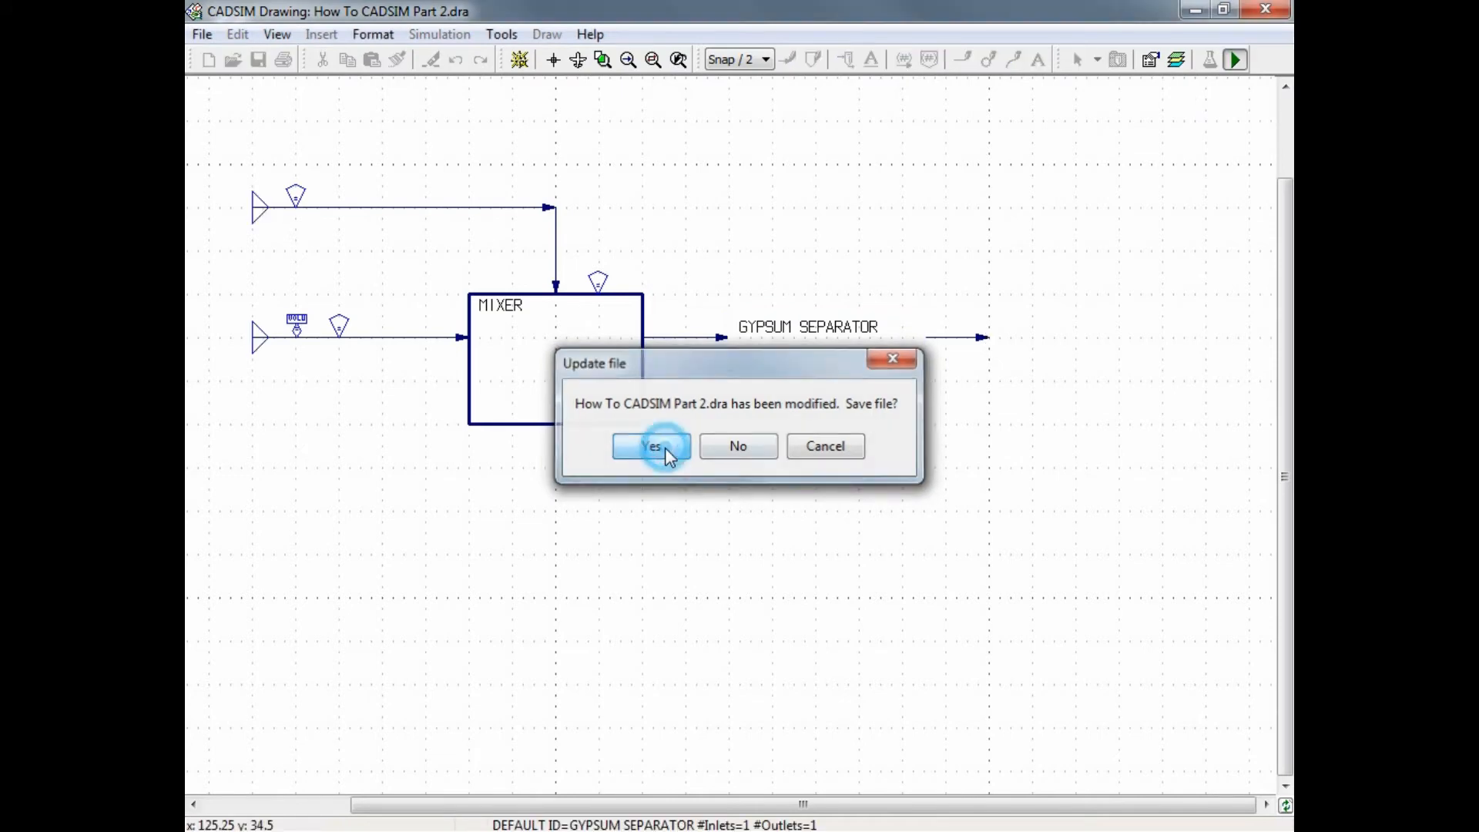
{"action": "left_click", "coordinate": [650, 445]}
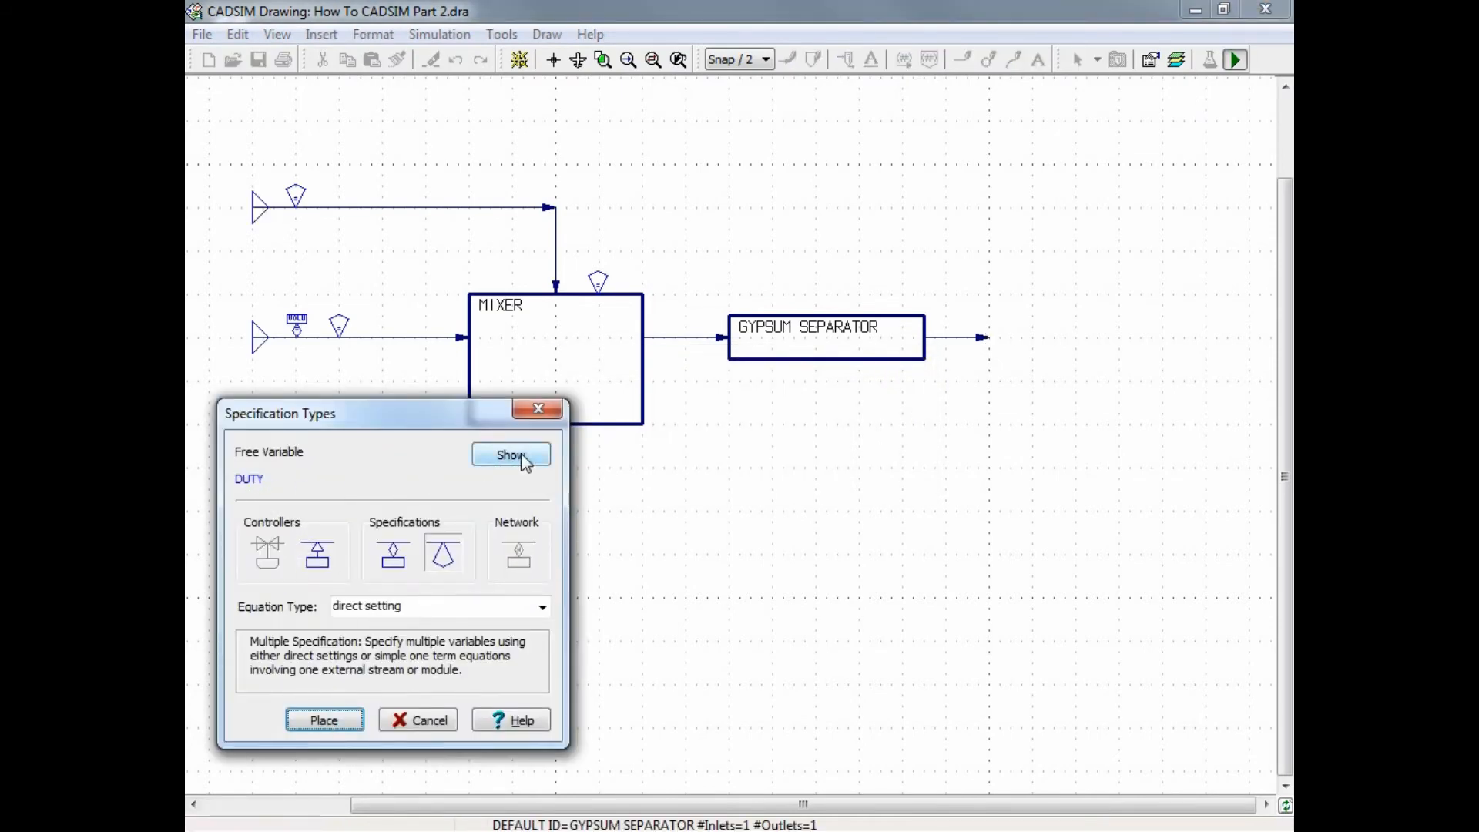
{"action": "left_click", "coordinate": [511, 455]}
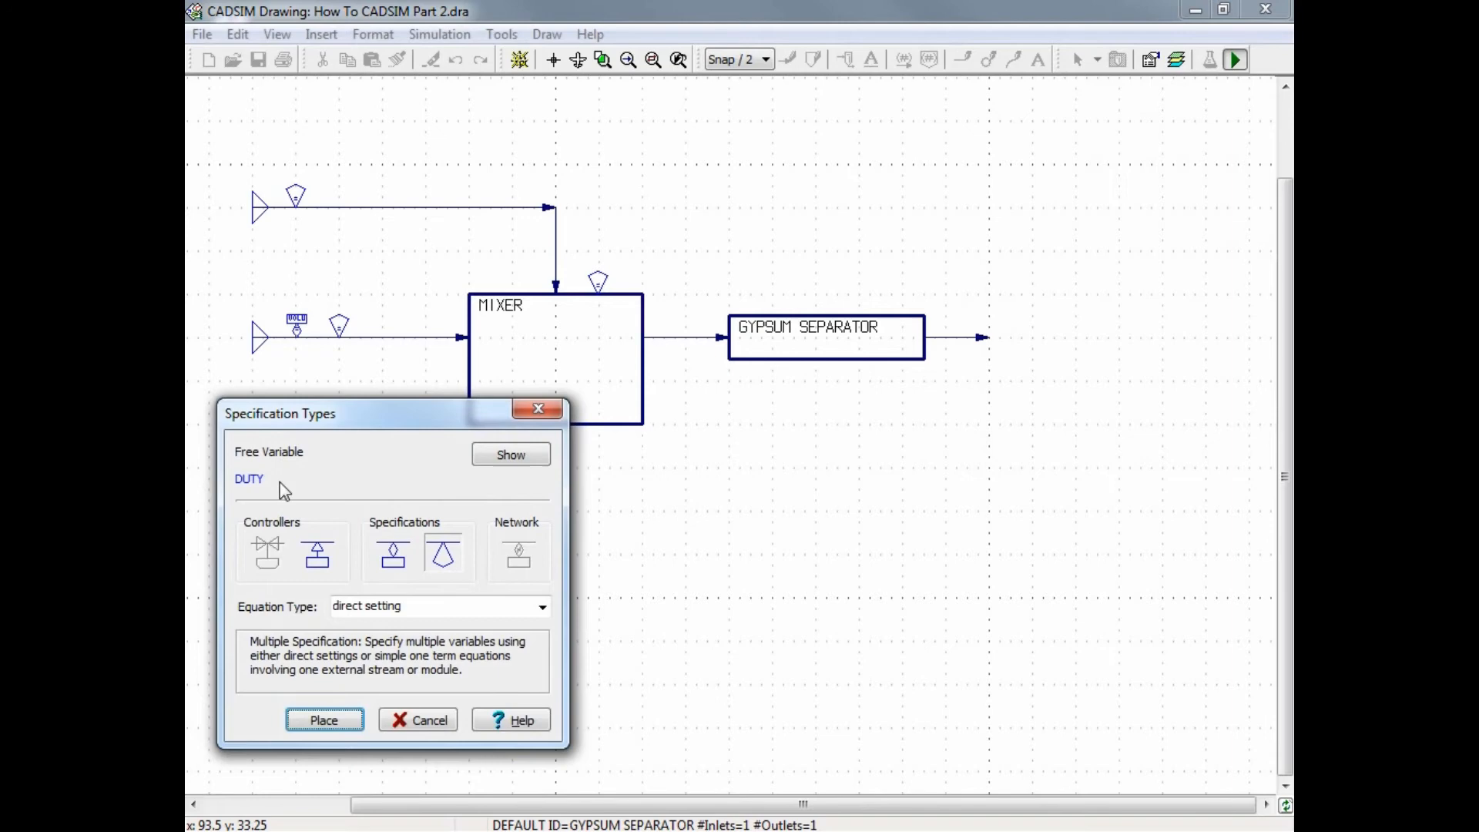
{"action": "mouse_move", "coordinate": [392, 431]}
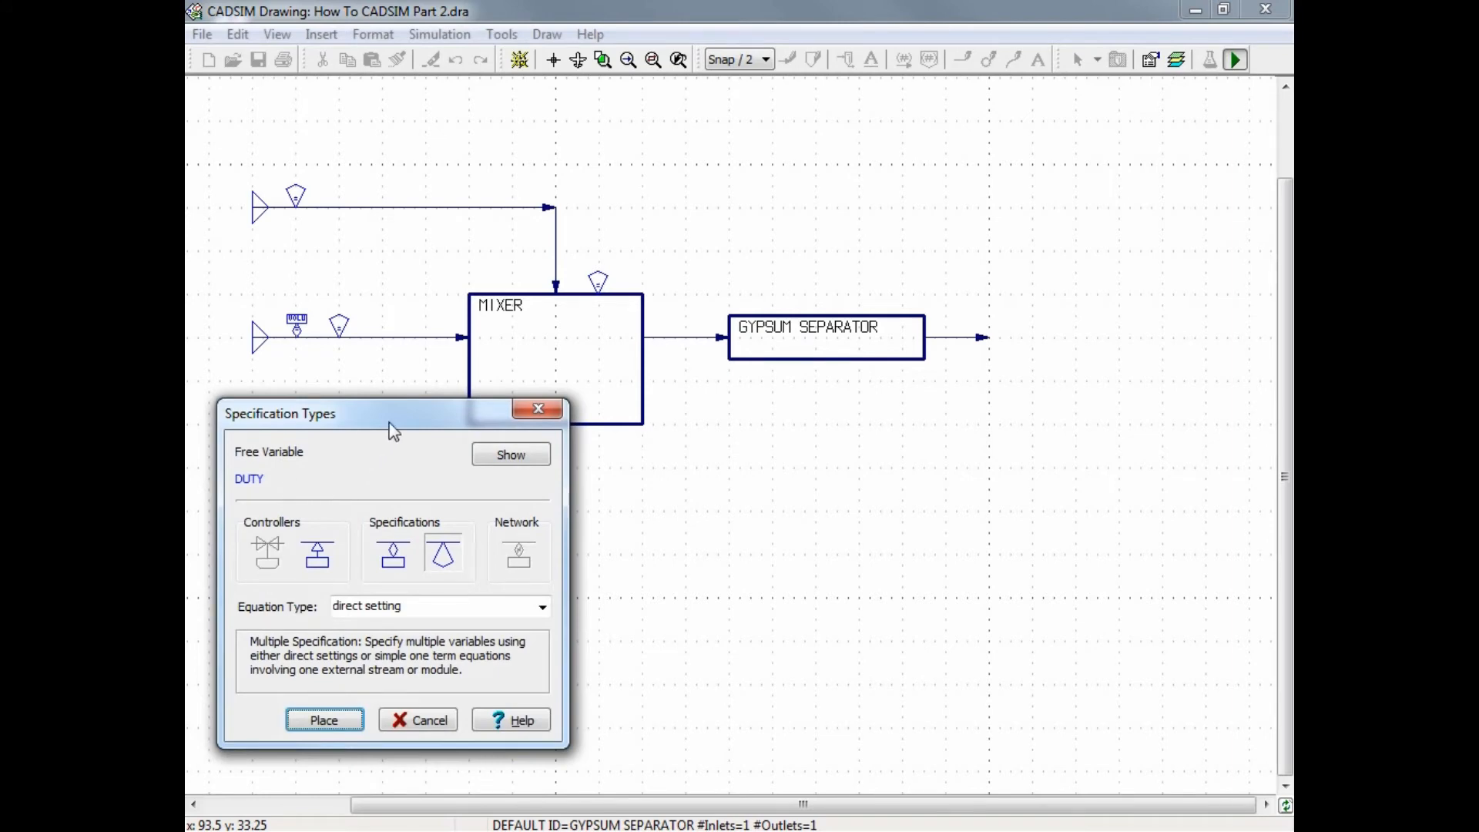
{"action": "mouse_move", "coordinate": [402, 431]}
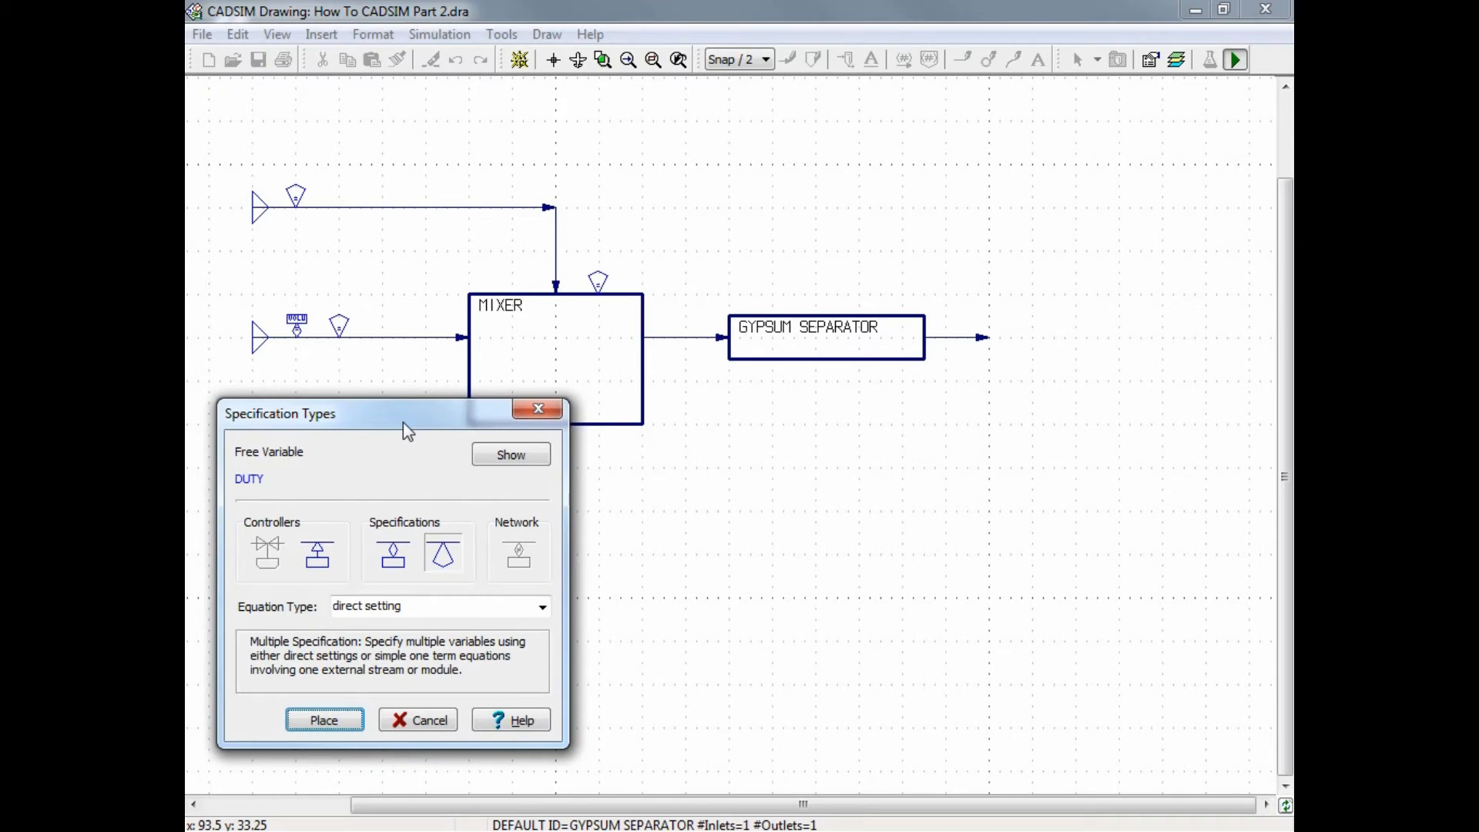
{"action": "mouse_move", "coordinate": [419, 719]}
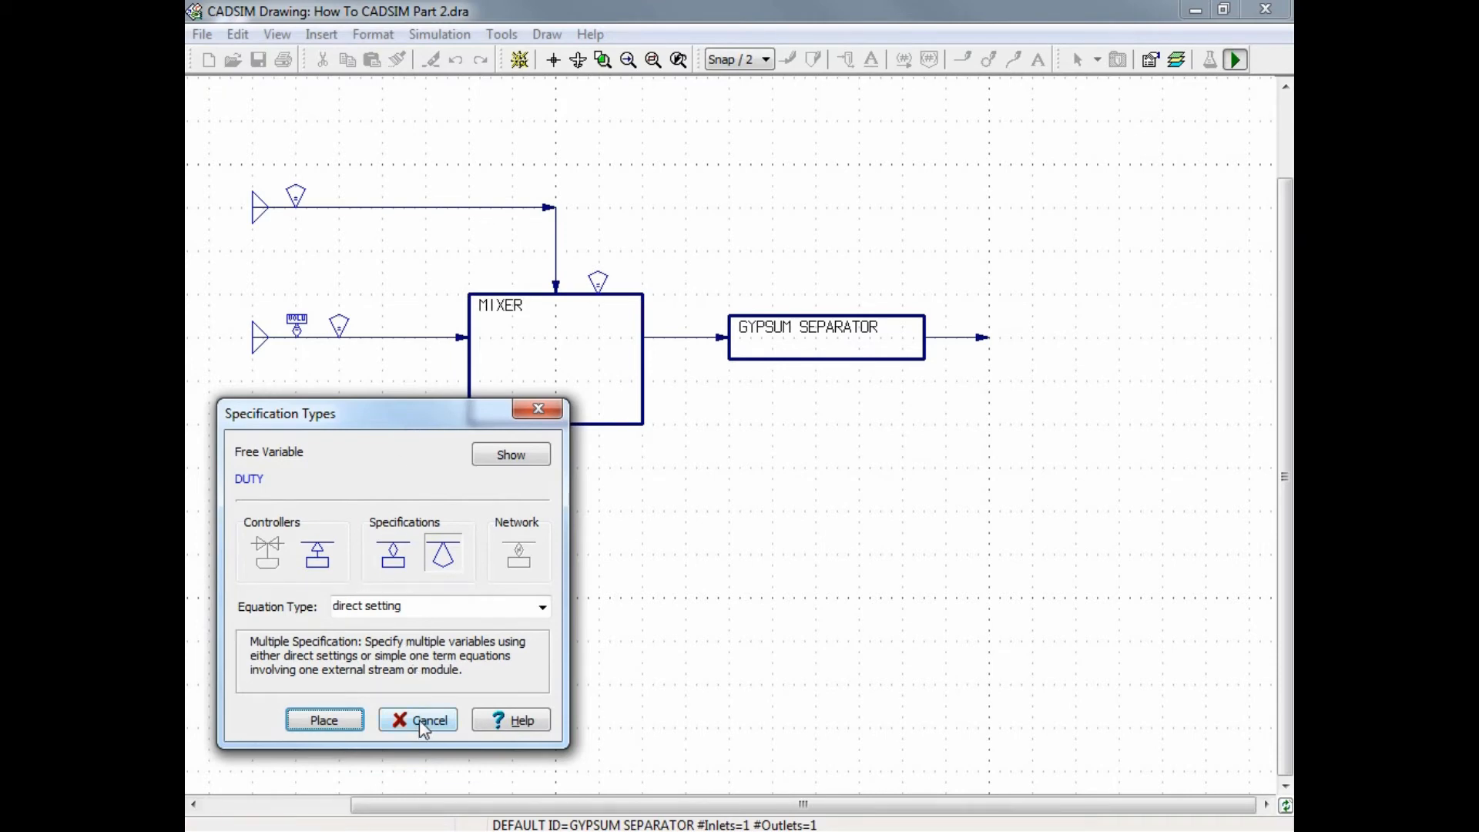
{"action": "left_click", "coordinate": [417, 719]}
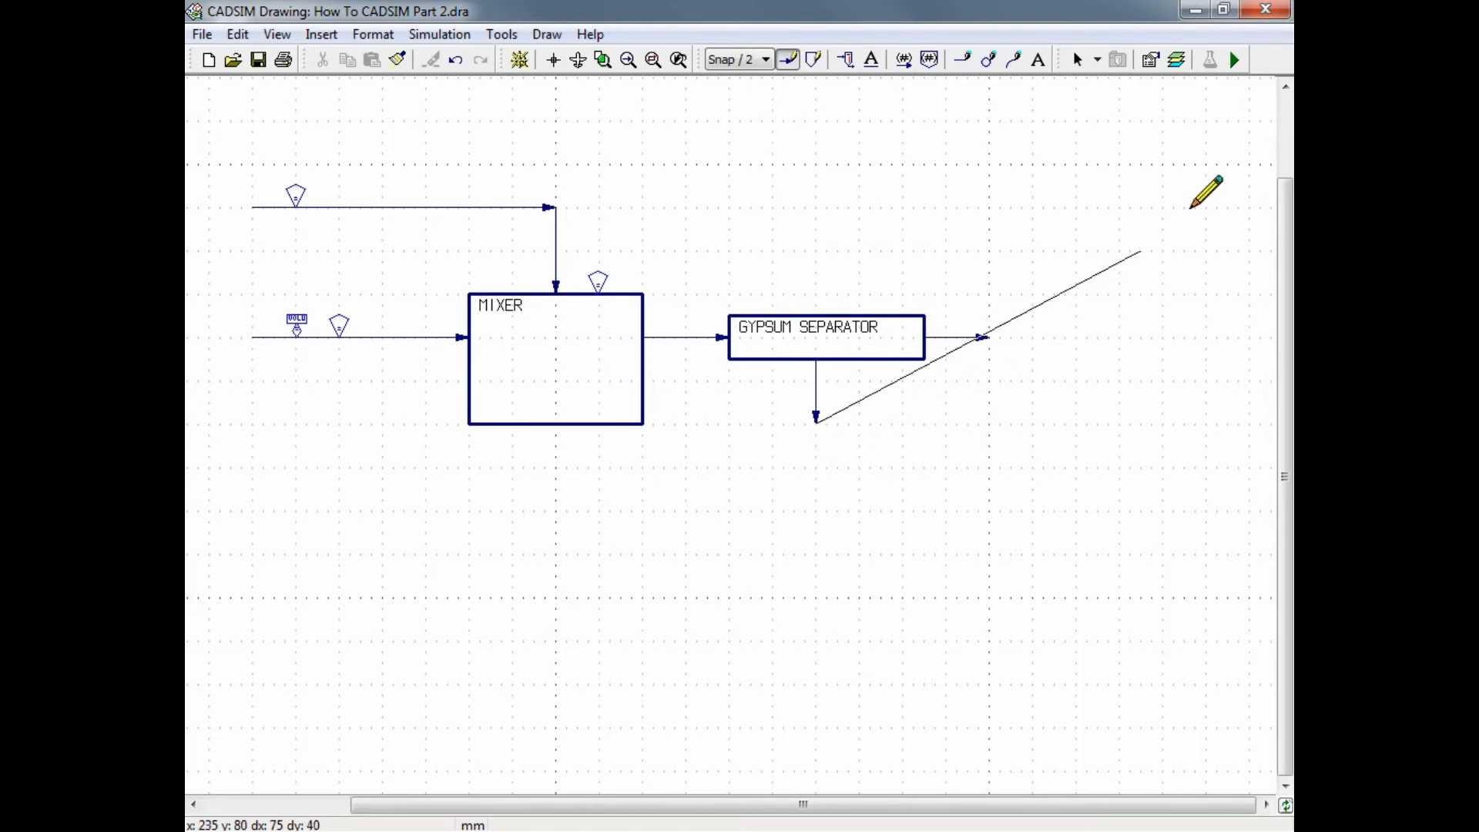
Finish the second outlet stream dropping from GYPSUM SEPARATOR's bottom edge
{"action": "left_click", "coordinate": [1233, 59]}
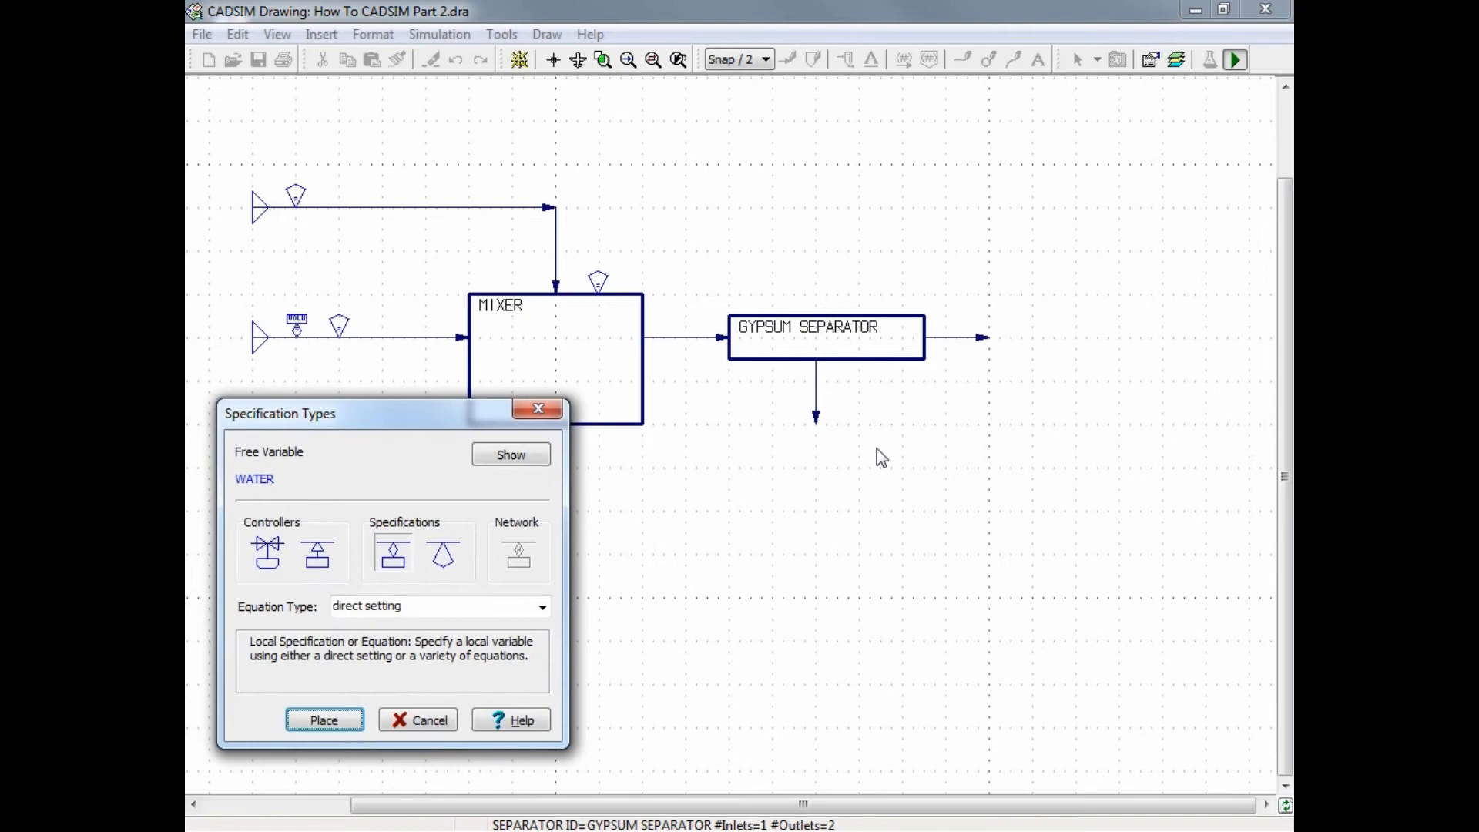
{"action": "mouse_move", "coordinate": [894, 477]}
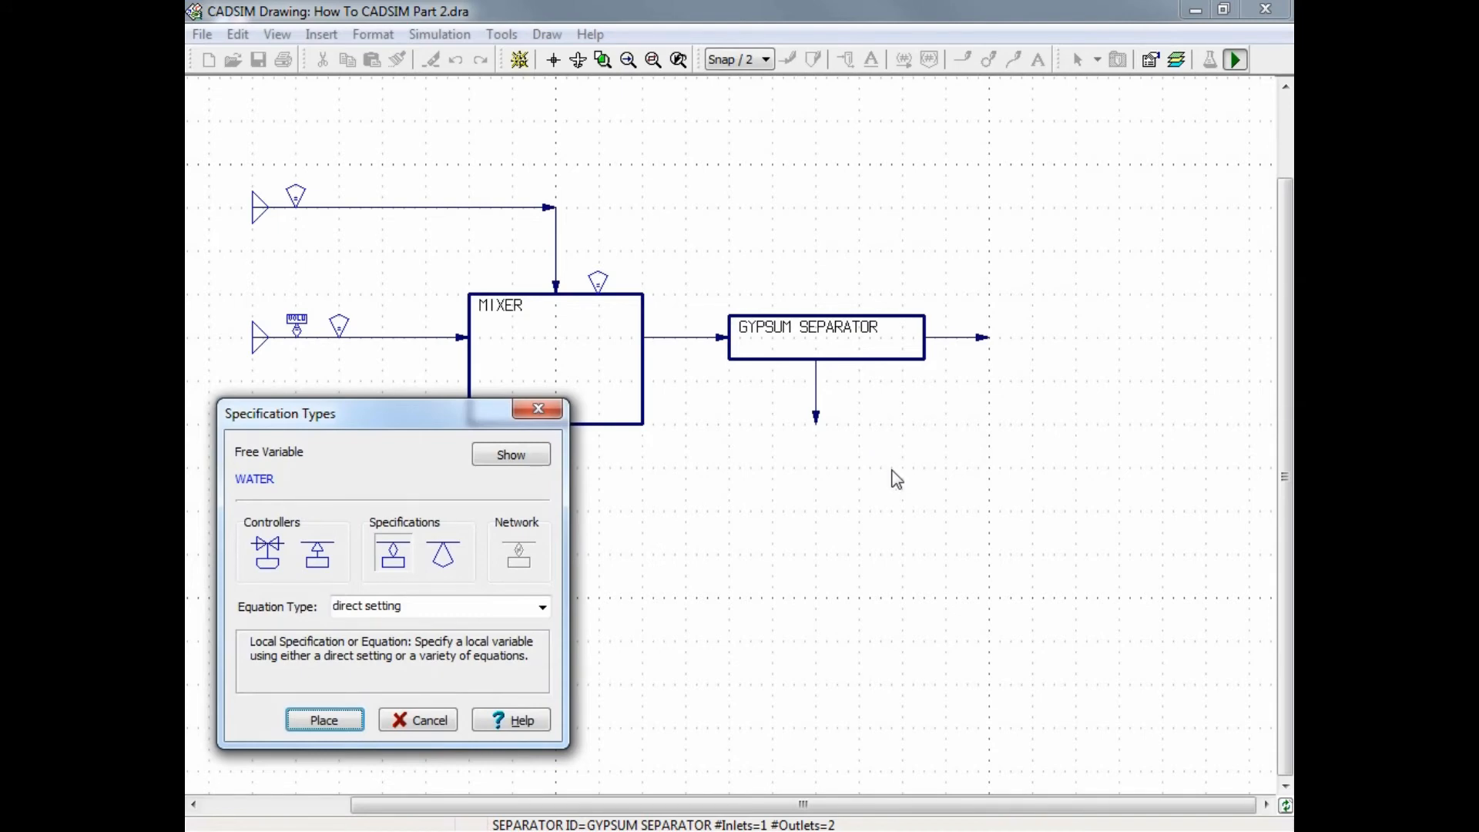
{"action": "mouse_move", "coordinate": [959, 447]}
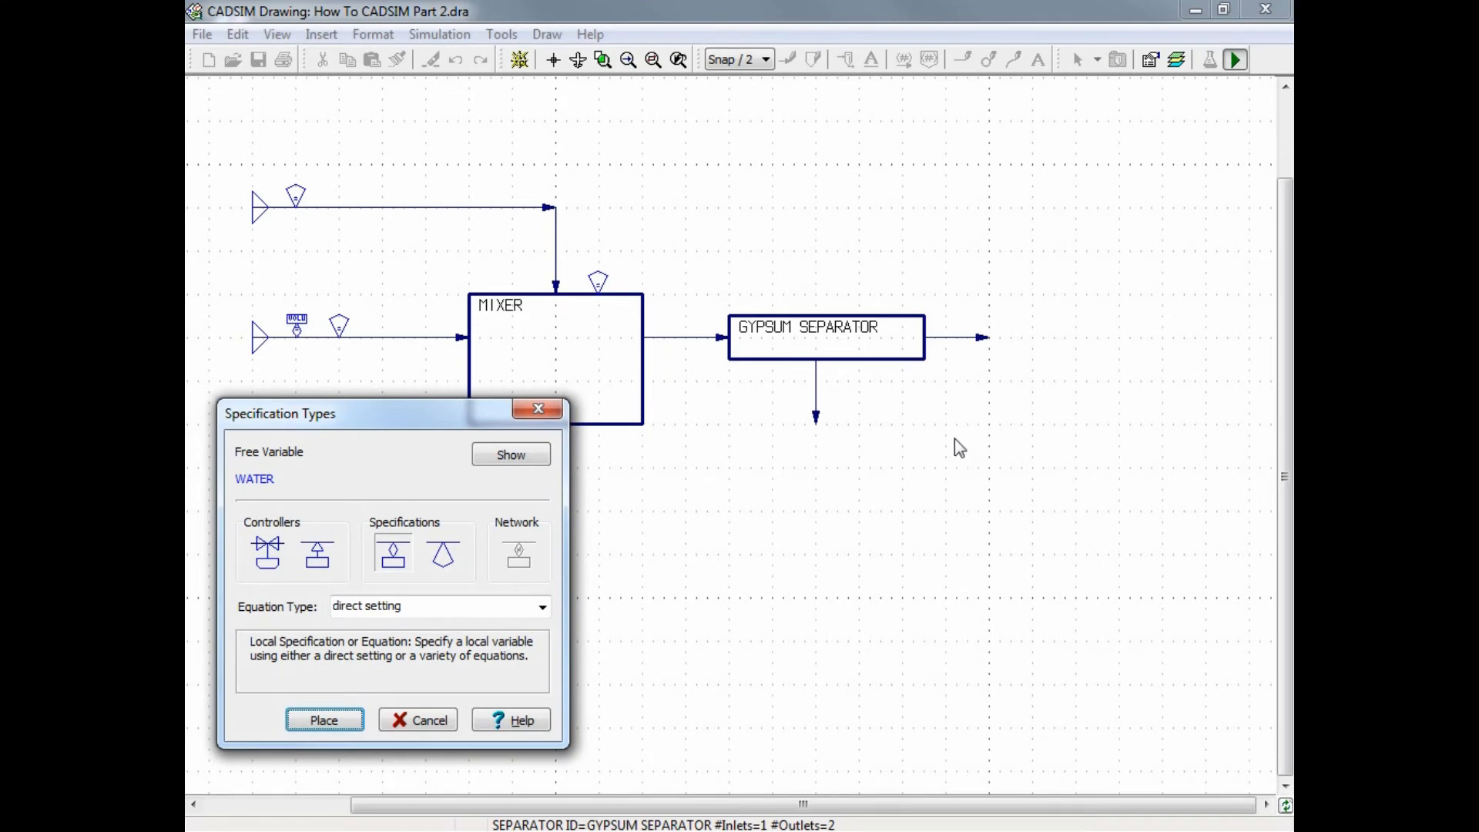
Give separator outlet OUT2 a local SUSP_SOL_CONC specification of 25%
{"action": "left_click", "coordinate": [323, 720]}
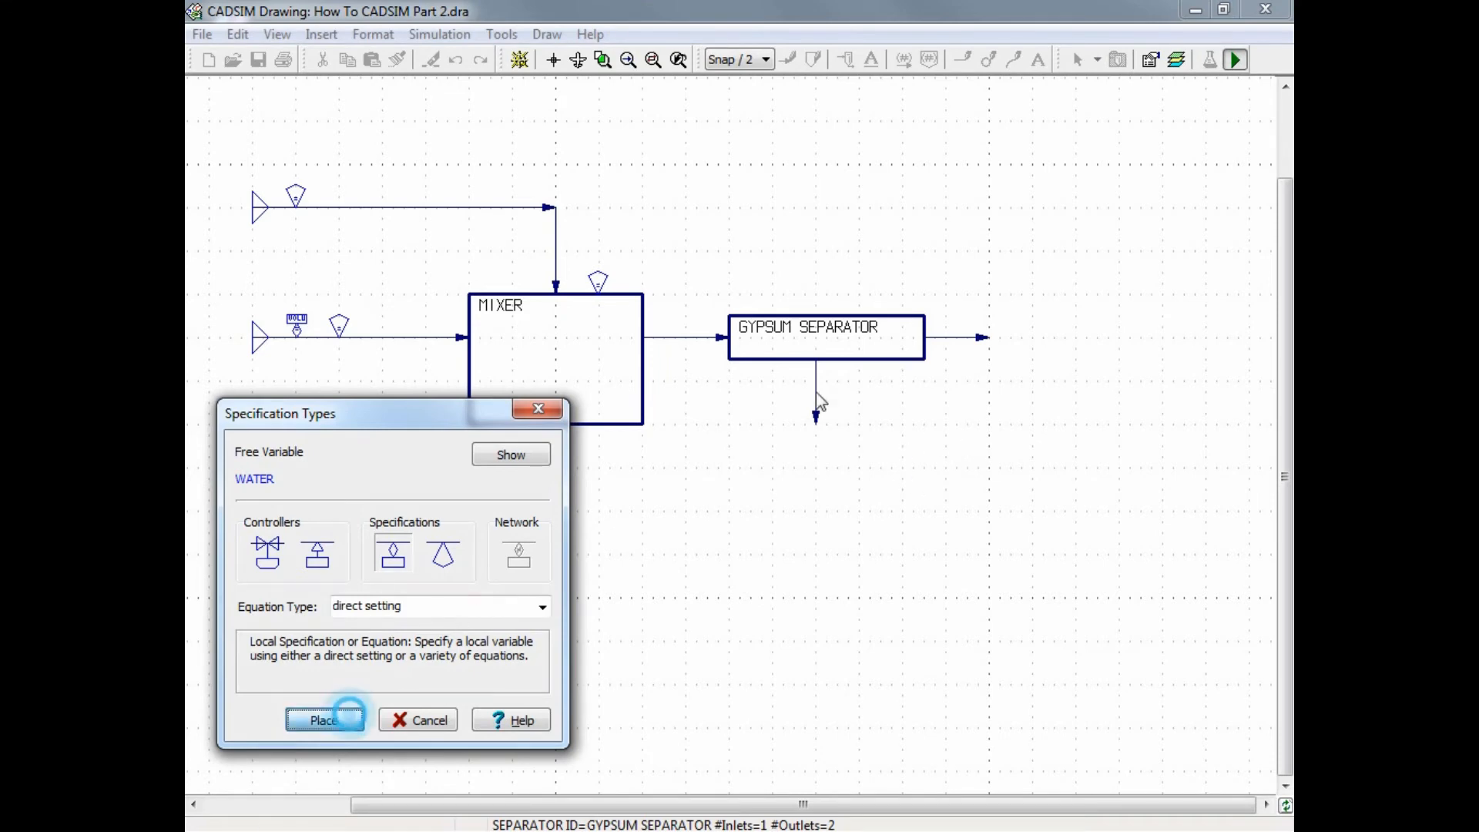
{"action": "left_click", "coordinate": [325, 719]}
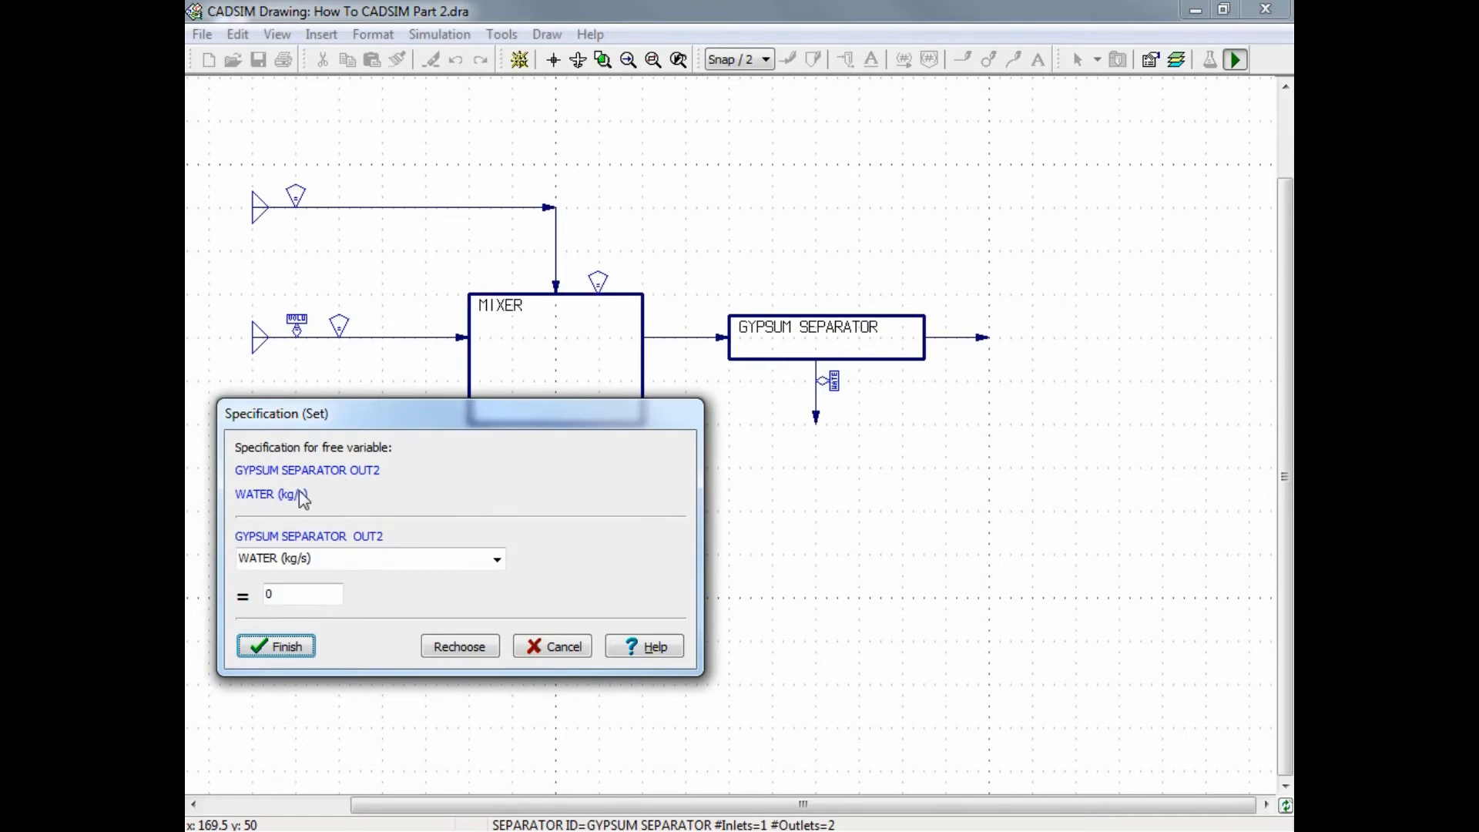
{"action": "left_click", "coordinate": [498, 557]}
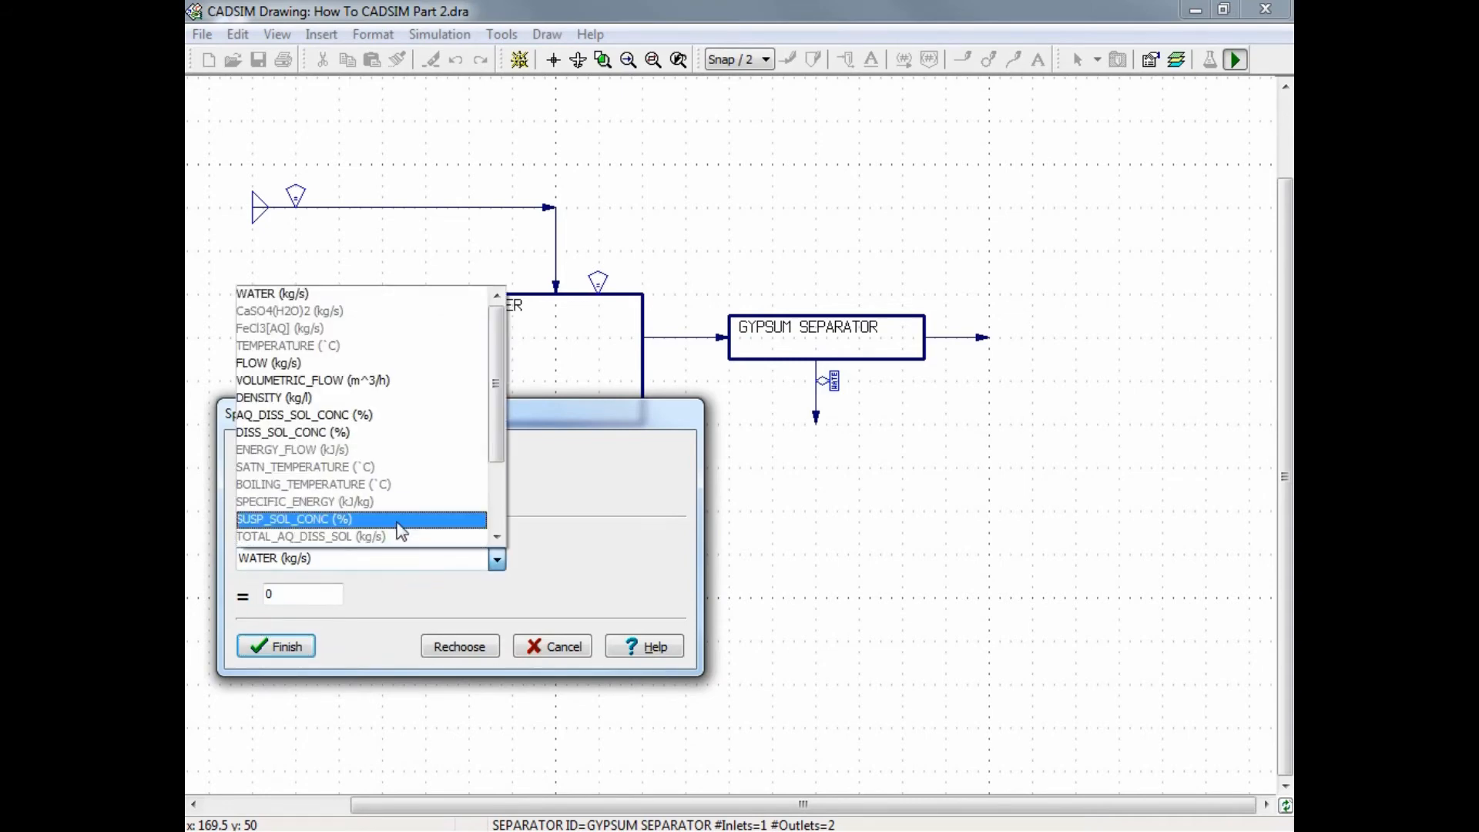
{"action": "left_click", "coordinate": [293, 519]}
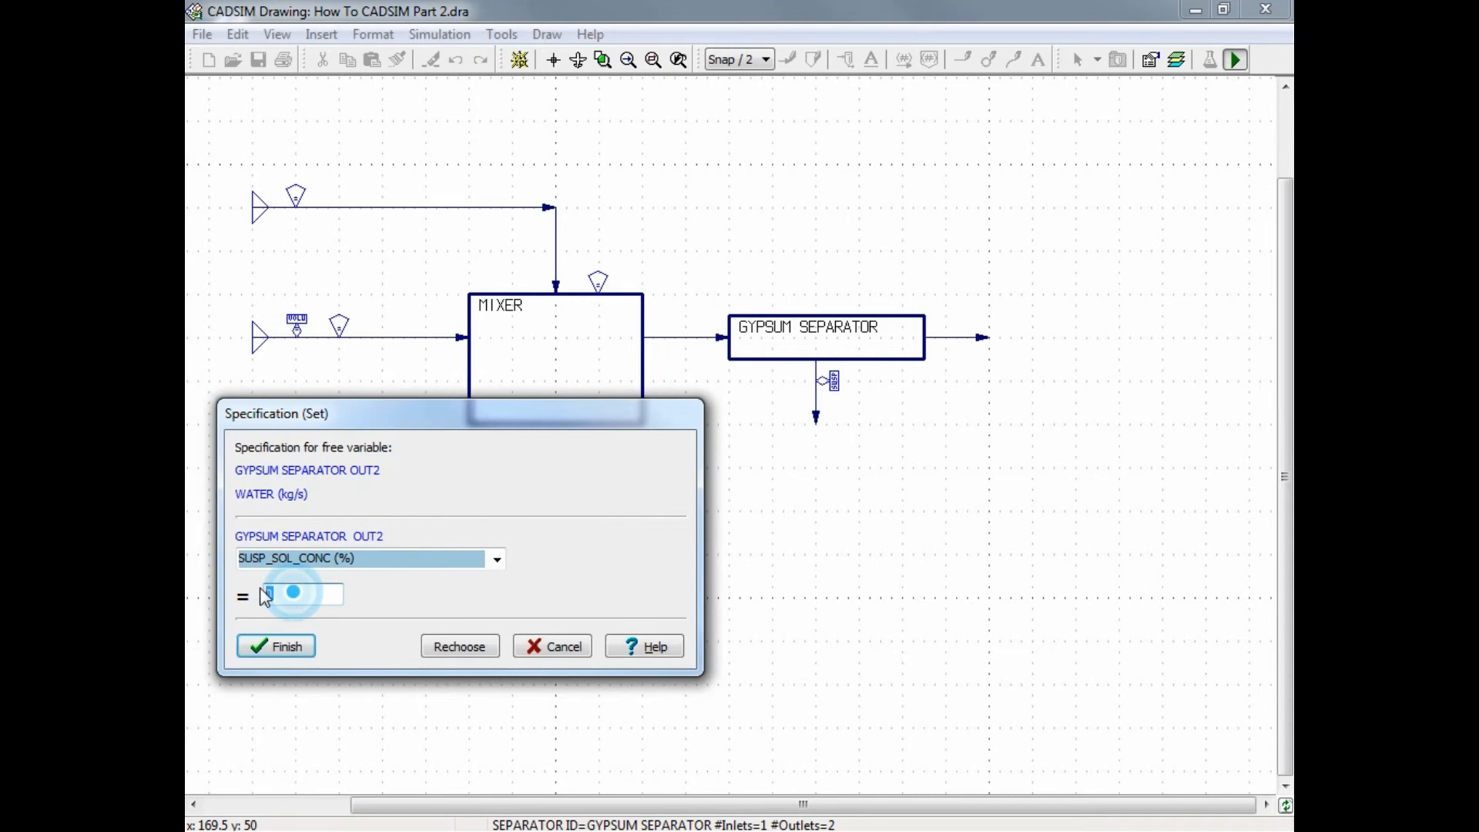
{"action": "type", "text": "25"}
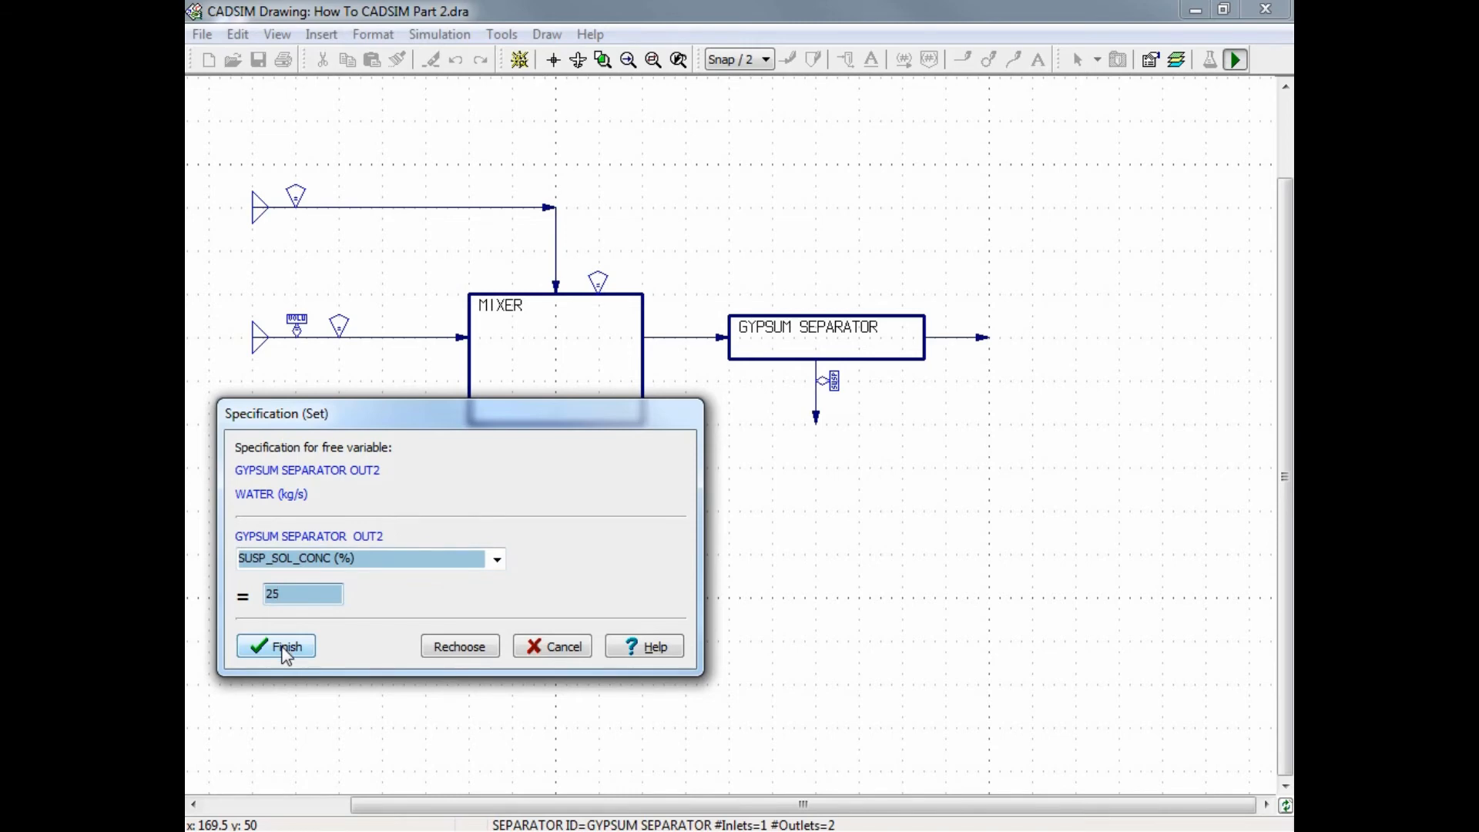
{"action": "left_click", "coordinate": [287, 645]}
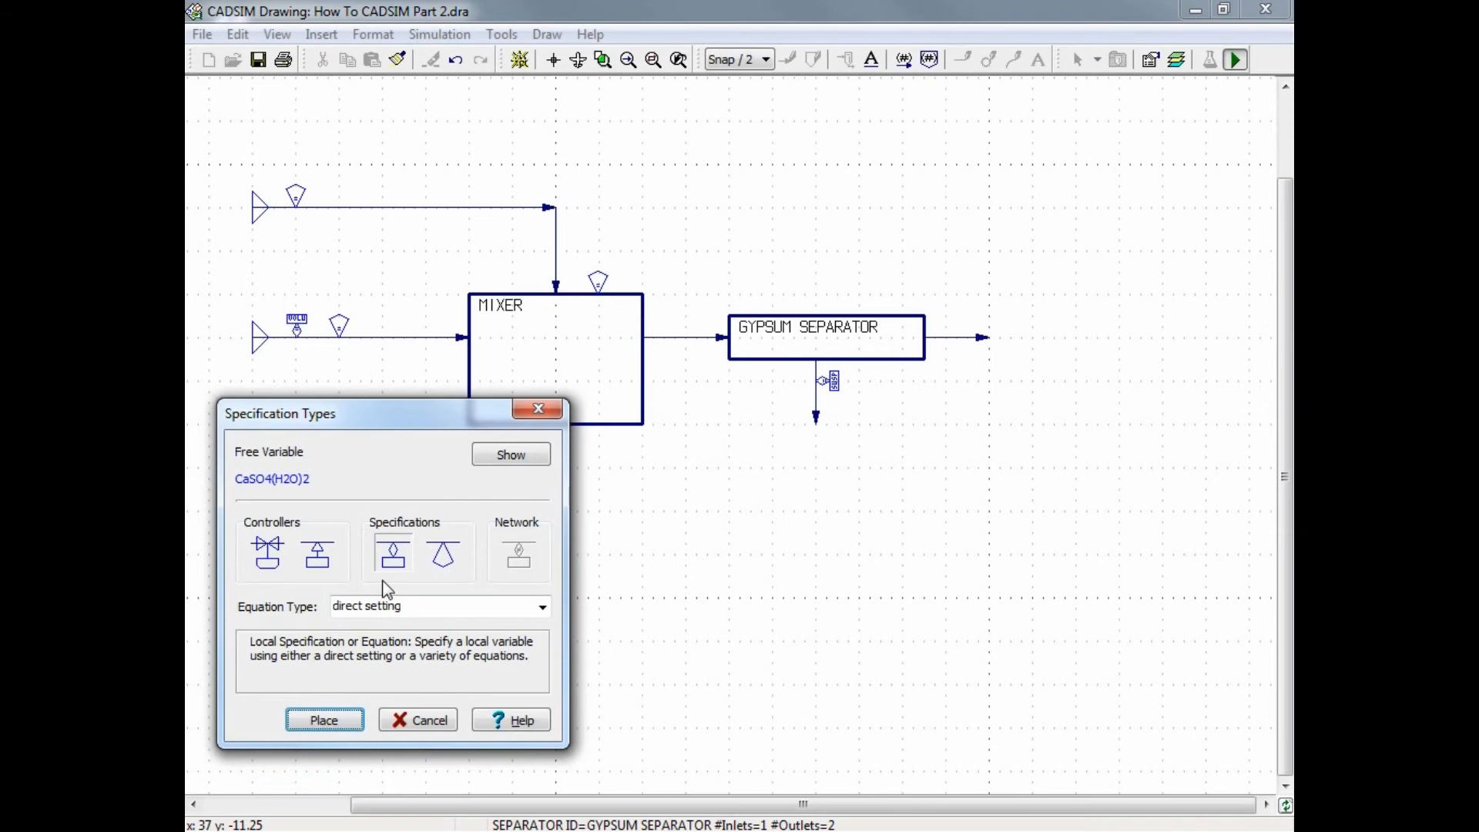
Set OUT1 CaSO4(H2O)2 flow to 0 kg/s, finish and save the drawing
{"action": "left_click", "coordinate": [418, 720]}
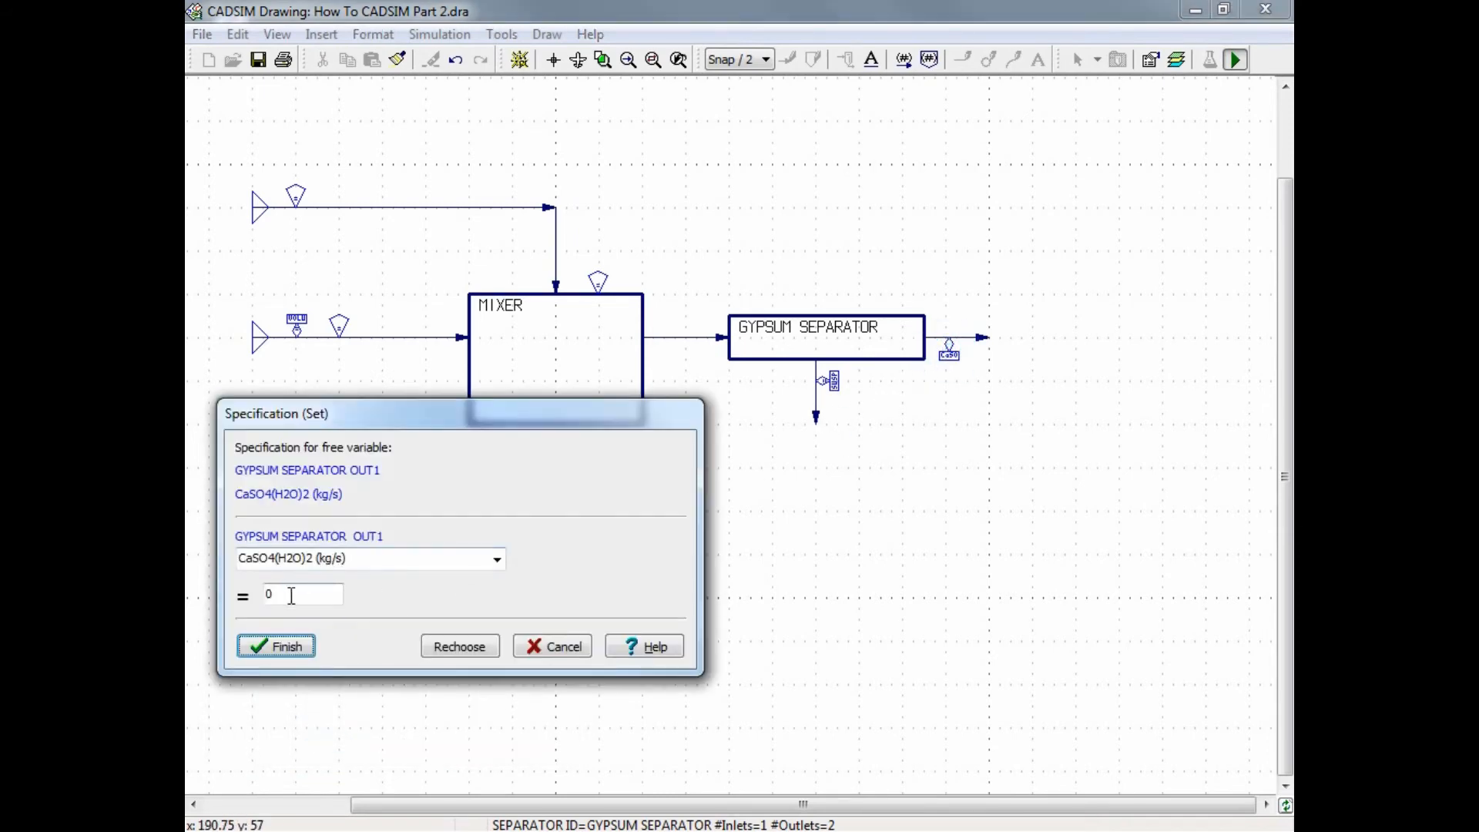
{"action": "left_click", "coordinate": [276, 646]}
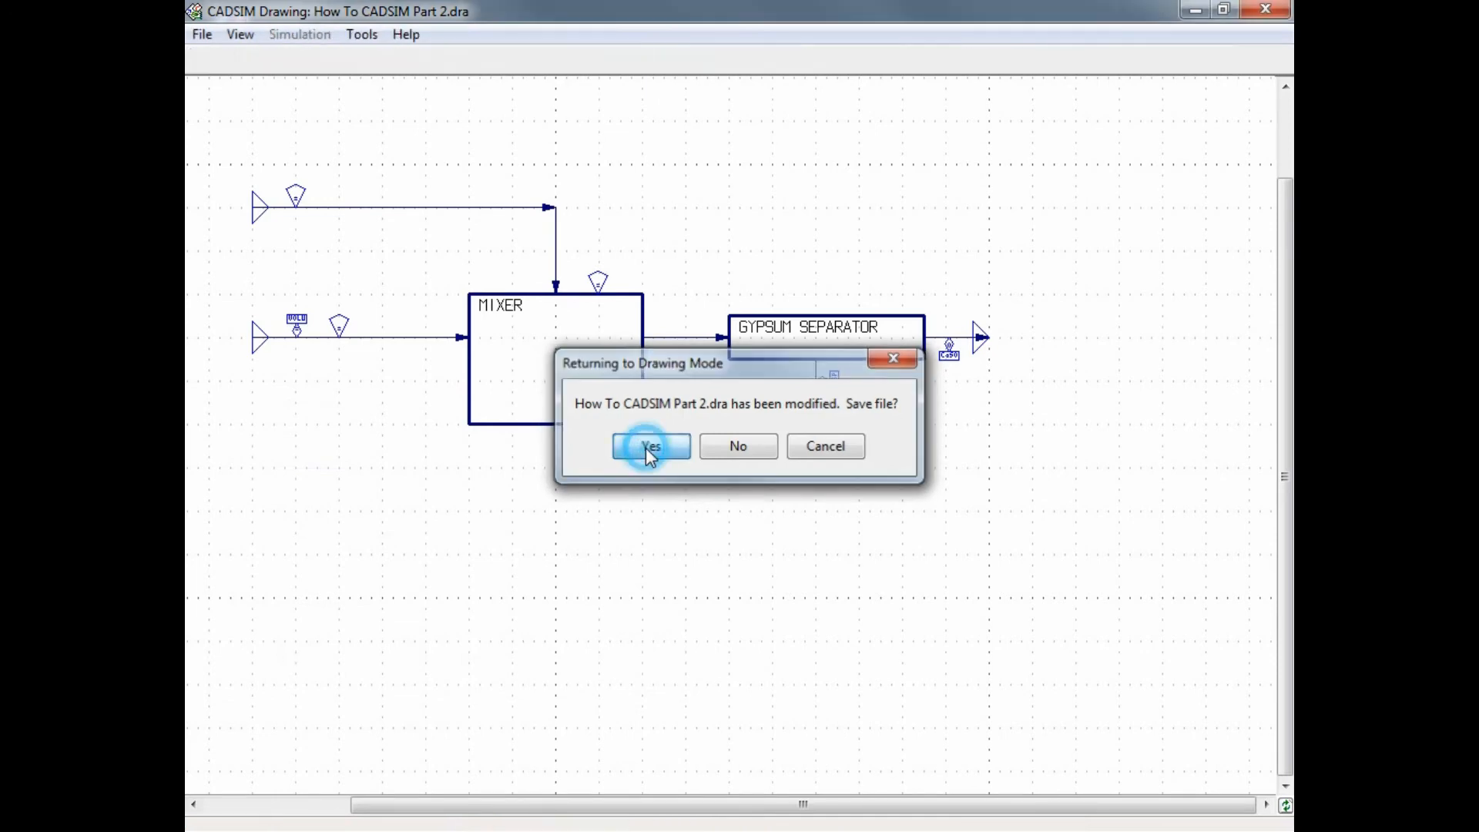
{"action": "left_click", "coordinate": [650, 445]}
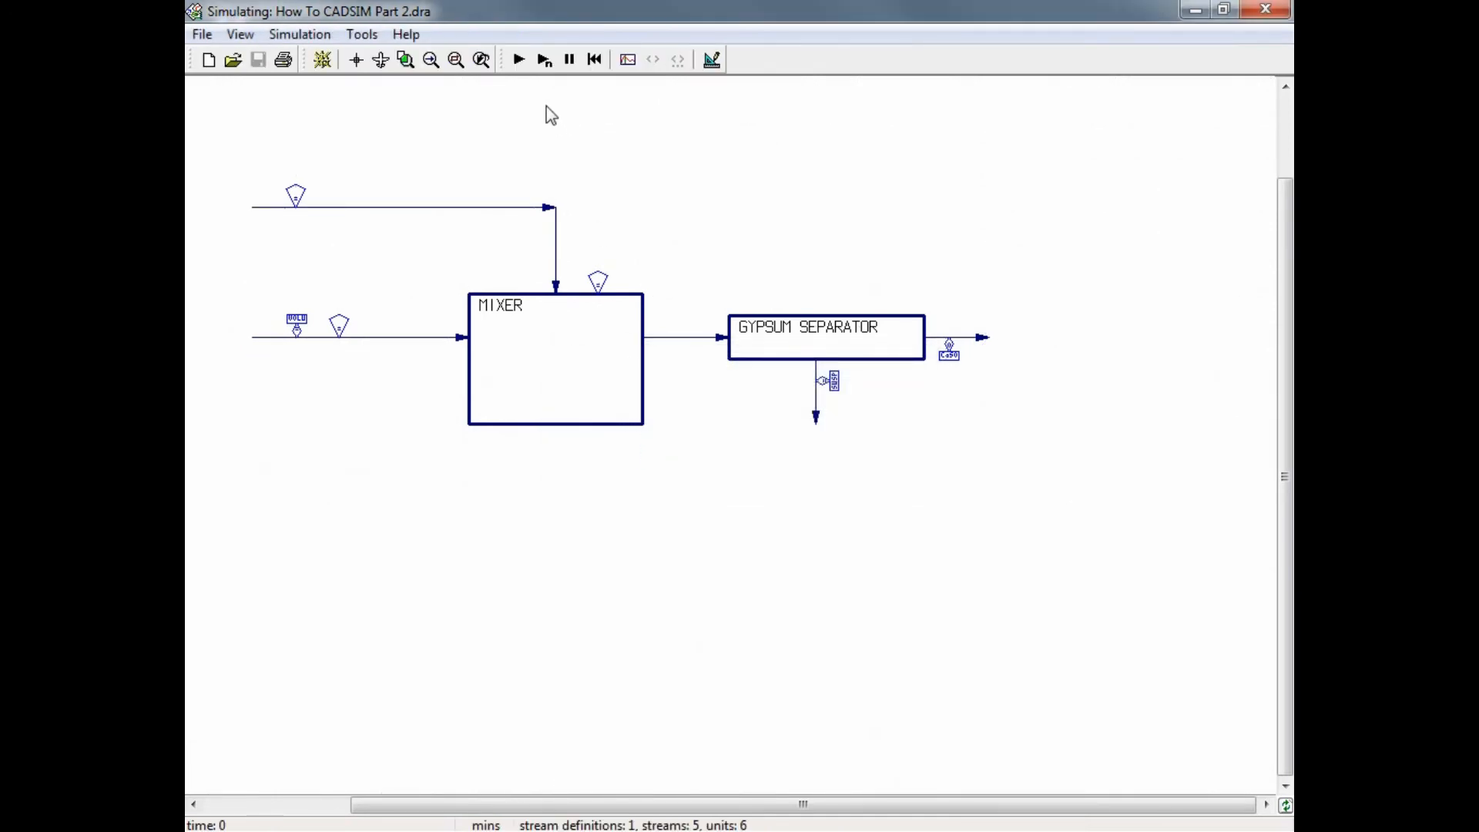
Run the simulation and inspect the bottom outlet values: 0.1 kg/s gypsum at 25% solids
{"action": "left_click", "coordinate": [519, 59]}
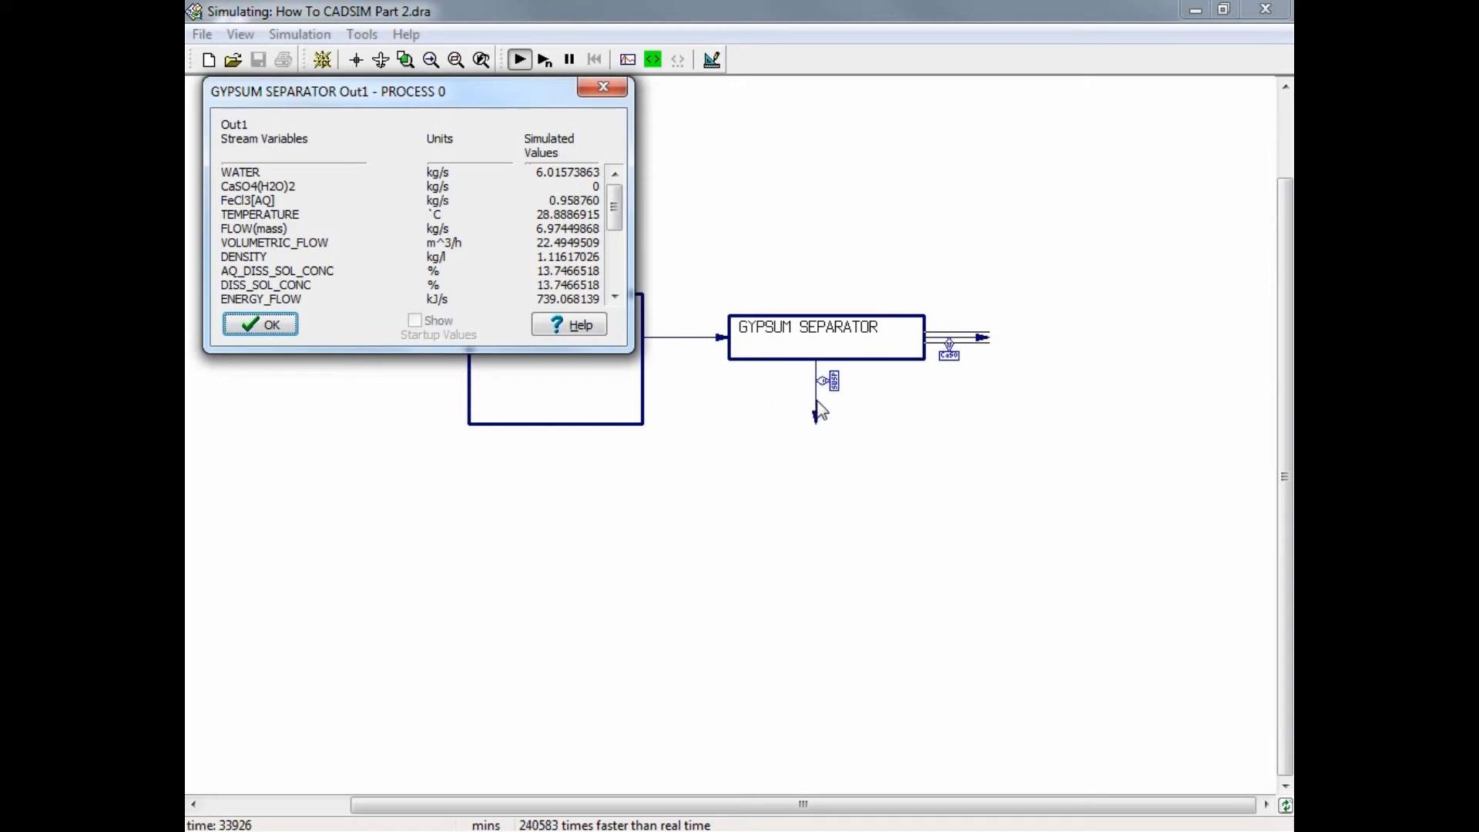
{"action": "left_click", "coordinate": [816, 396]}
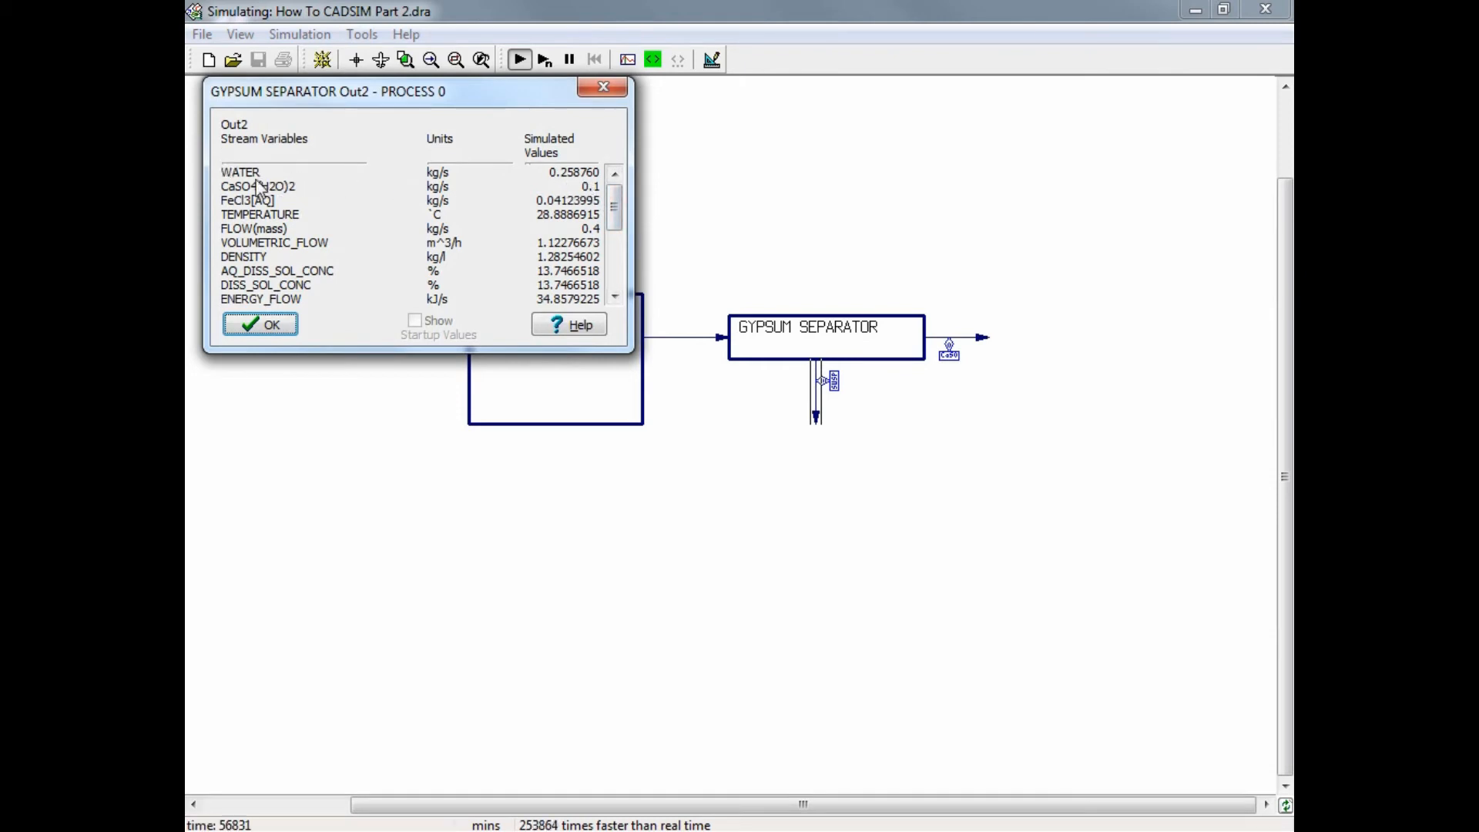
{"action": "mouse_move", "coordinate": [325, 268]}
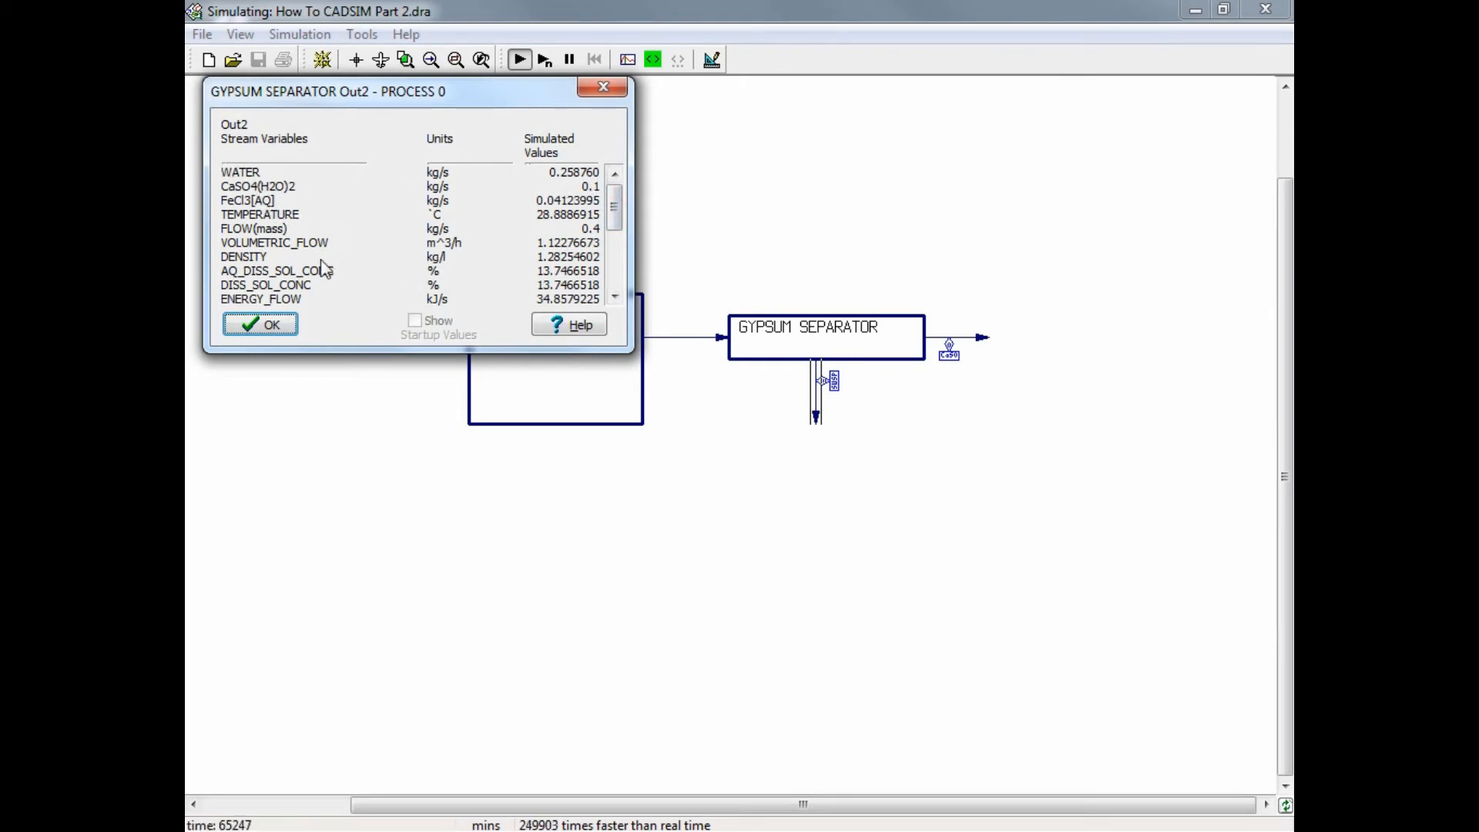
{"action": "scroll", "scroll_direction": "down", "scroll_amount": 3}
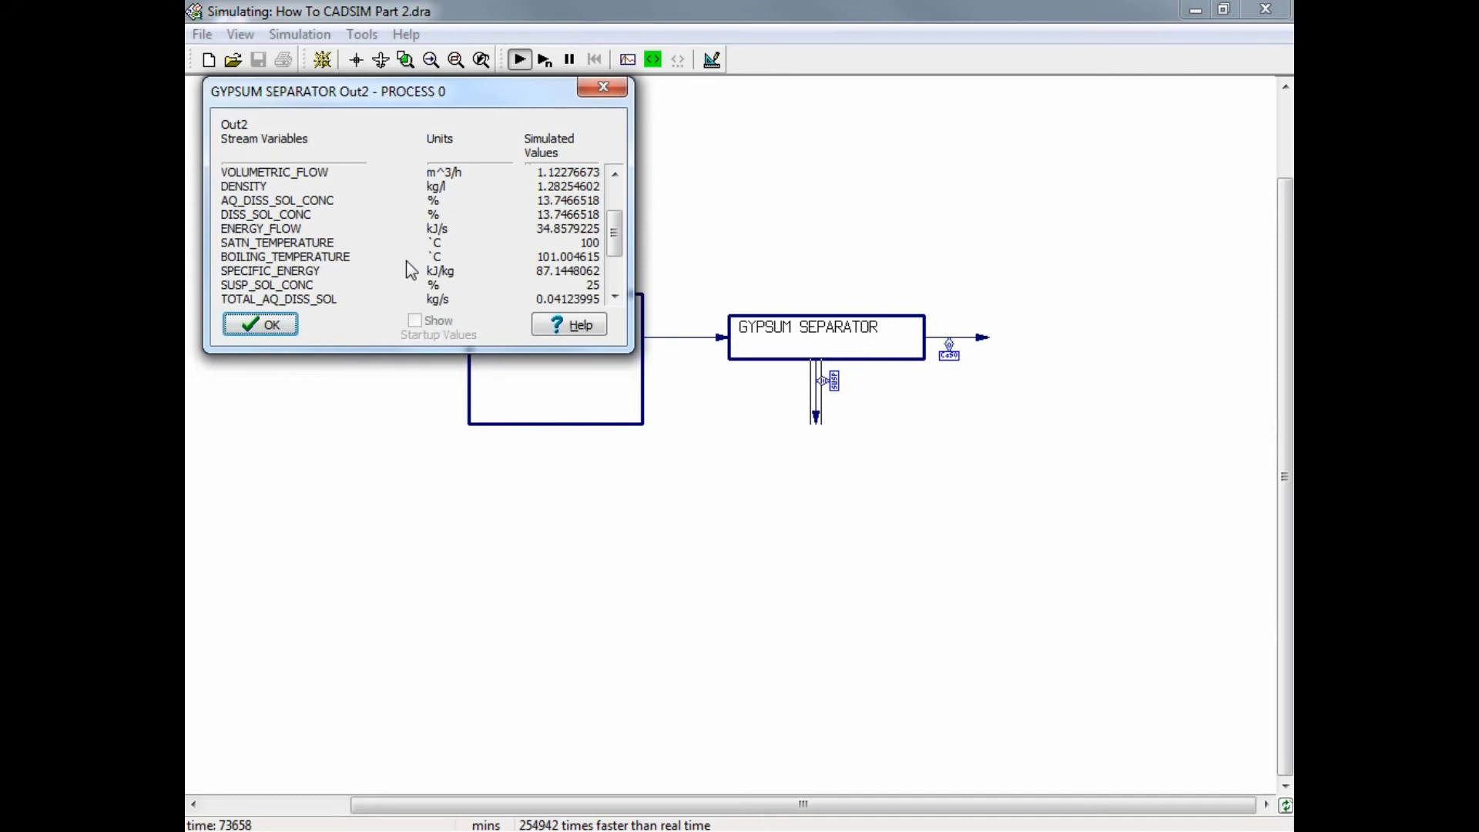
{"action": "mouse_move", "coordinate": [570, 293]}
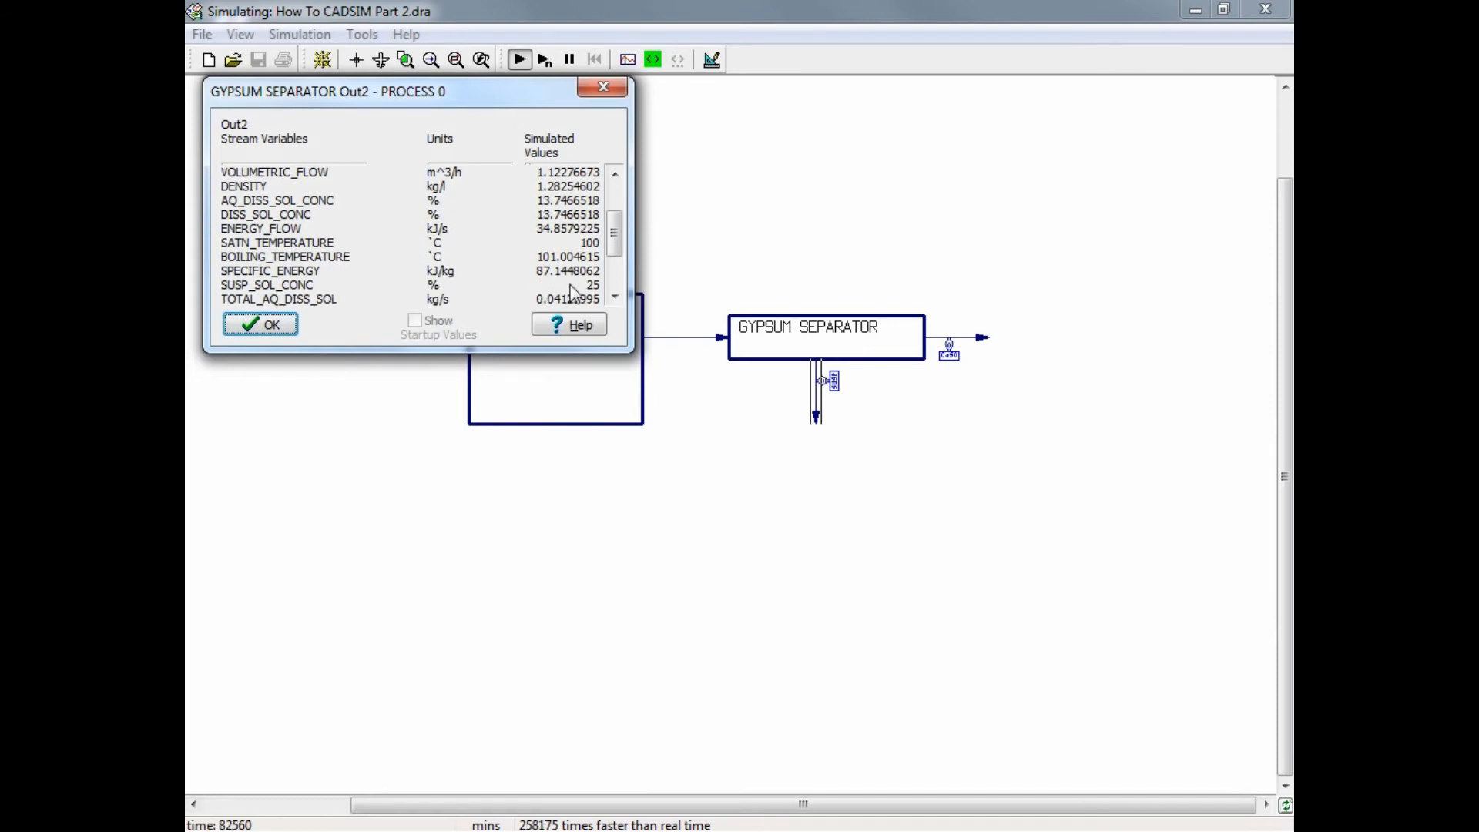
{"action": "mouse_move", "coordinate": [367, 313]}
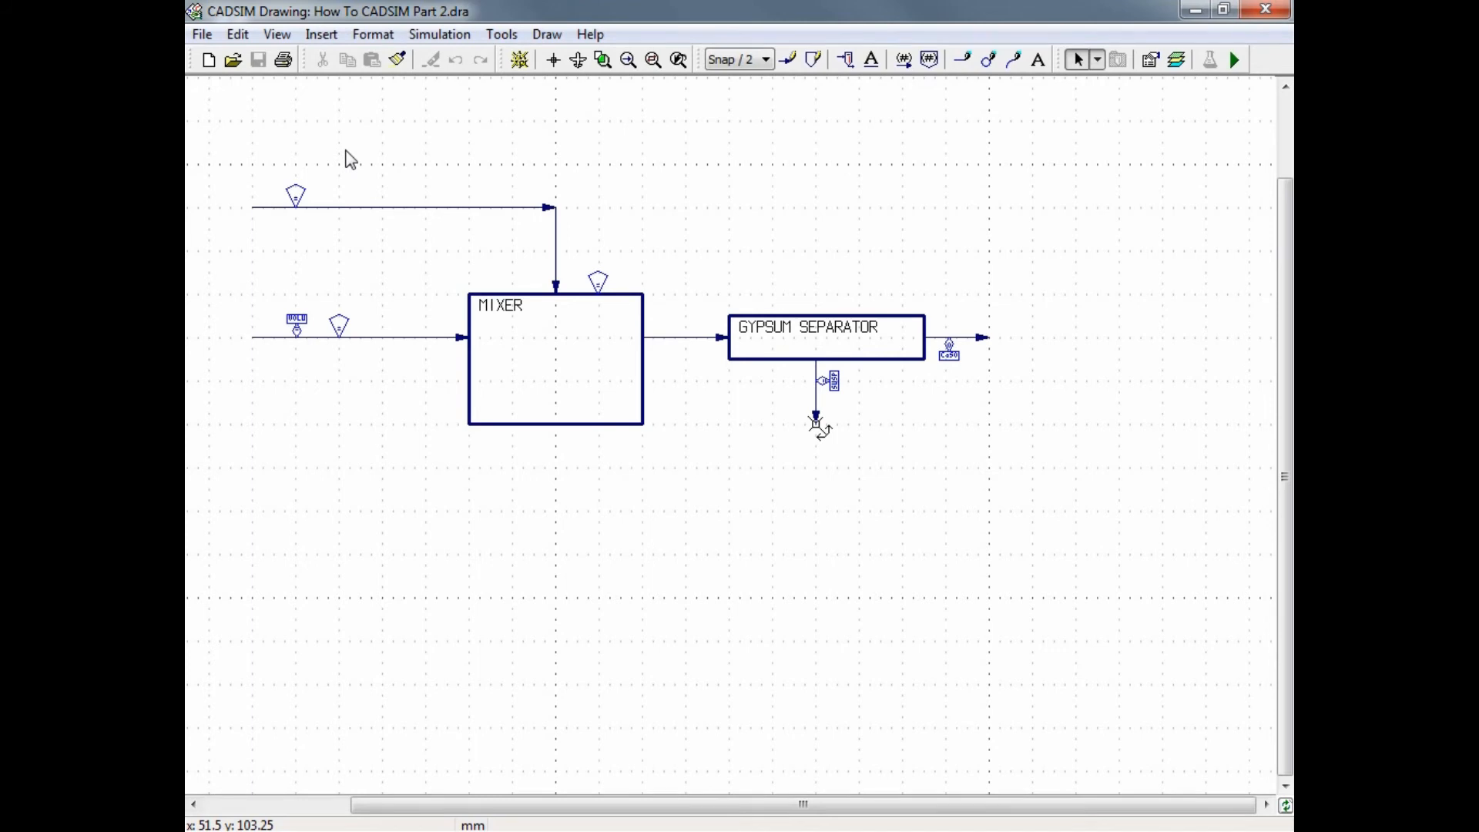
{"action": "mouse_move", "coordinate": [817, 448]}
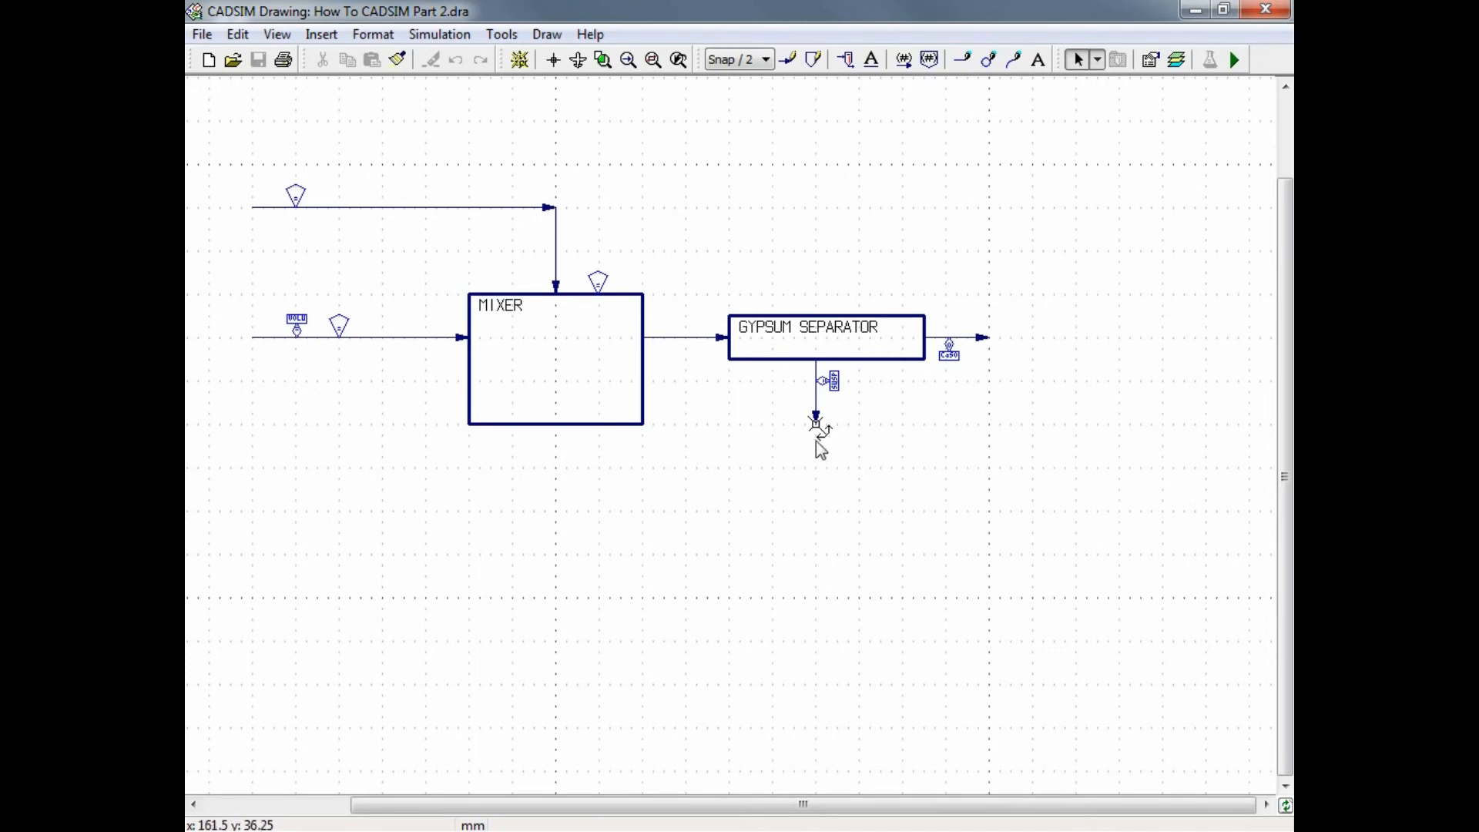
{"action": "mouse_move", "coordinate": [816, 430]}
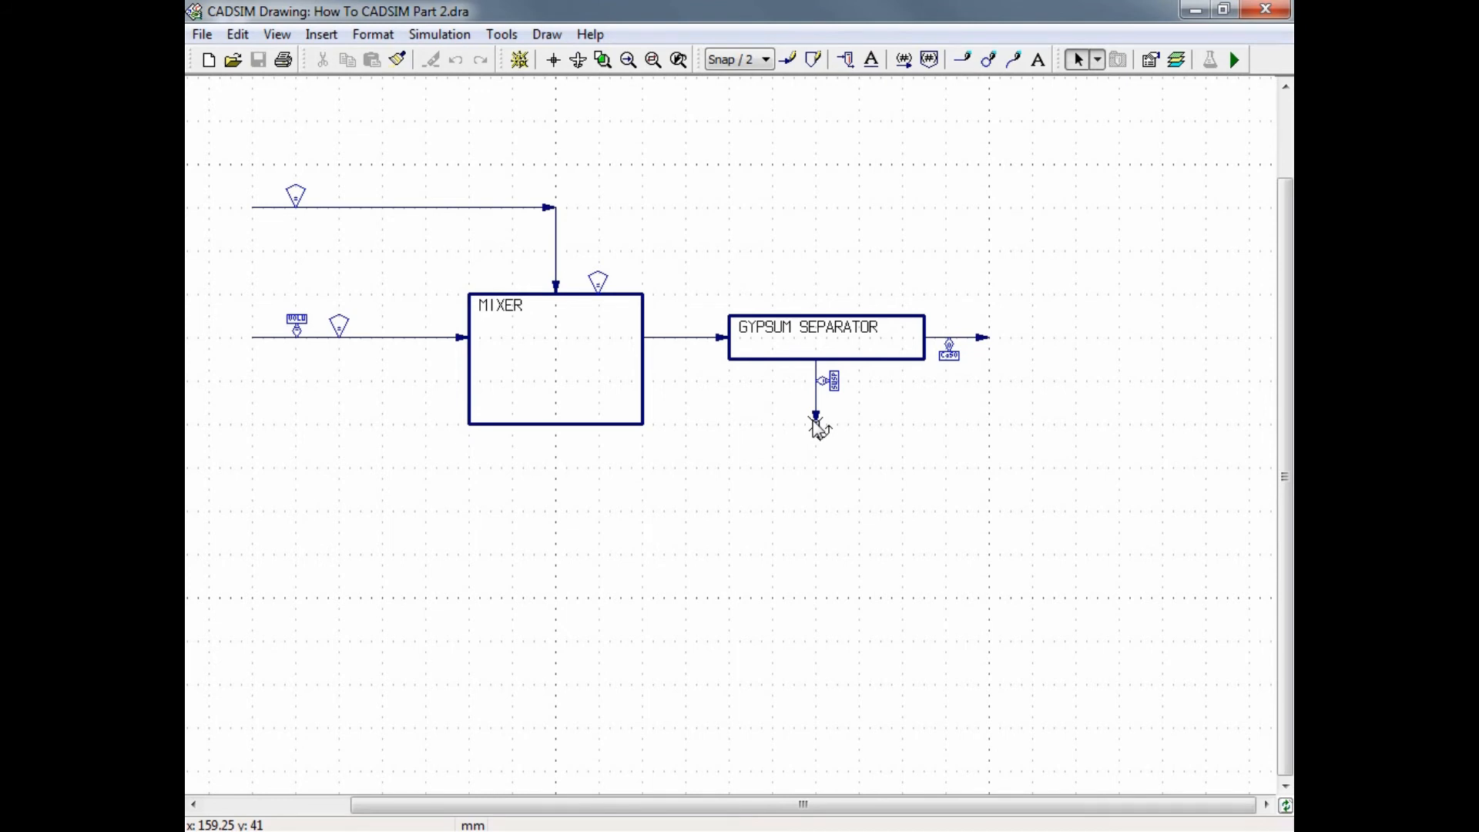
Bring up Insert Parts and switch to the Process parts library after previewing a heating part
{"action": "left_click", "coordinate": [320, 34]}
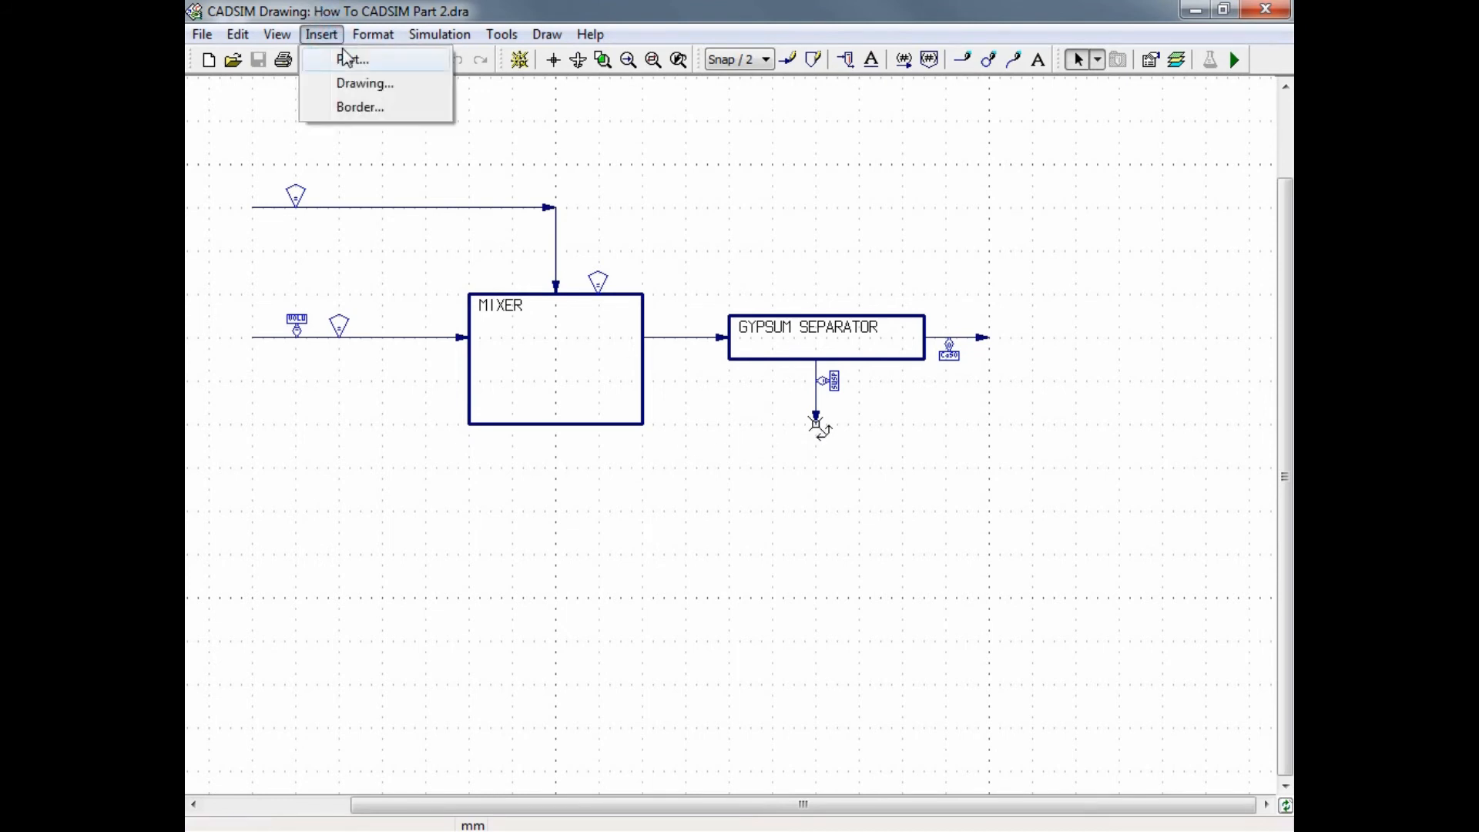
{"action": "left_click", "coordinate": [351, 60]}
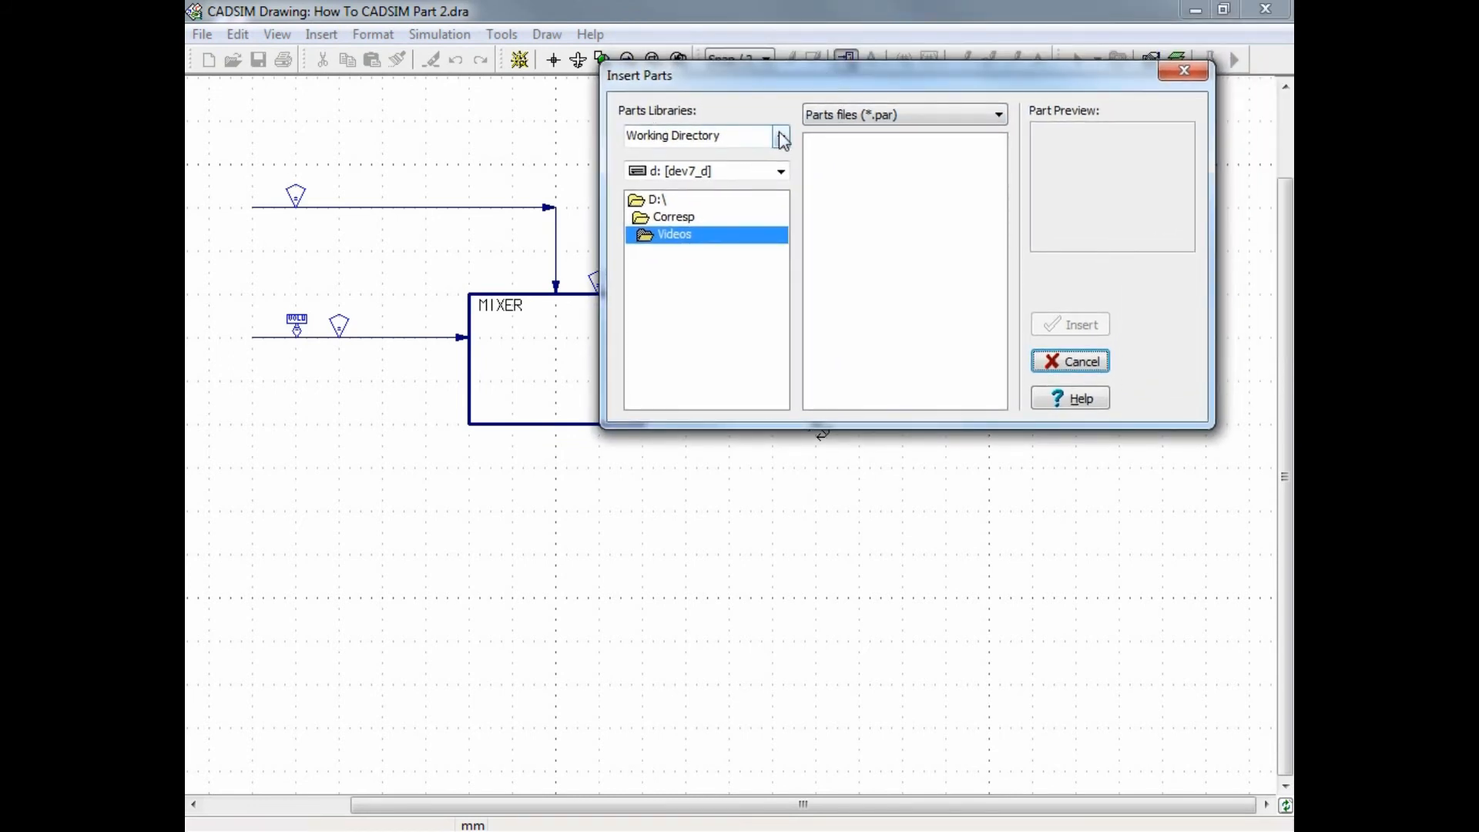
{"action": "left_click", "coordinate": [779, 136]}
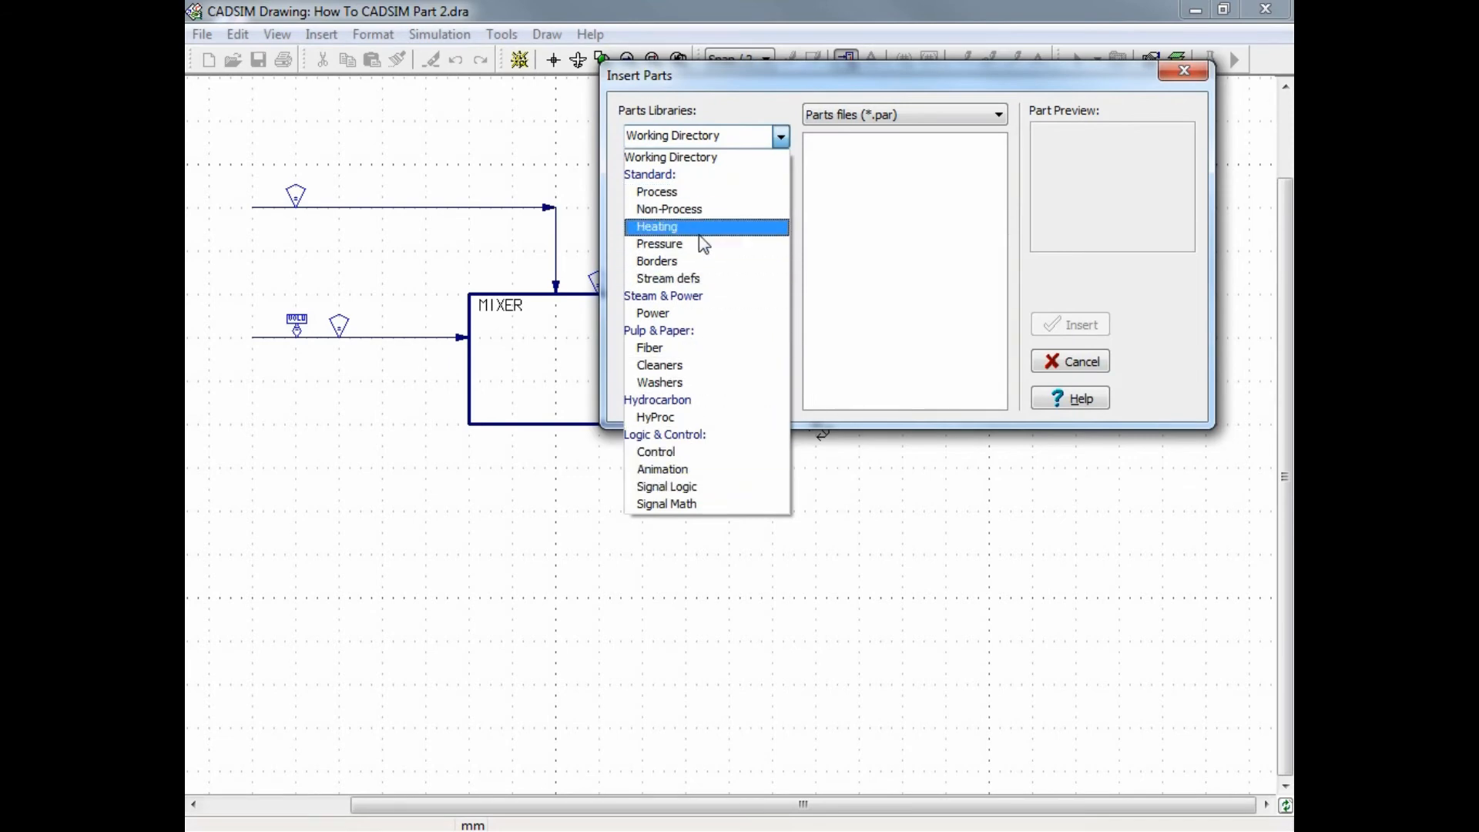
{"action": "left_click", "coordinate": [657, 226]}
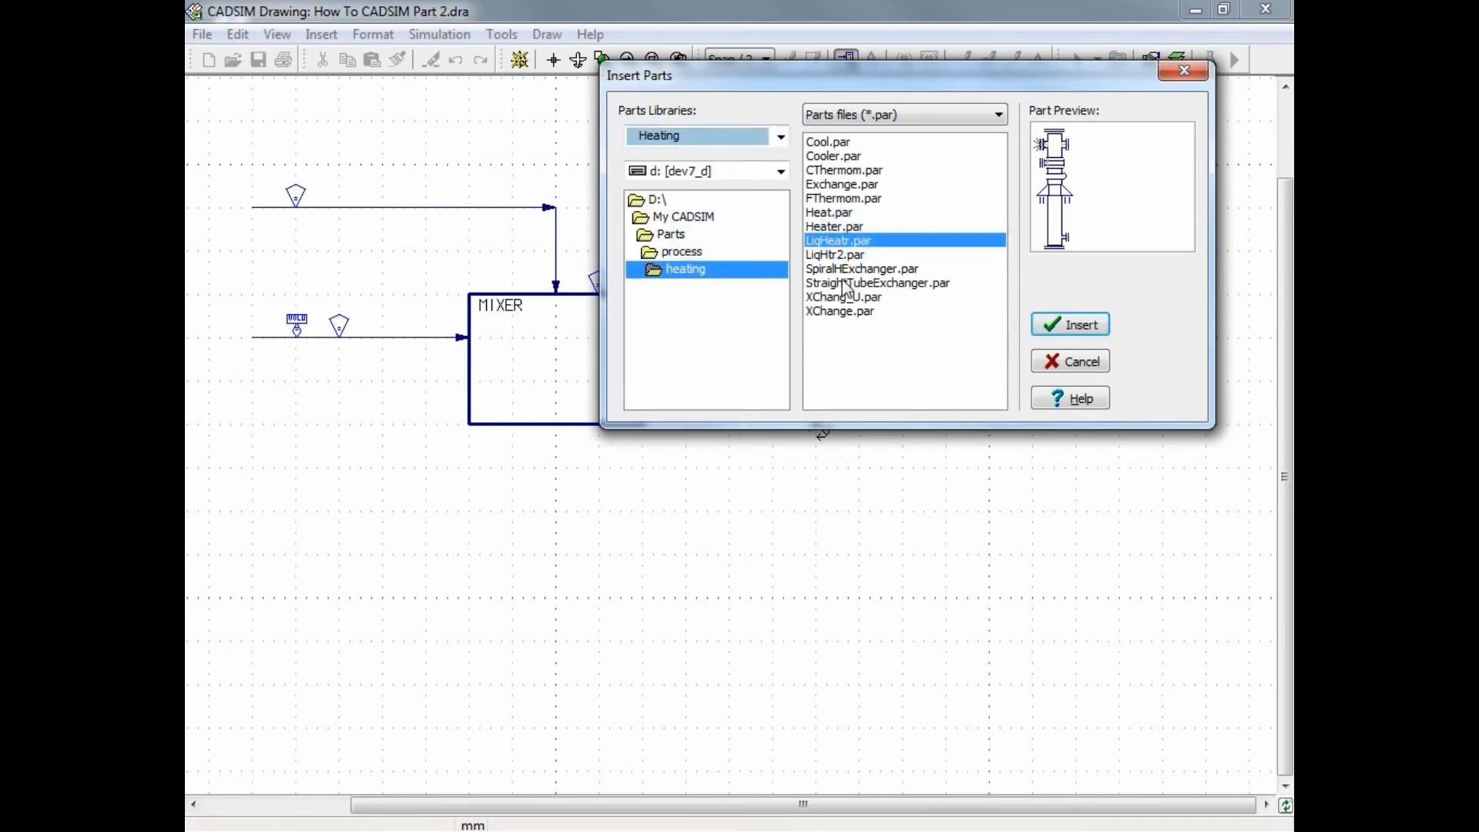
{"action": "left_click", "coordinate": [780, 136]}
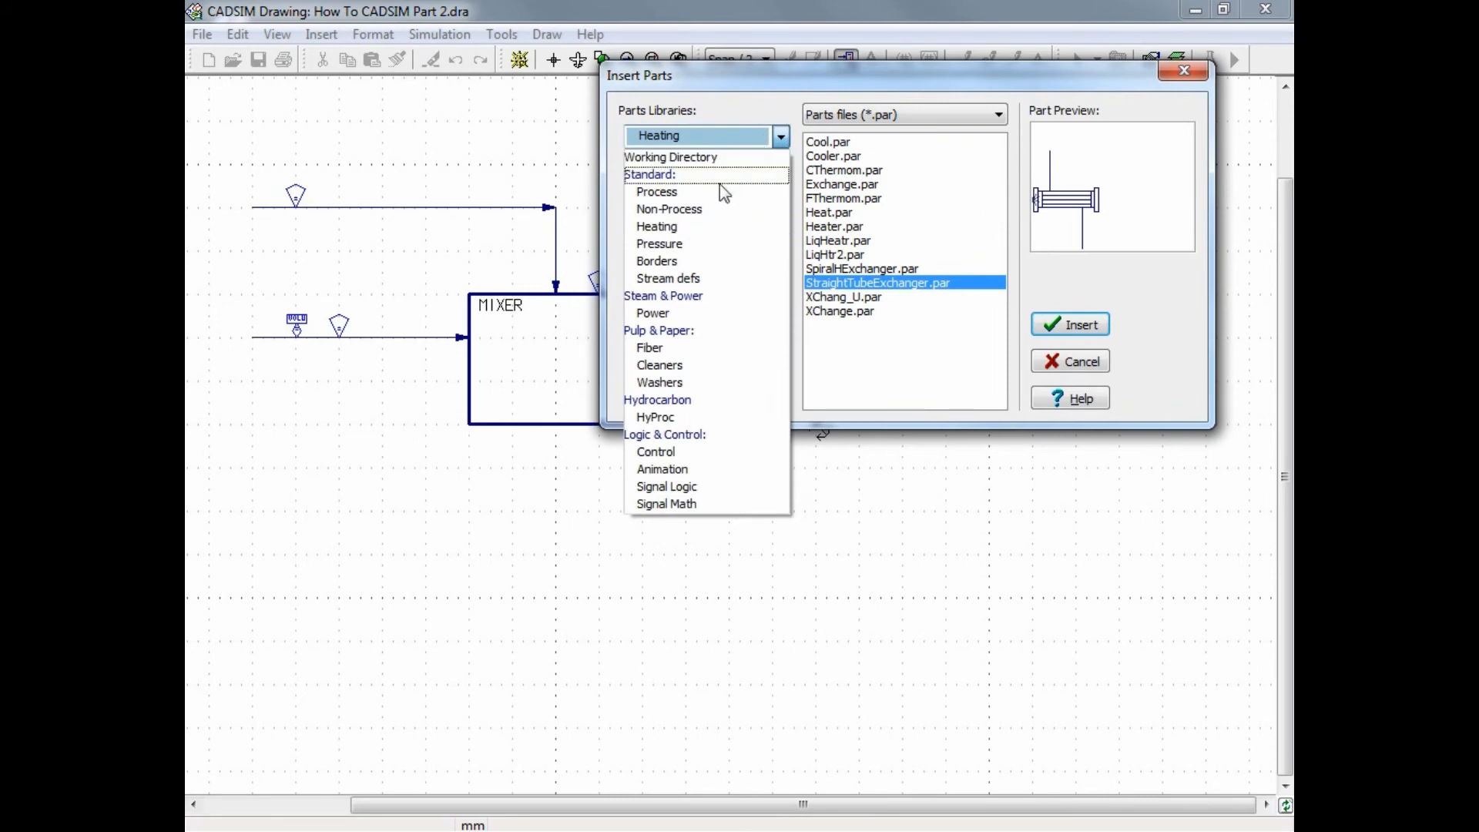
{"action": "left_click", "coordinate": [657, 191]}
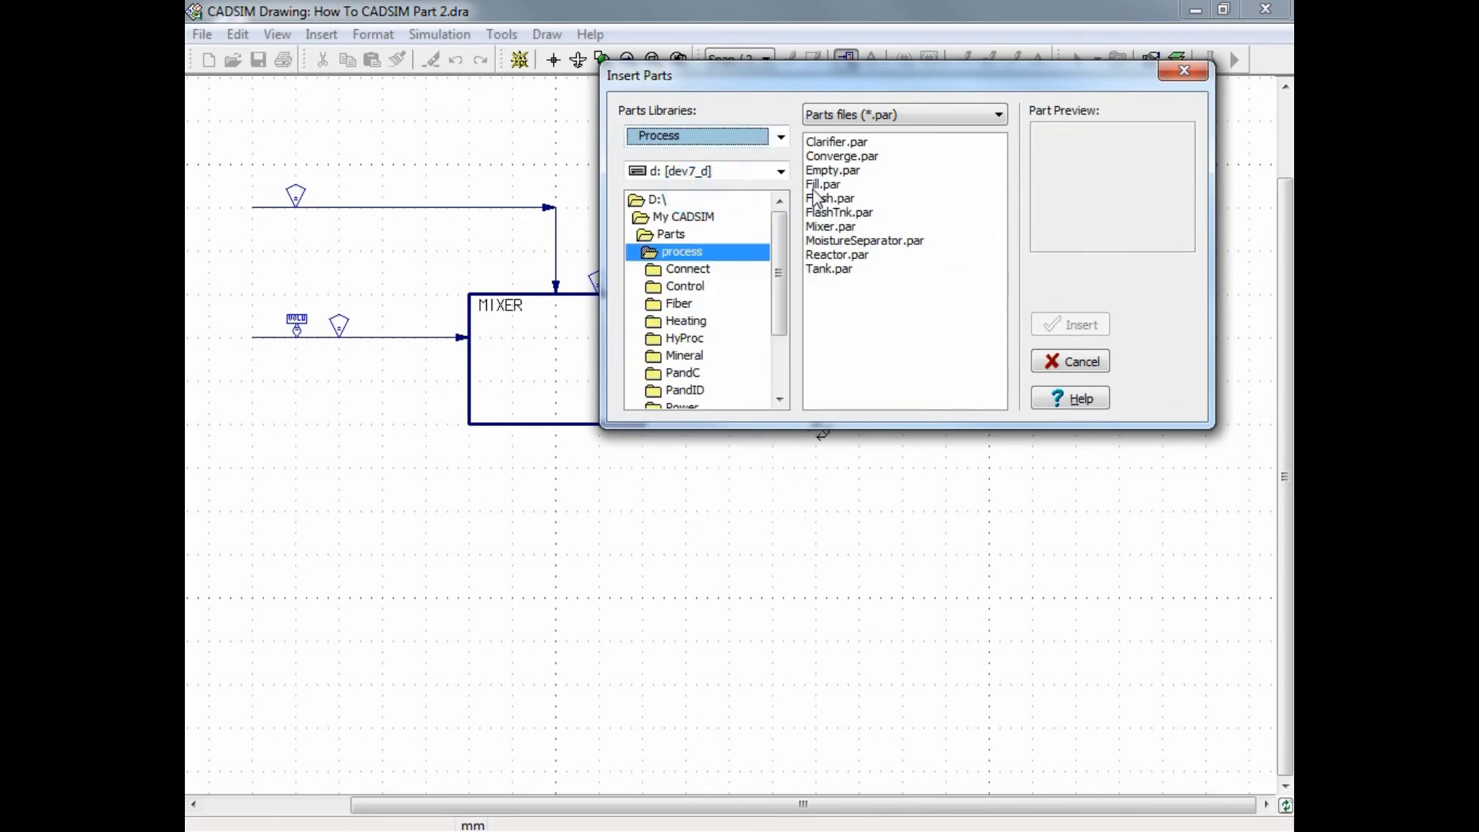
Choose Tank.par and insert it below the GYPSUM SEPARATOR
{"action": "left_click", "coordinate": [829, 268]}
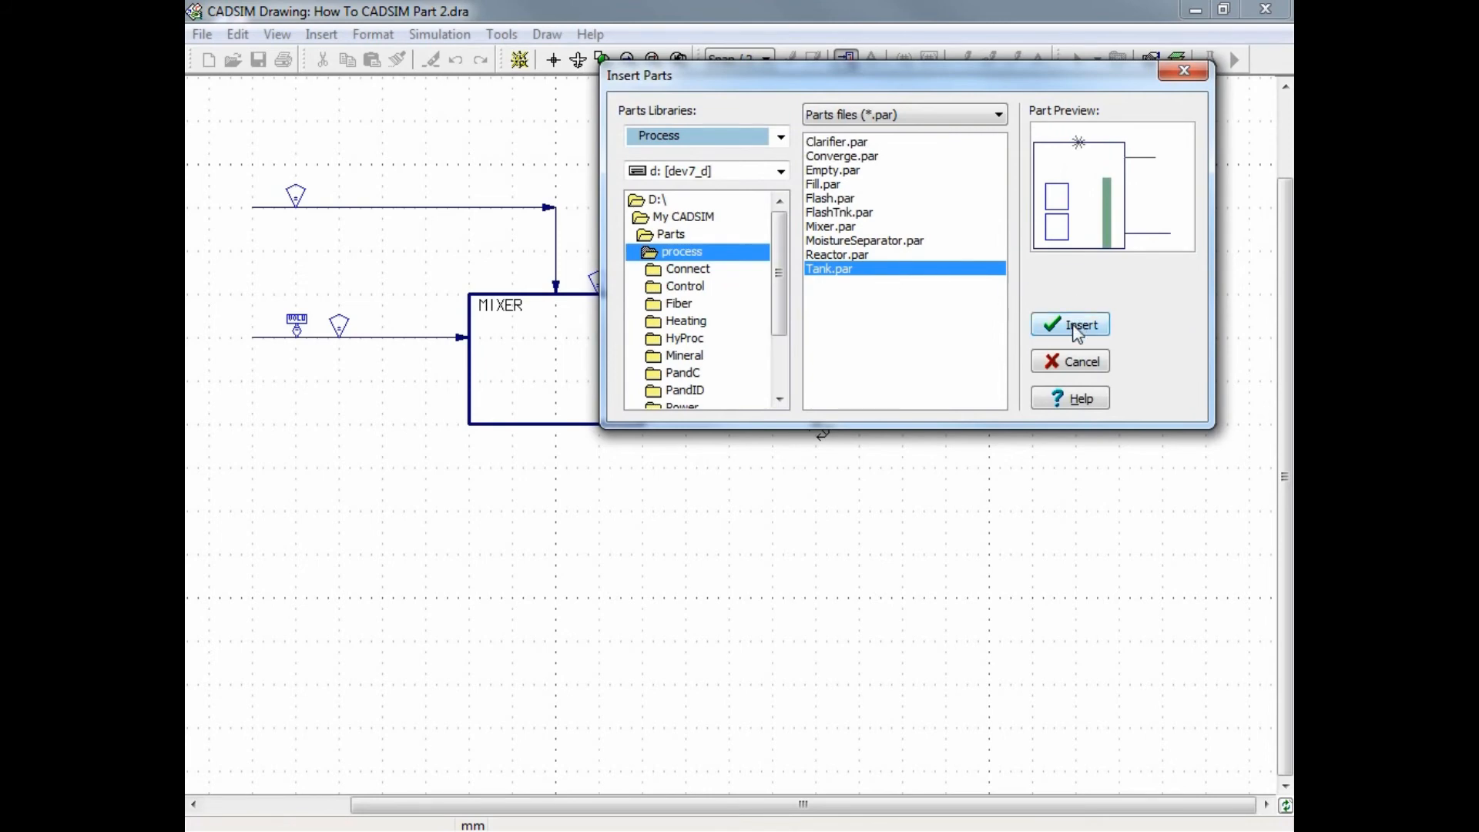
{"action": "left_click", "coordinate": [1069, 323]}
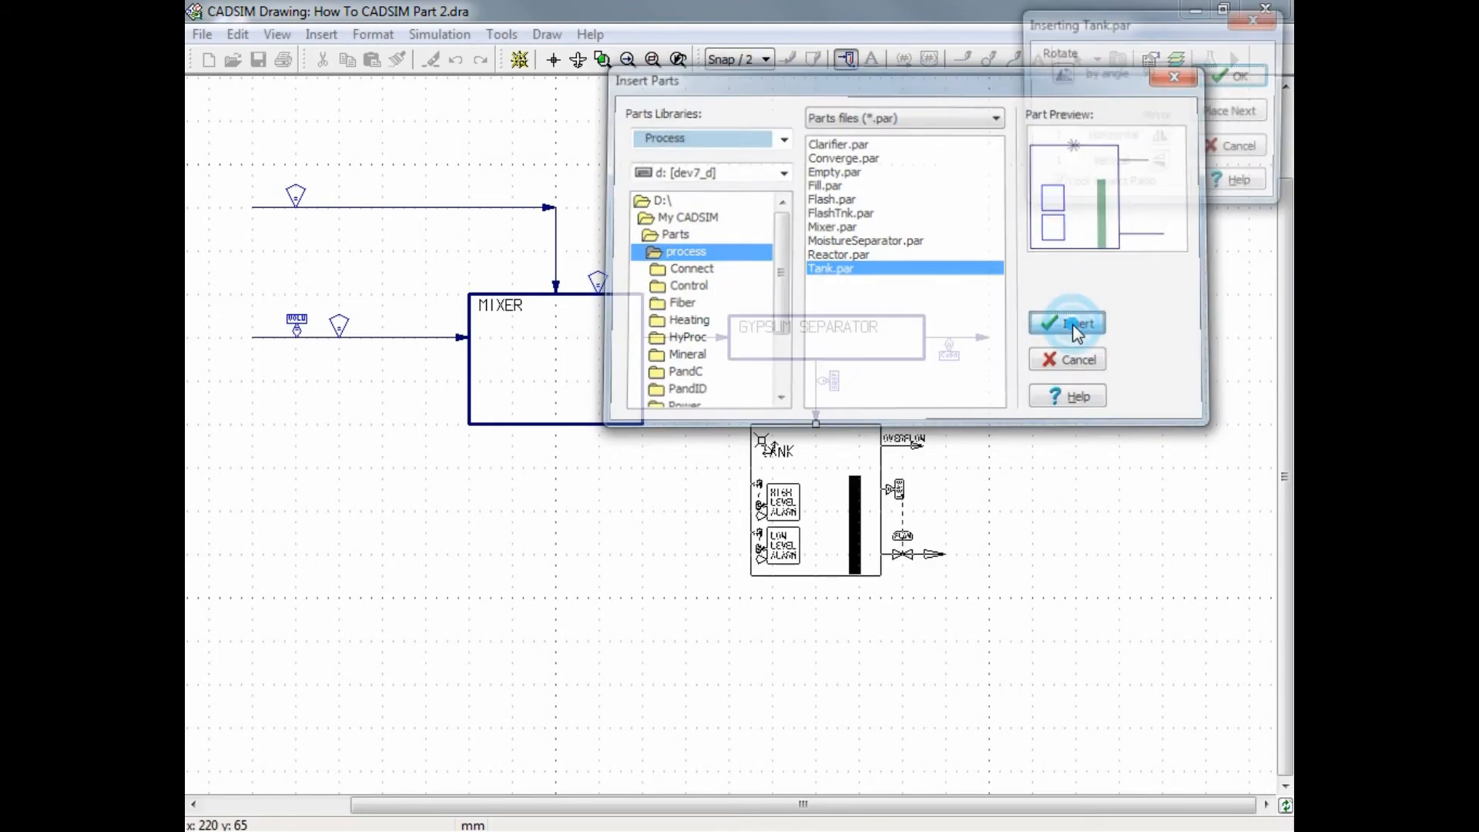
Place the tank below the separator and name it UNDERFLOW TANK
{"action": "left_click", "coordinate": [1078, 322]}
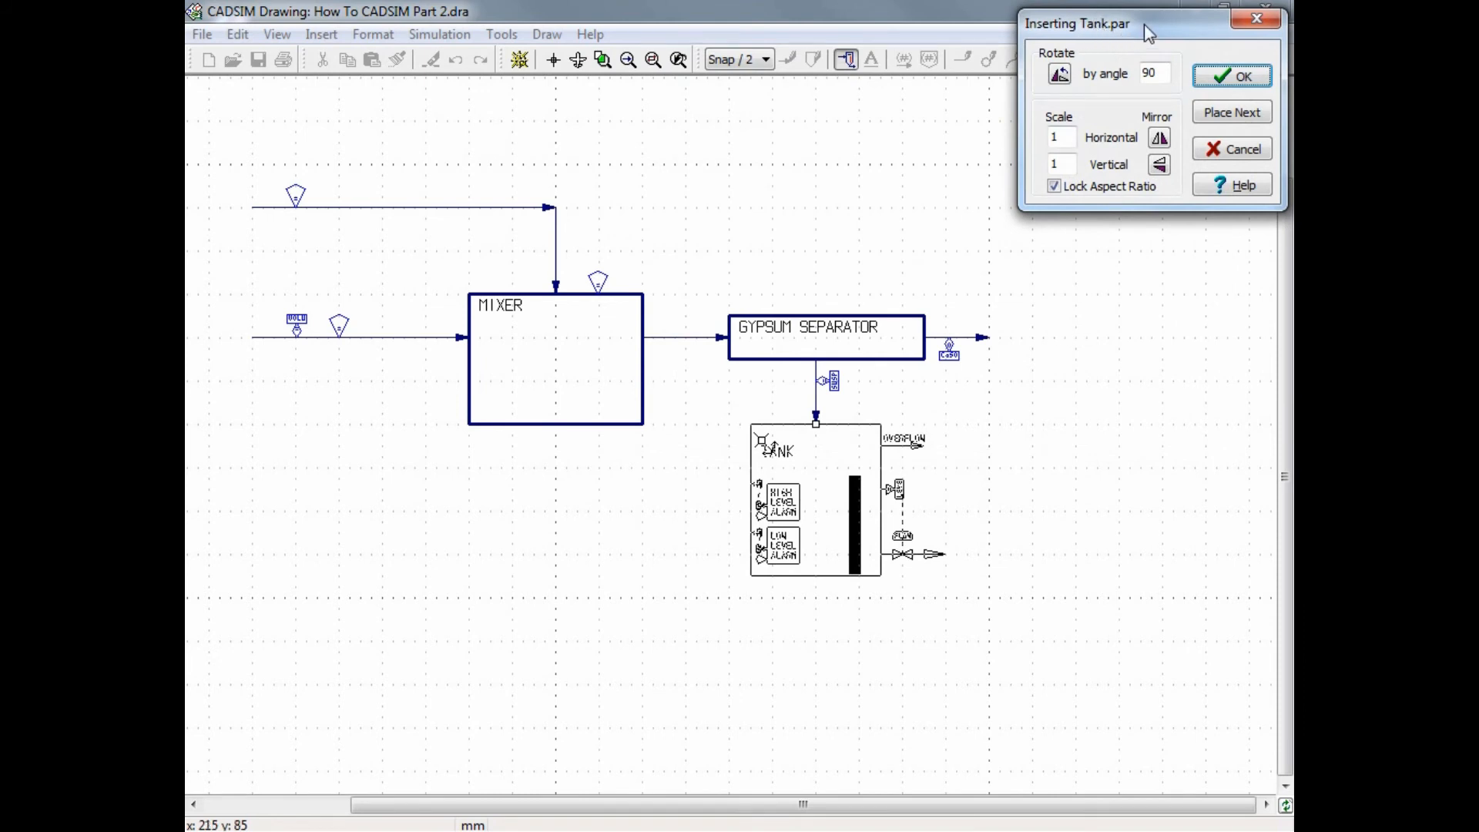
{"action": "left_click", "coordinate": [1232, 77]}
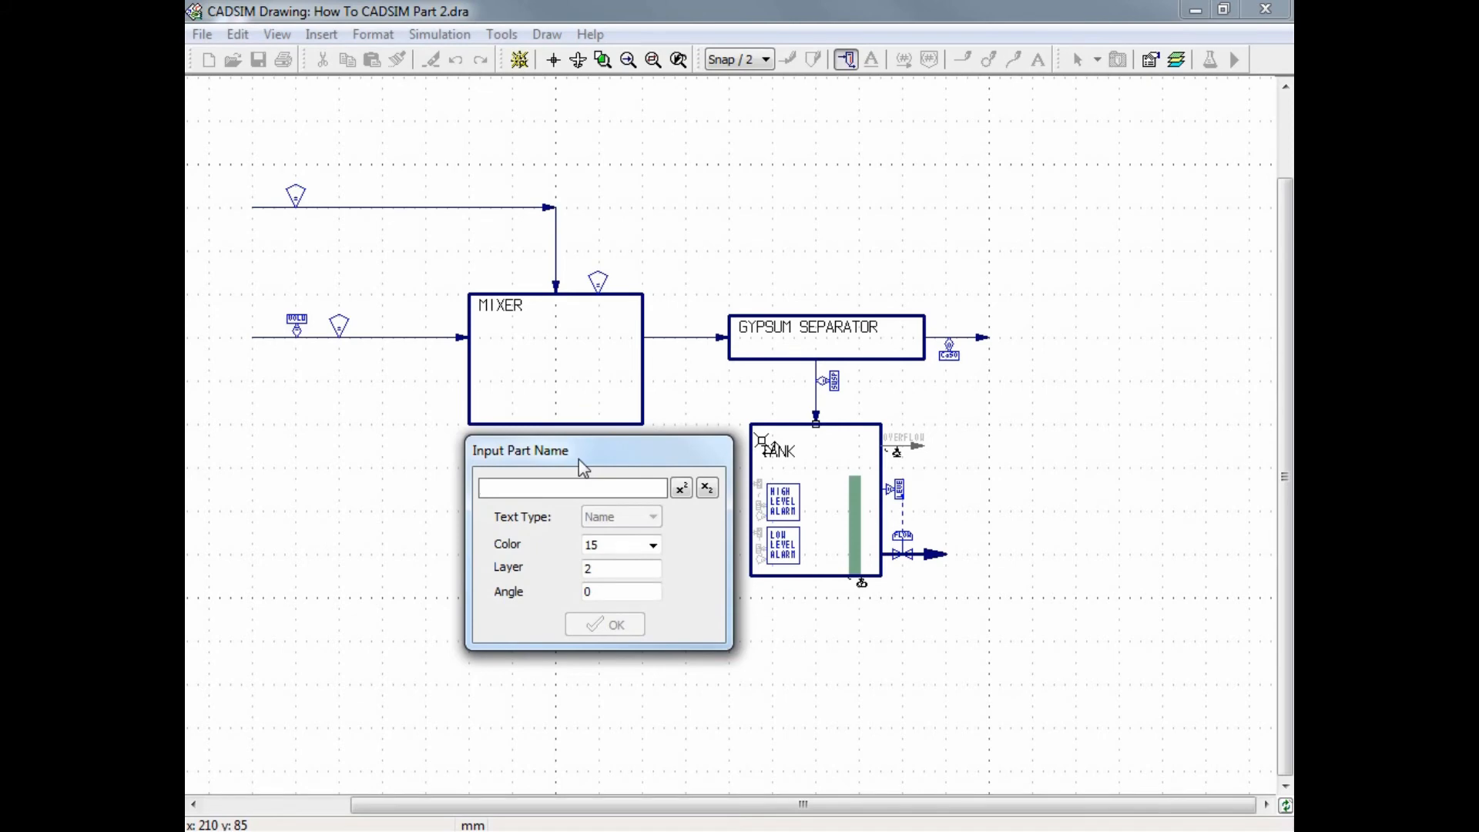
{"action": "type", "text": "UNDERFLOW"}
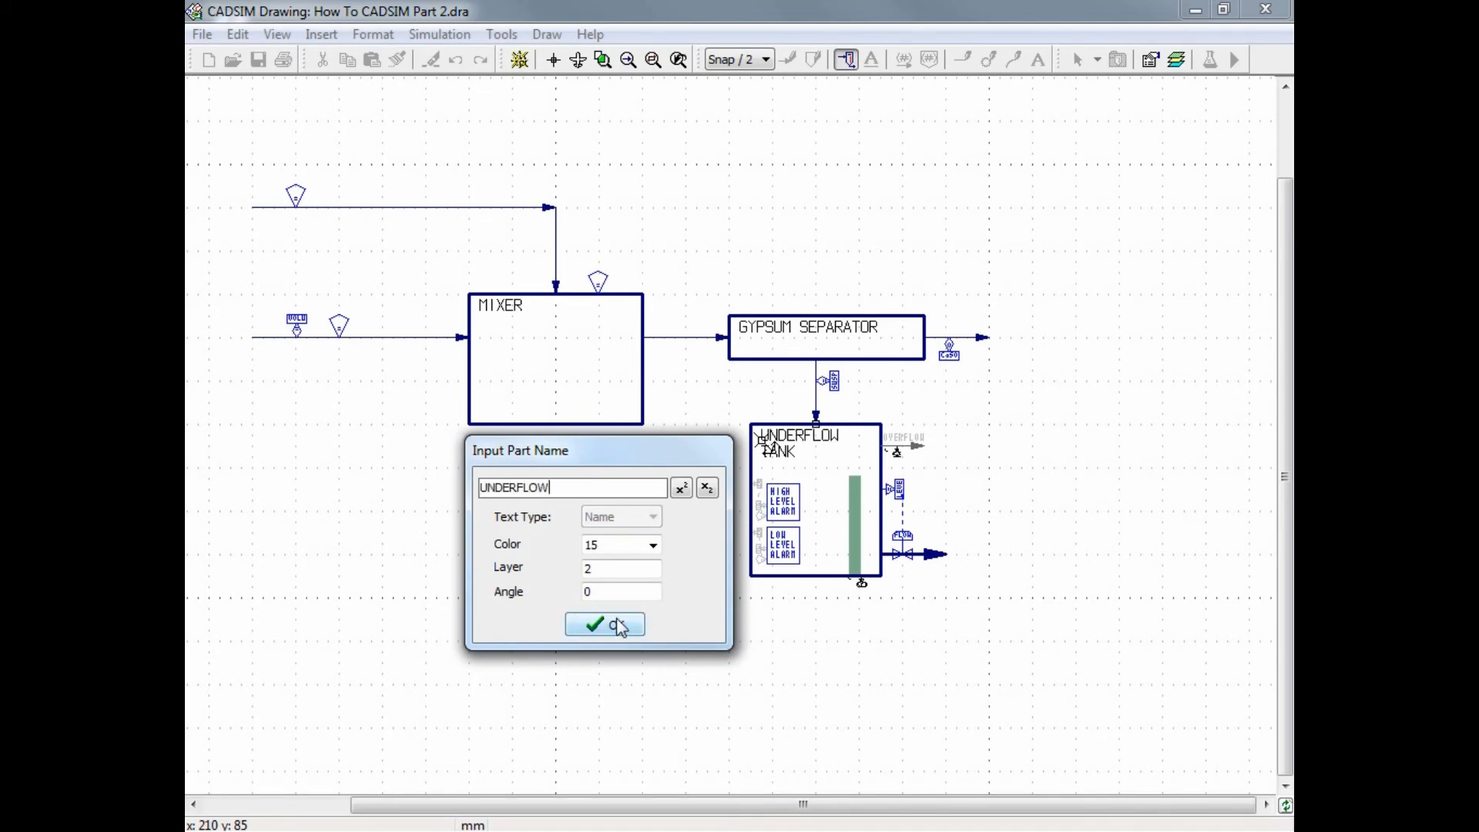
{"action": "left_click", "coordinate": [604, 624]}
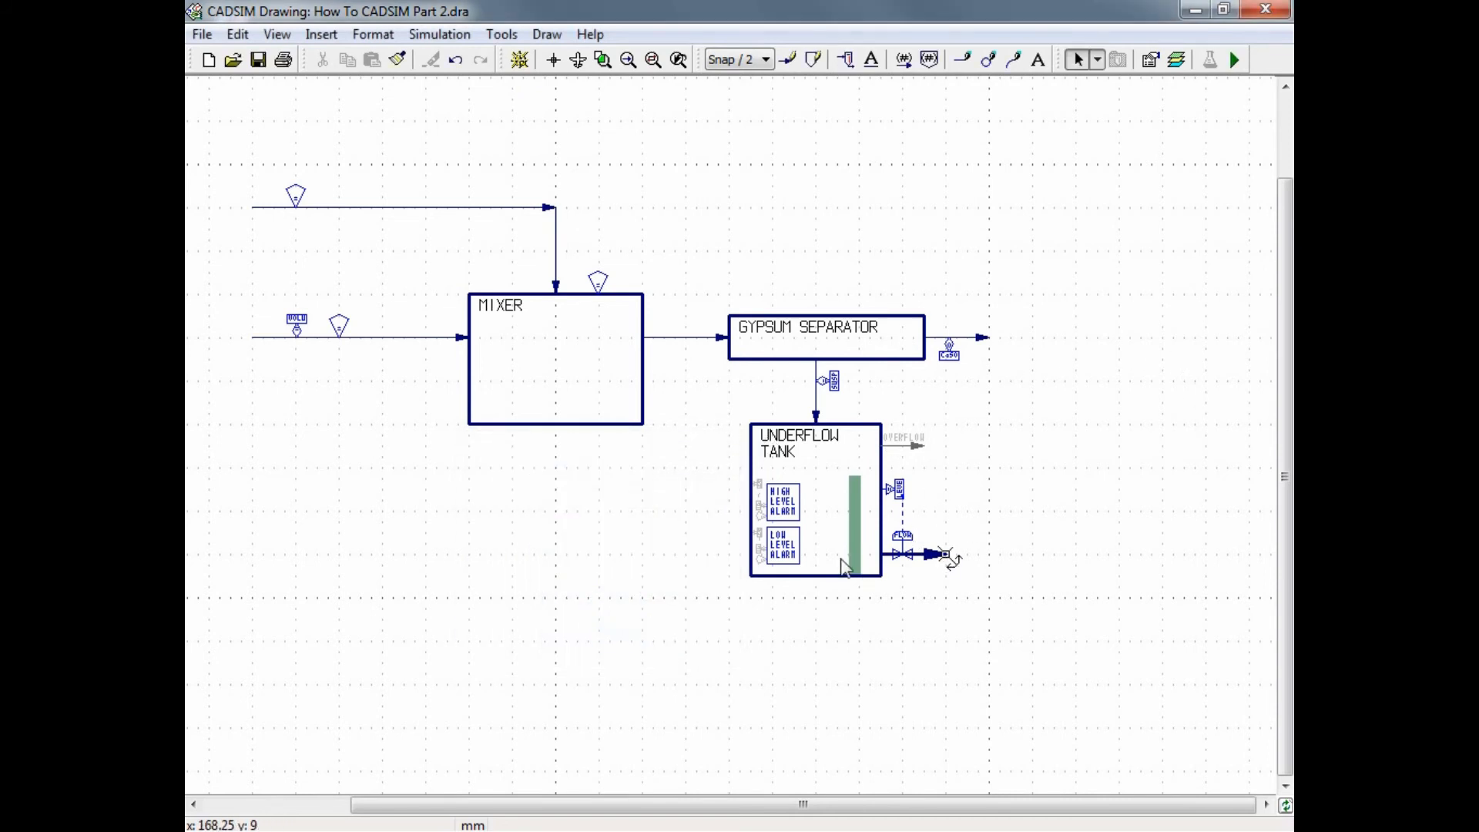
{"action": "mouse_move", "coordinate": [868, 538]}
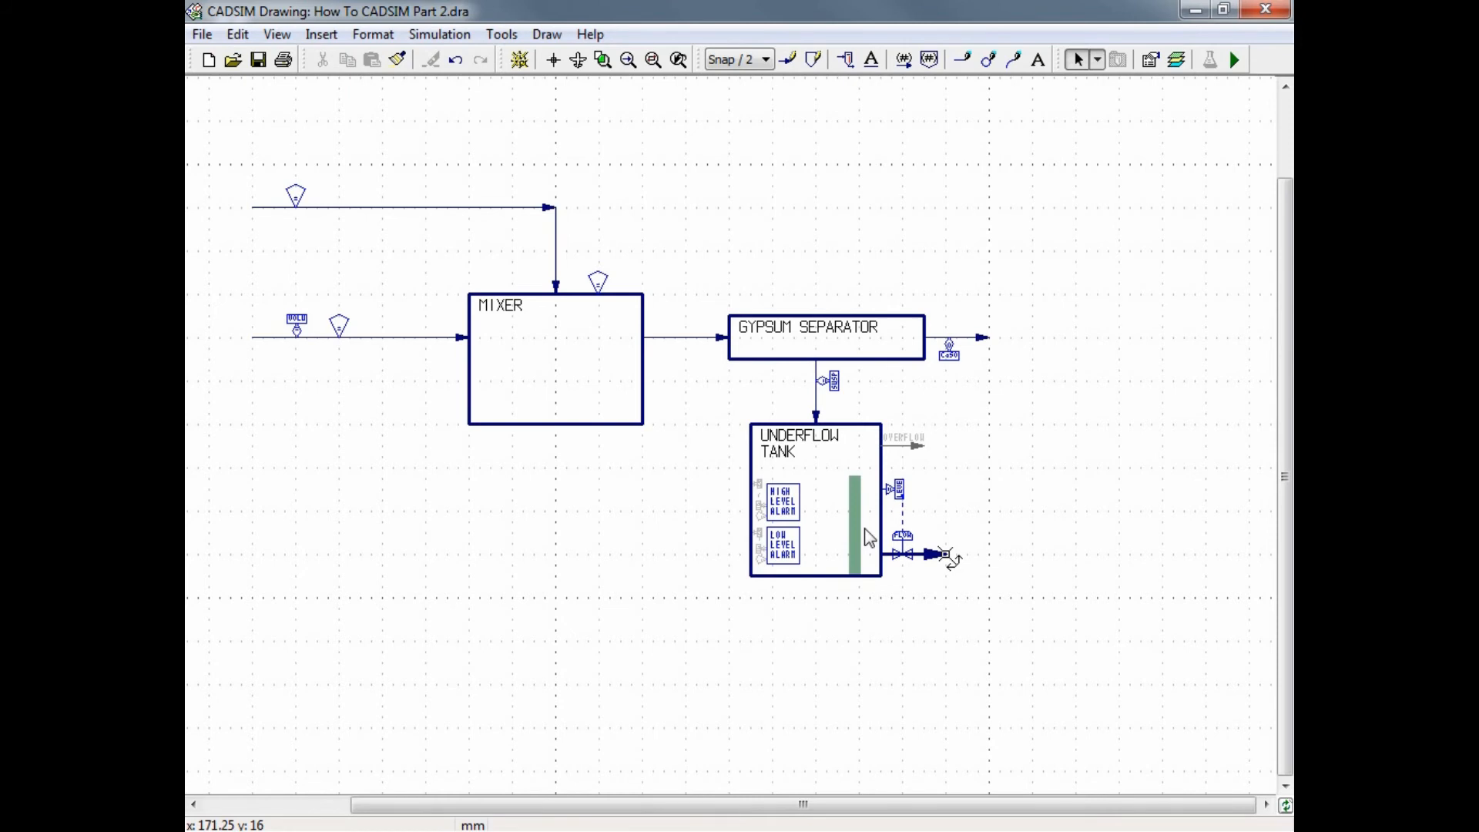
{"action": "mouse_move", "coordinate": [792, 546]}
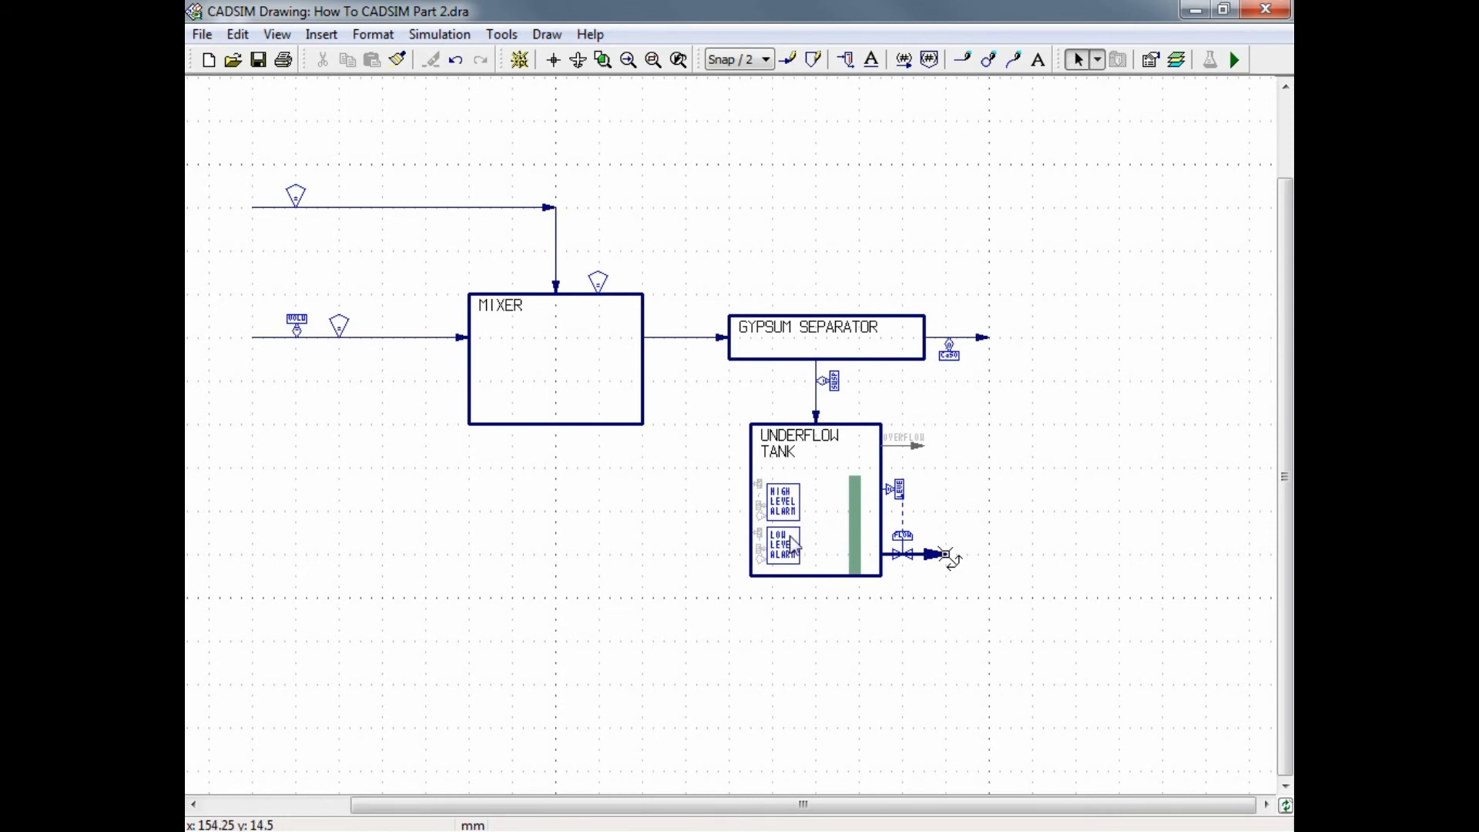
{"action": "mouse_move", "coordinate": [858, 492]}
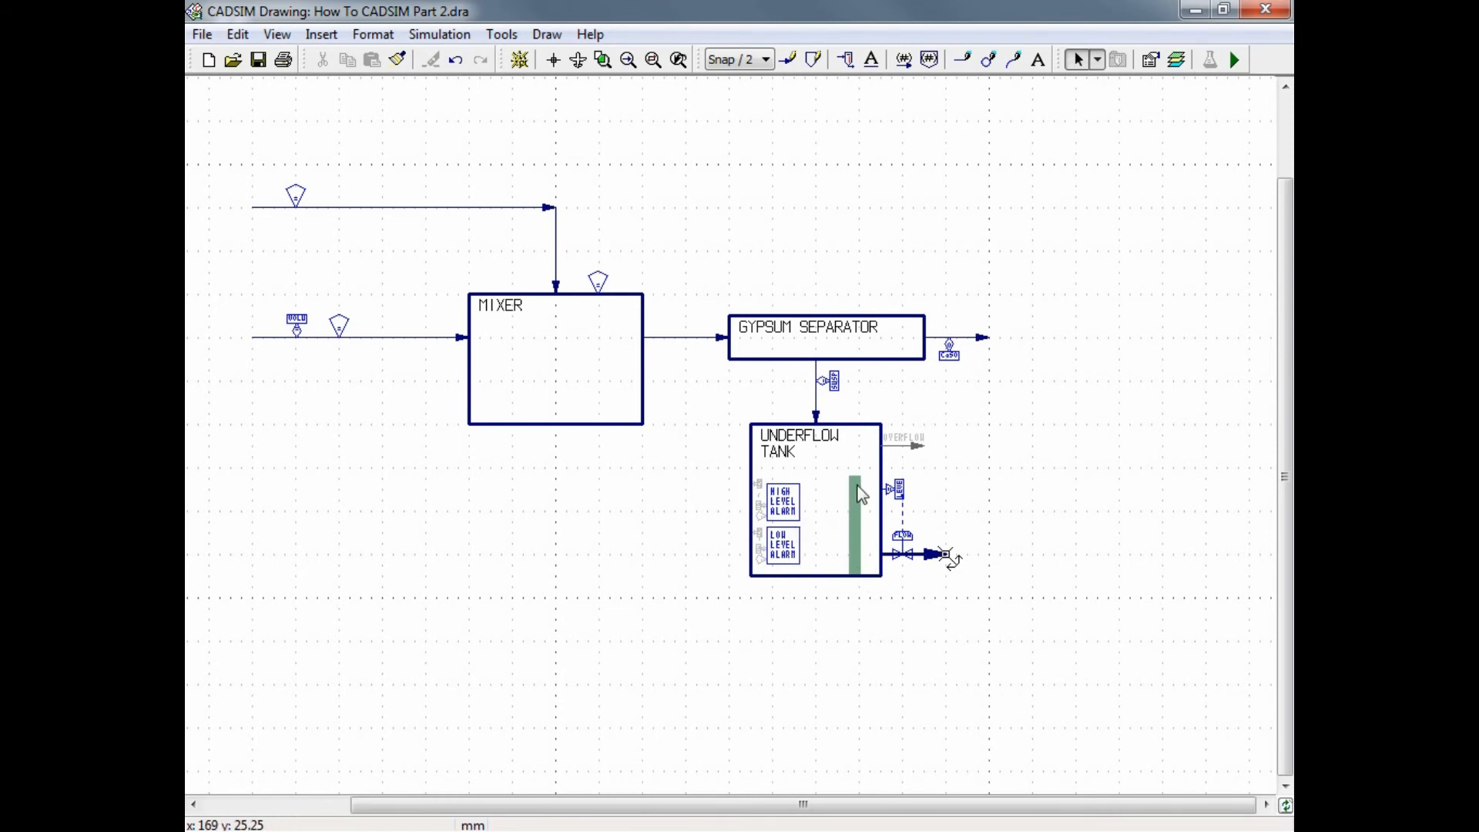
{"action": "mouse_move", "coordinate": [904, 509]}
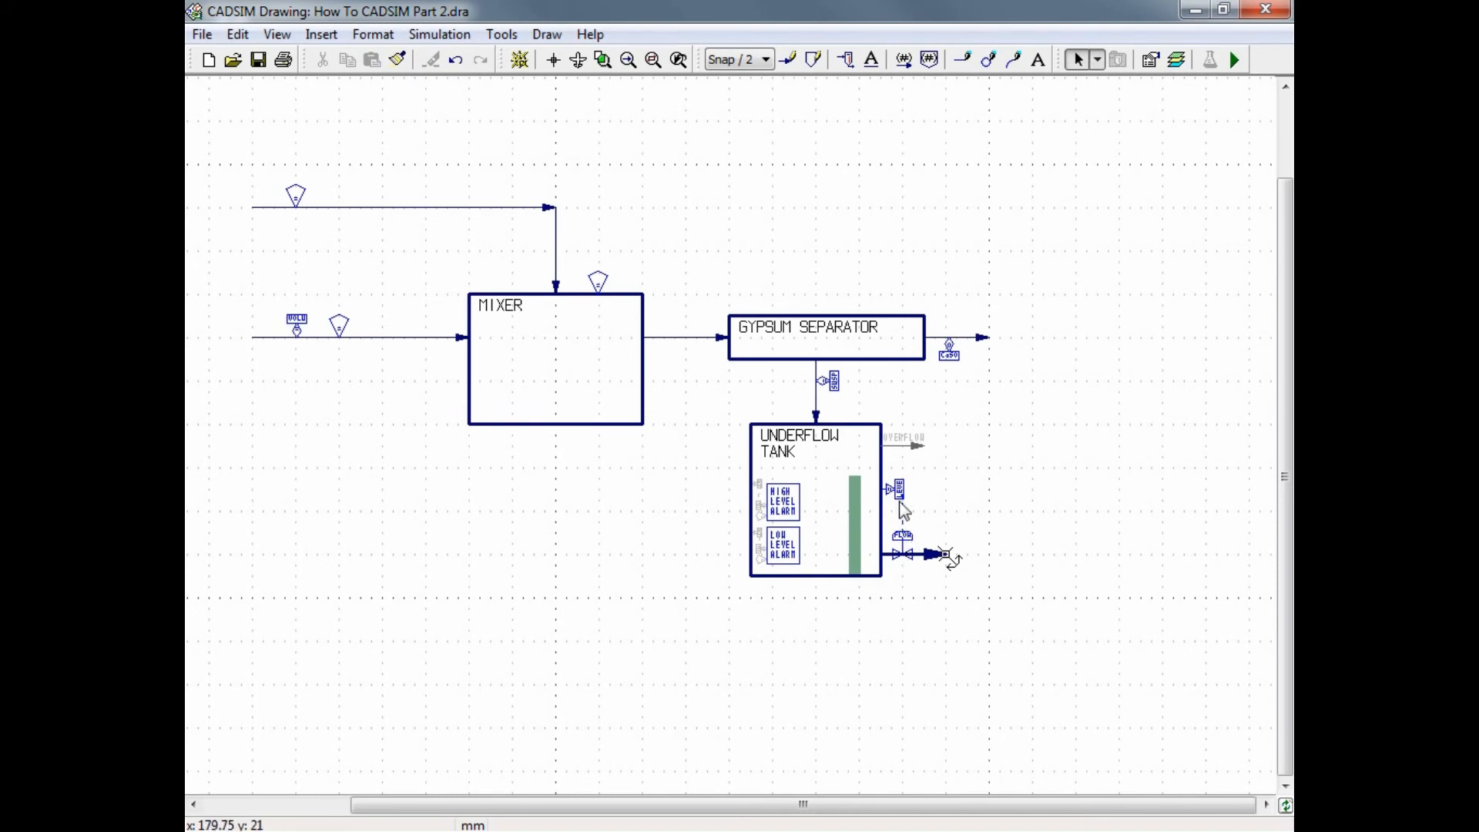
{"action": "mouse_move", "coordinate": [927, 579]}
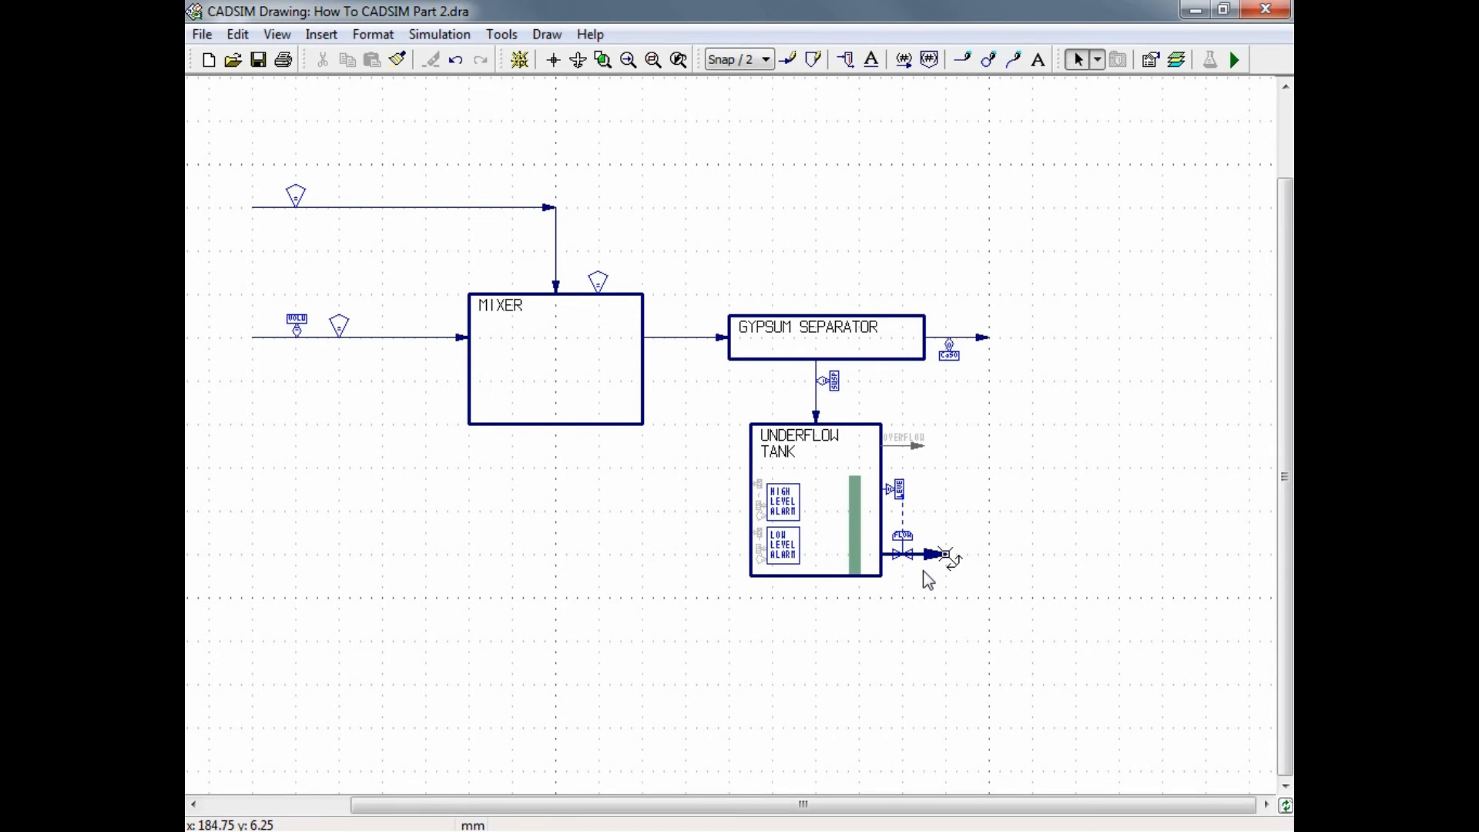
{"action": "mouse_move", "coordinate": [919, 434]}
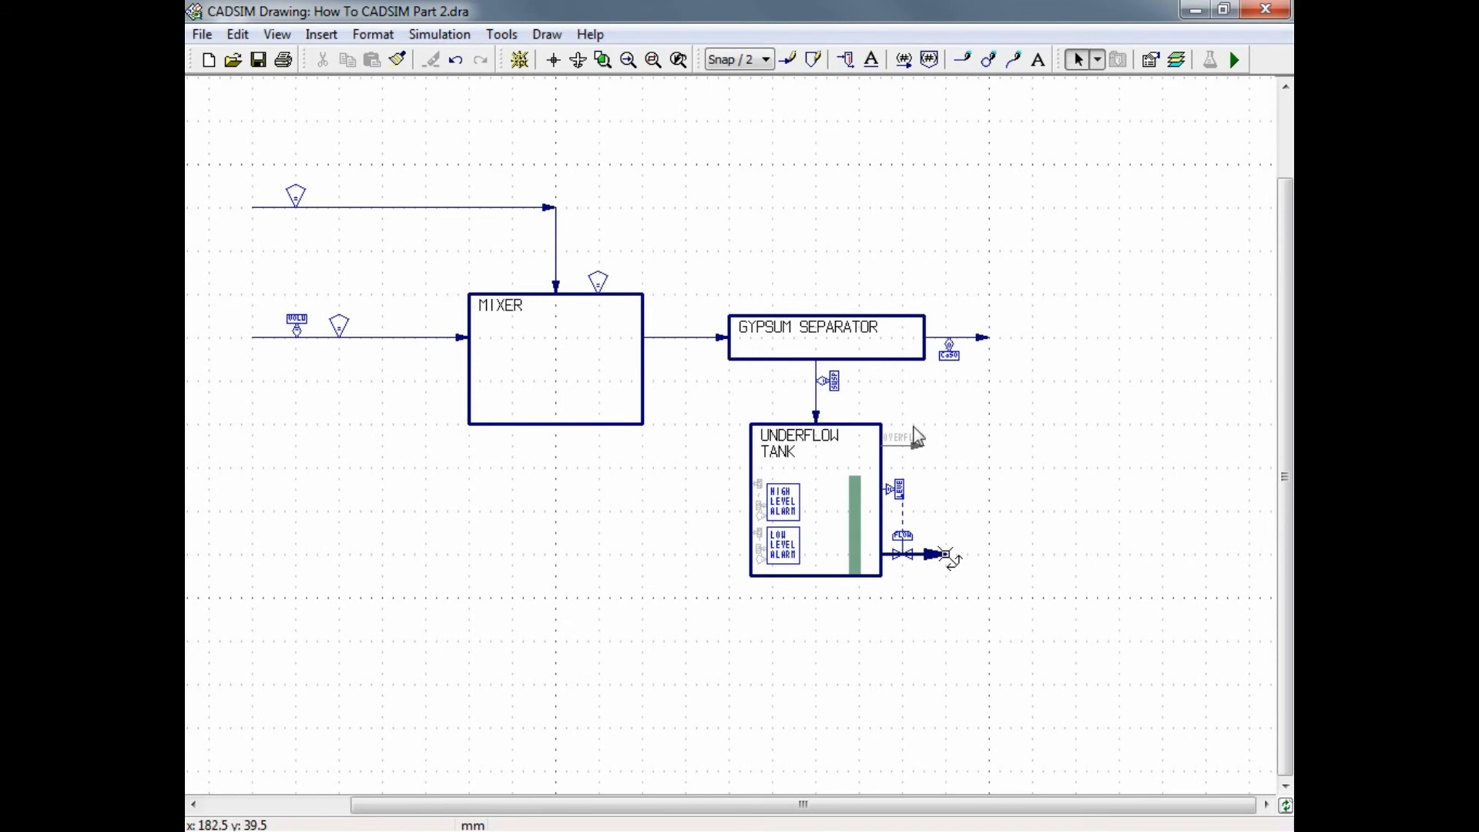
{"action": "mouse_move", "coordinate": [730, 462]}
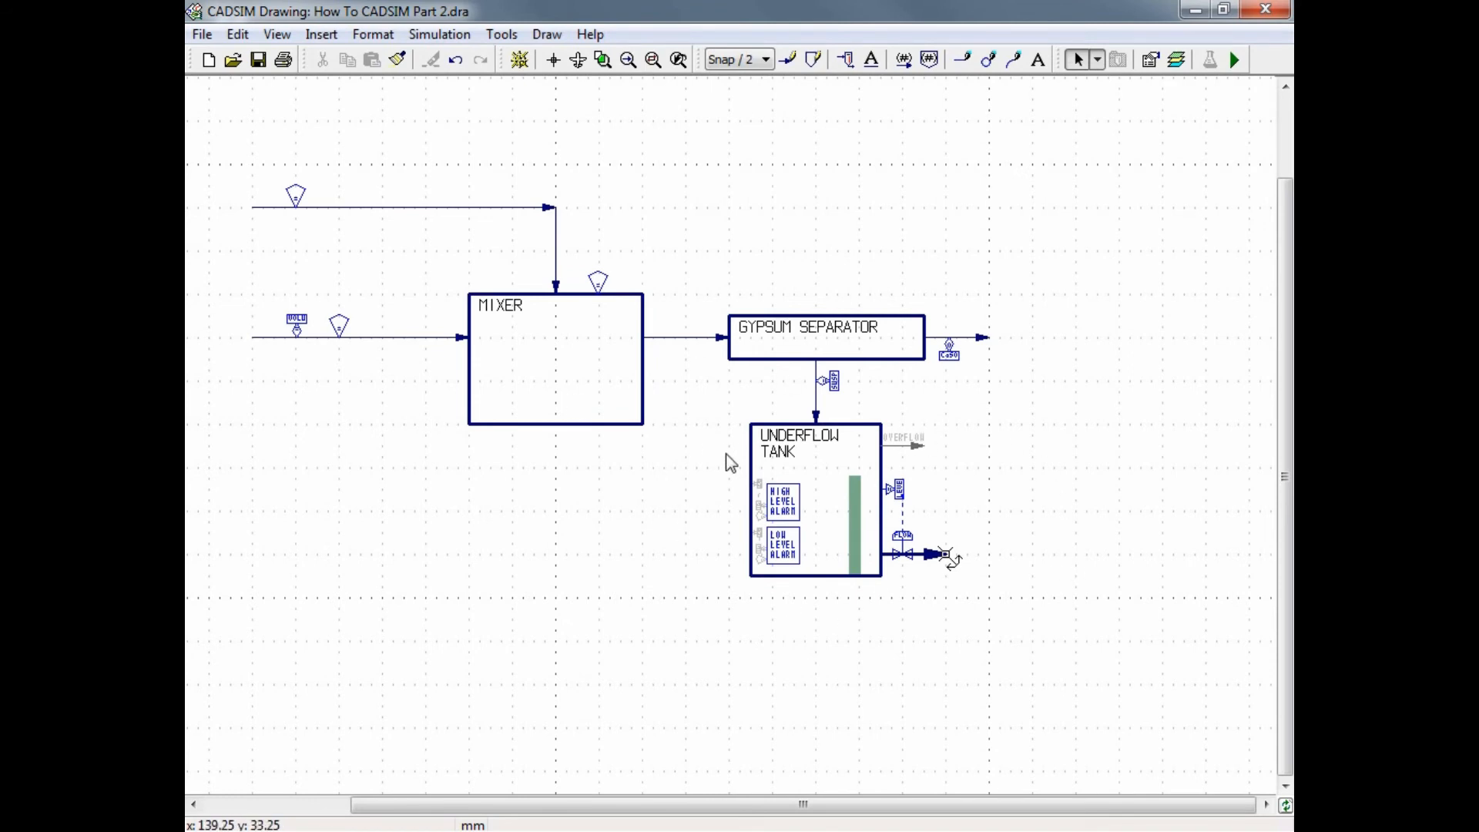
{"action": "mouse_move", "coordinate": [826, 456]}
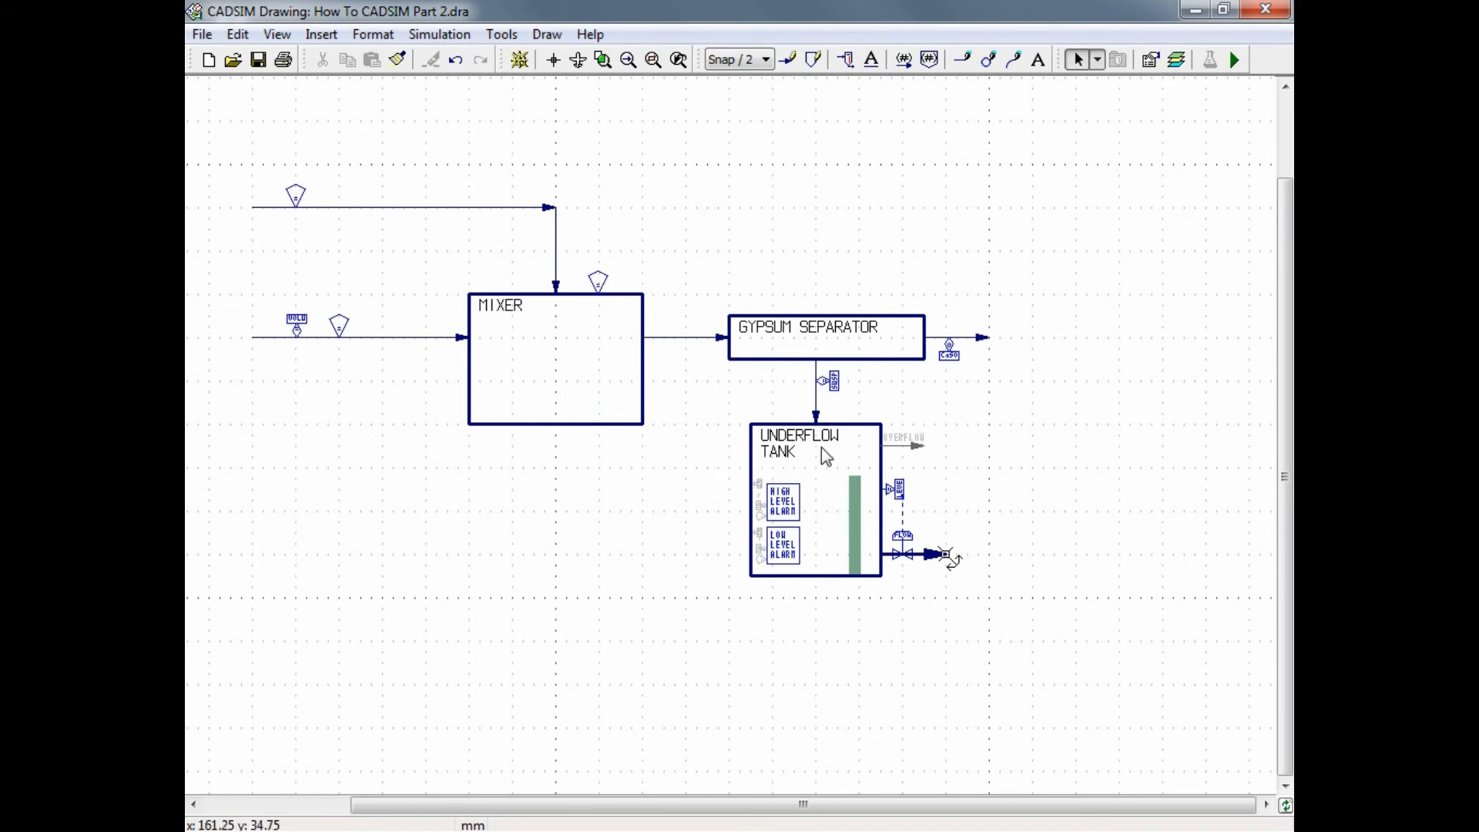
Accept the OVERFLOW label properties and bring up the tank module's help page
{"action": "double_click", "coordinate": [904, 436]}
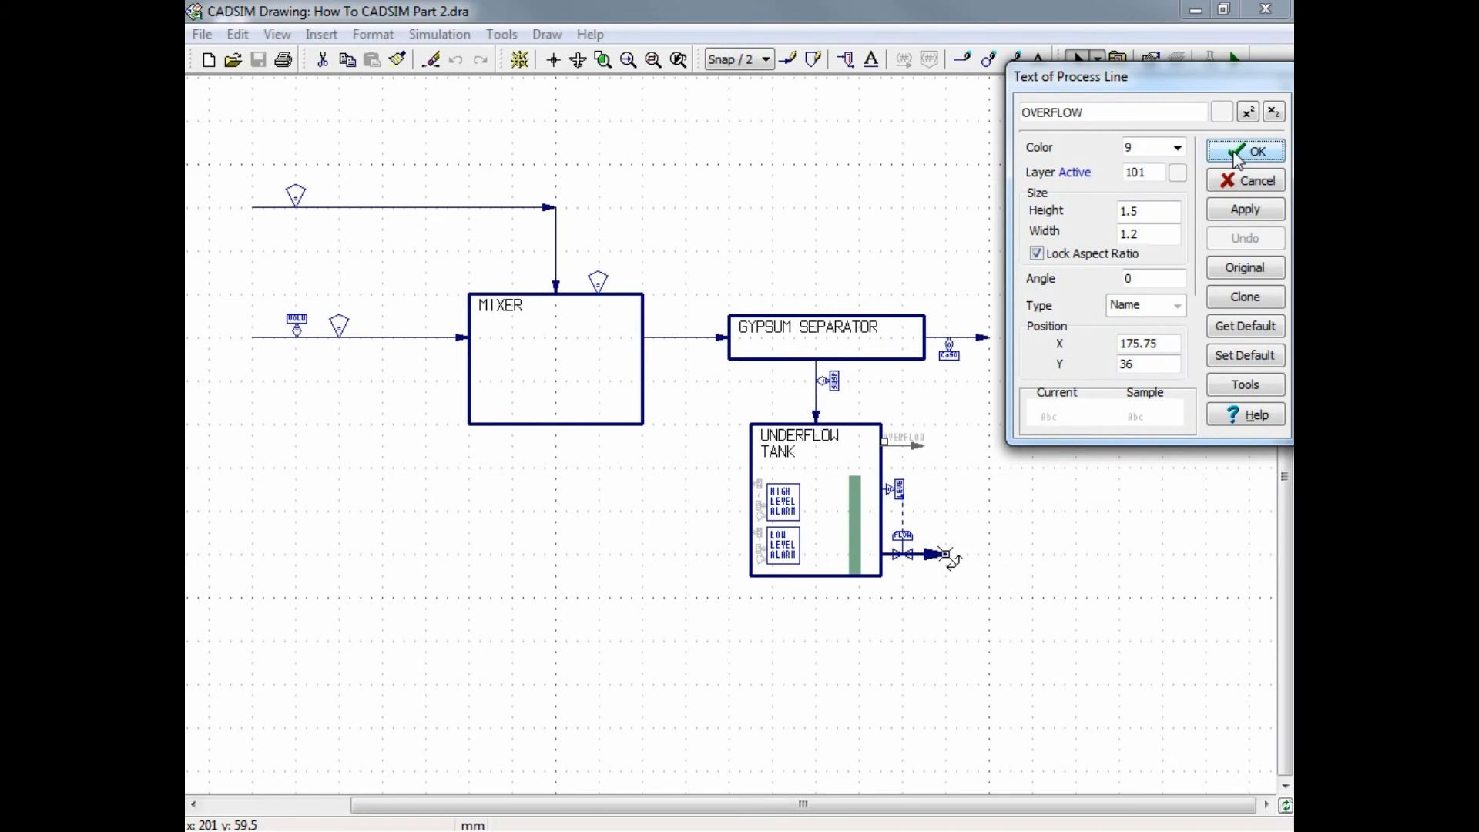
{"action": "left_click", "coordinate": [1244, 153]}
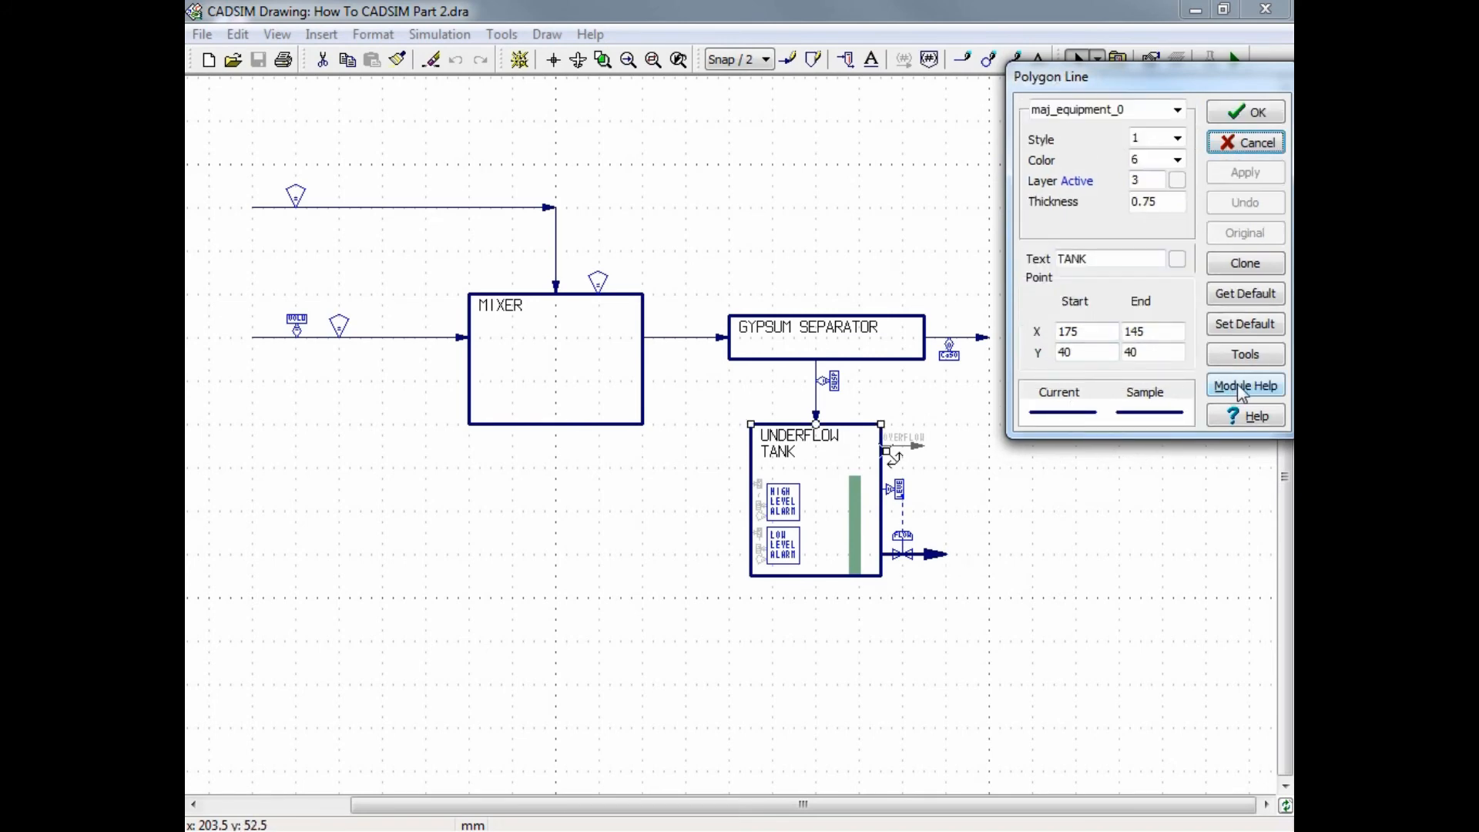
{"action": "left_click", "coordinate": [1244, 385]}
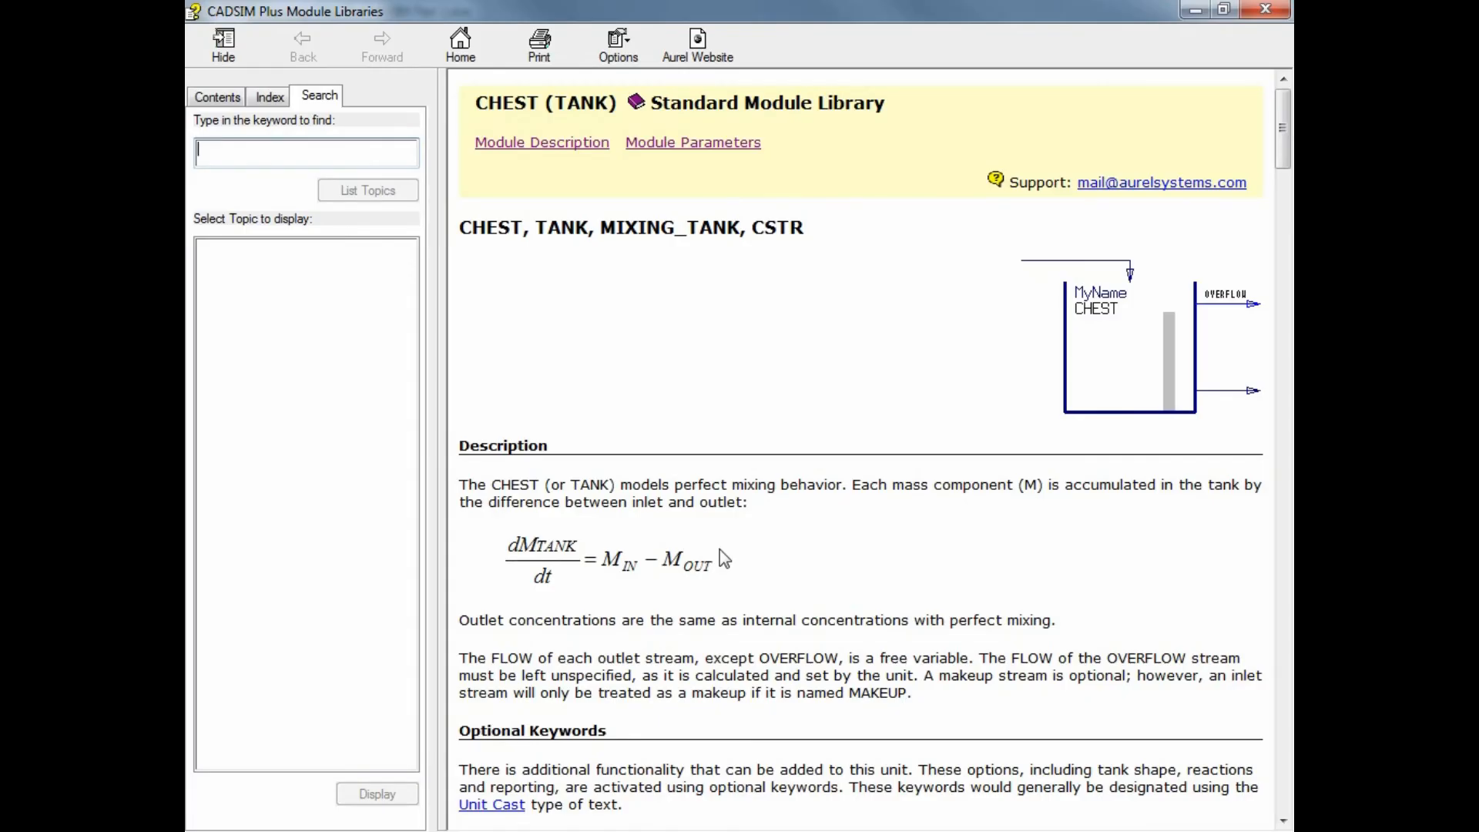
{"action": "mouse_move", "coordinate": [823, 613]}
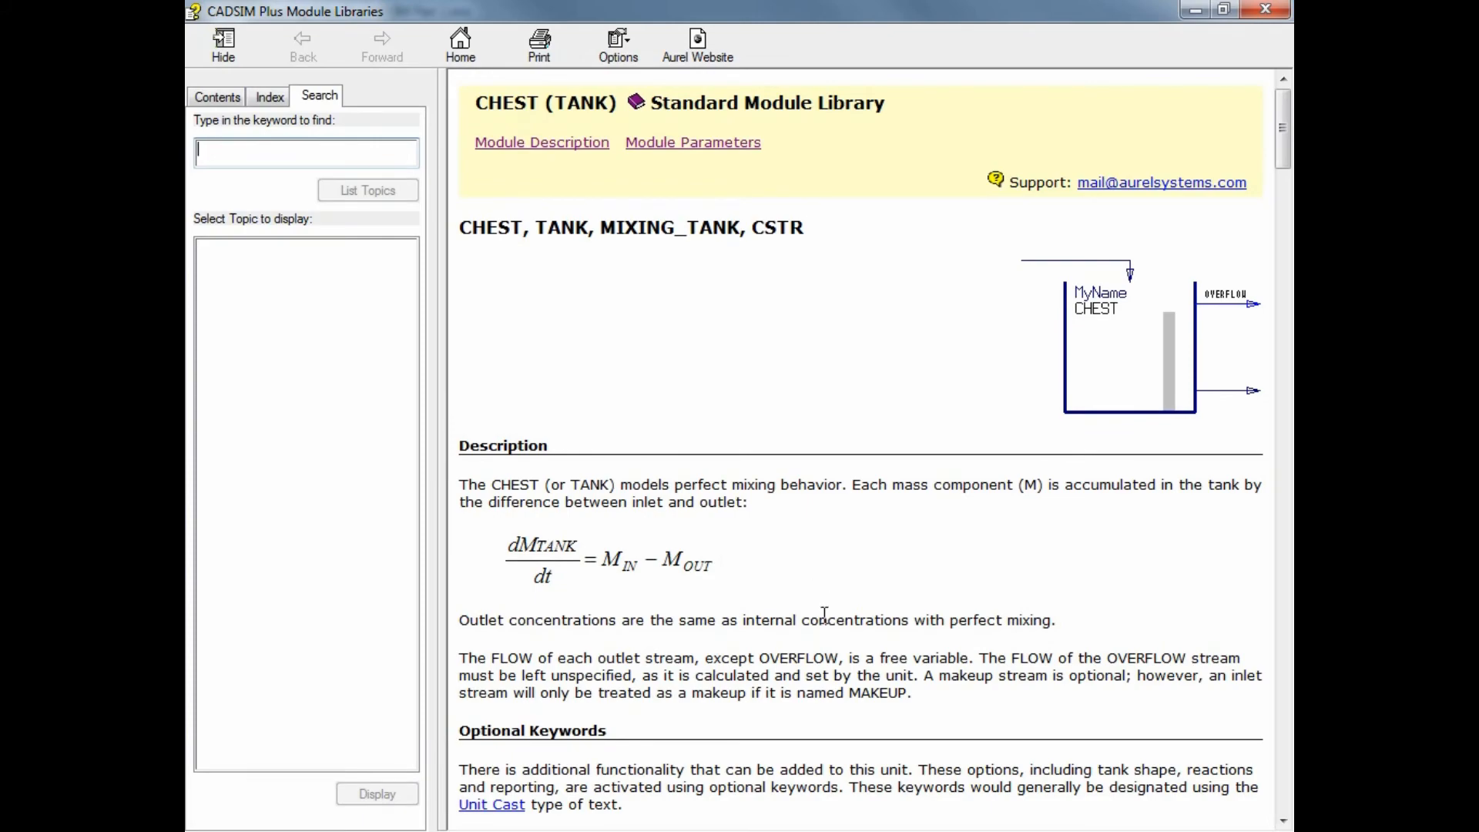
Read through the CHEST (TANK) description and show its Module Parameters list
{"action": "scroll", "scroll_direction": "down", "scroll_amount": 3}
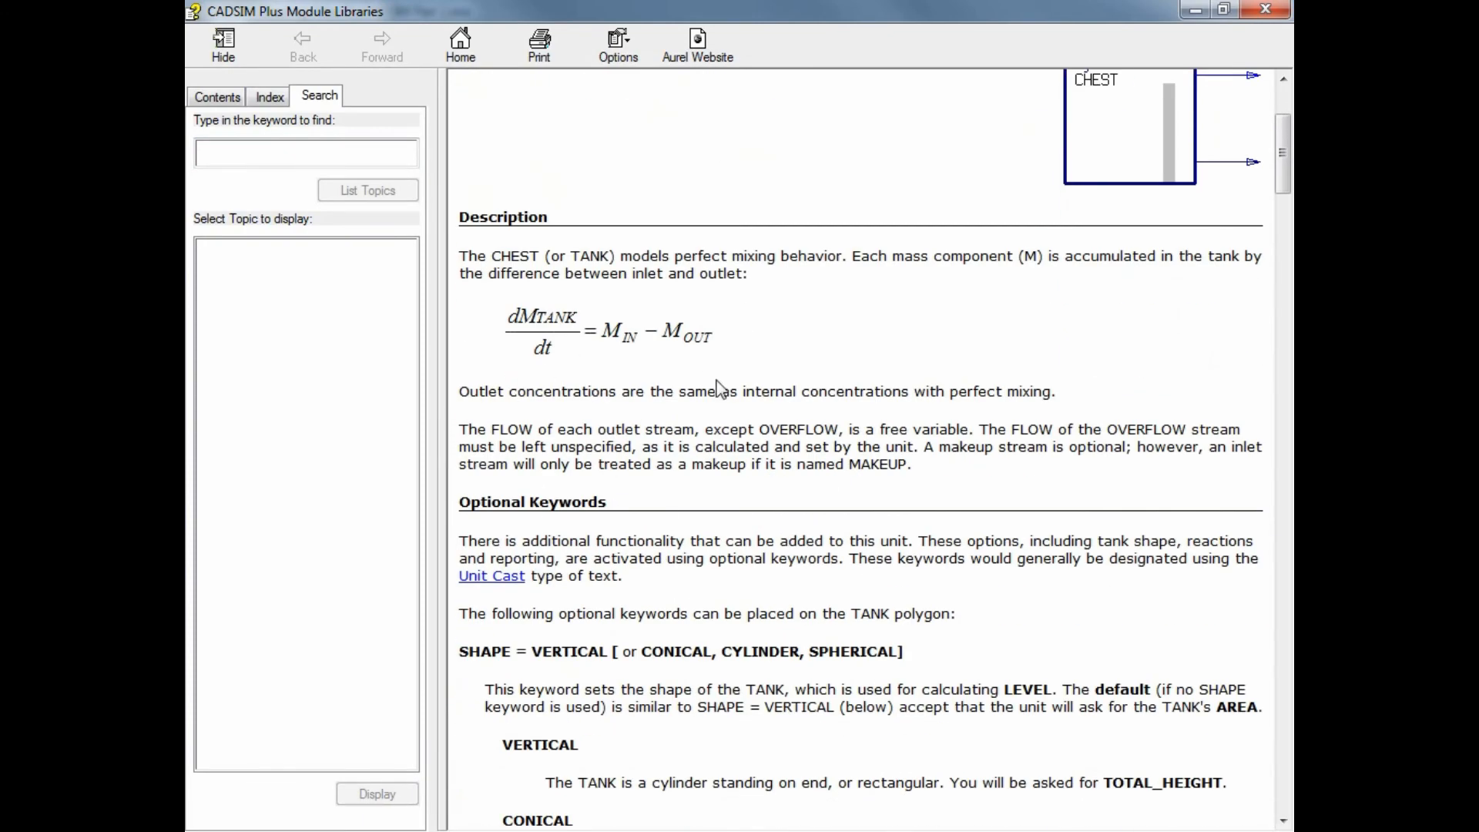
{"action": "scroll", "scroll_direction": "down", "scroll_amount": 3}
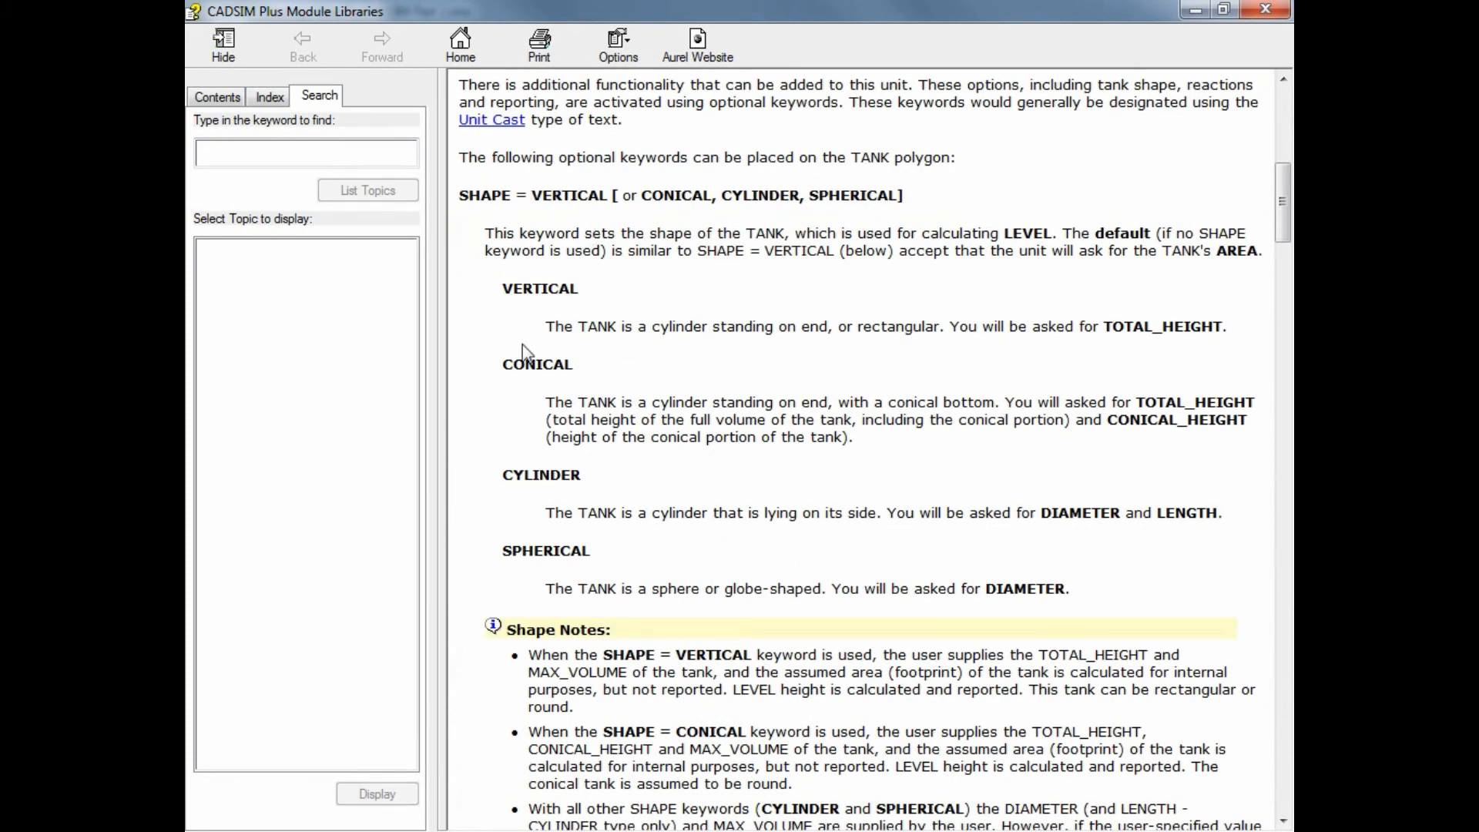
{"action": "scroll", "scroll_direction": "up", "scroll_amount": 3}
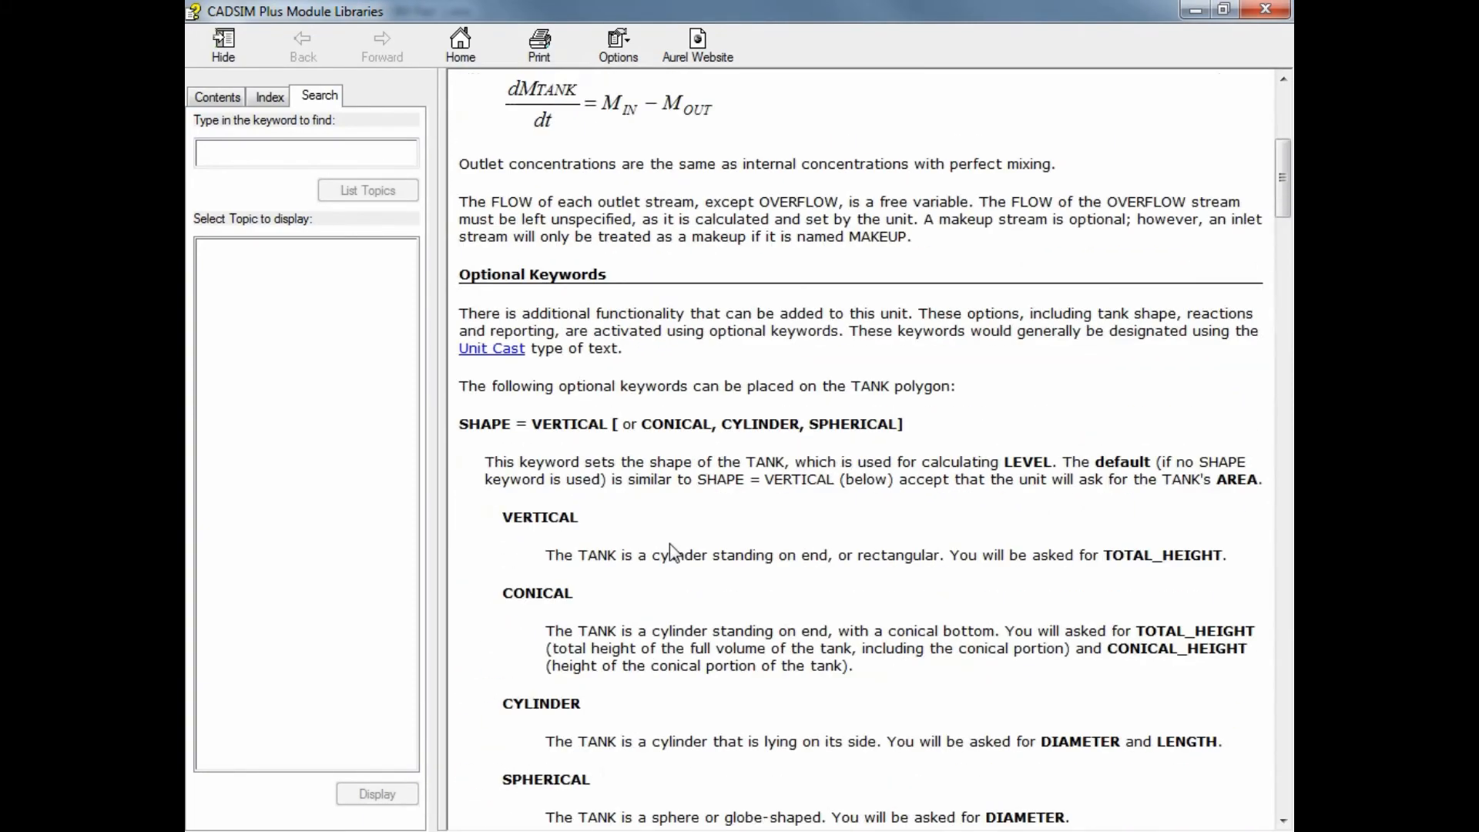
{"action": "scroll", "scroll_direction": "up", "scroll_amount": 3}
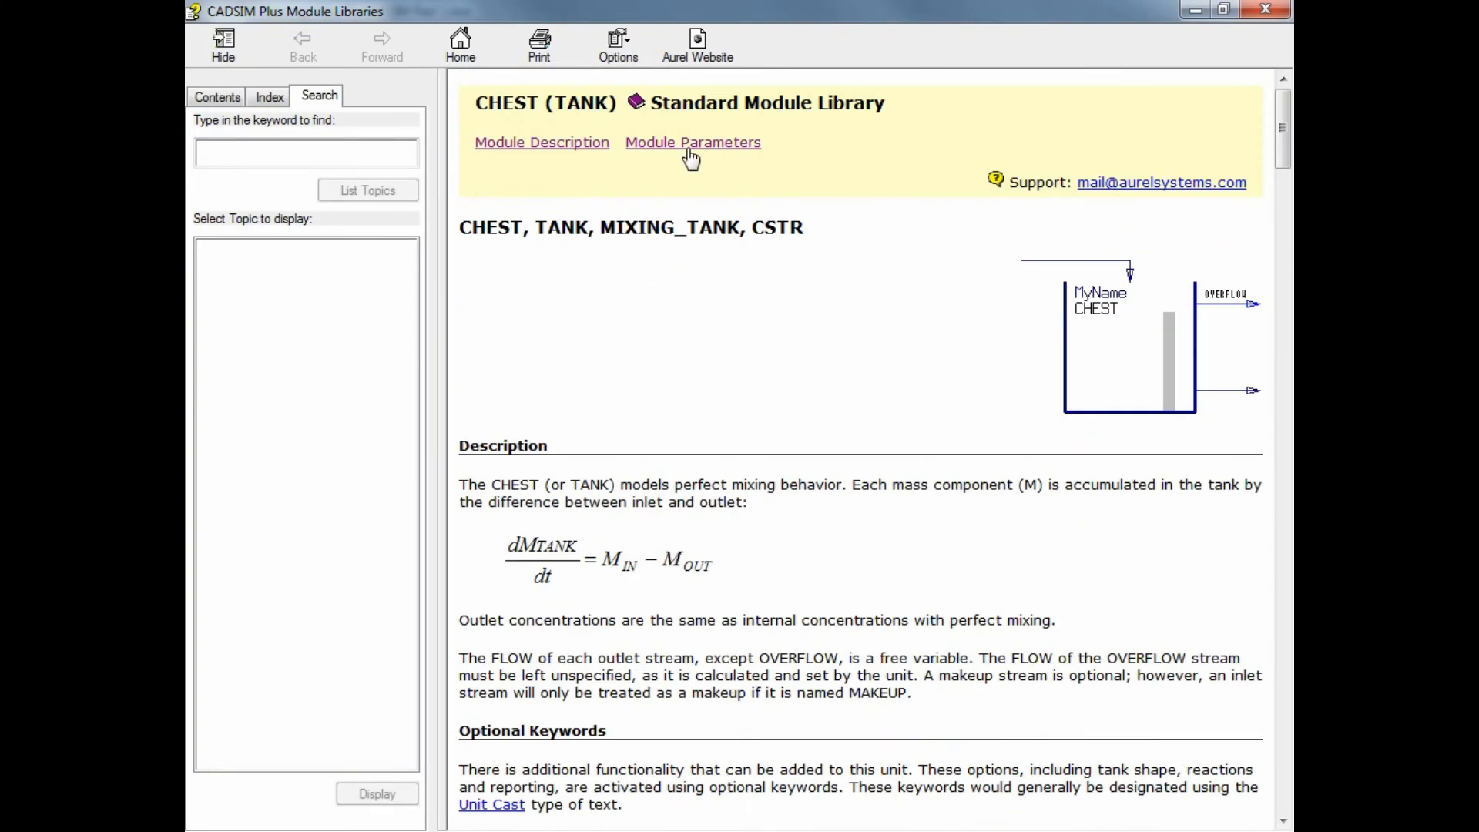
{"action": "left_click", "coordinate": [692, 142]}
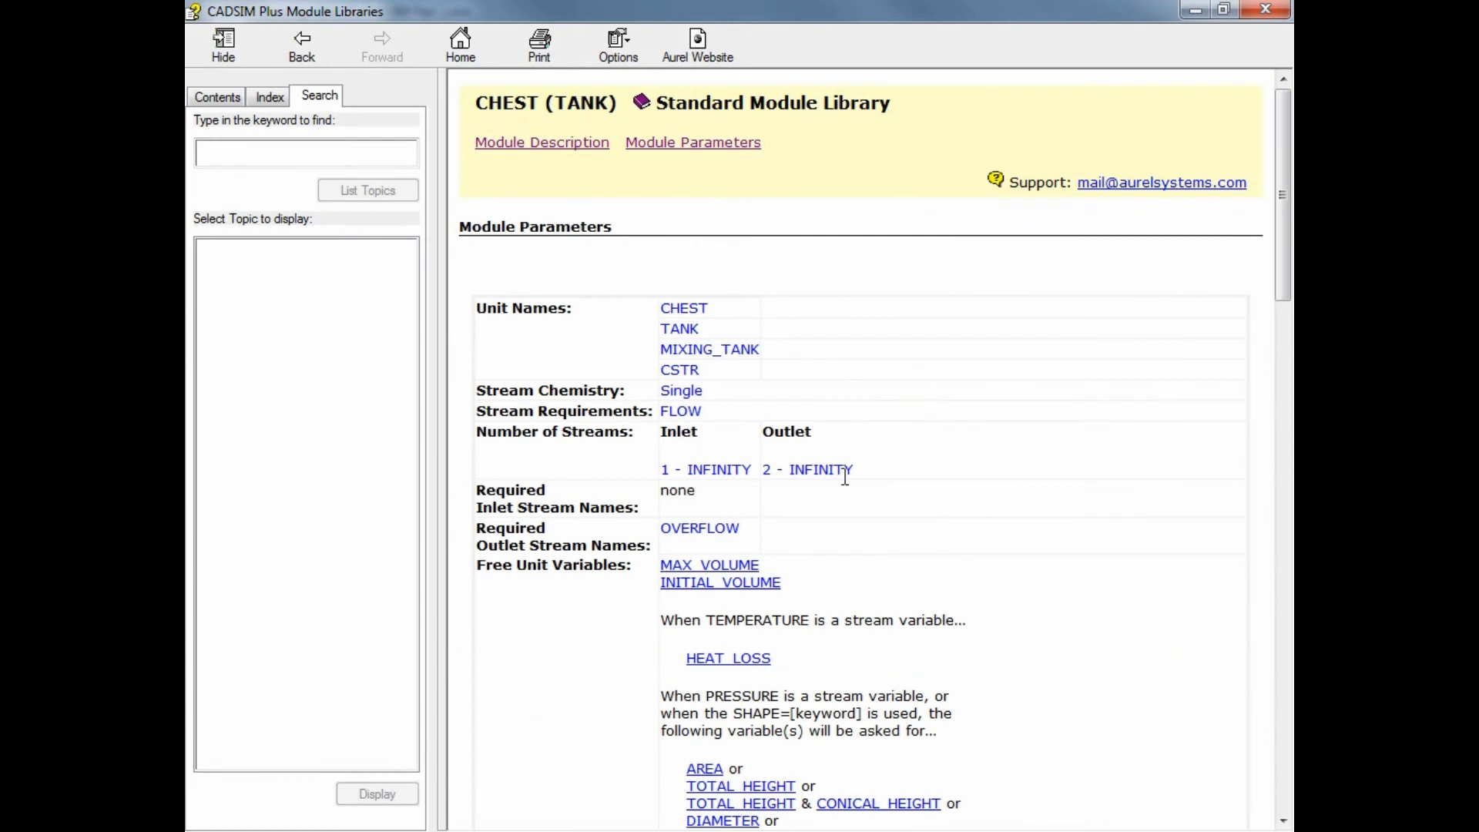
{"action": "mouse_move", "coordinate": [712, 462]}
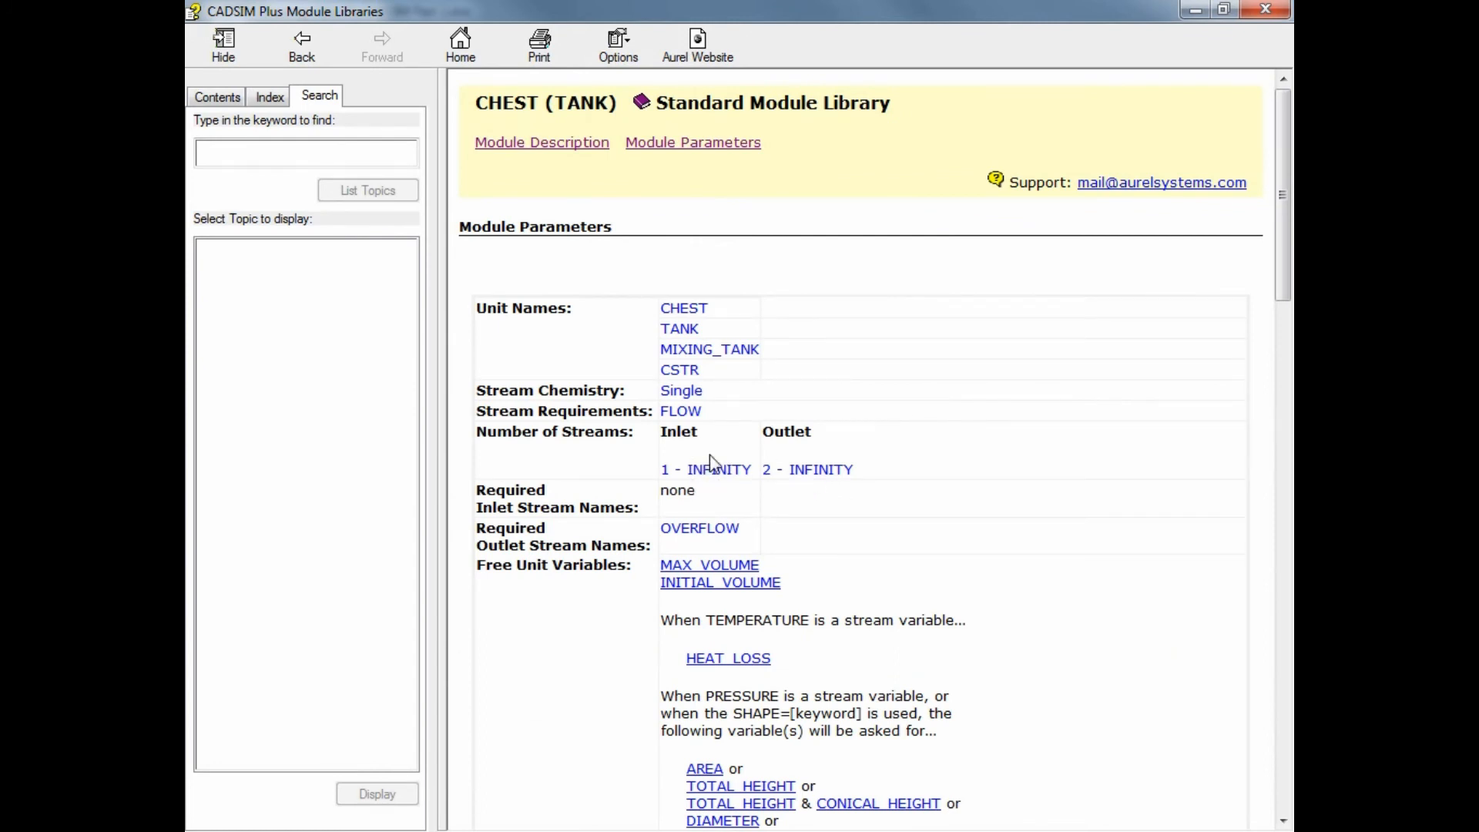
{"action": "mouse_move", "coordinate": [784, 470]}
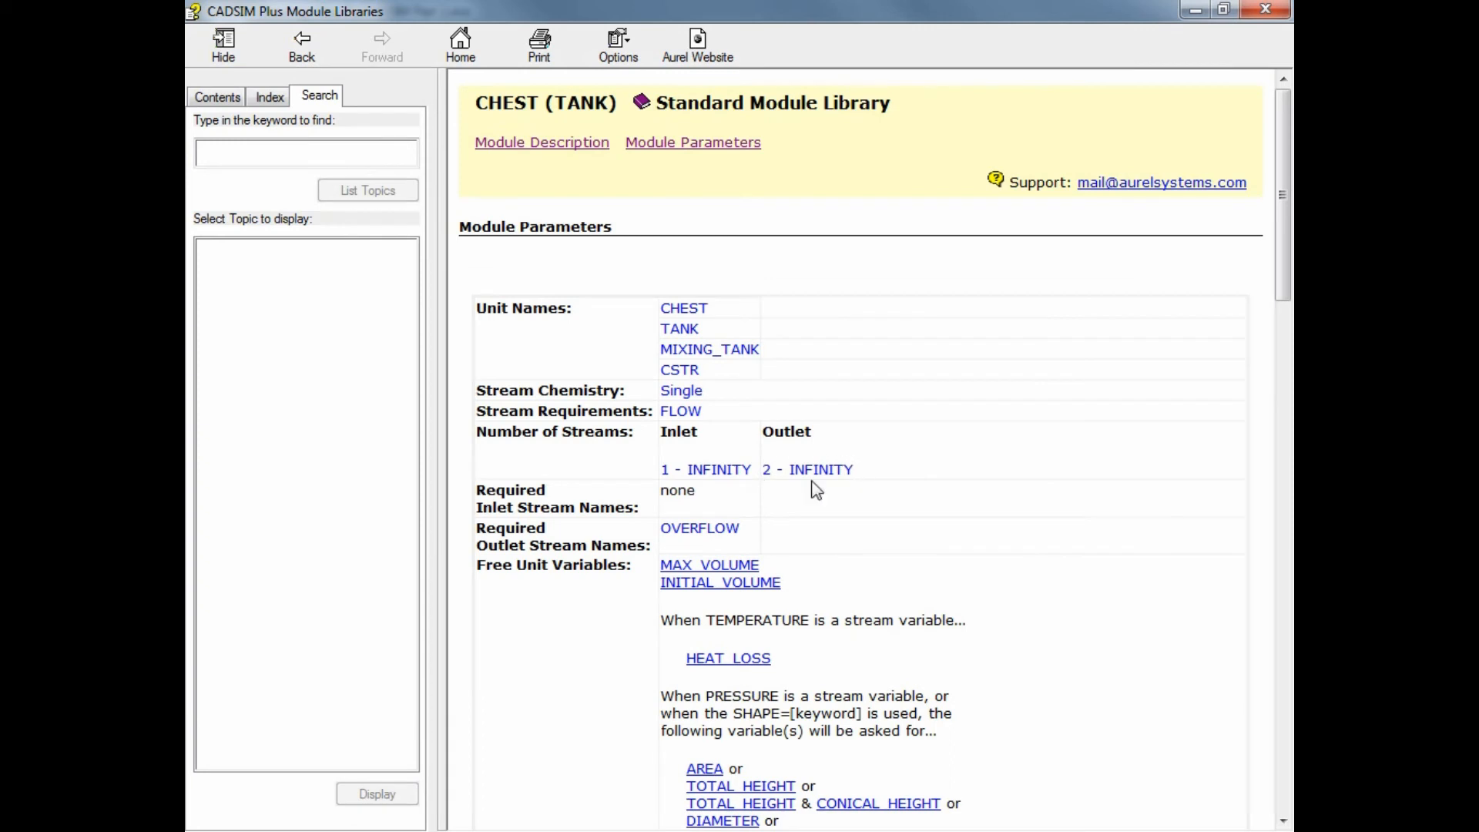
{"action": "mouse_move", "coordinate": [678, 548]}
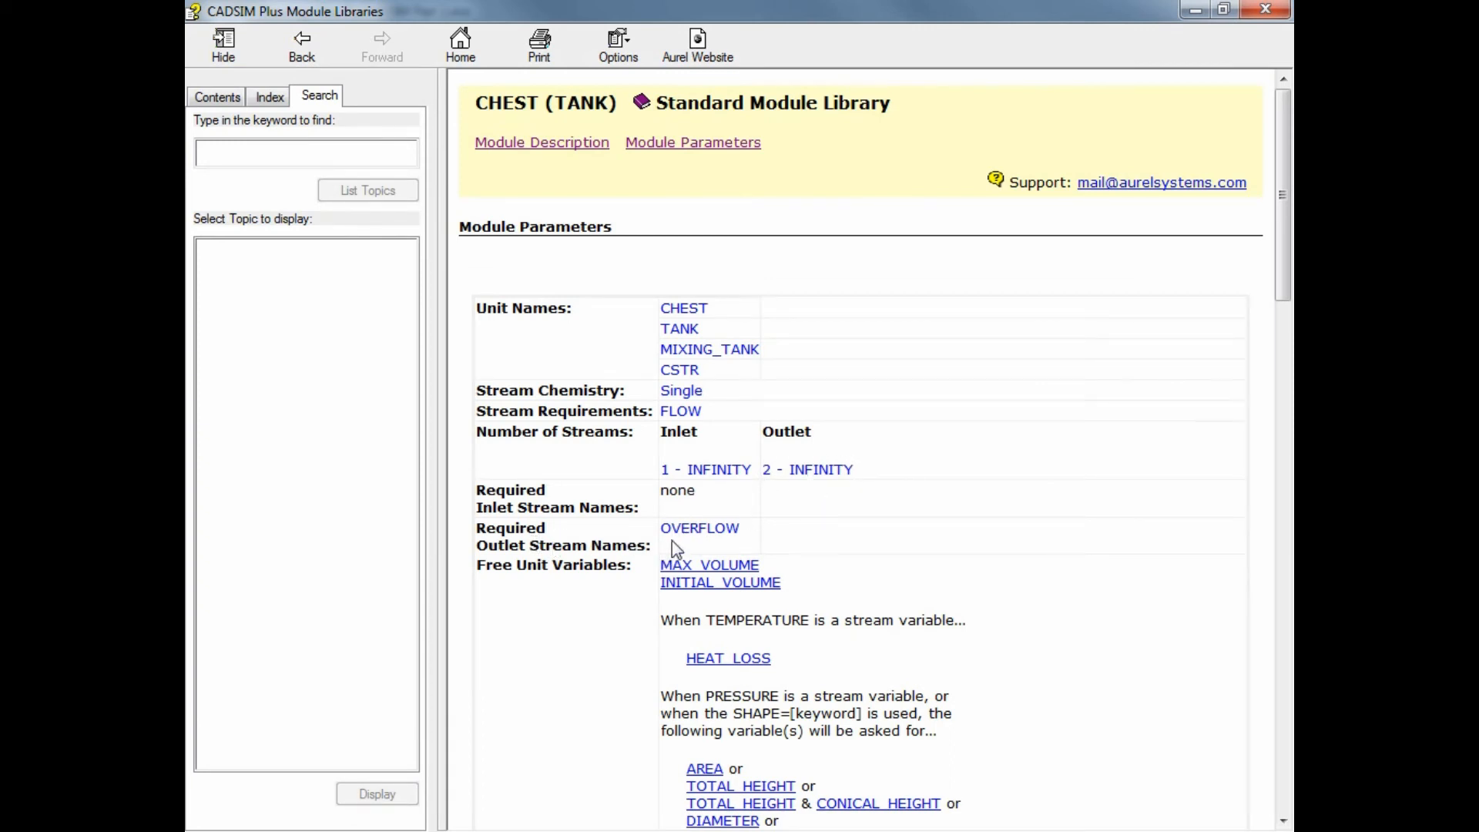
{"action": "mouse_move", "coordinate": [702, 528]}
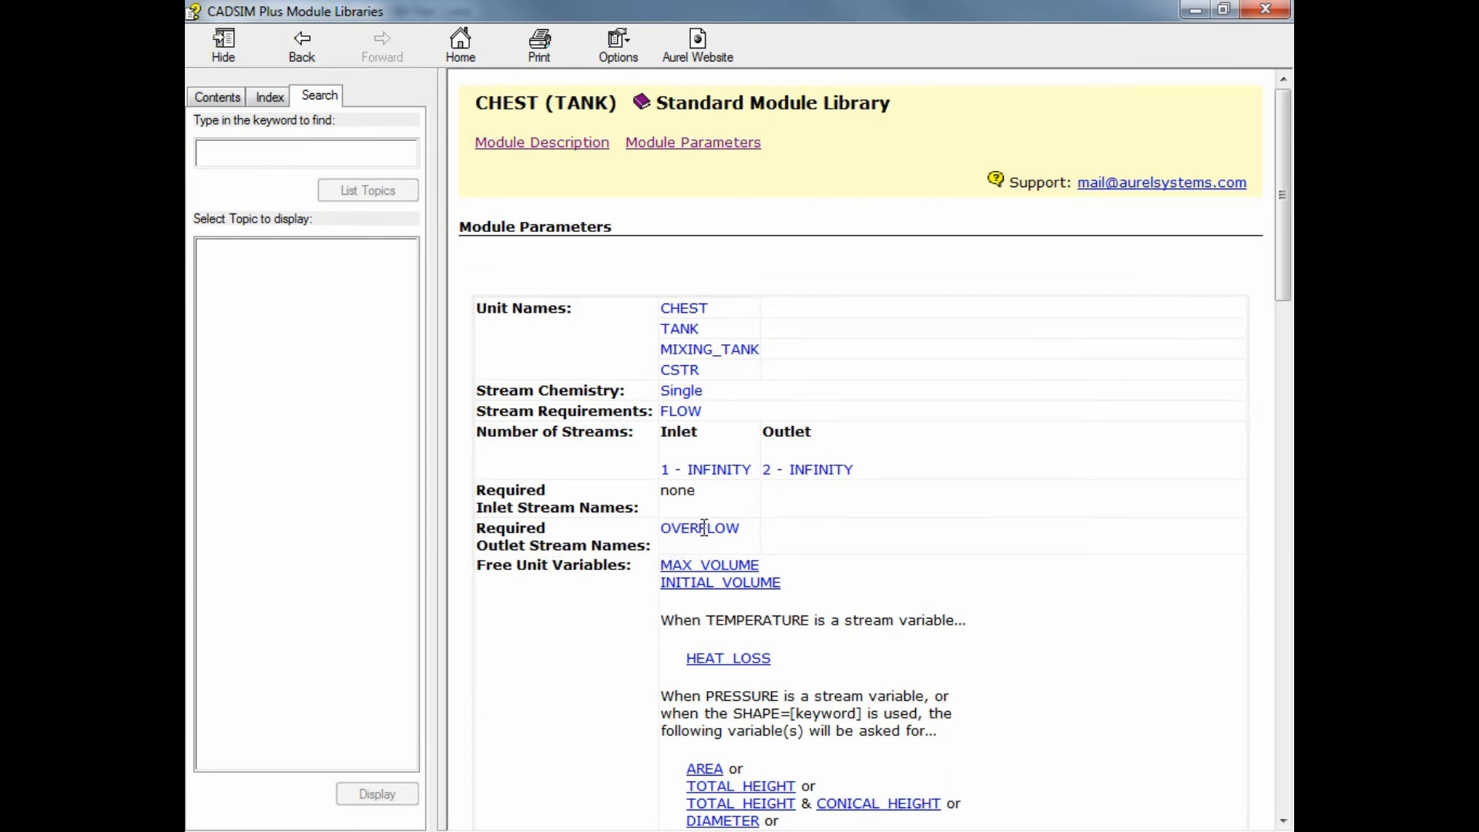
{"action": "mouse_move", "coordinate": [1266, 11]}
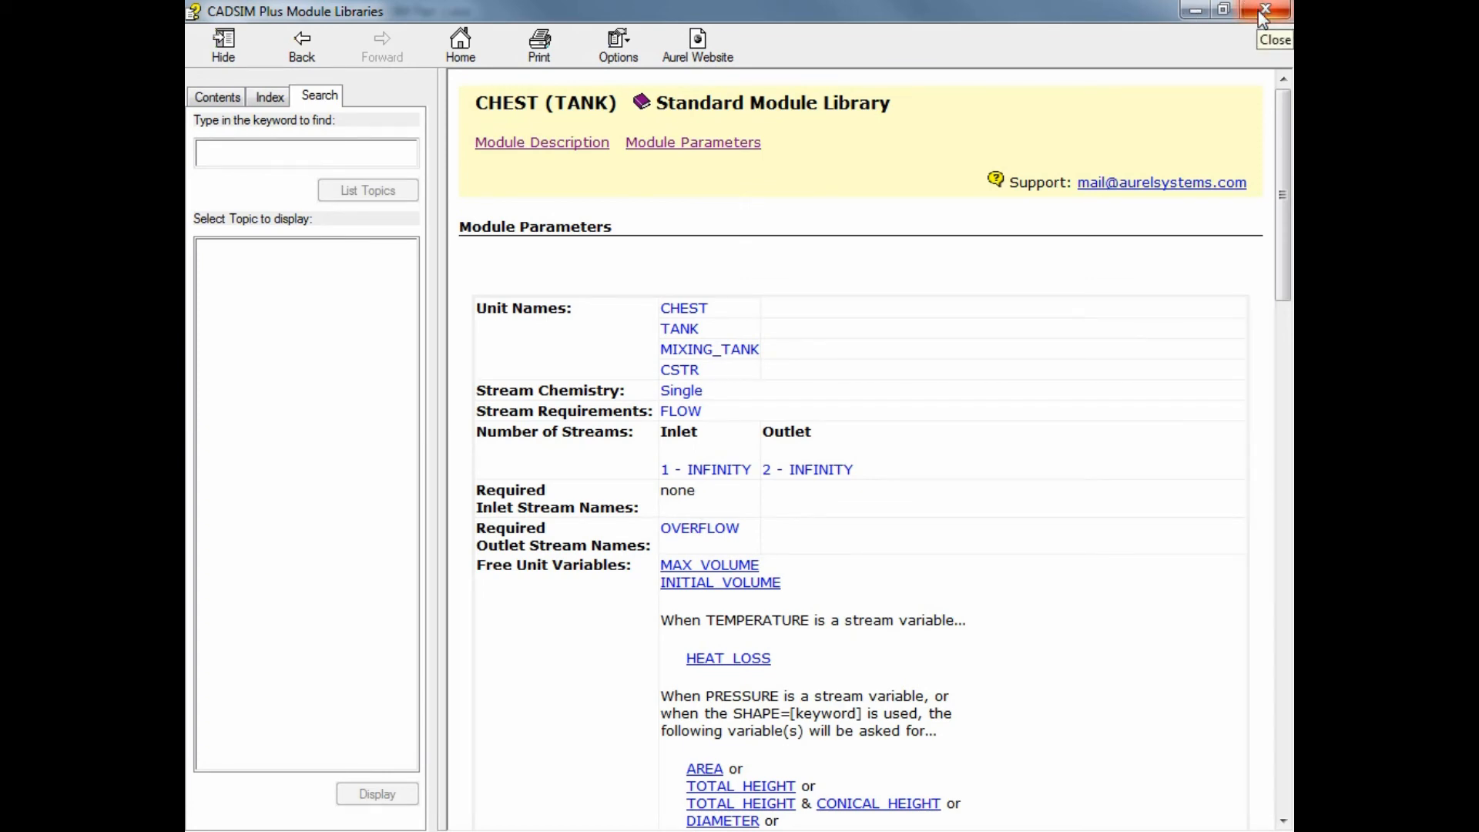
Accept the tank outline and specify INITIAL_VOLUME 80 and HEAT_LOSS 0 for UNDERFLOW TANK
{"action": "left_click", "coordinate": [1272, 11]}
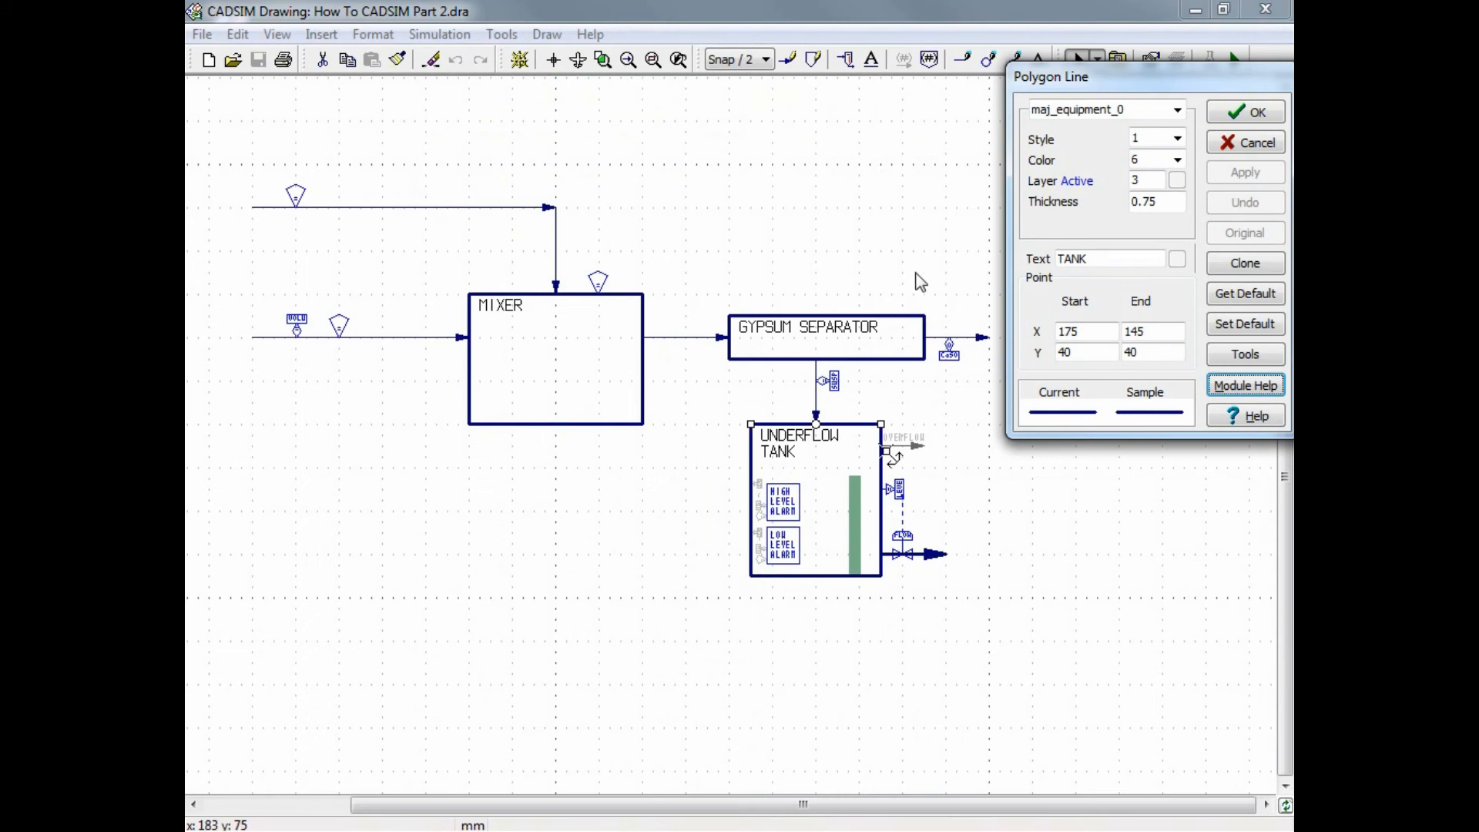
{"action": "mouse_move", "coordinate": [632, 393]}
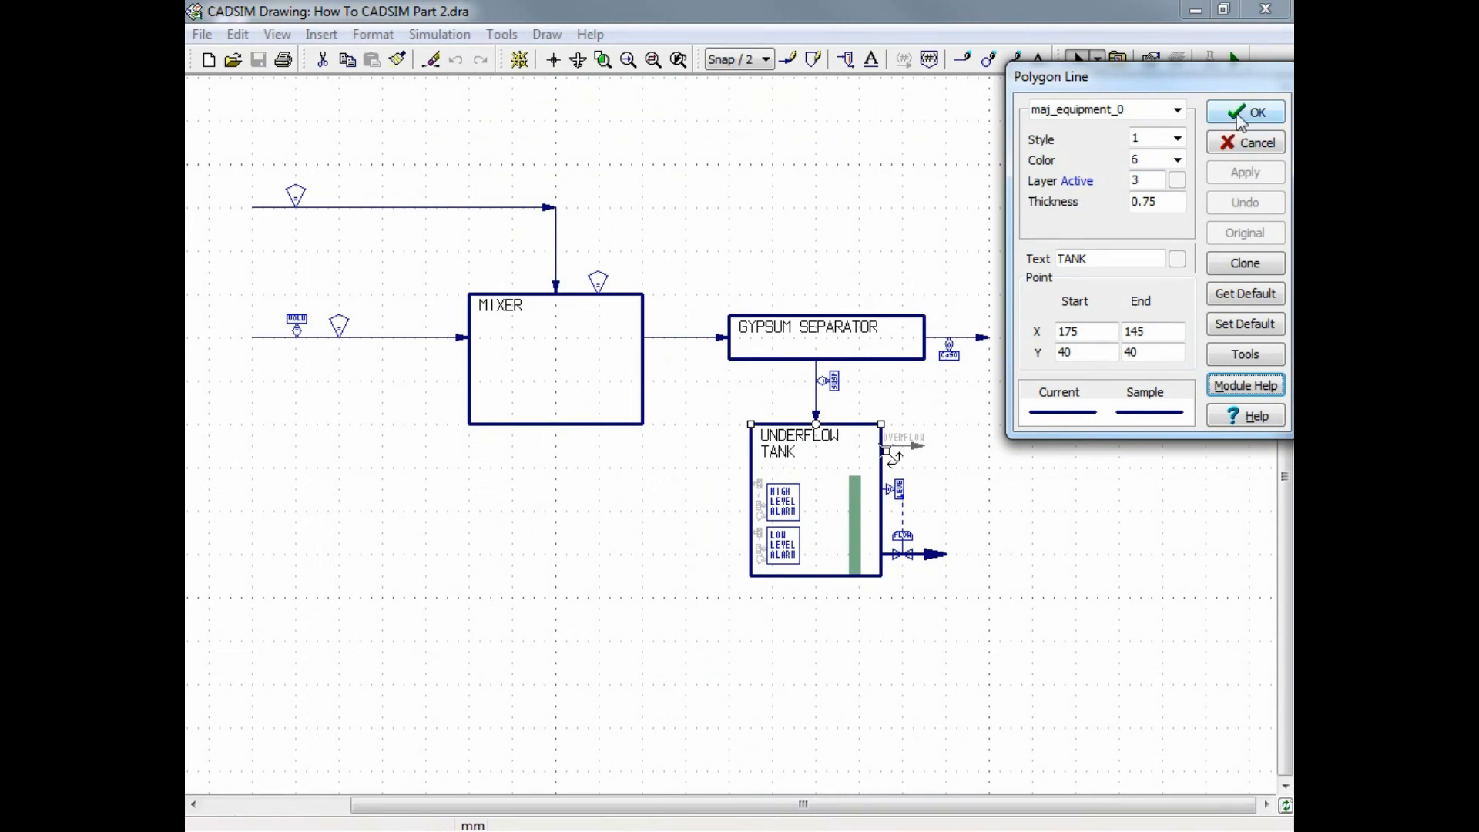
{"action": "left_click", "coordinate": [1257, 112]}
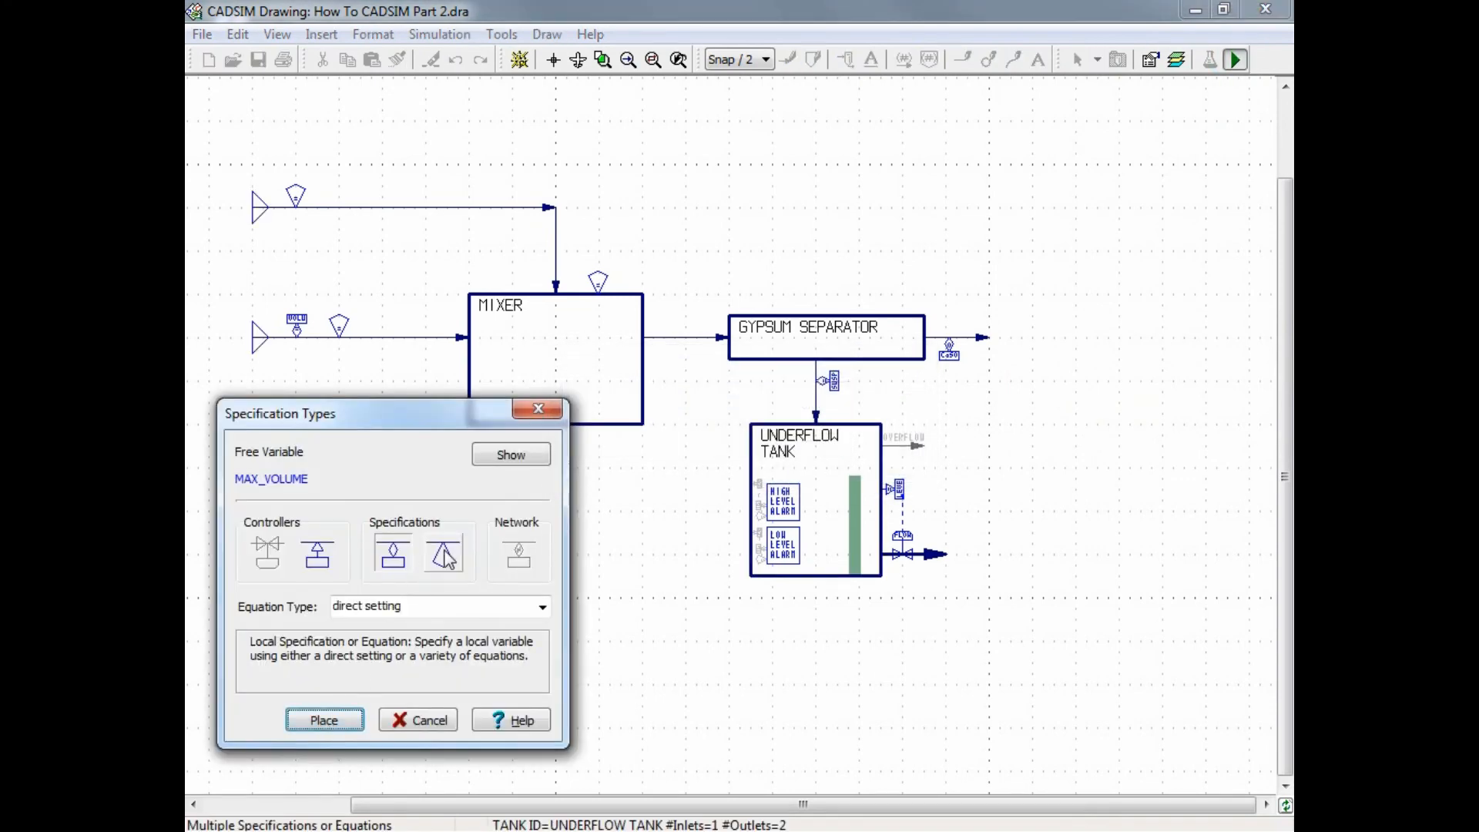
{"action": "mouse_move", "coordinate": [446, 553]}
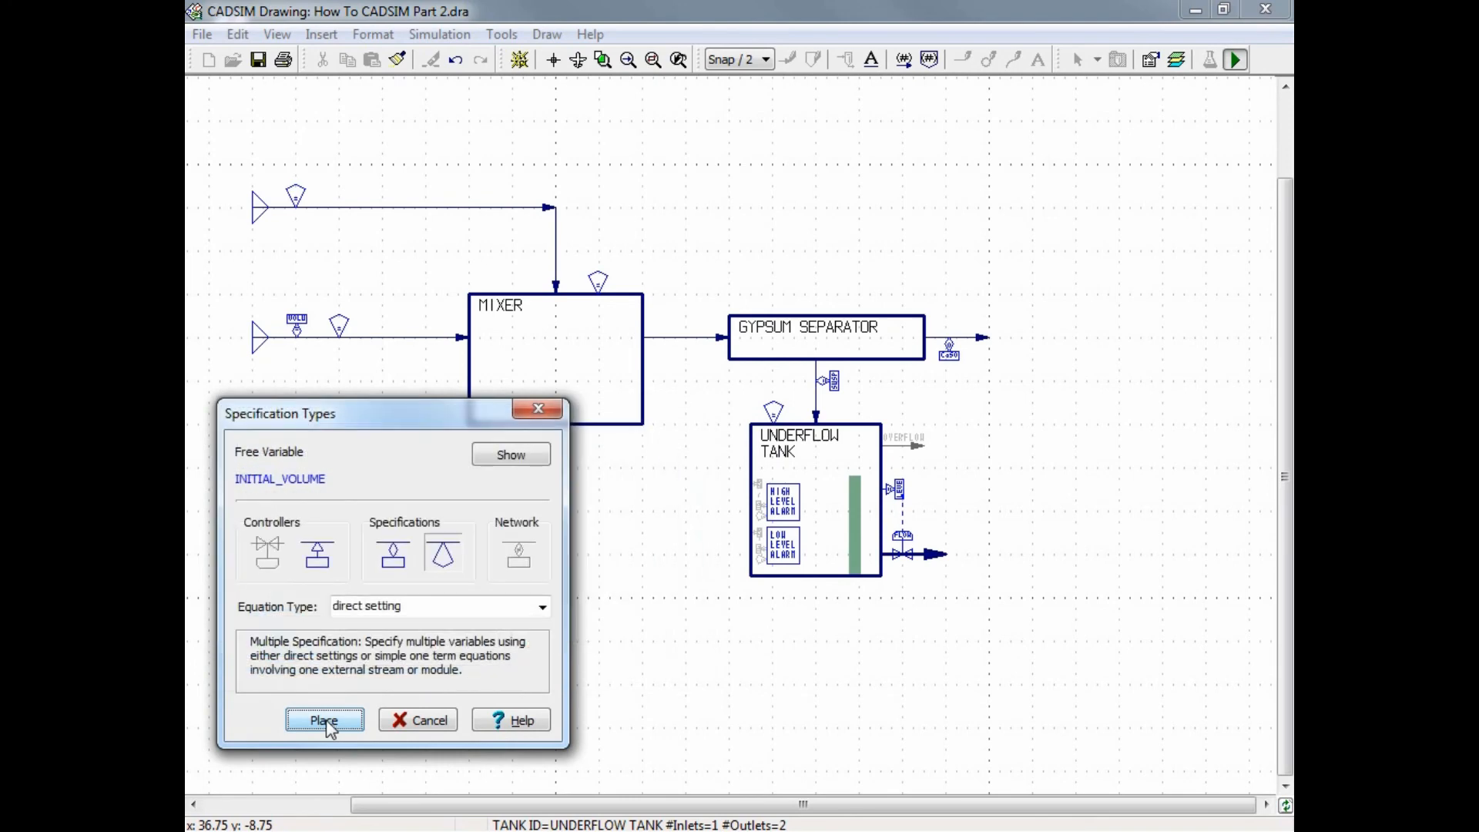
{"action": "left_click", "coordinate": [324, 719]}
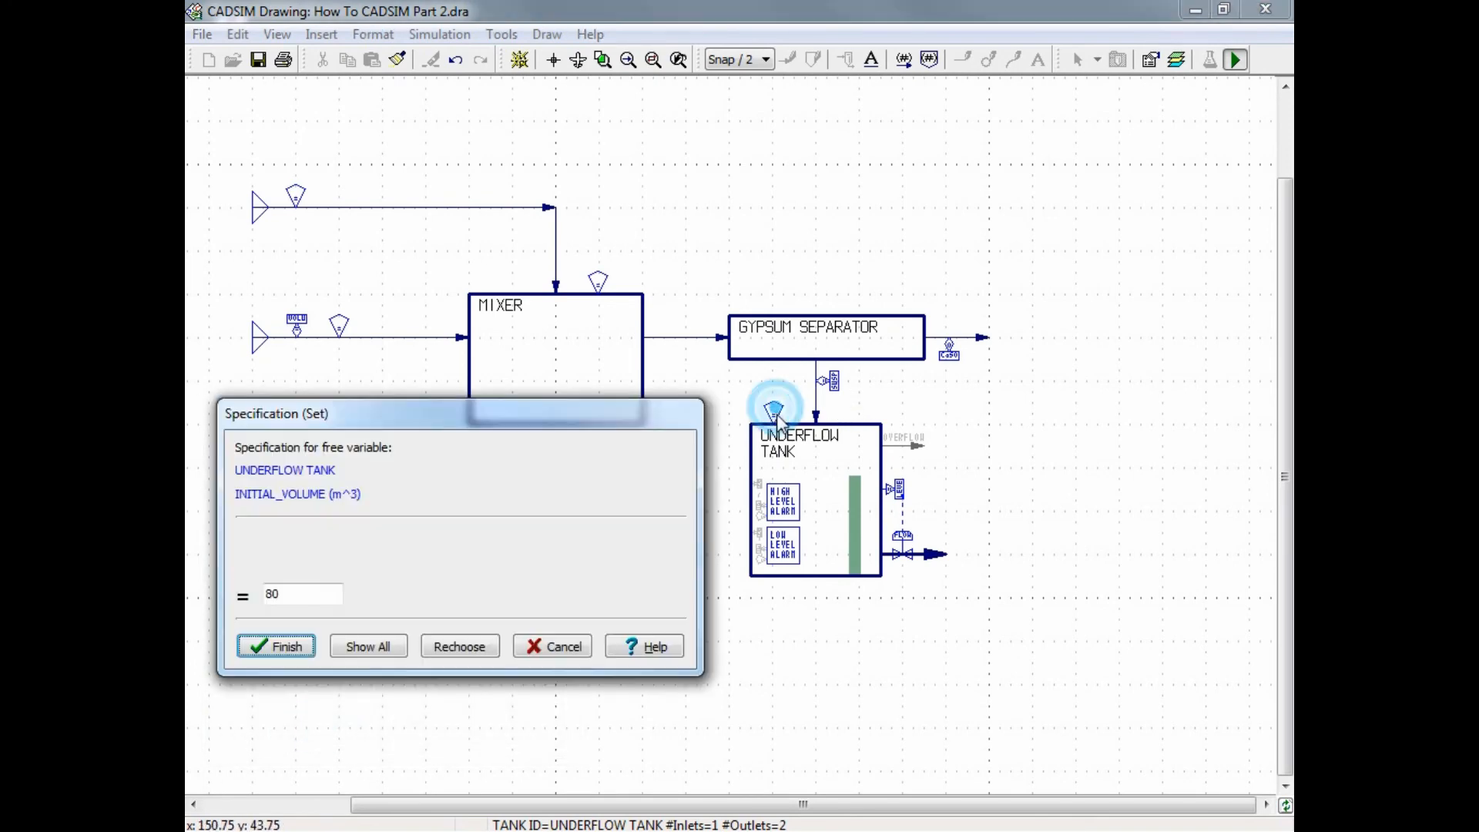
{"action": "left_click", "coordinate": [276, 645]}
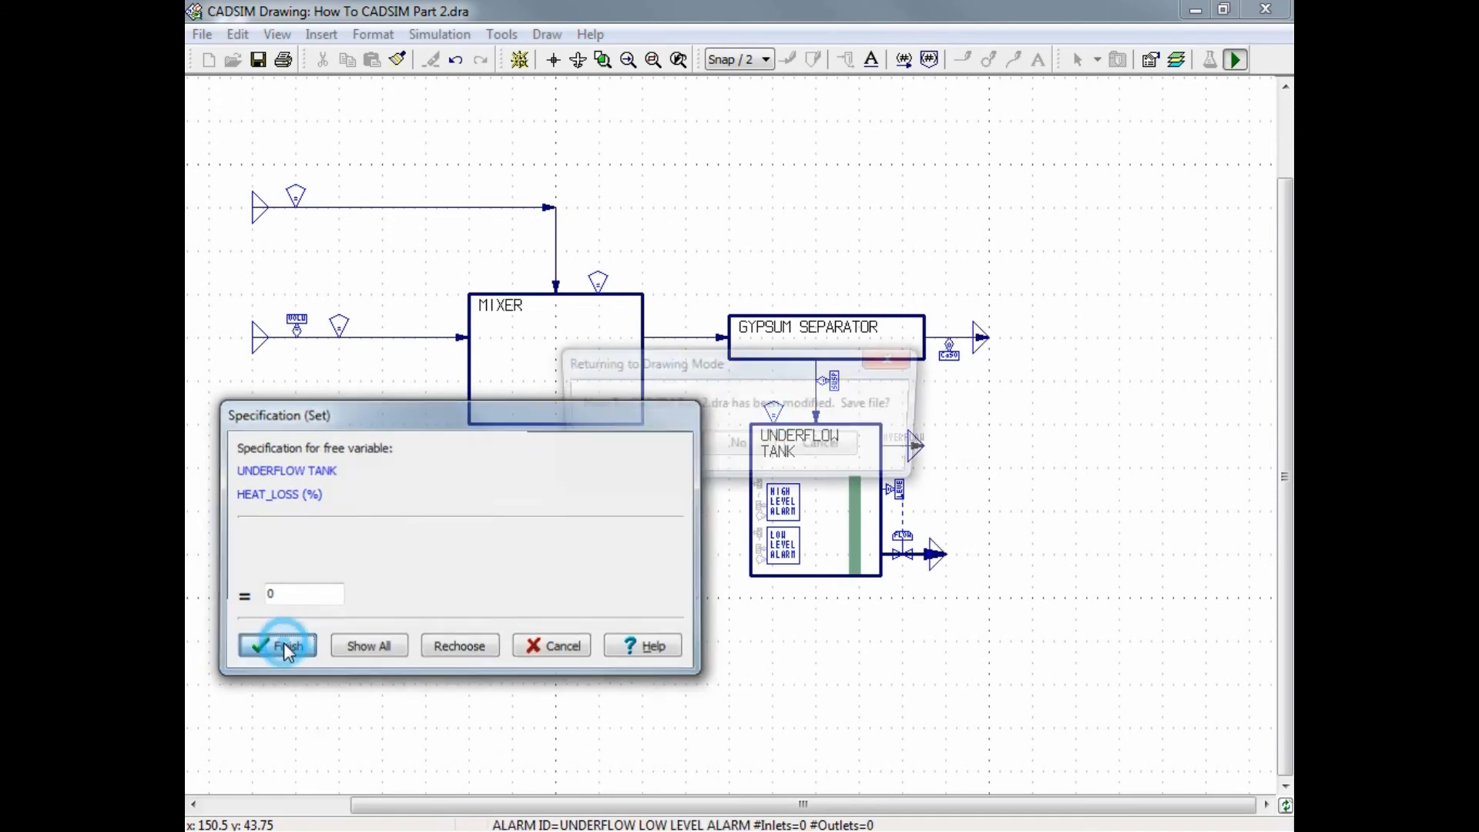
{"action": "left_click", "coordinate": [283, 645]}
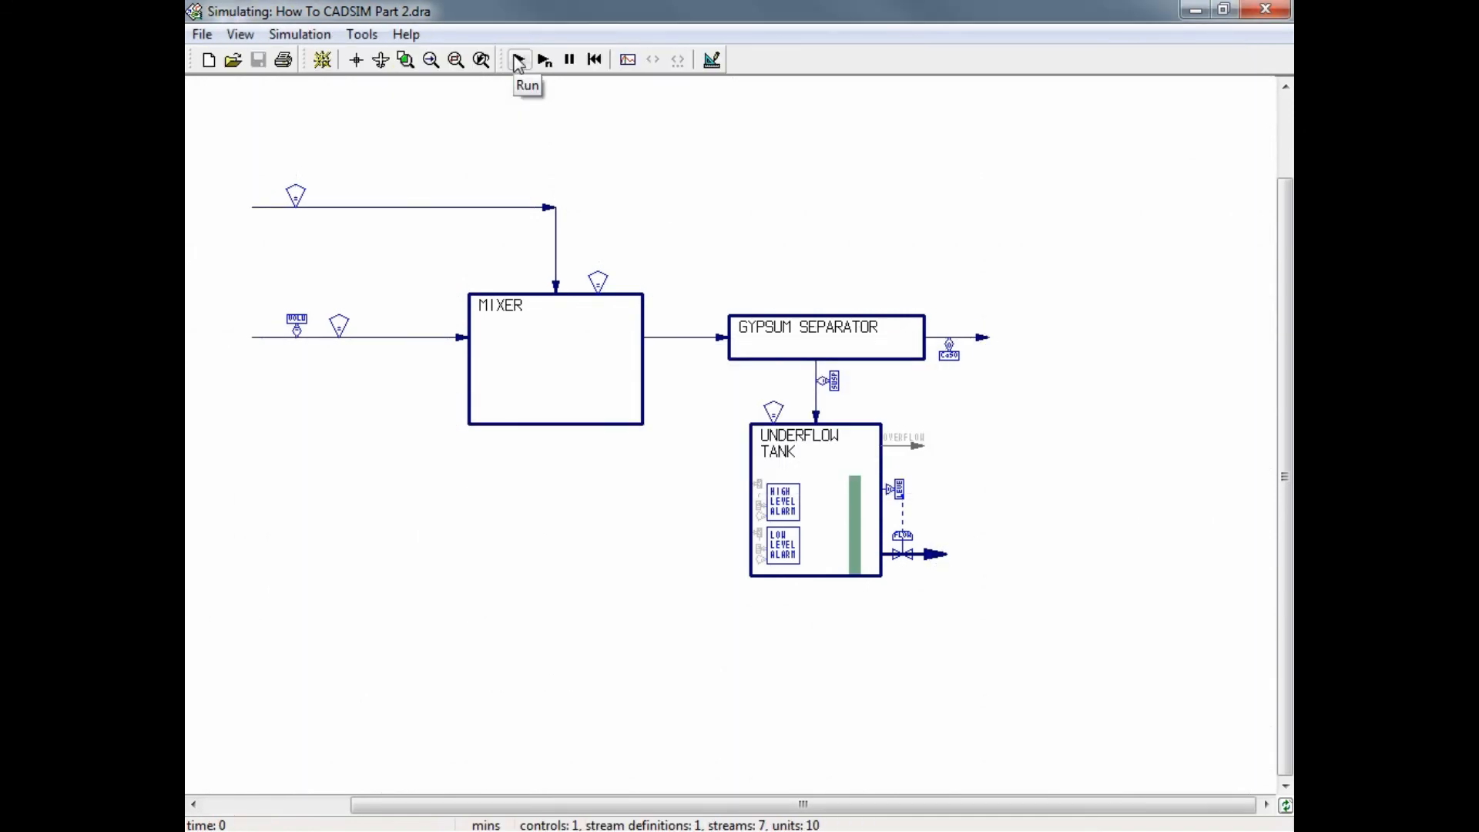
{"action": "mouse_move", "coordinate": [517, 62]}
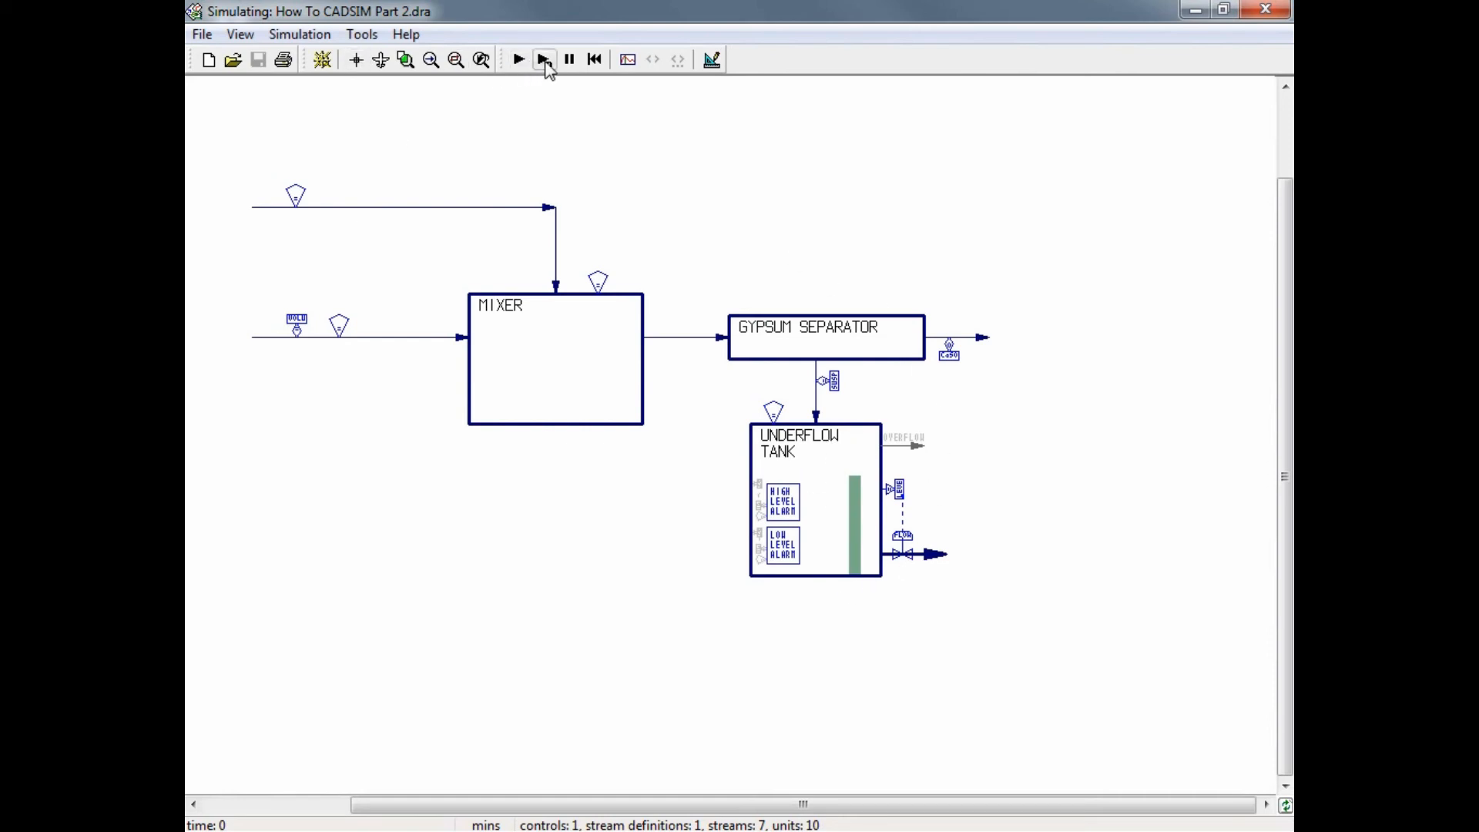
Run the simulation and give the underflow tank level controller a setpoint of 50
{"action": "left_click", "coordinate": [519, 60]}
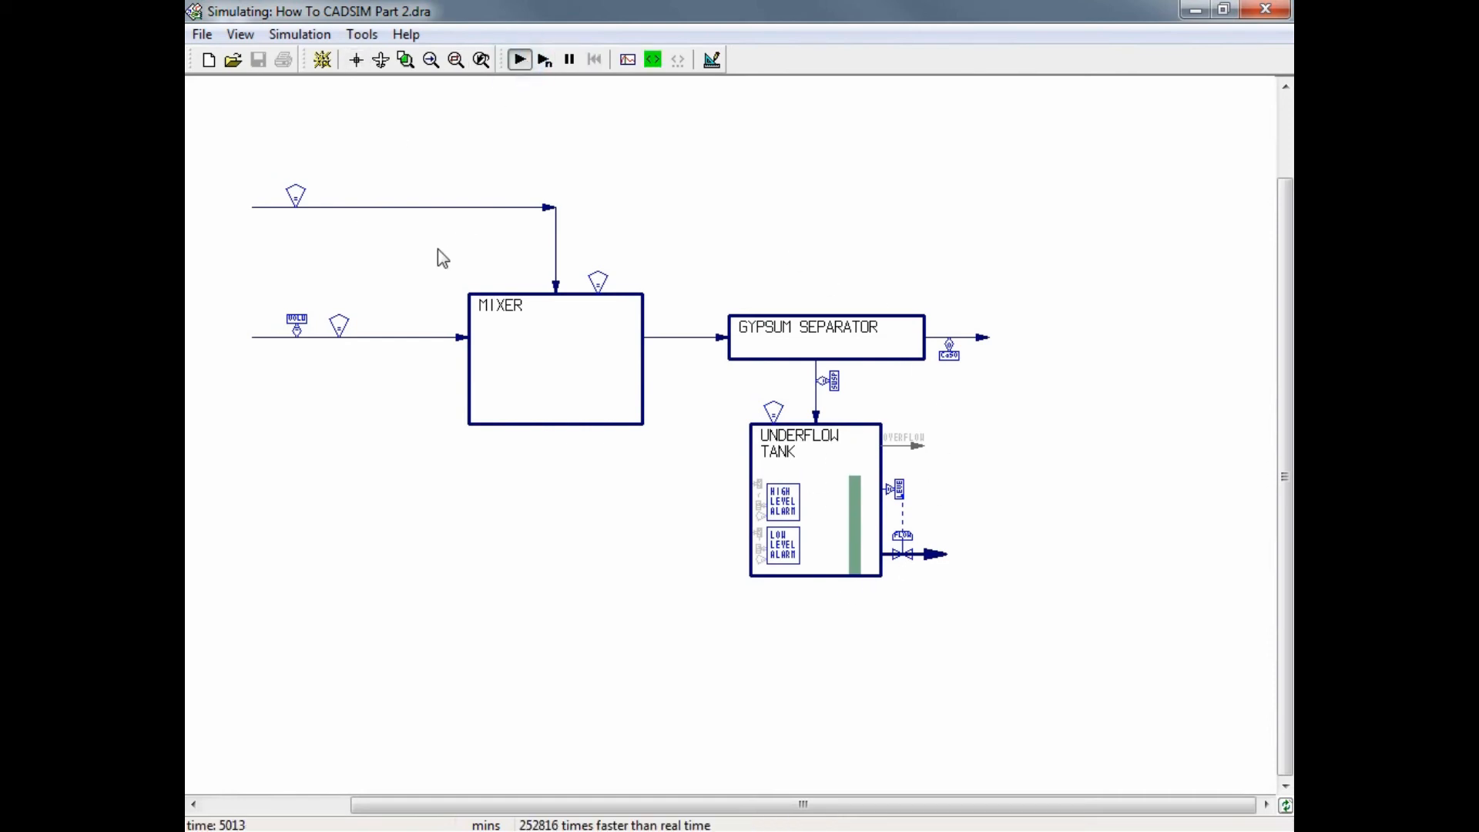
{"action": "mouse_move", "coordinate": [872, 483]}
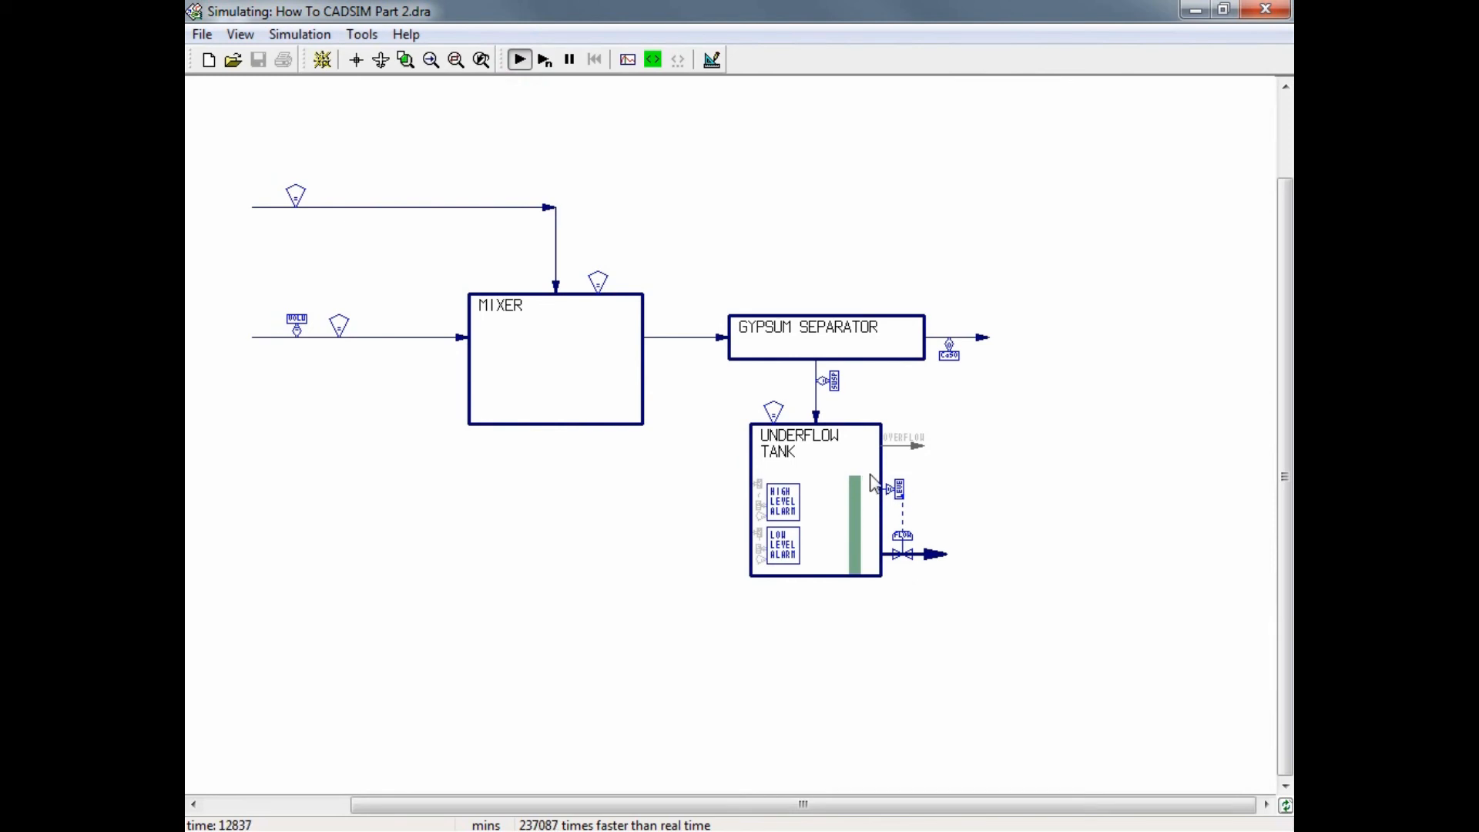
{"action": "mouse_move", "coordinate": [906, 498]}
{"action": "type", "text": "50"}
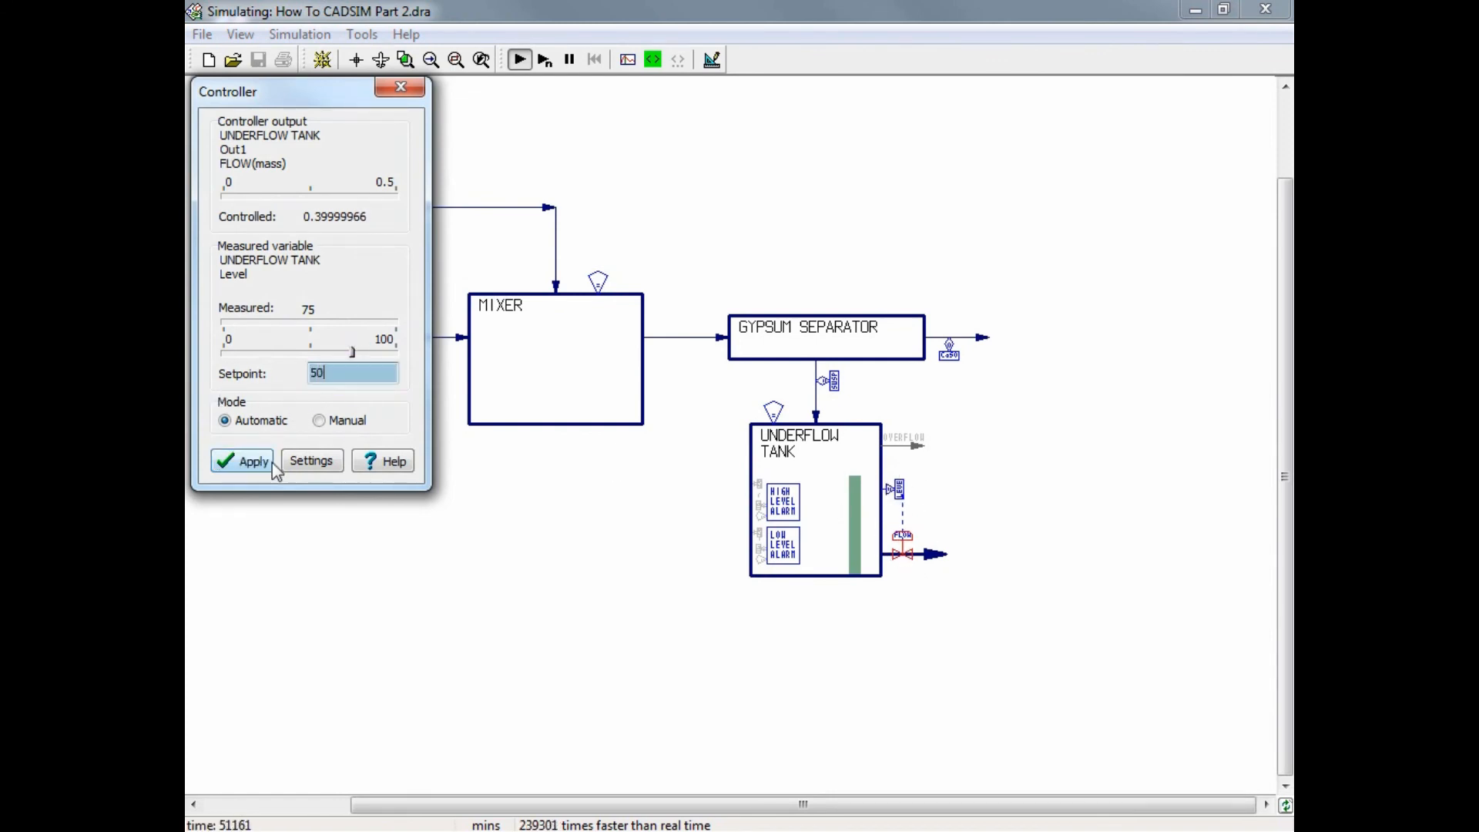
{"action": "left_click", "coordinate": [242, 461]}
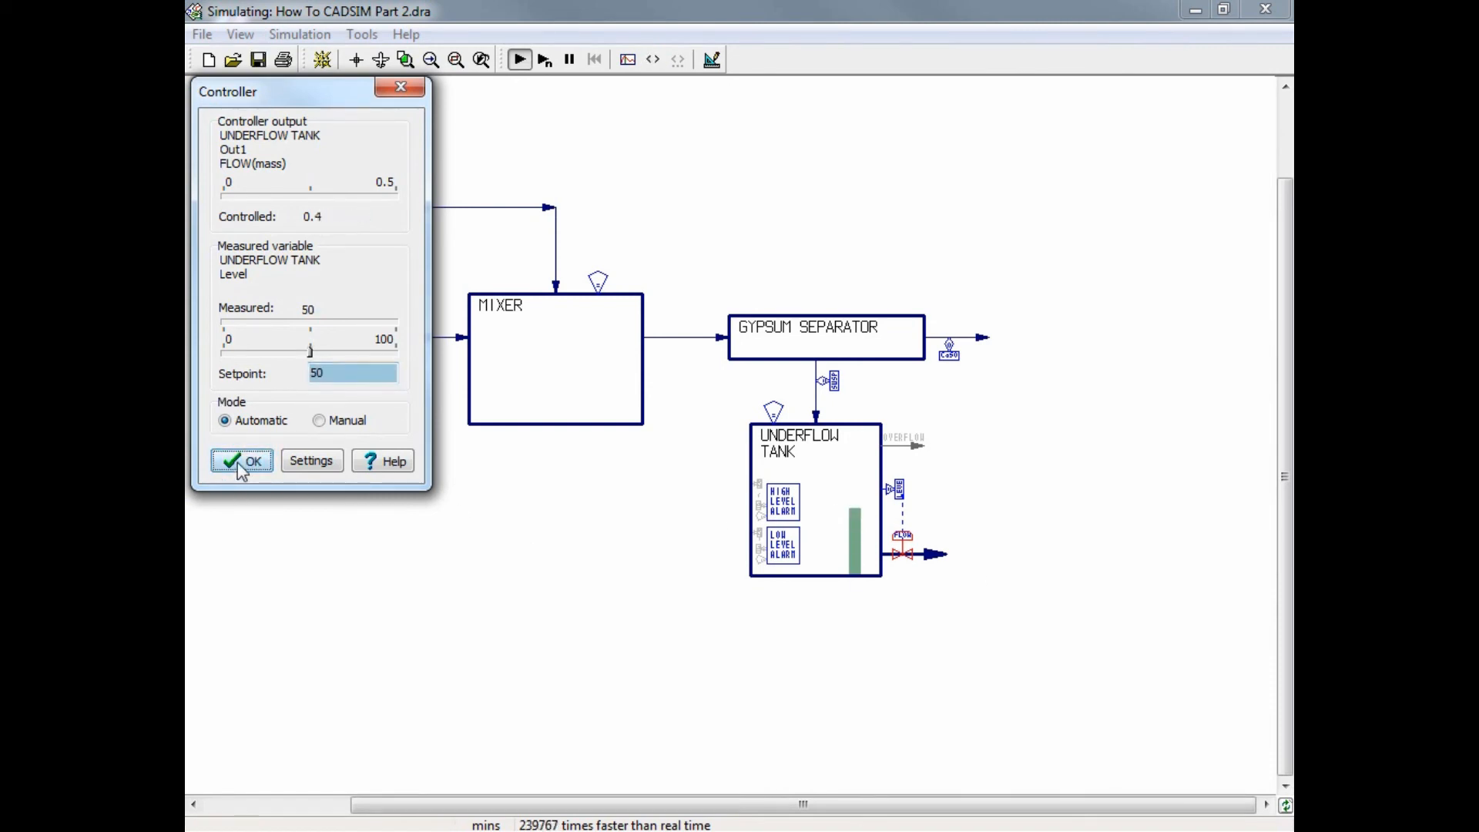
{"action": "left_click", "coordinate": [242, 461]}
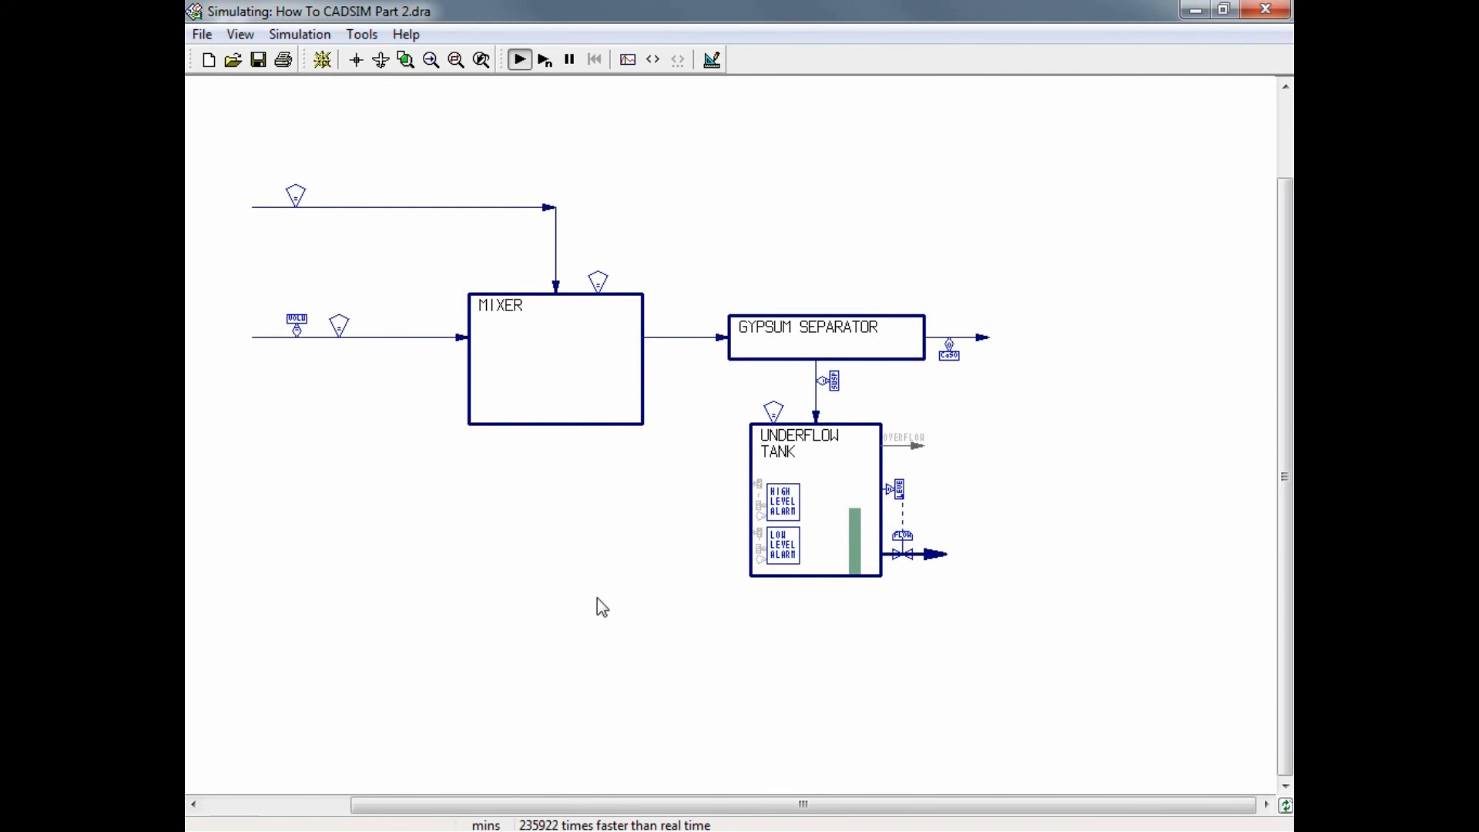
Pause the simulation once the UNDERFLOW TANK level has settled
{"action": "left_click", "coordinate": [652, 58]}
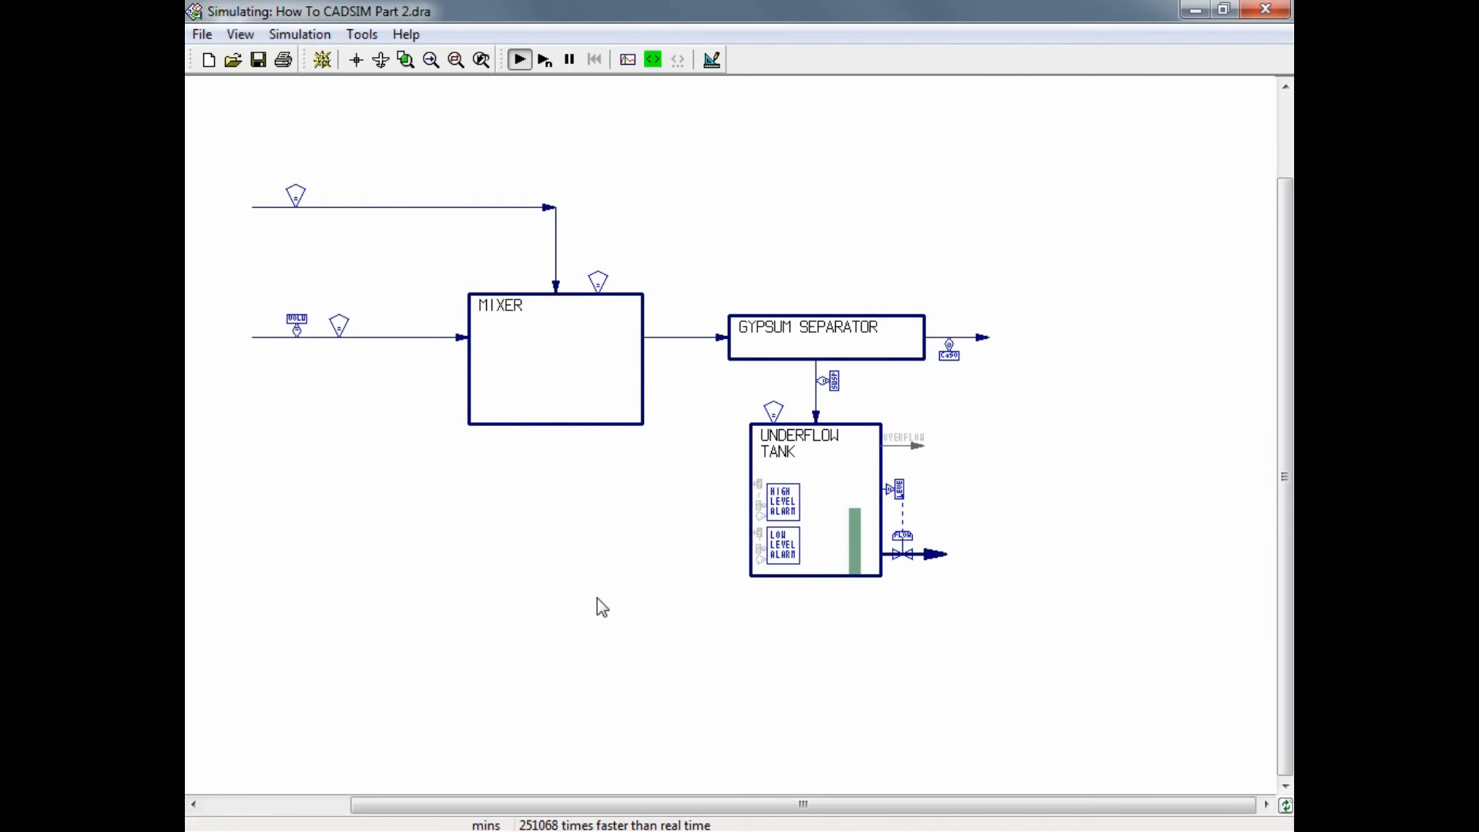
{"action": "left_click", "coordinate": [570, 60]}
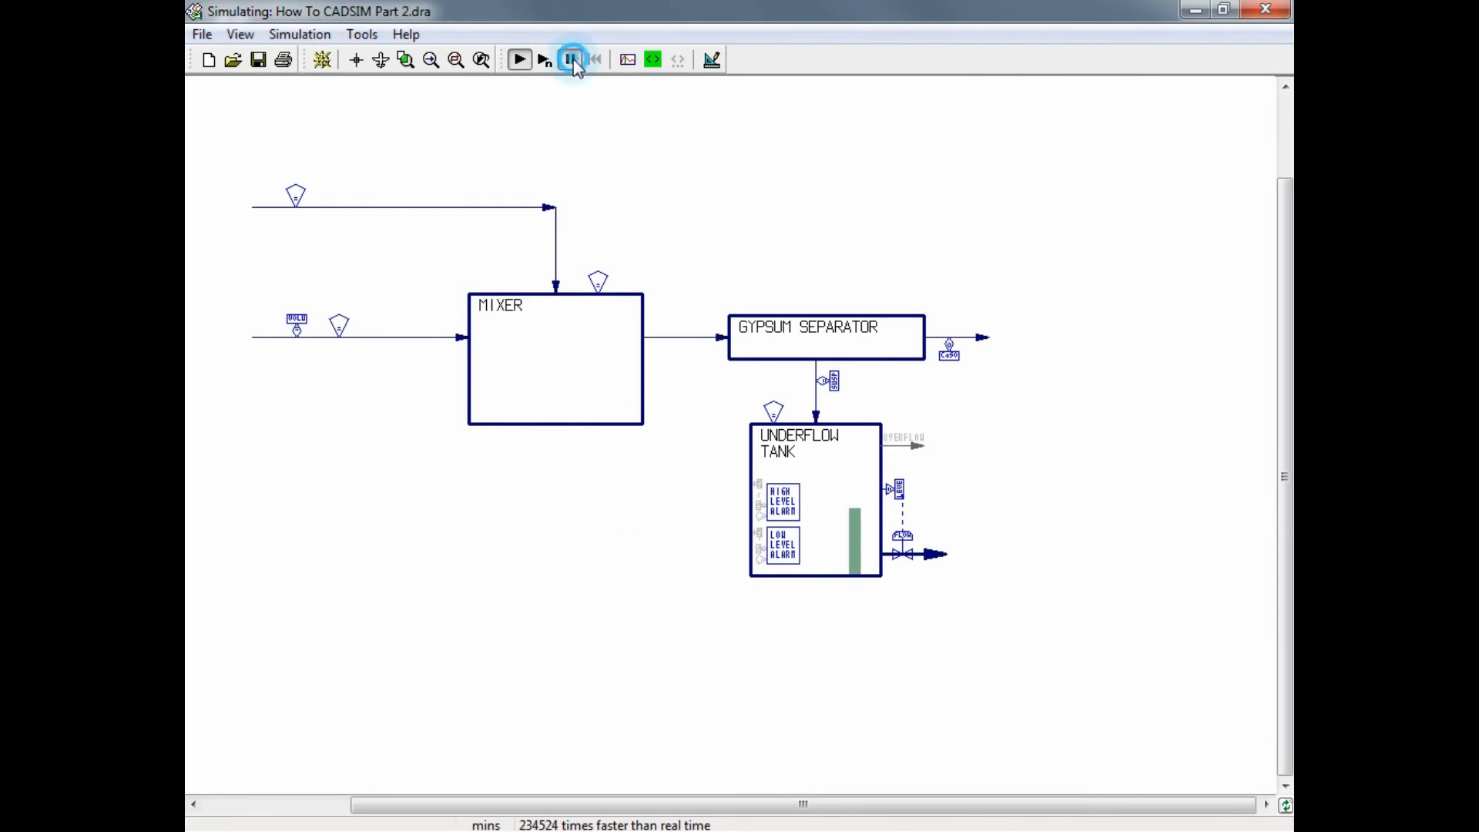
{"action": "left_click", "coordinate": [570, 60]}
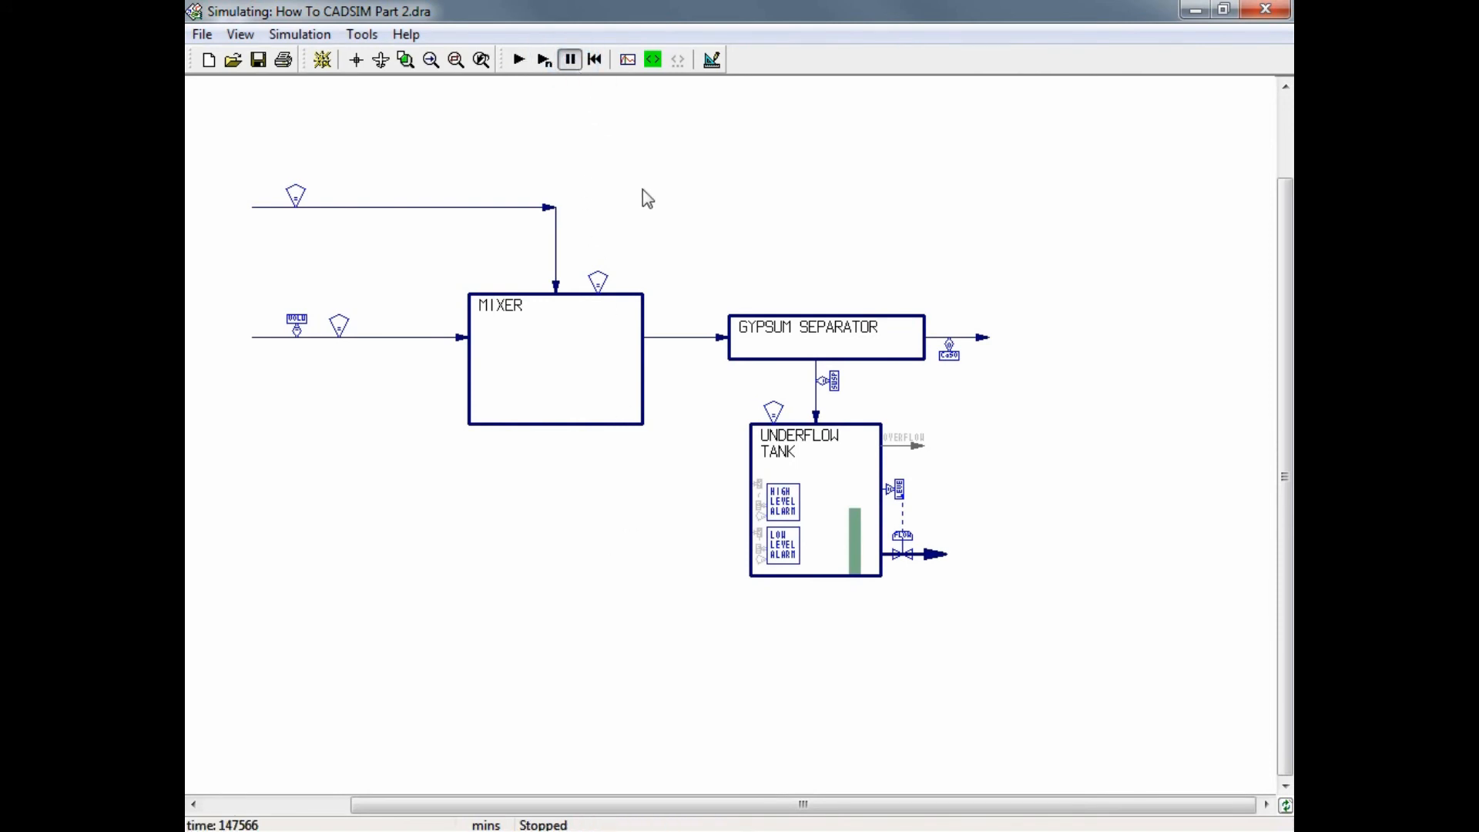
{"action": "left_click", "coordinate": [200, 34]}
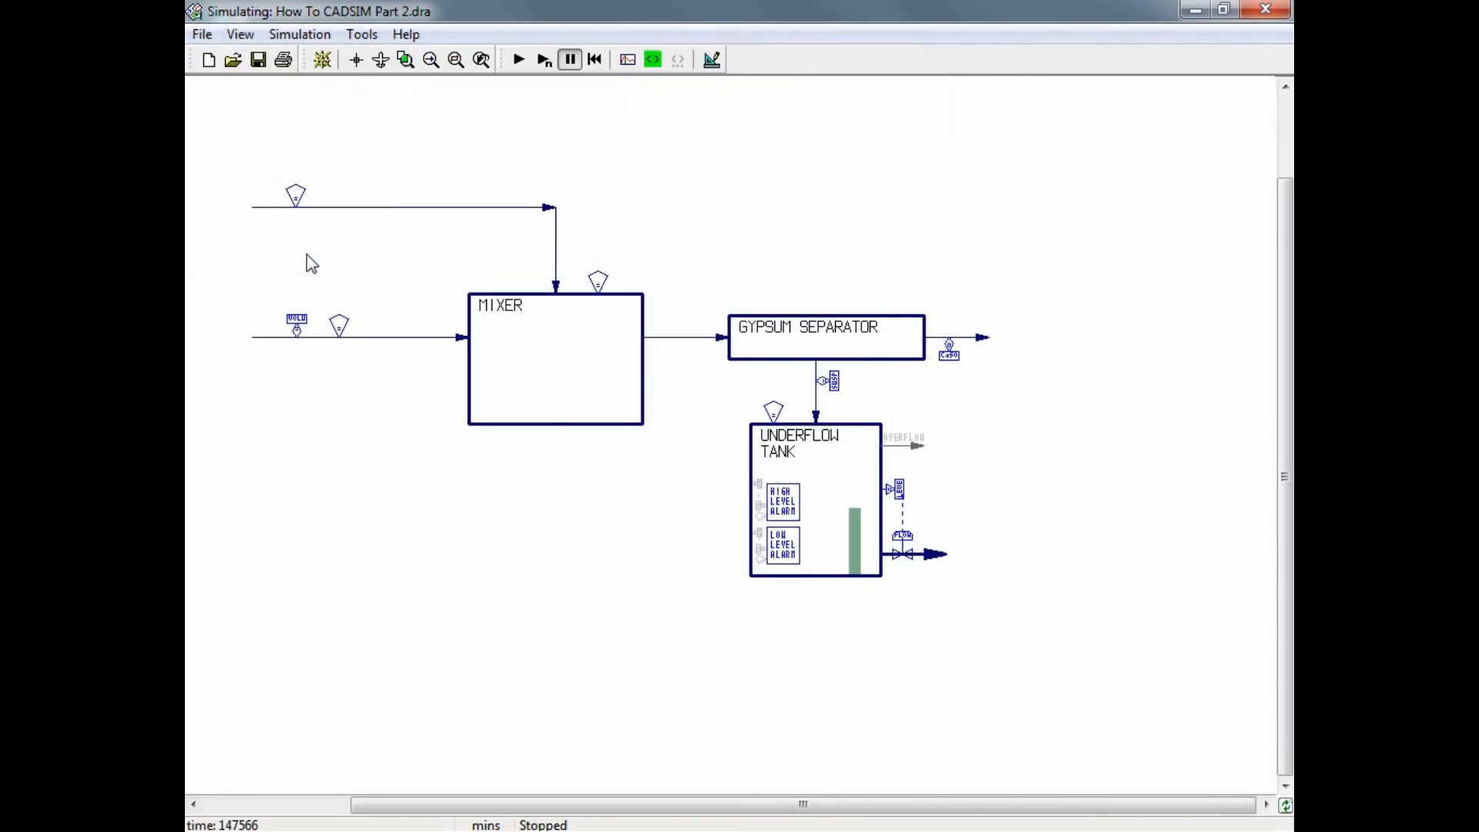
{"action": "mouse_move", "coordinate": [527, 293]}
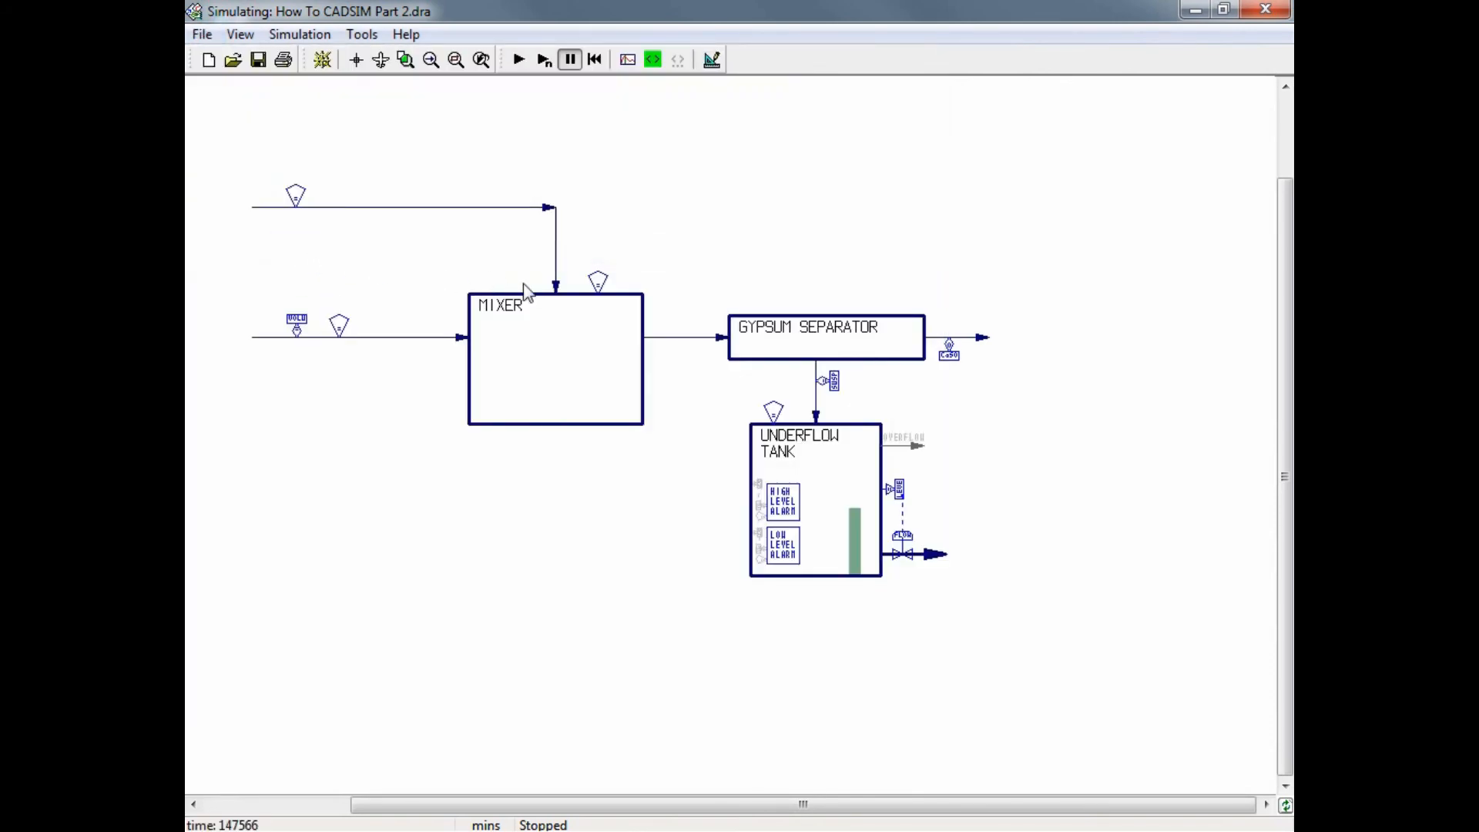
{"action": "mouse_move", "coordinate": [536, 283]}
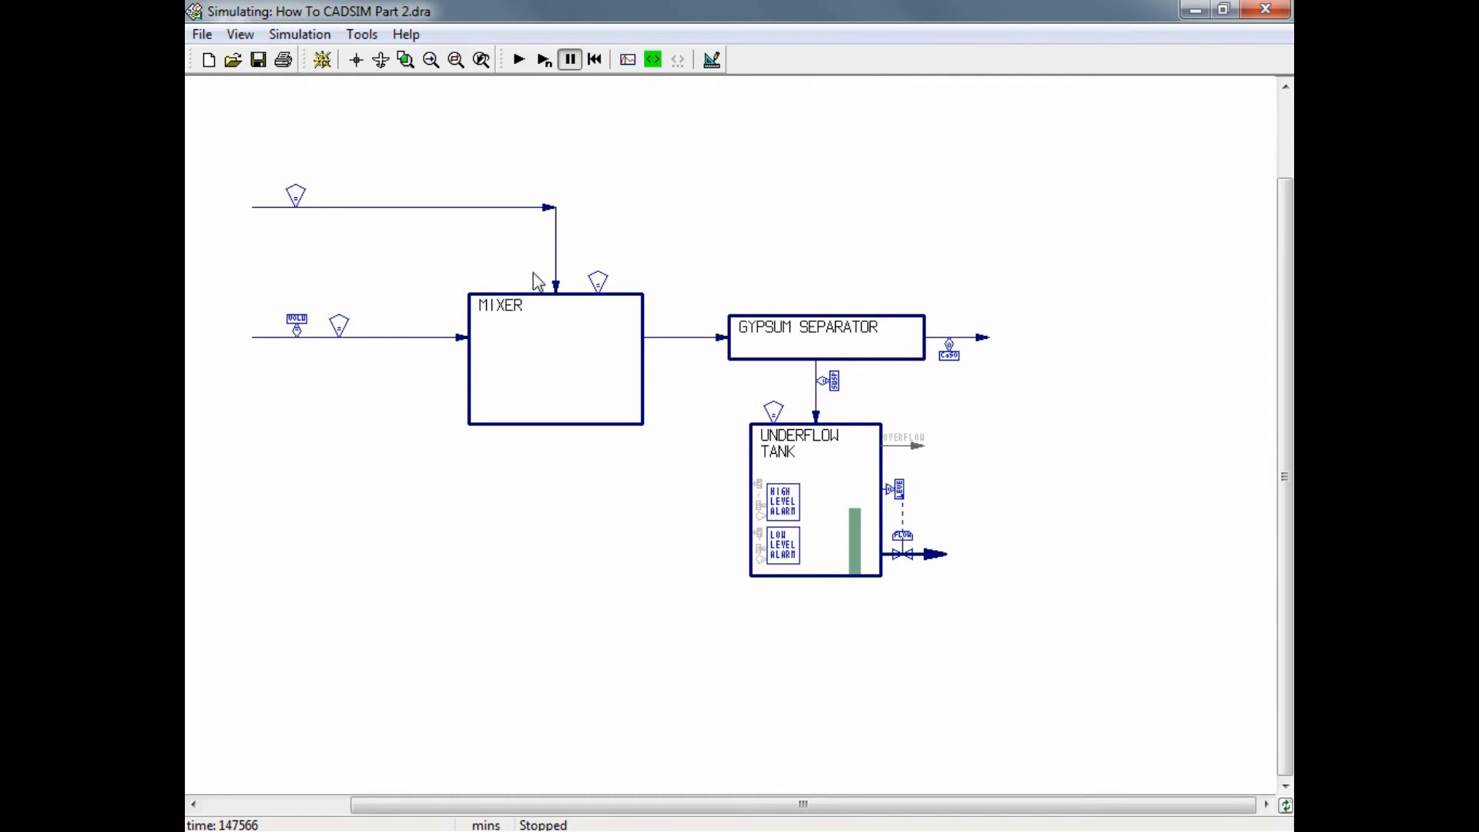
{"action": "mouse_move", "coordinate": [274, 20]}
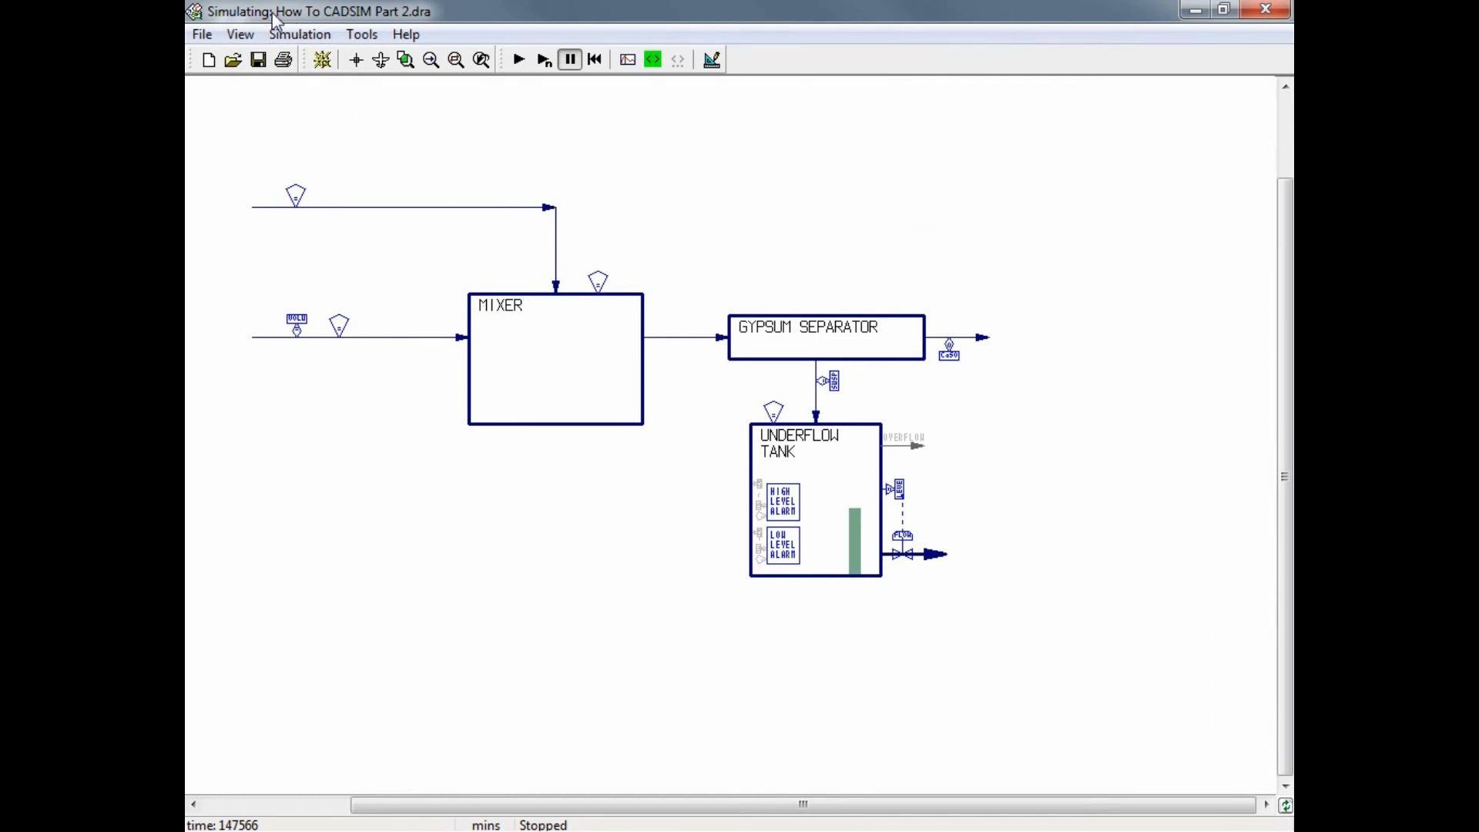
{"action": "mouse_move", "coordinate": [407, 28]}
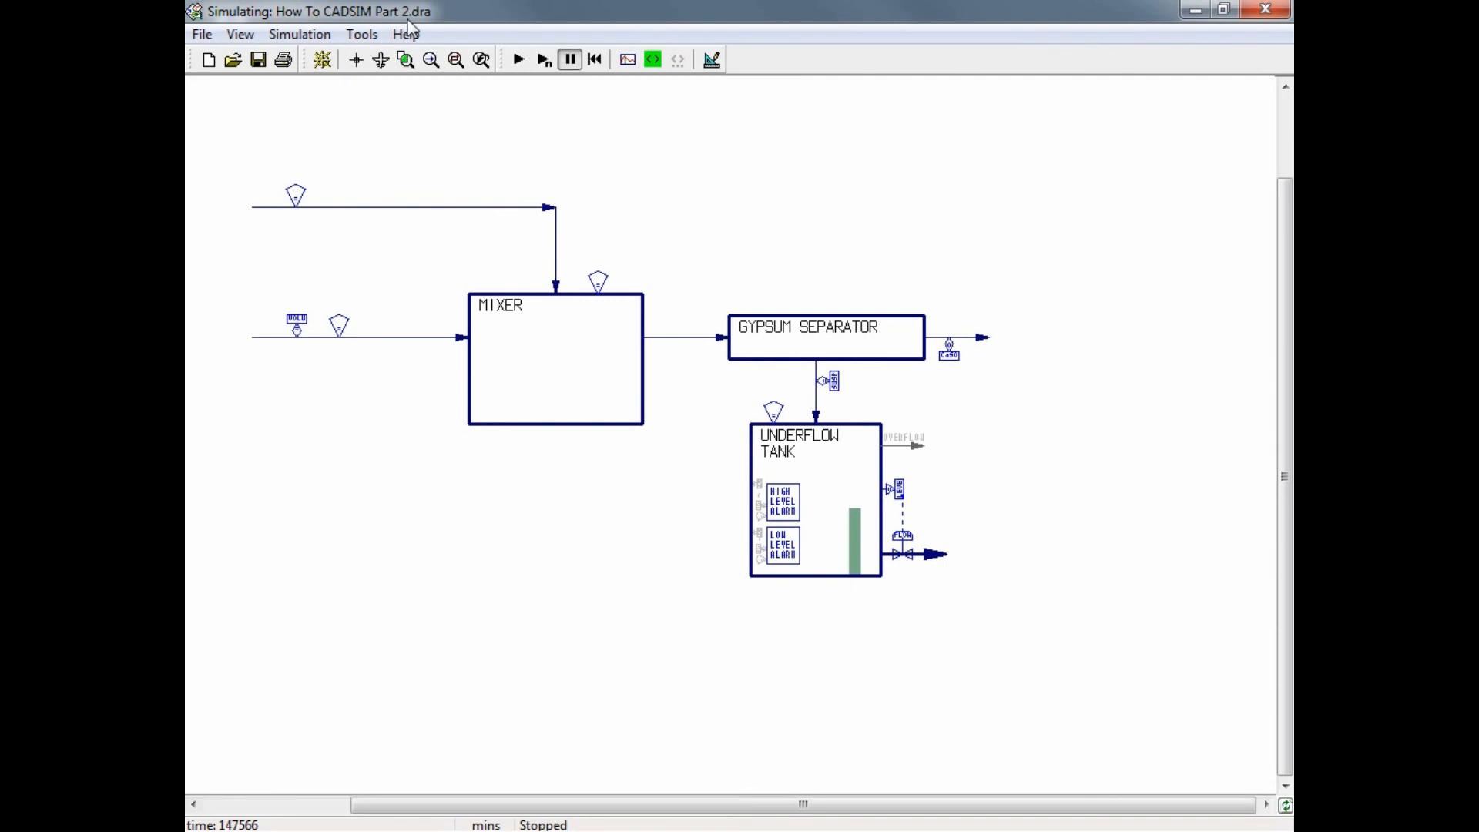
{"action": "mouse_move", "coordinate": [431, 26]}
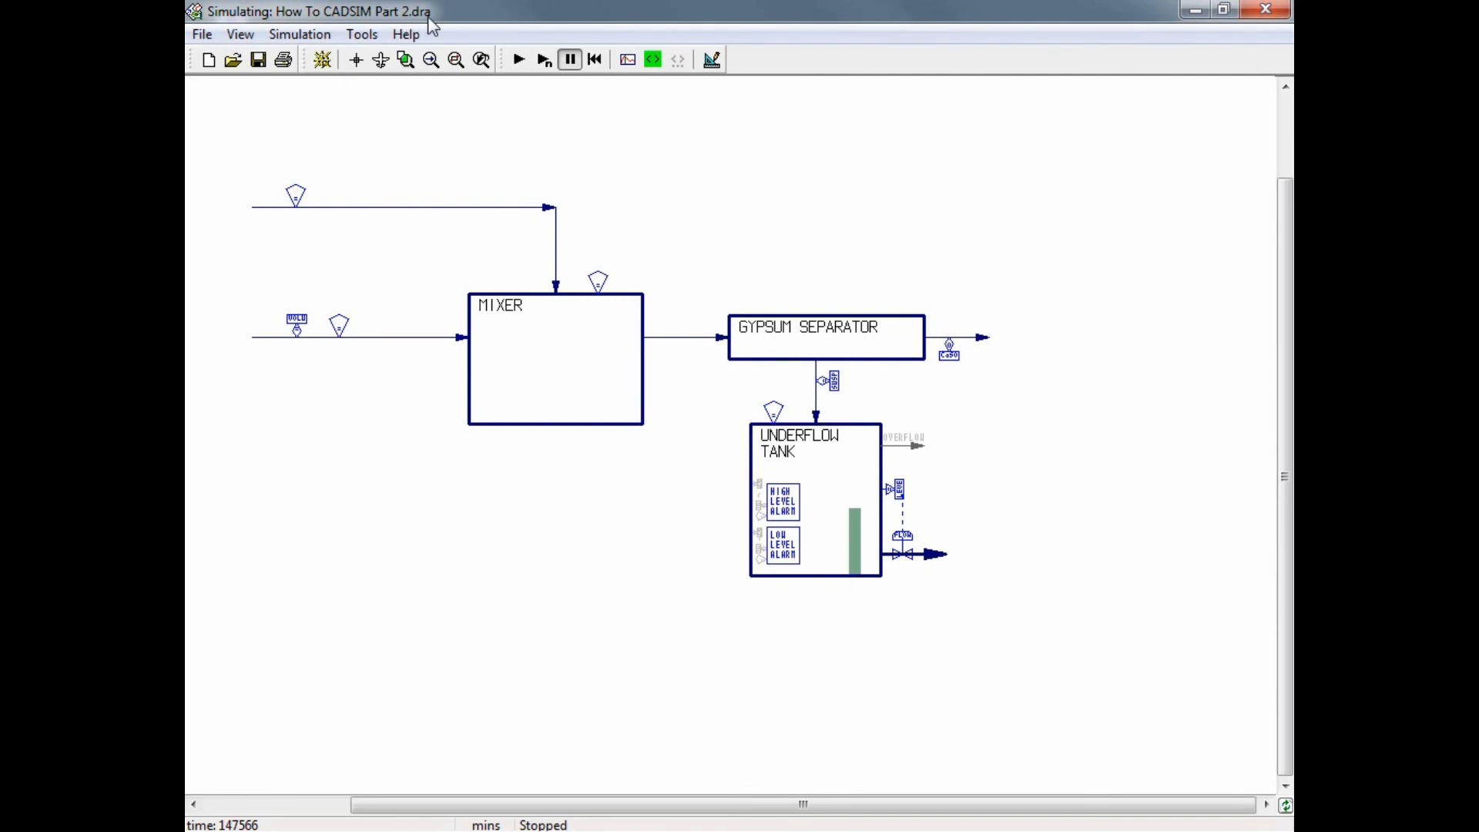
{"action": "mouse_move", "coordinate": [408, 31]}
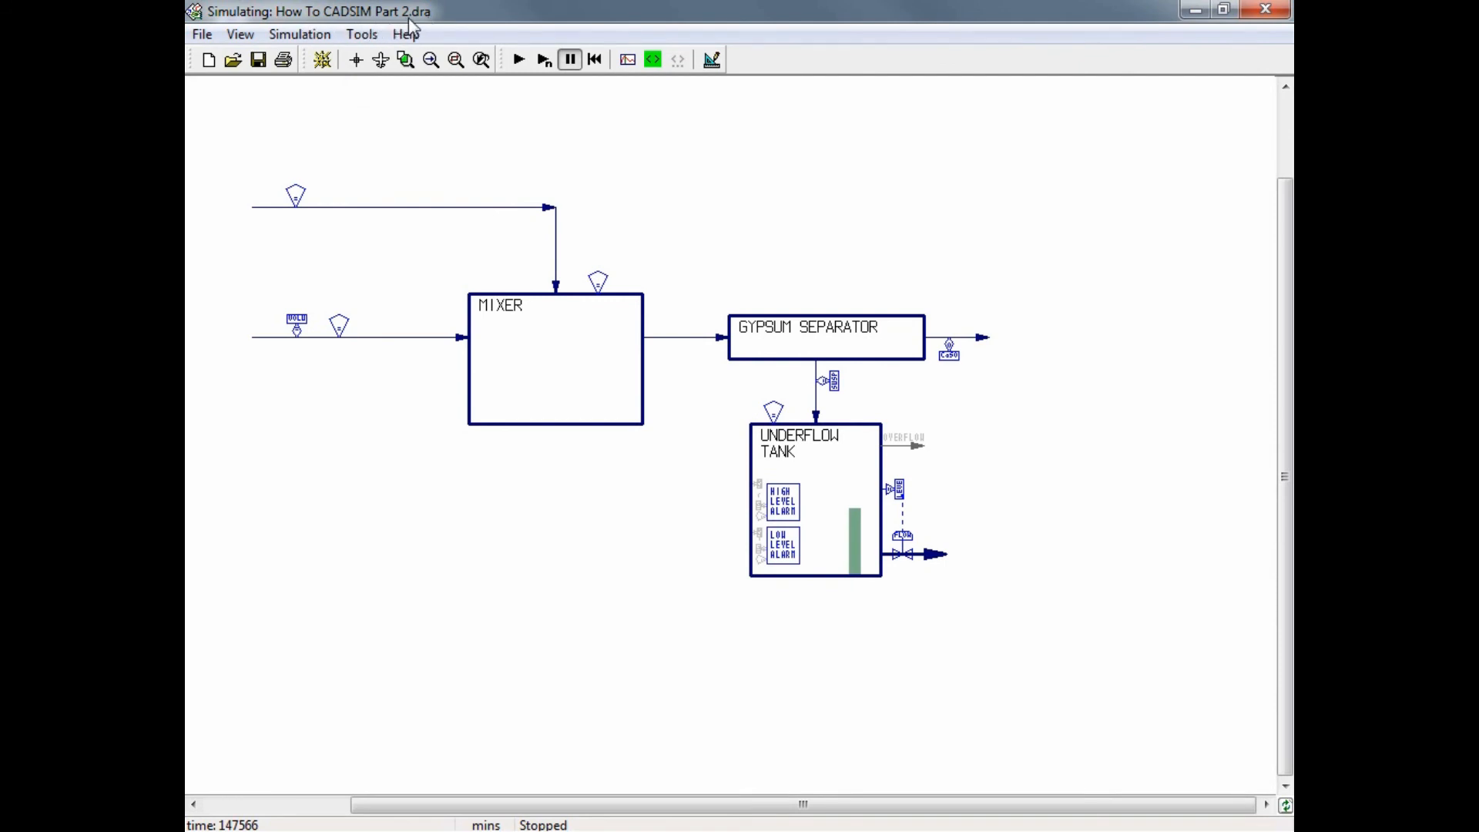
{"action": "mouse_move", "coordinate": [564, 320]}
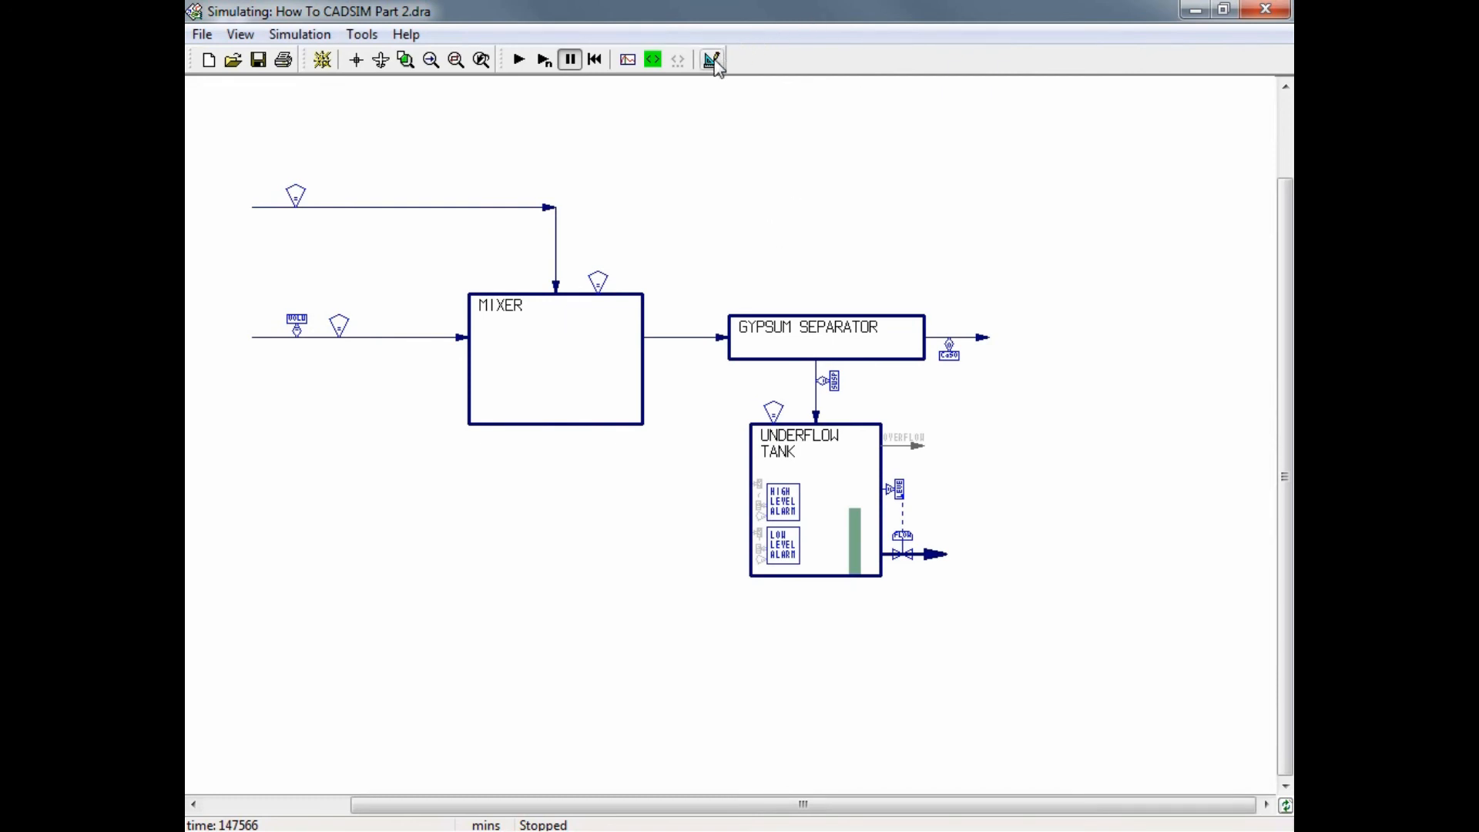
Update the file with the changed values, confirm saving, and restart the run from the startup file dialog
{"action": "left_click", "coordinate": [712, 60]}
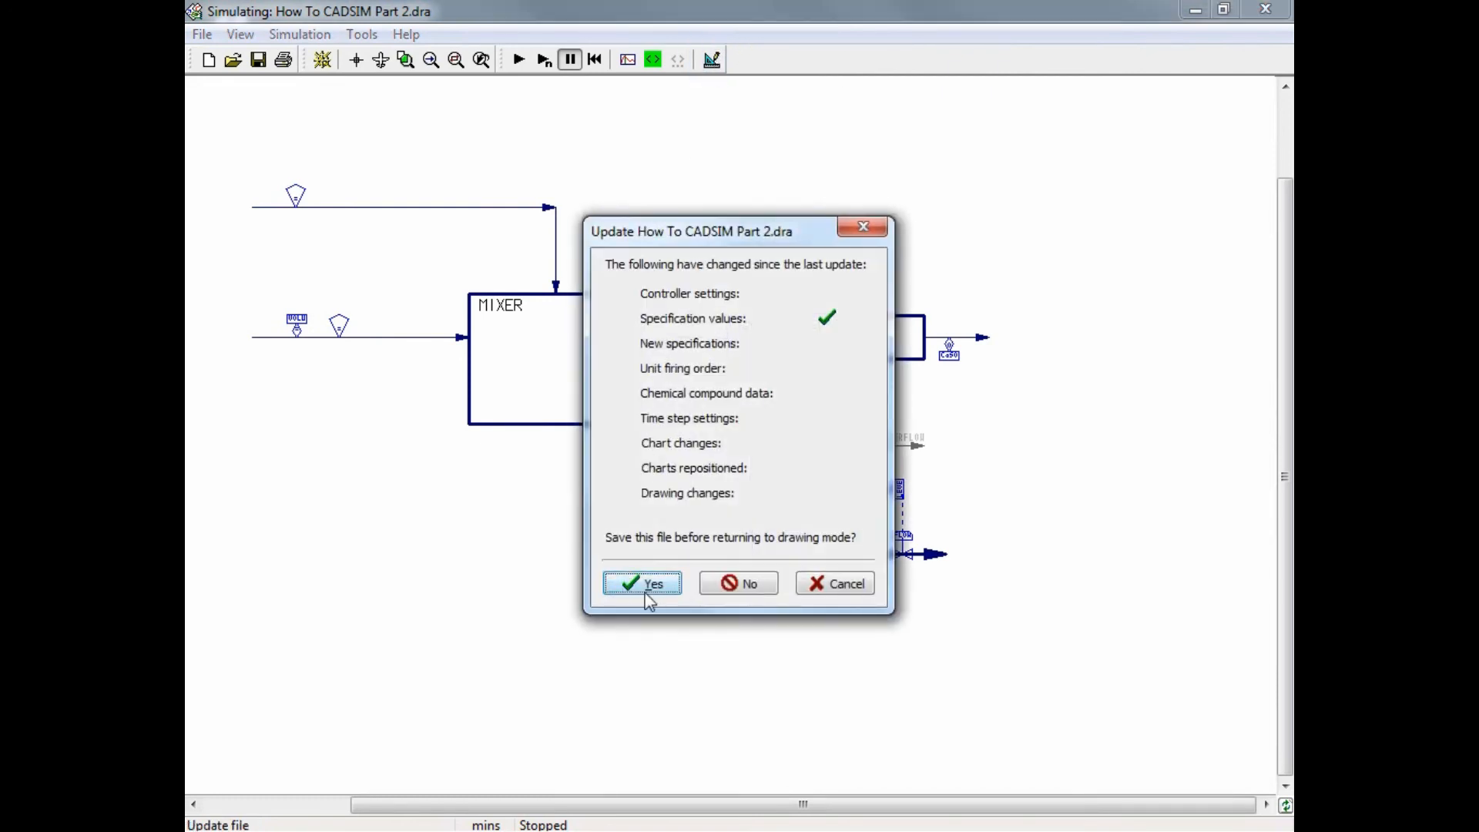
{"action": "left_click", "coordinate": [641, 582]}
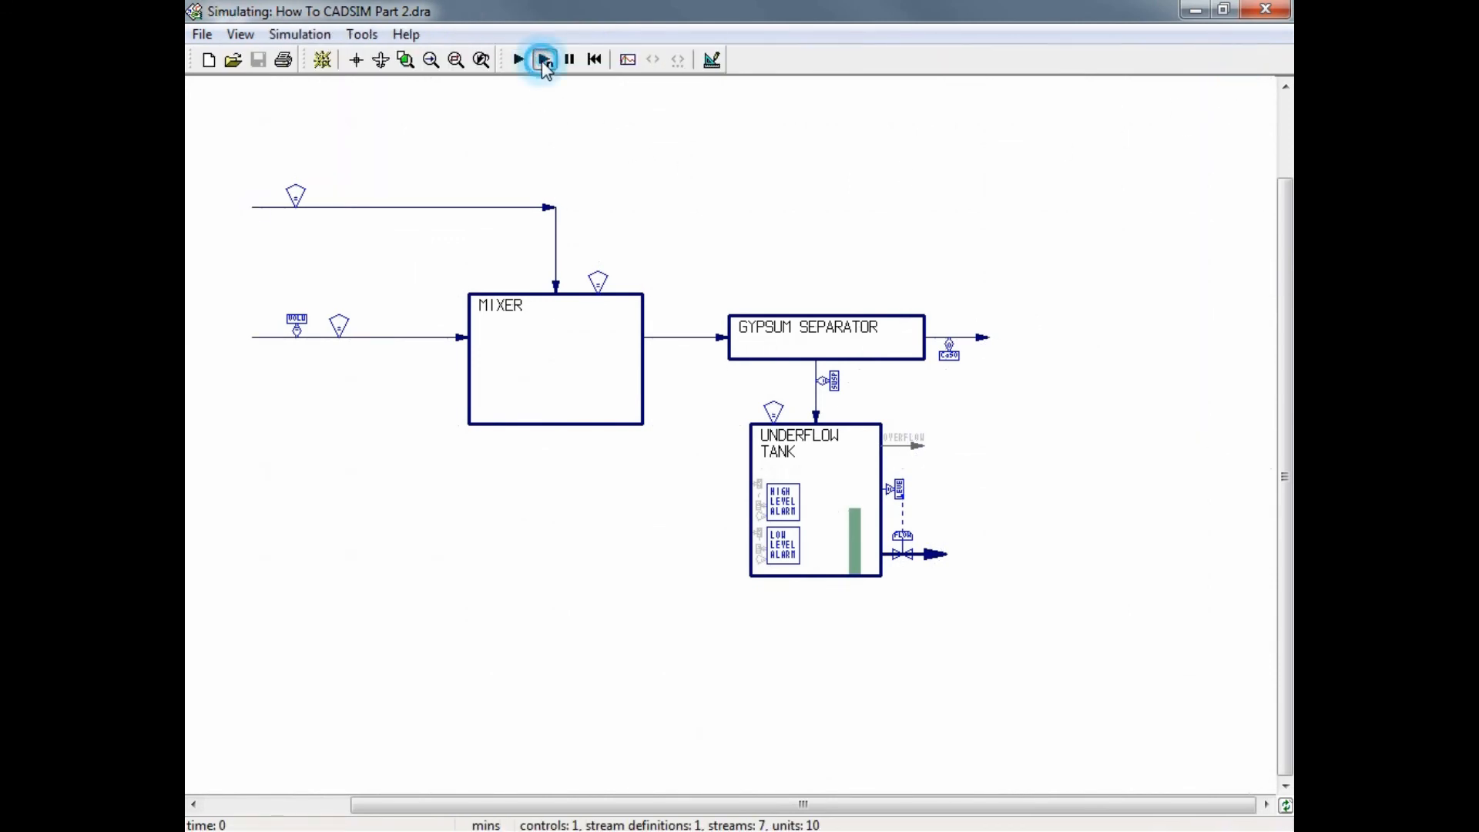
{"action": "left_click", "coordinate": [544, 60]}
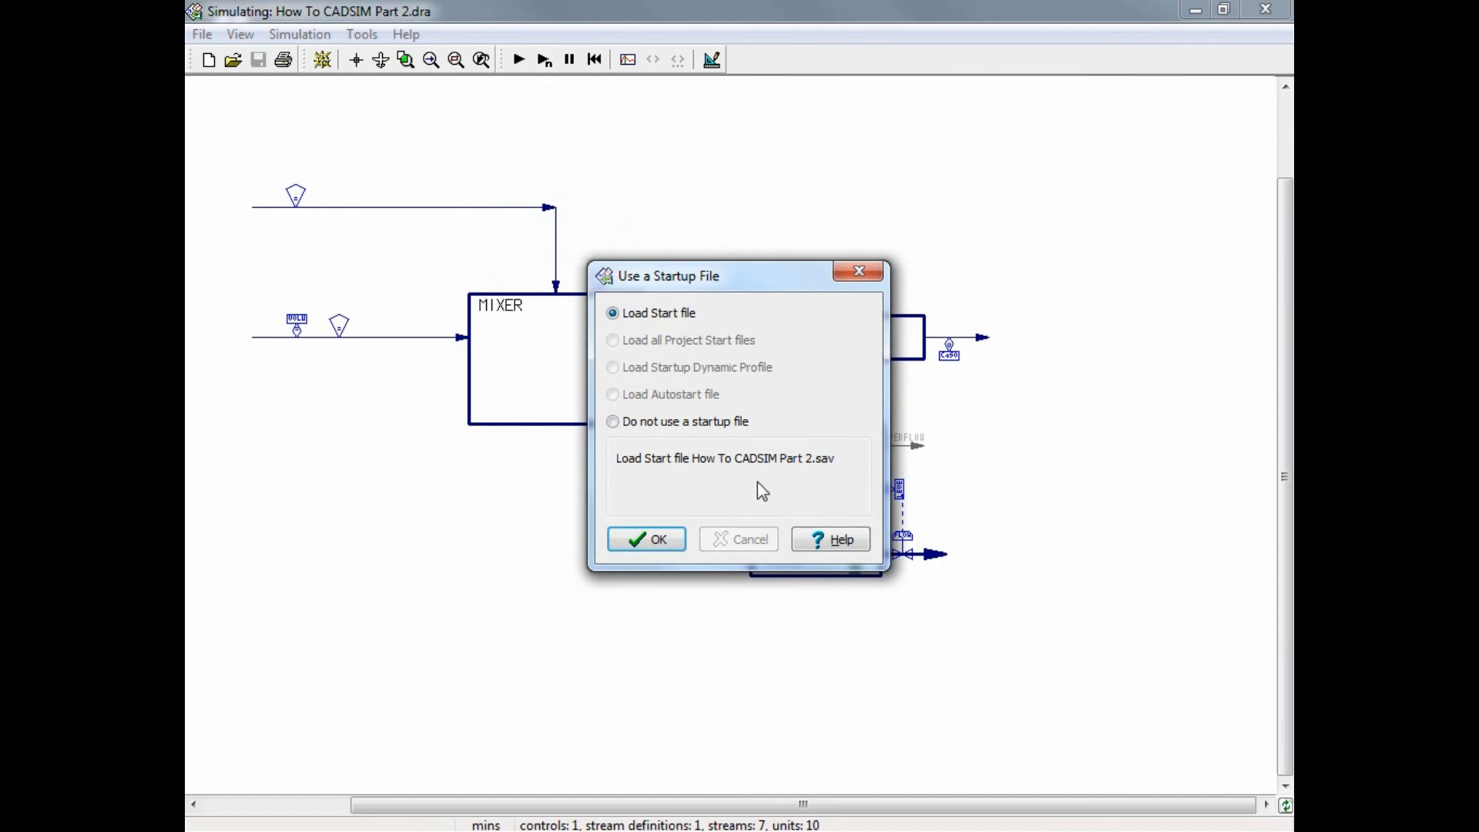
{"action": "mouse_move", "coordinate": [672, 325]}
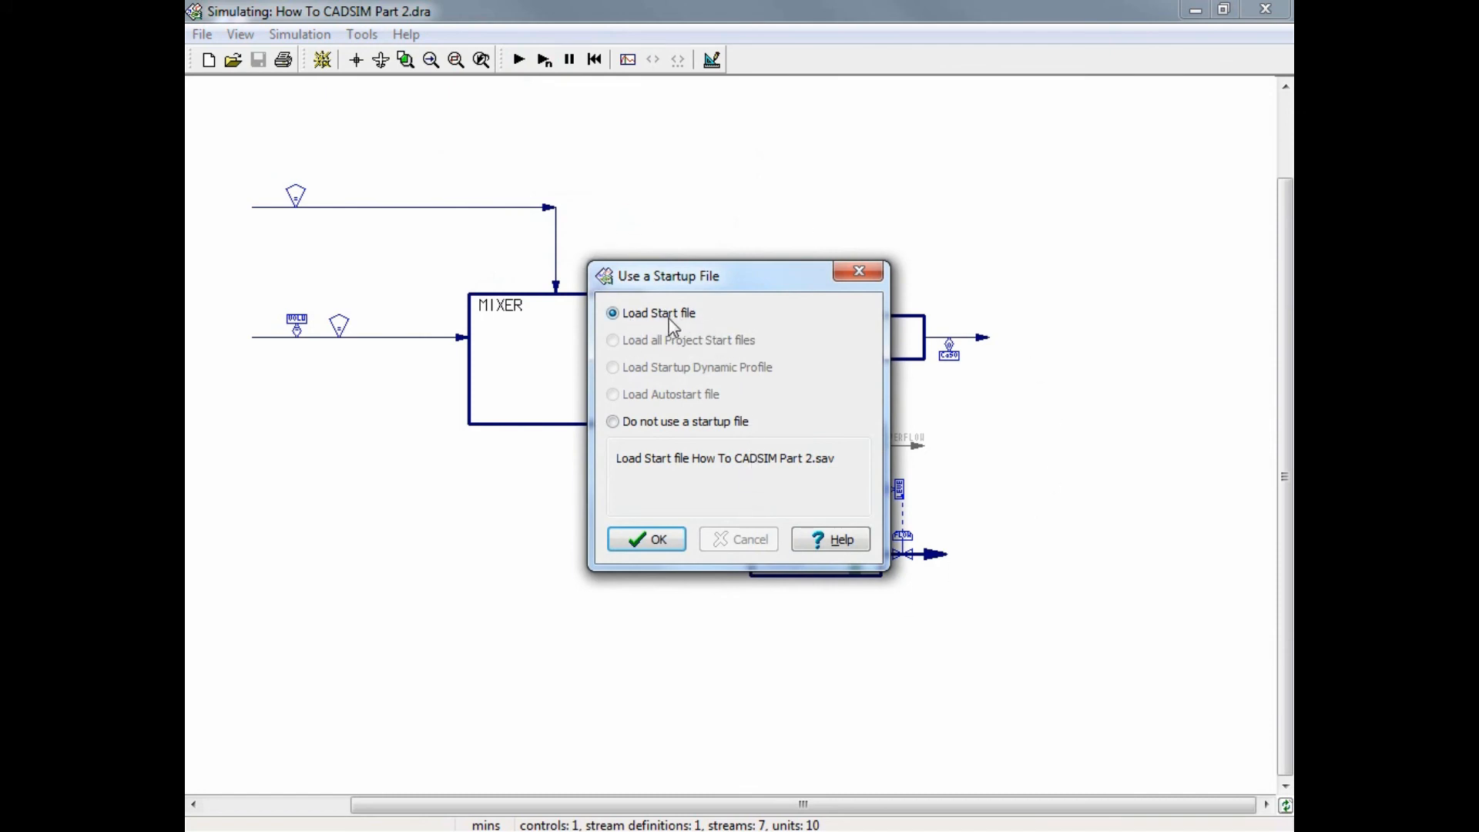
{"action": "mouse_move", "coordinate": [686, 430]}
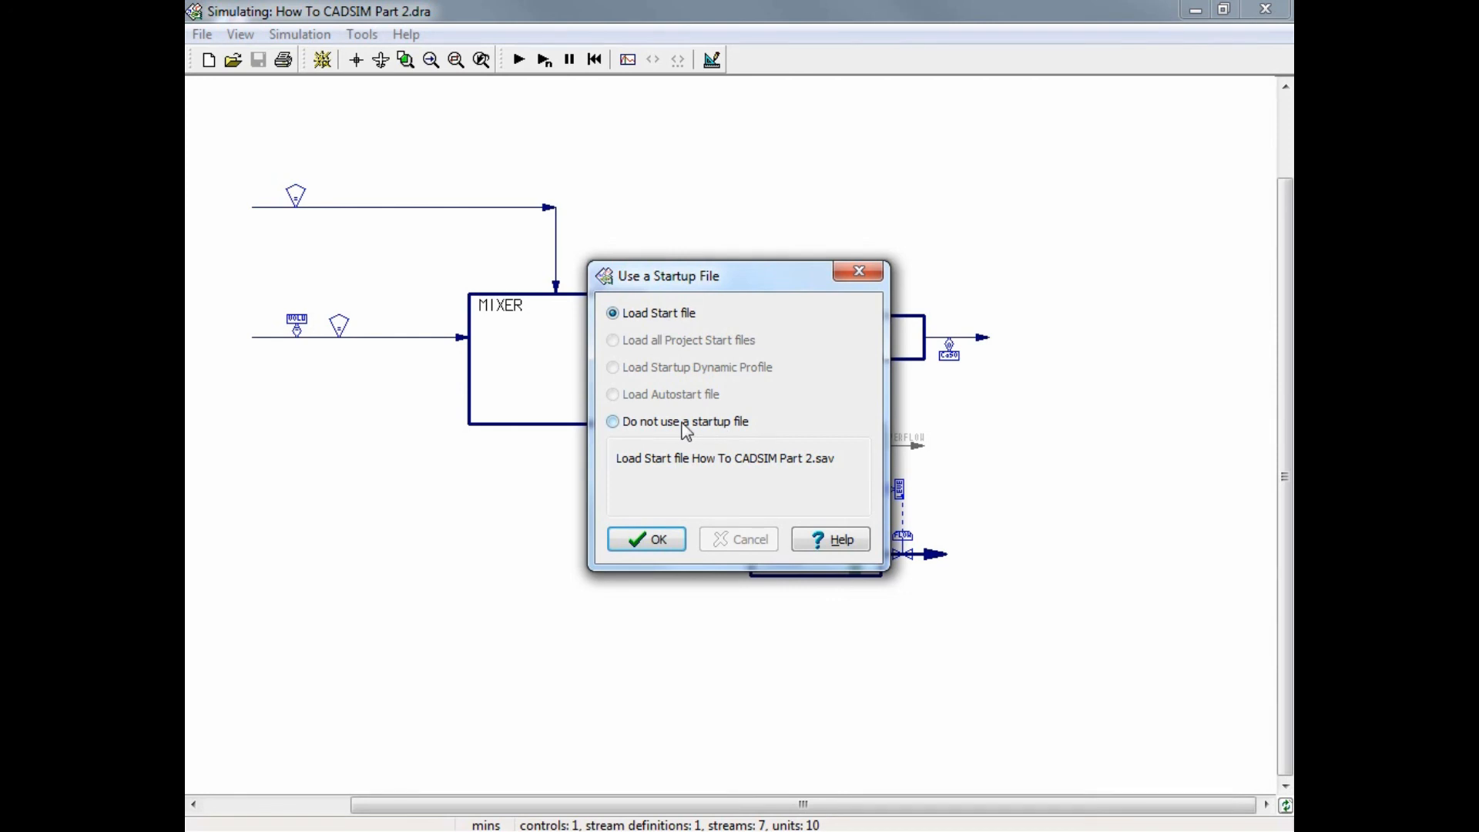
{"action": "left_click", "coordinate": [645, 539]}
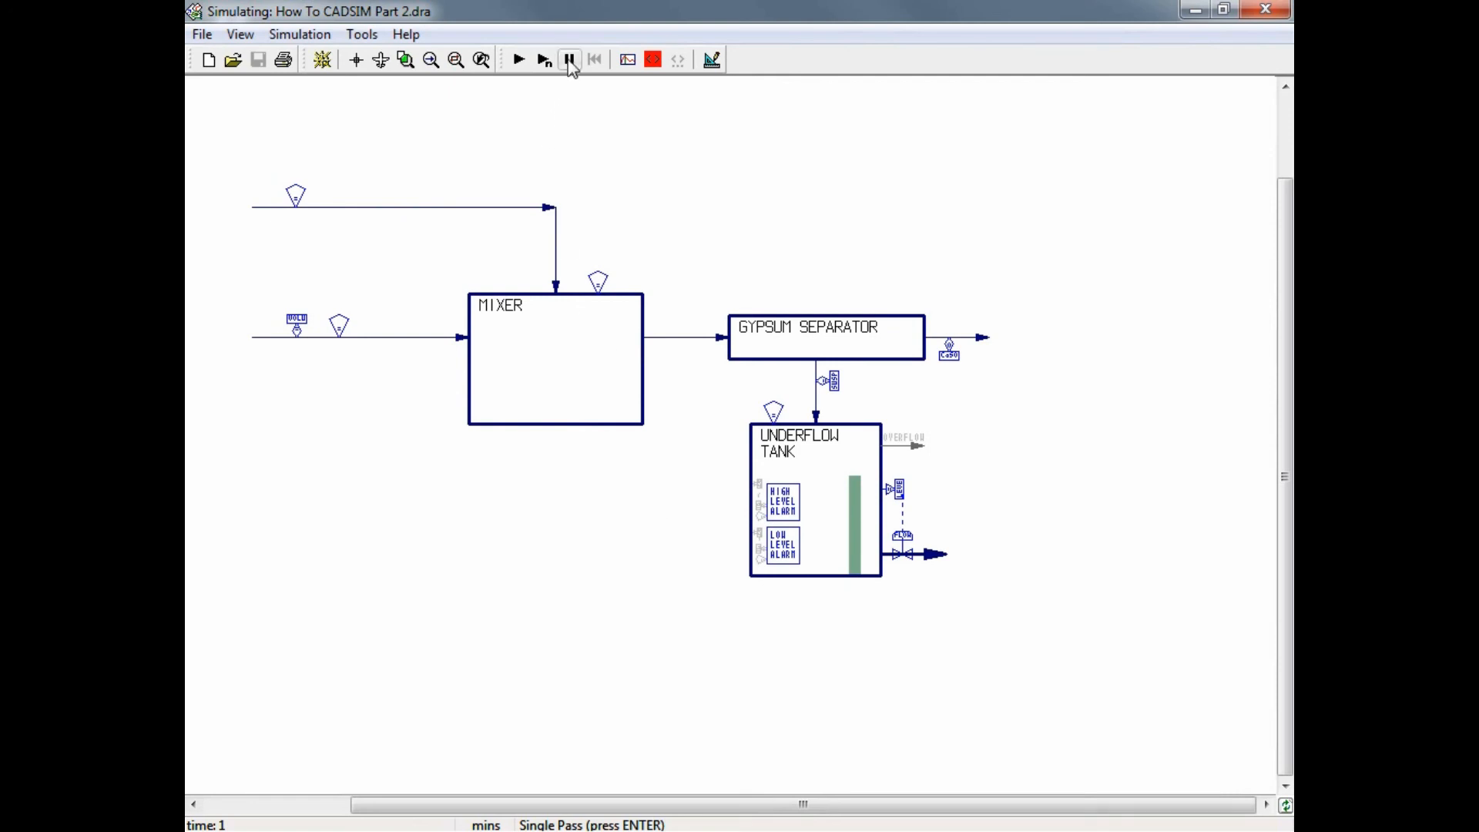
{"action": "mouse_move", "coordinate": [570, 60]}
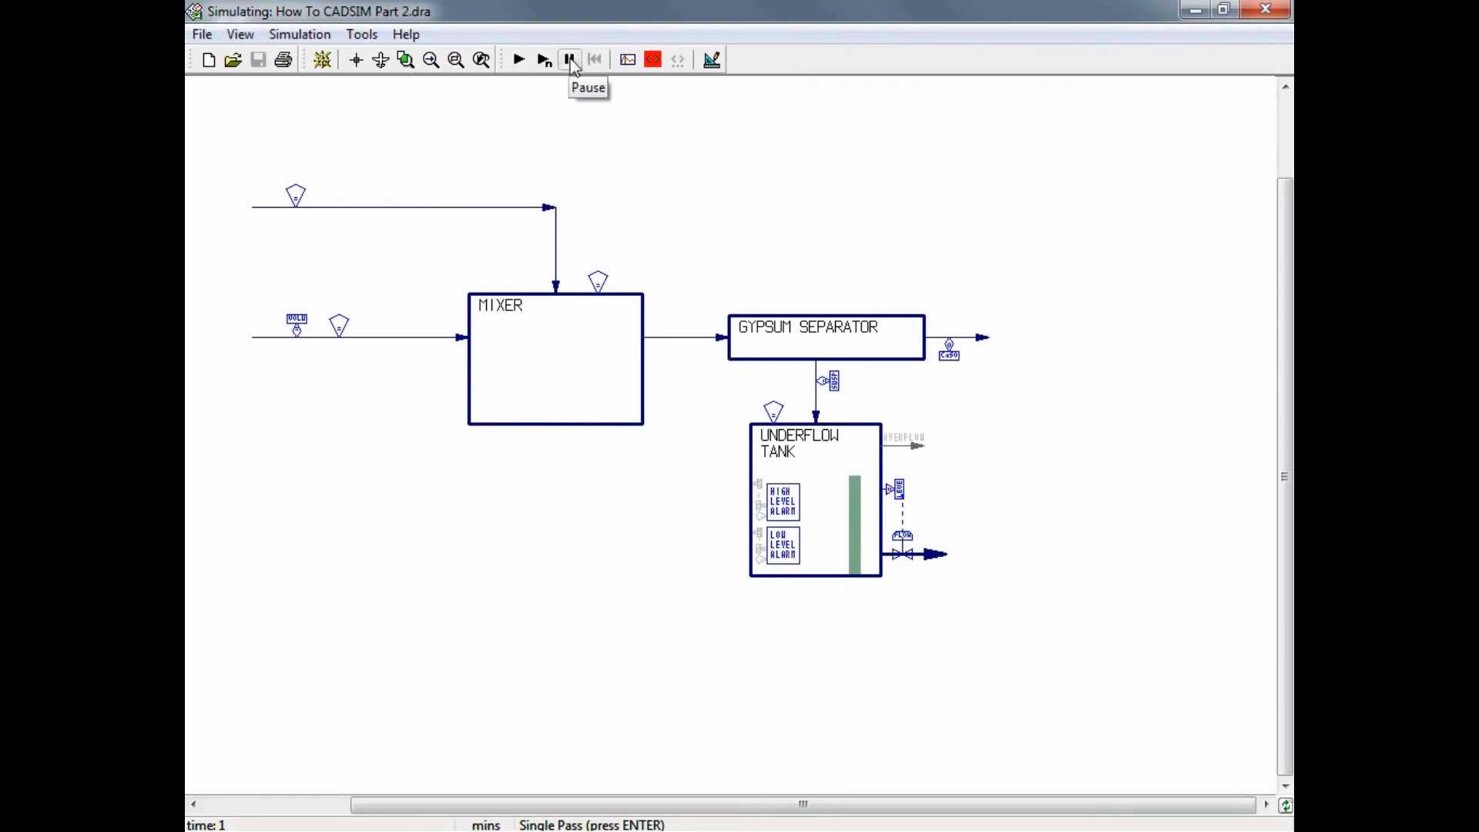